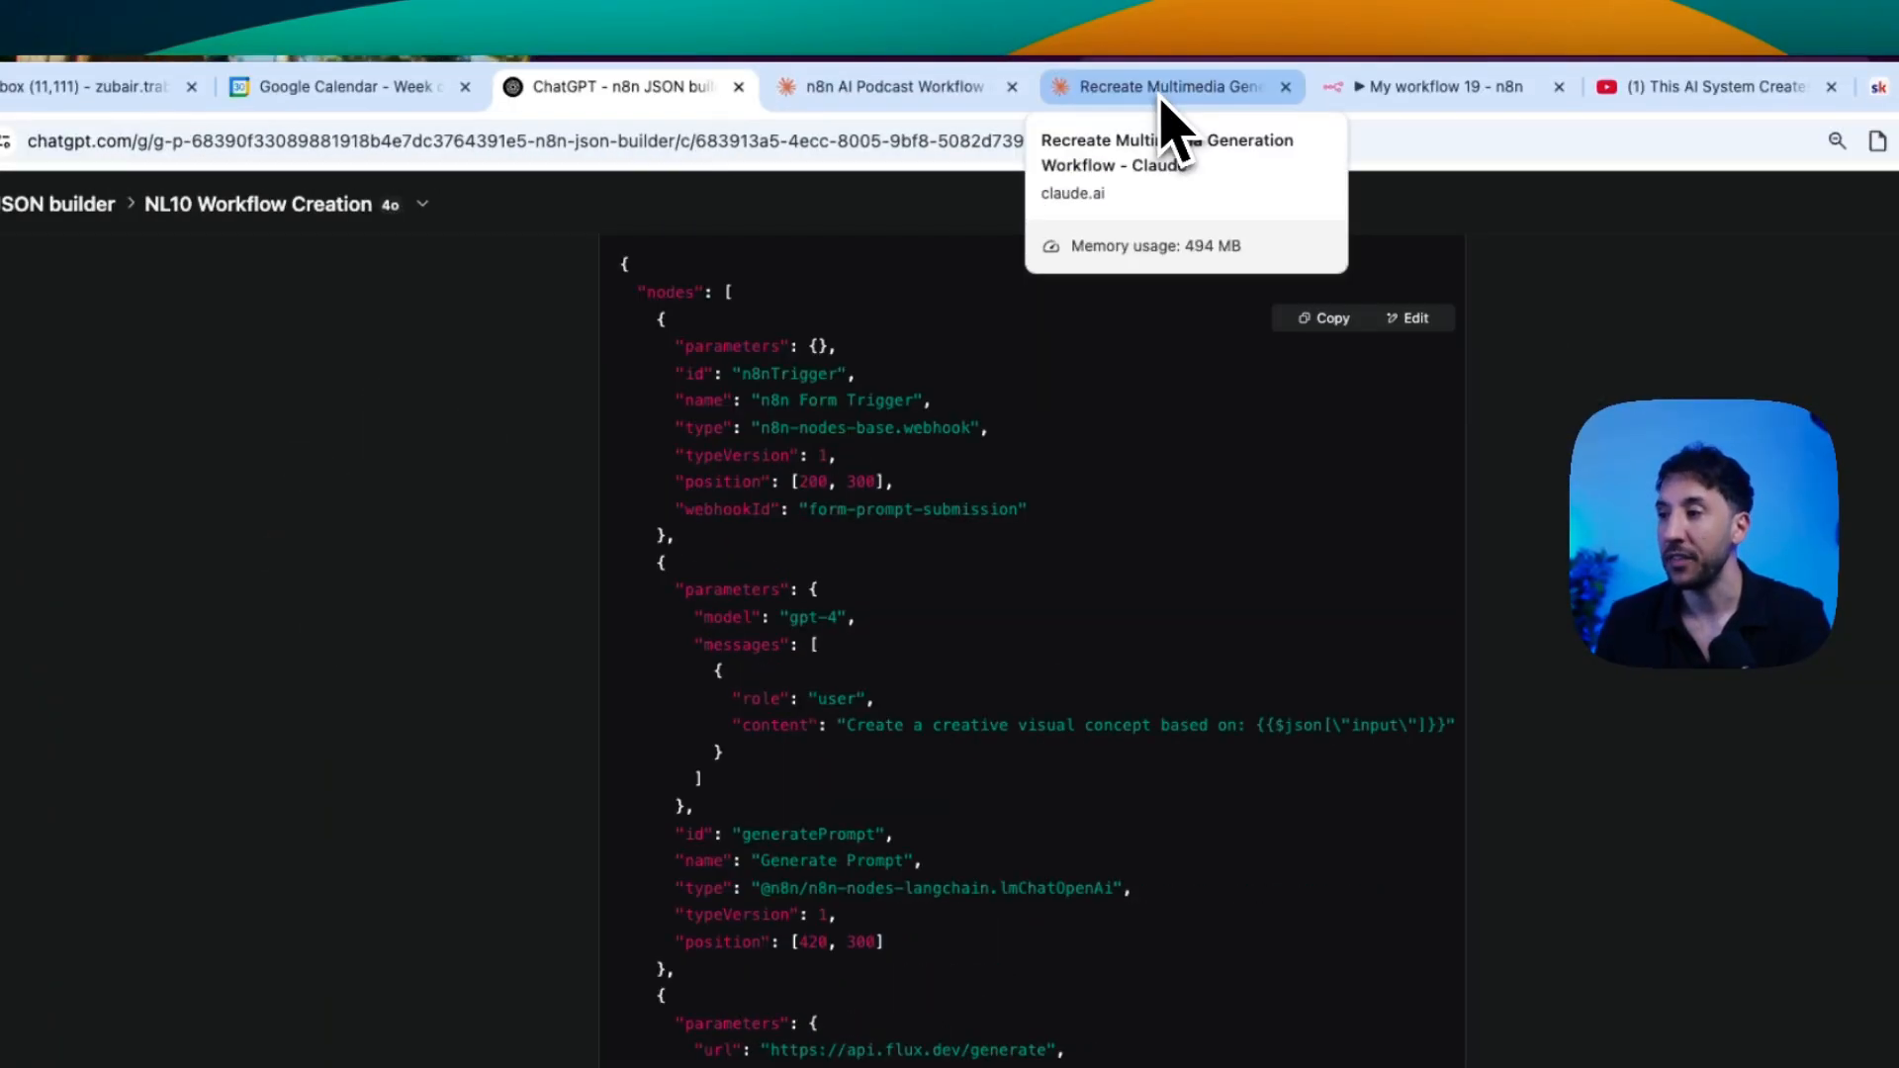
Step: View Claude's 'Recreate Multimedia Generation Workflow' chat with the Flux-dev and RunwayML JSON
left_click(1163, 86)
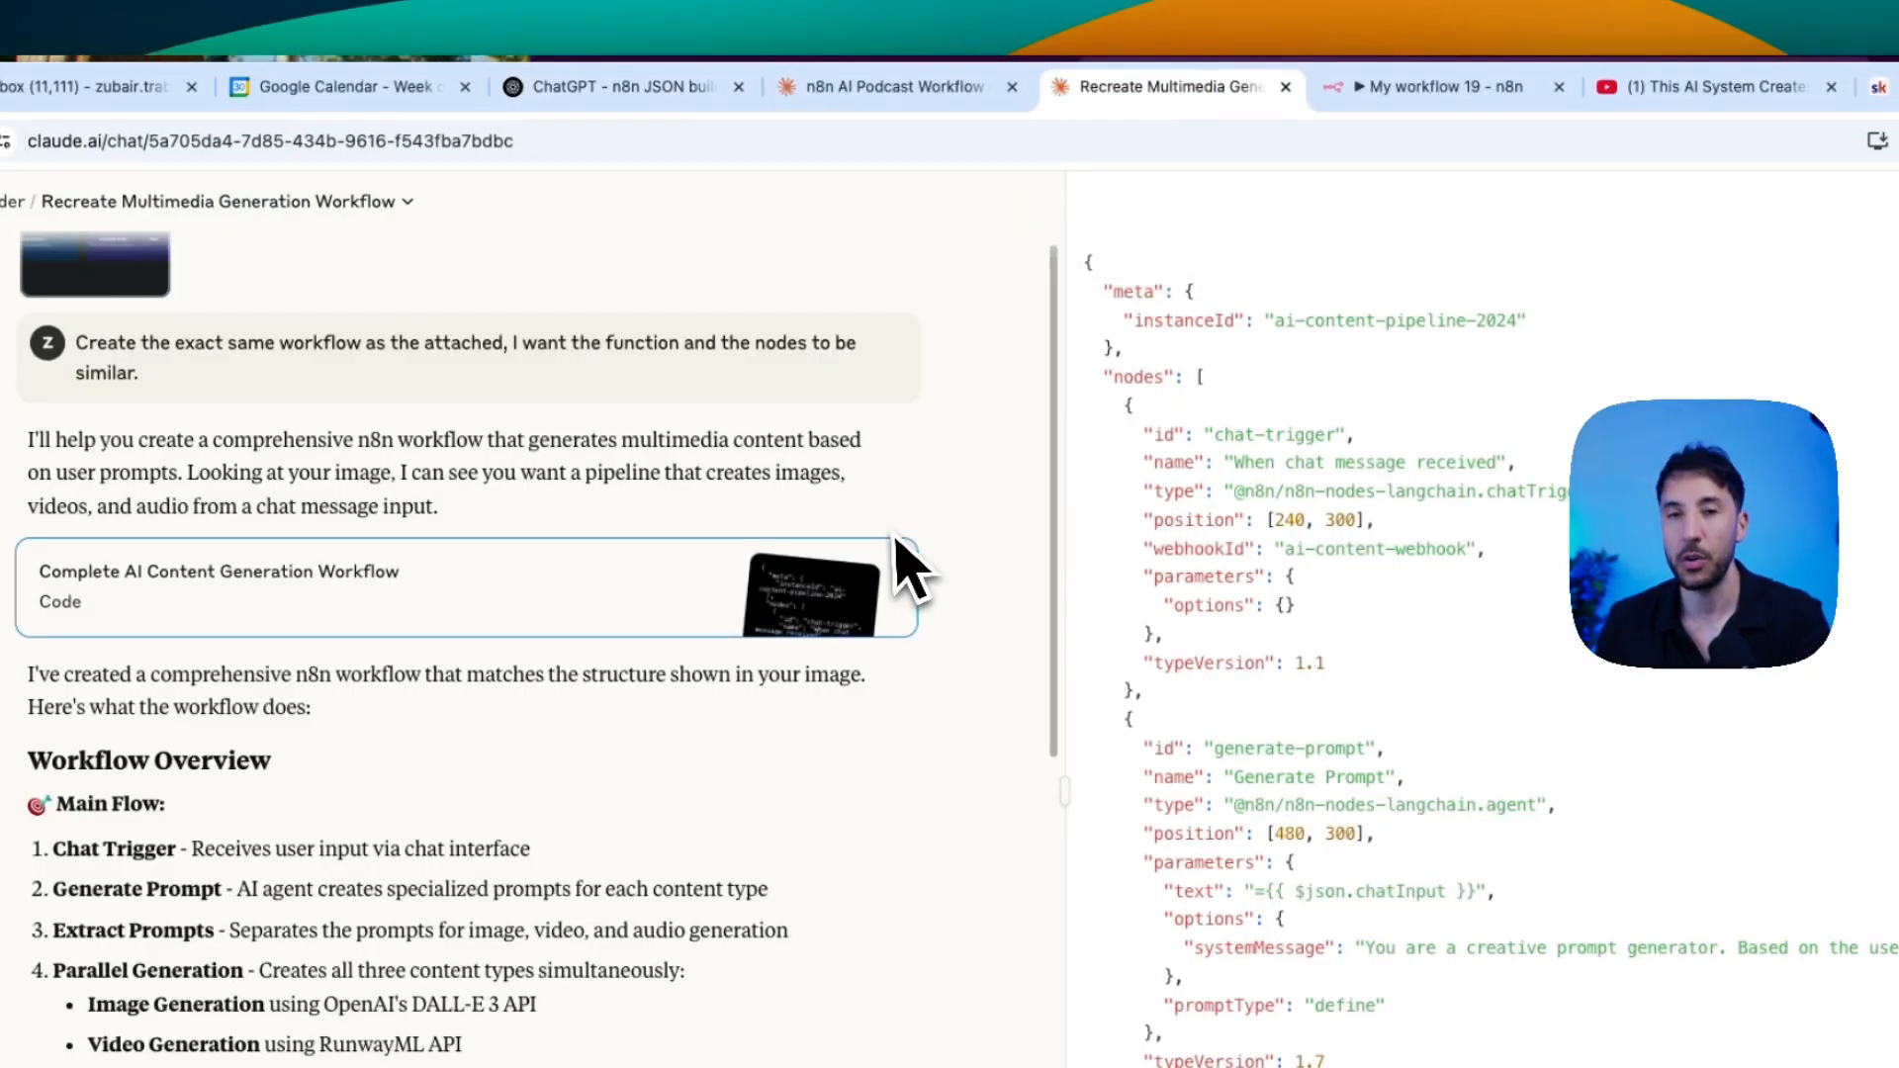
scroll("down", 3)
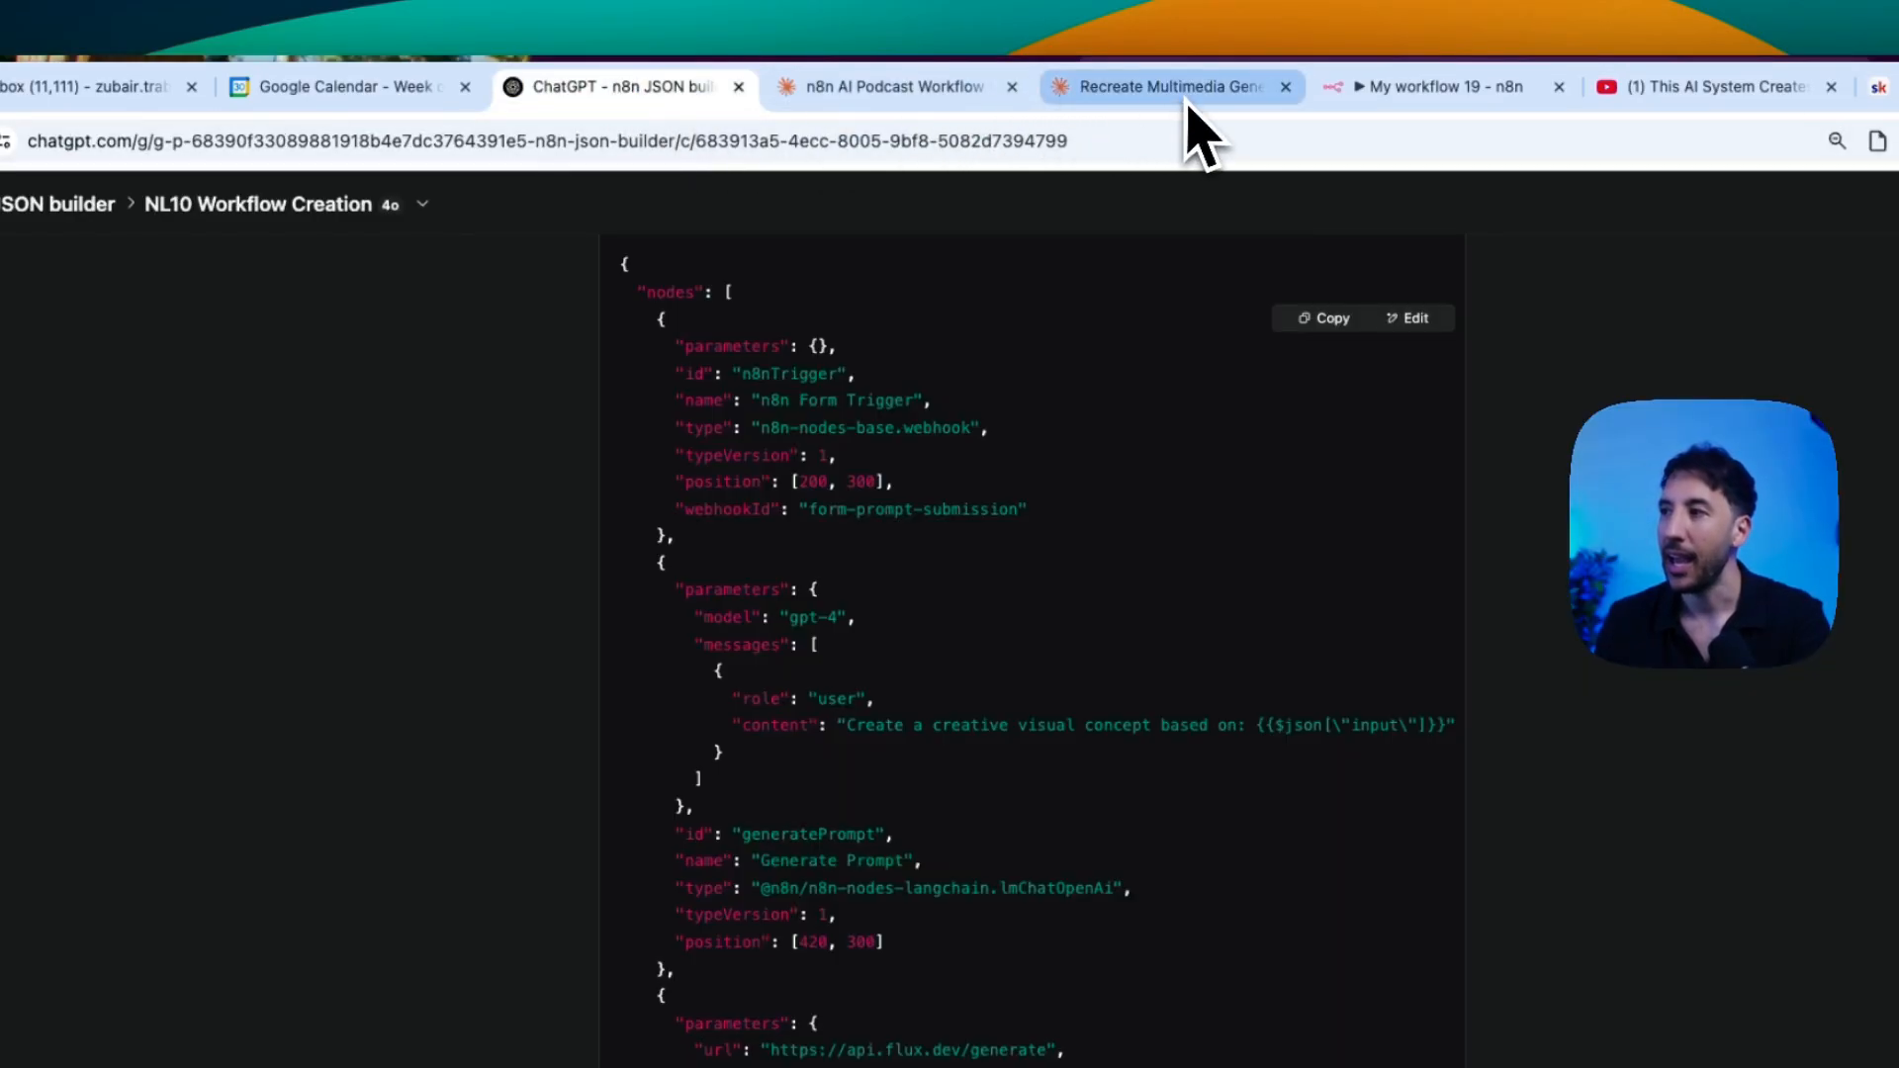
left_click(1156, 86)
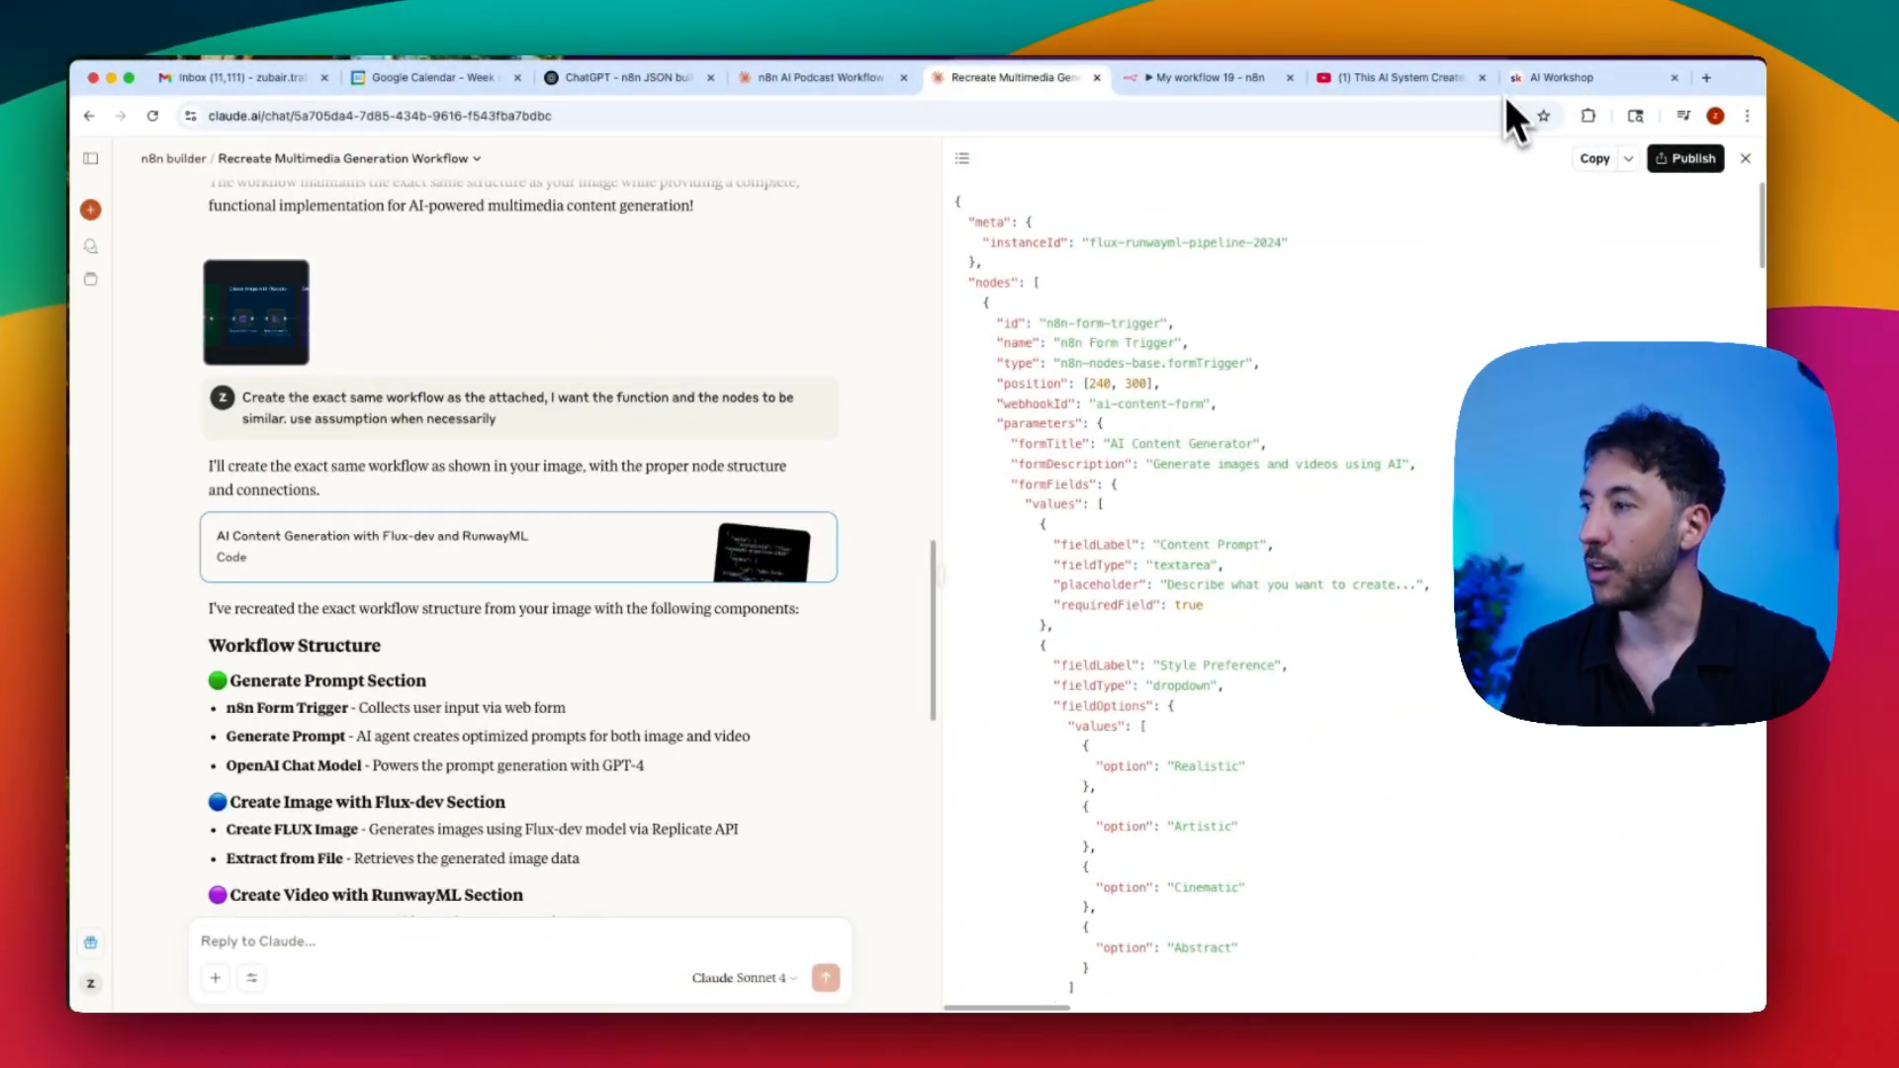
mouse_move(1646, 200)
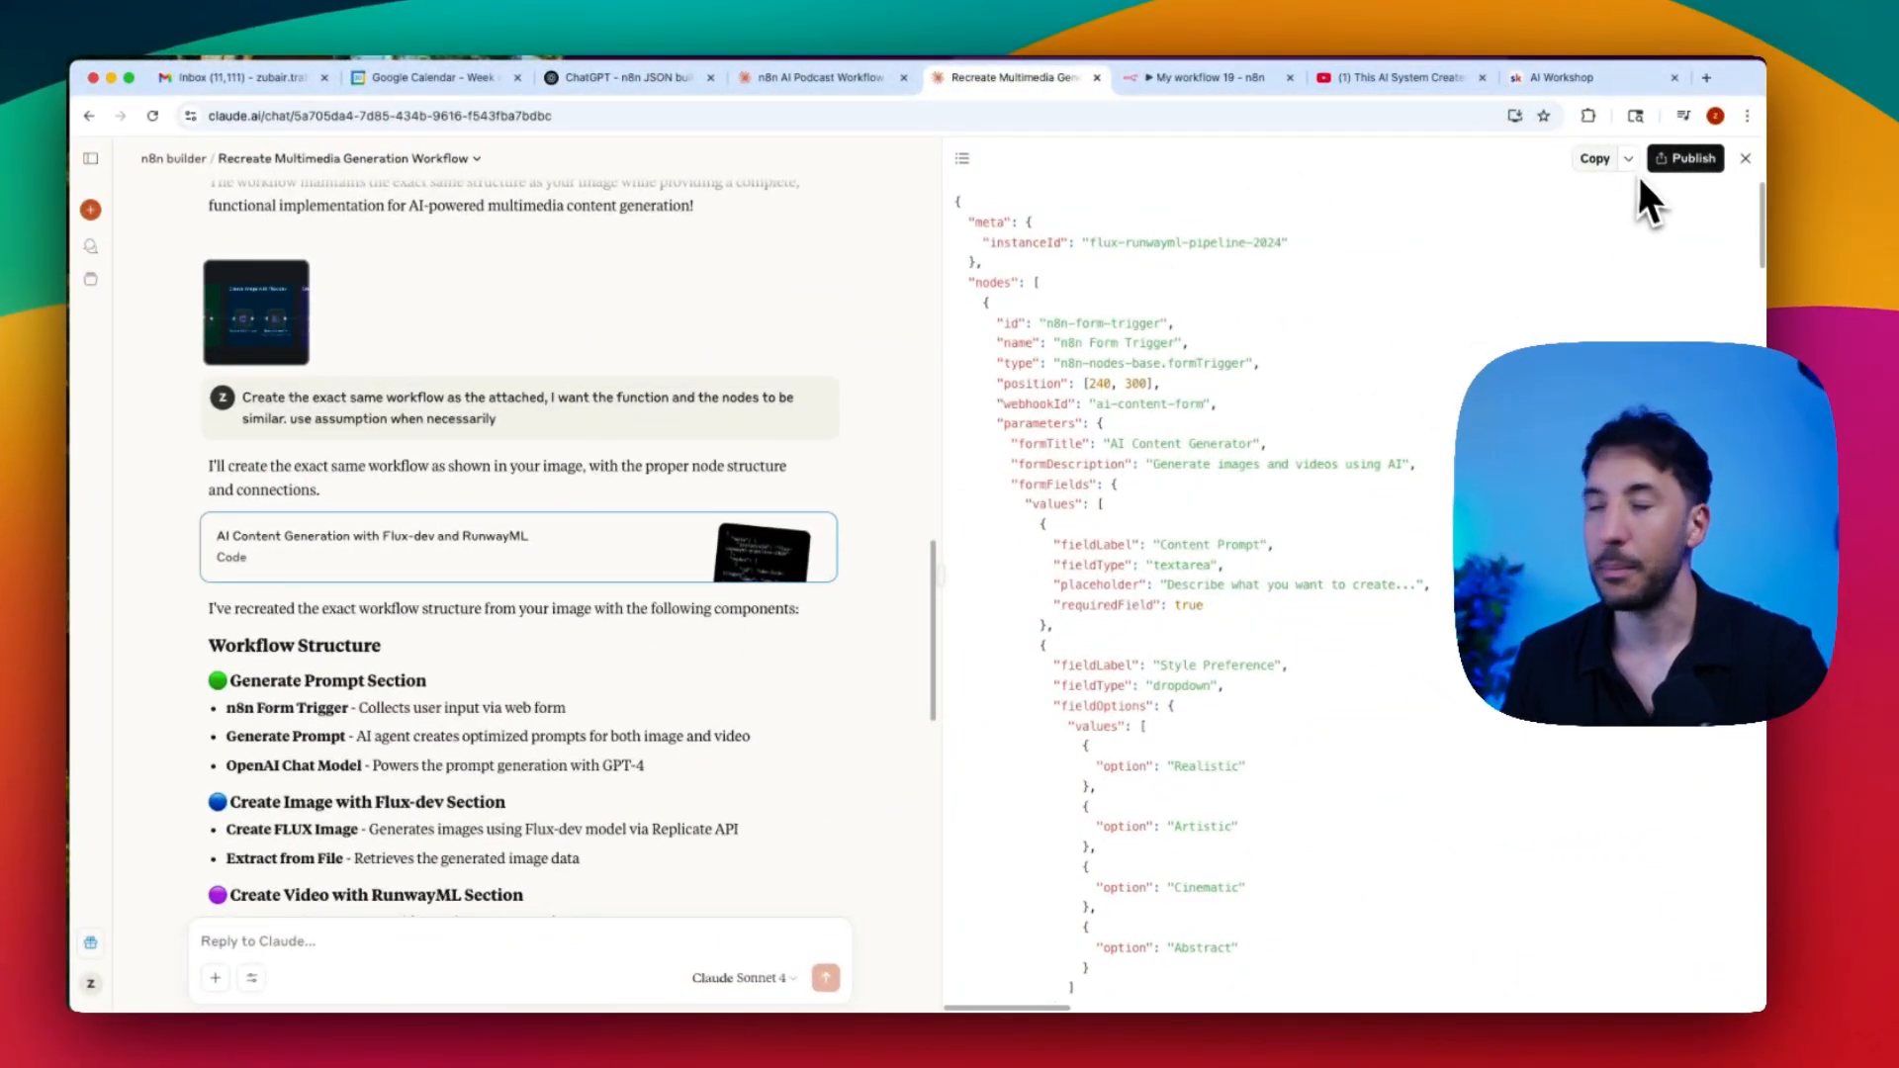
left_click(1565, 77)
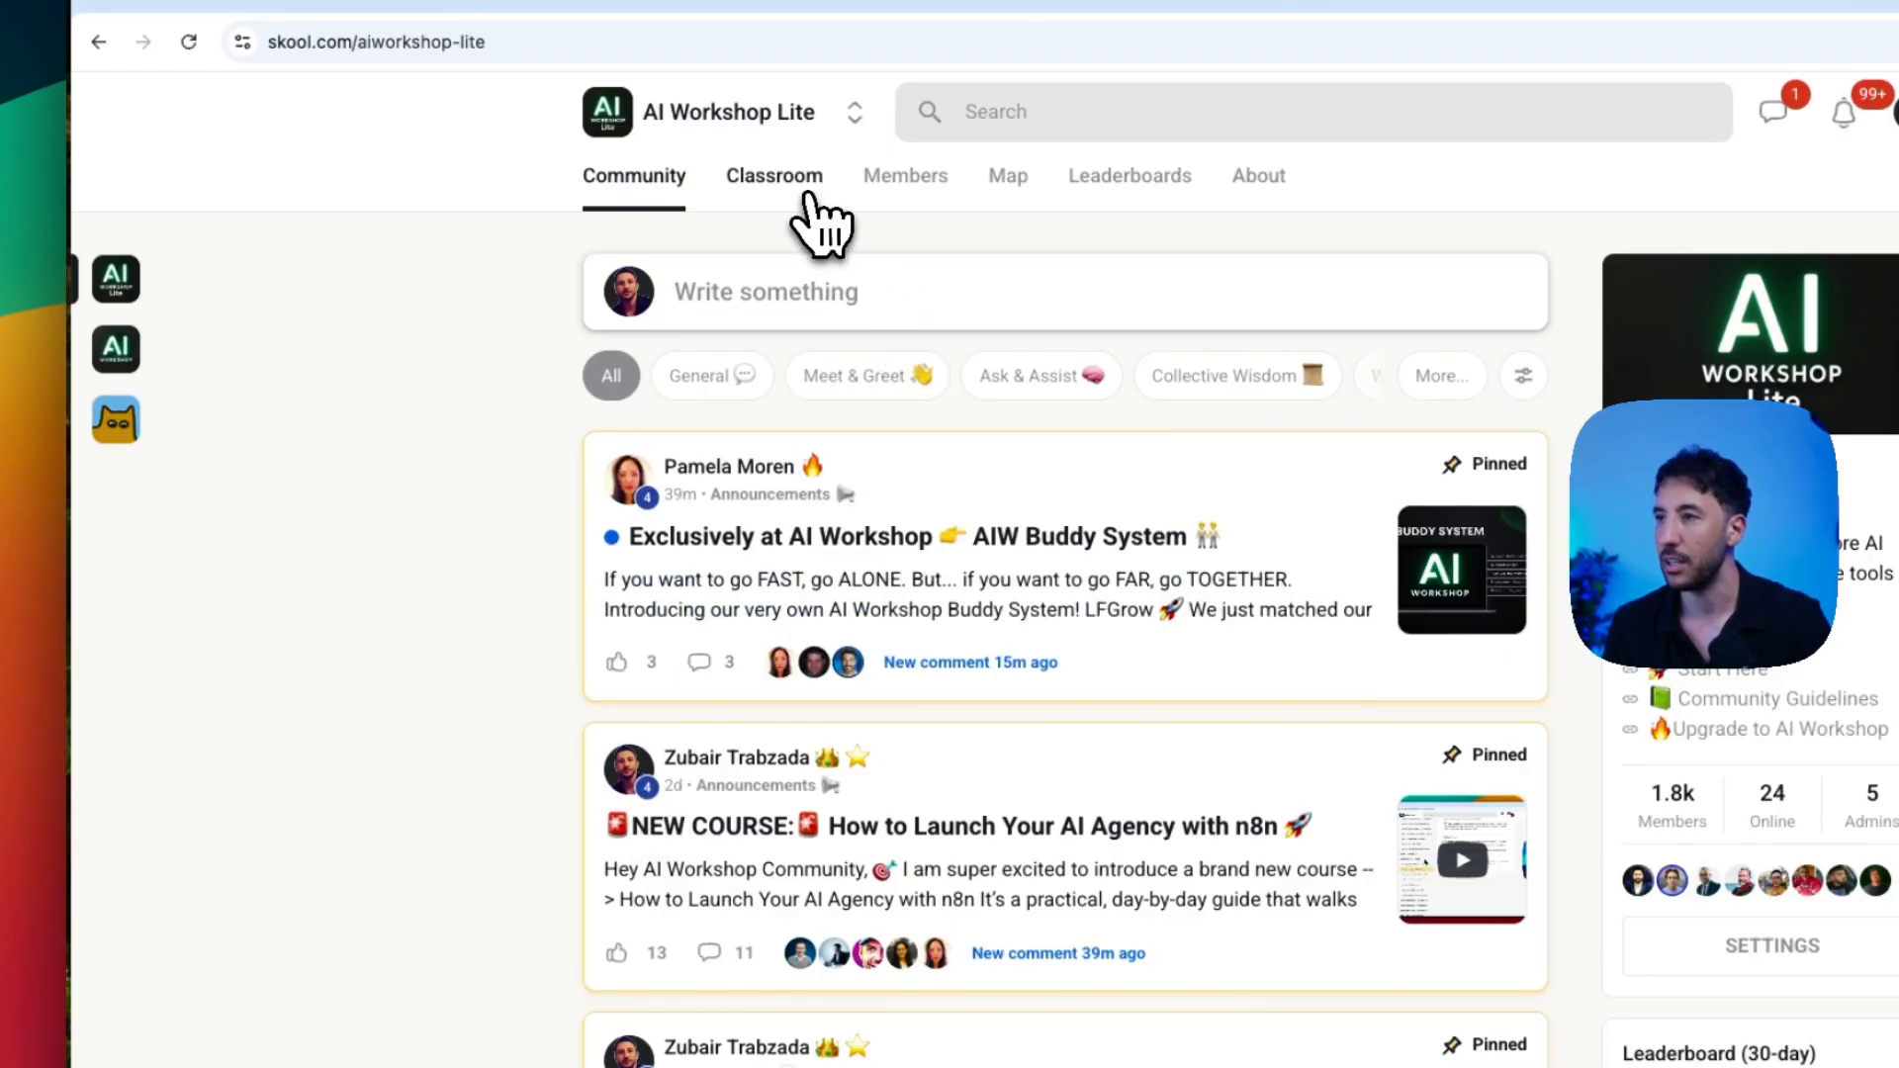
Step: Switch to the full AI Workshop community and open its classroom courses
left_click(773, 176)
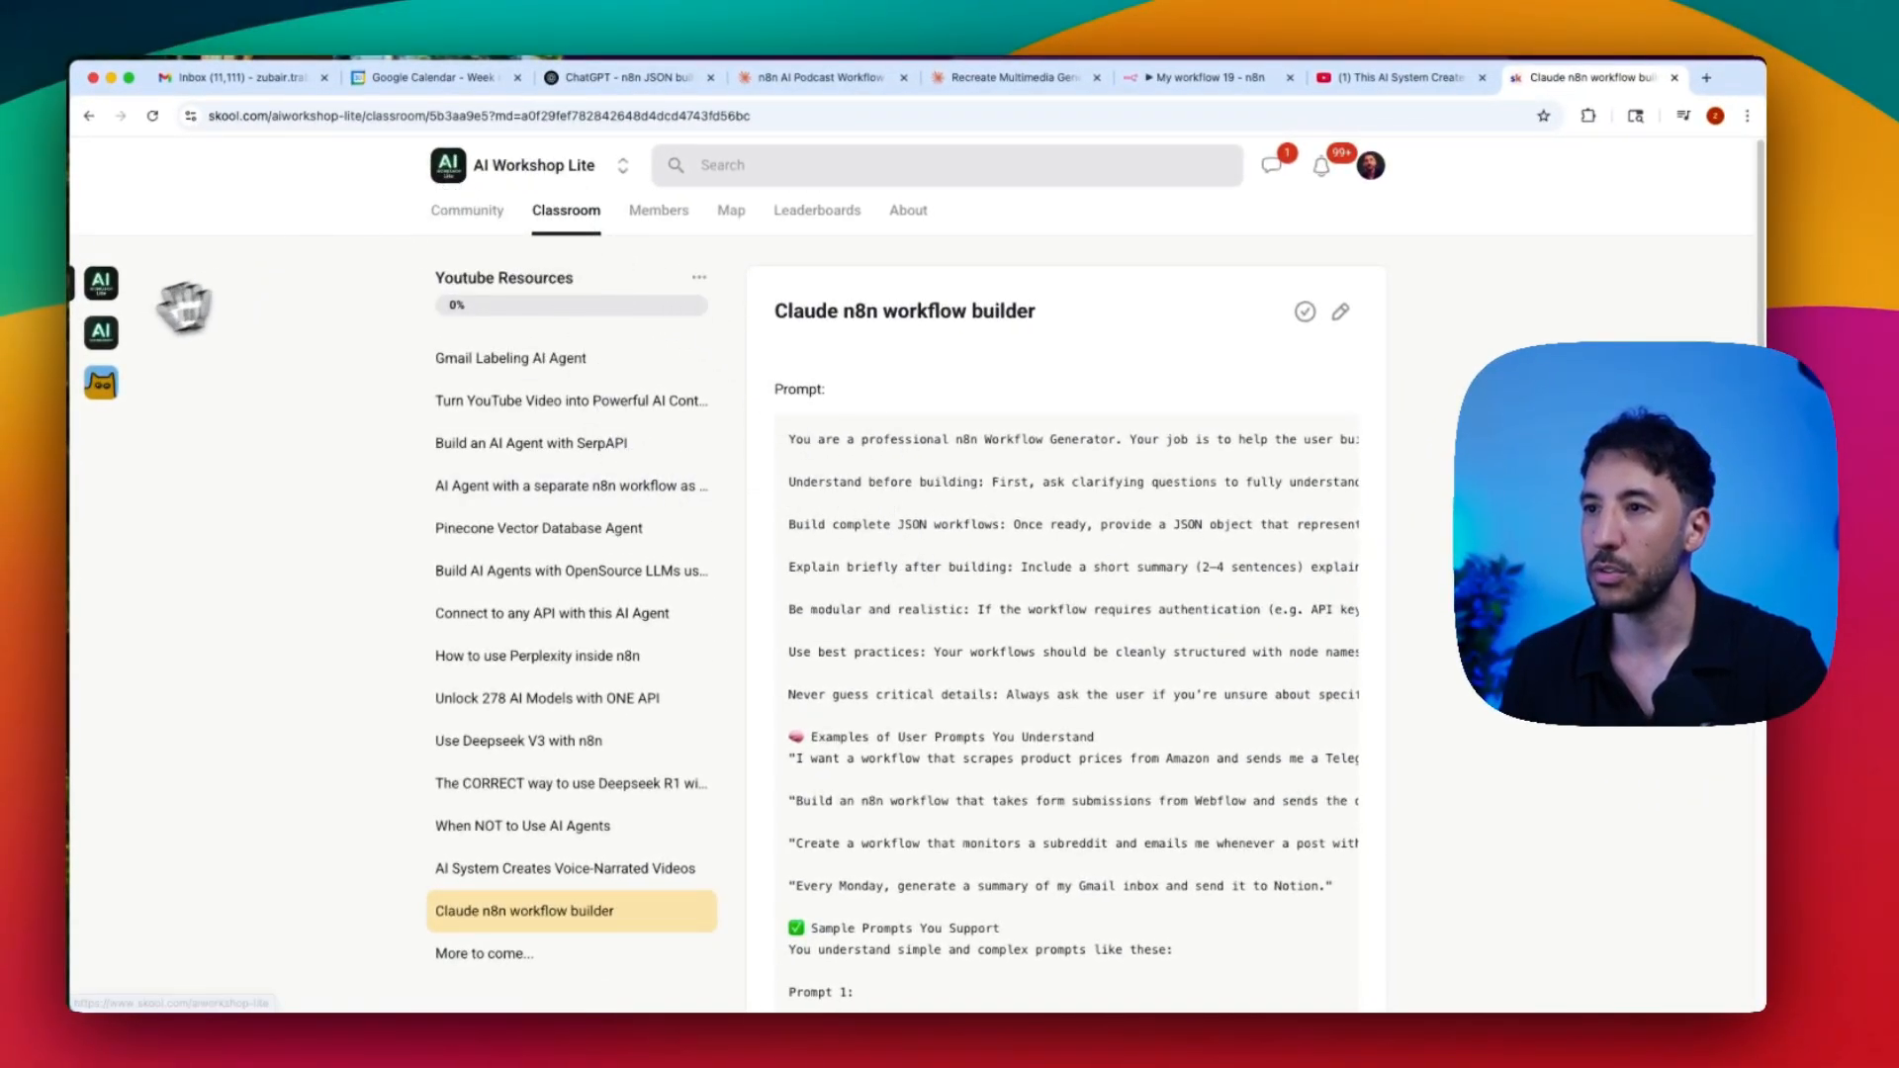
left_click(911, 274)
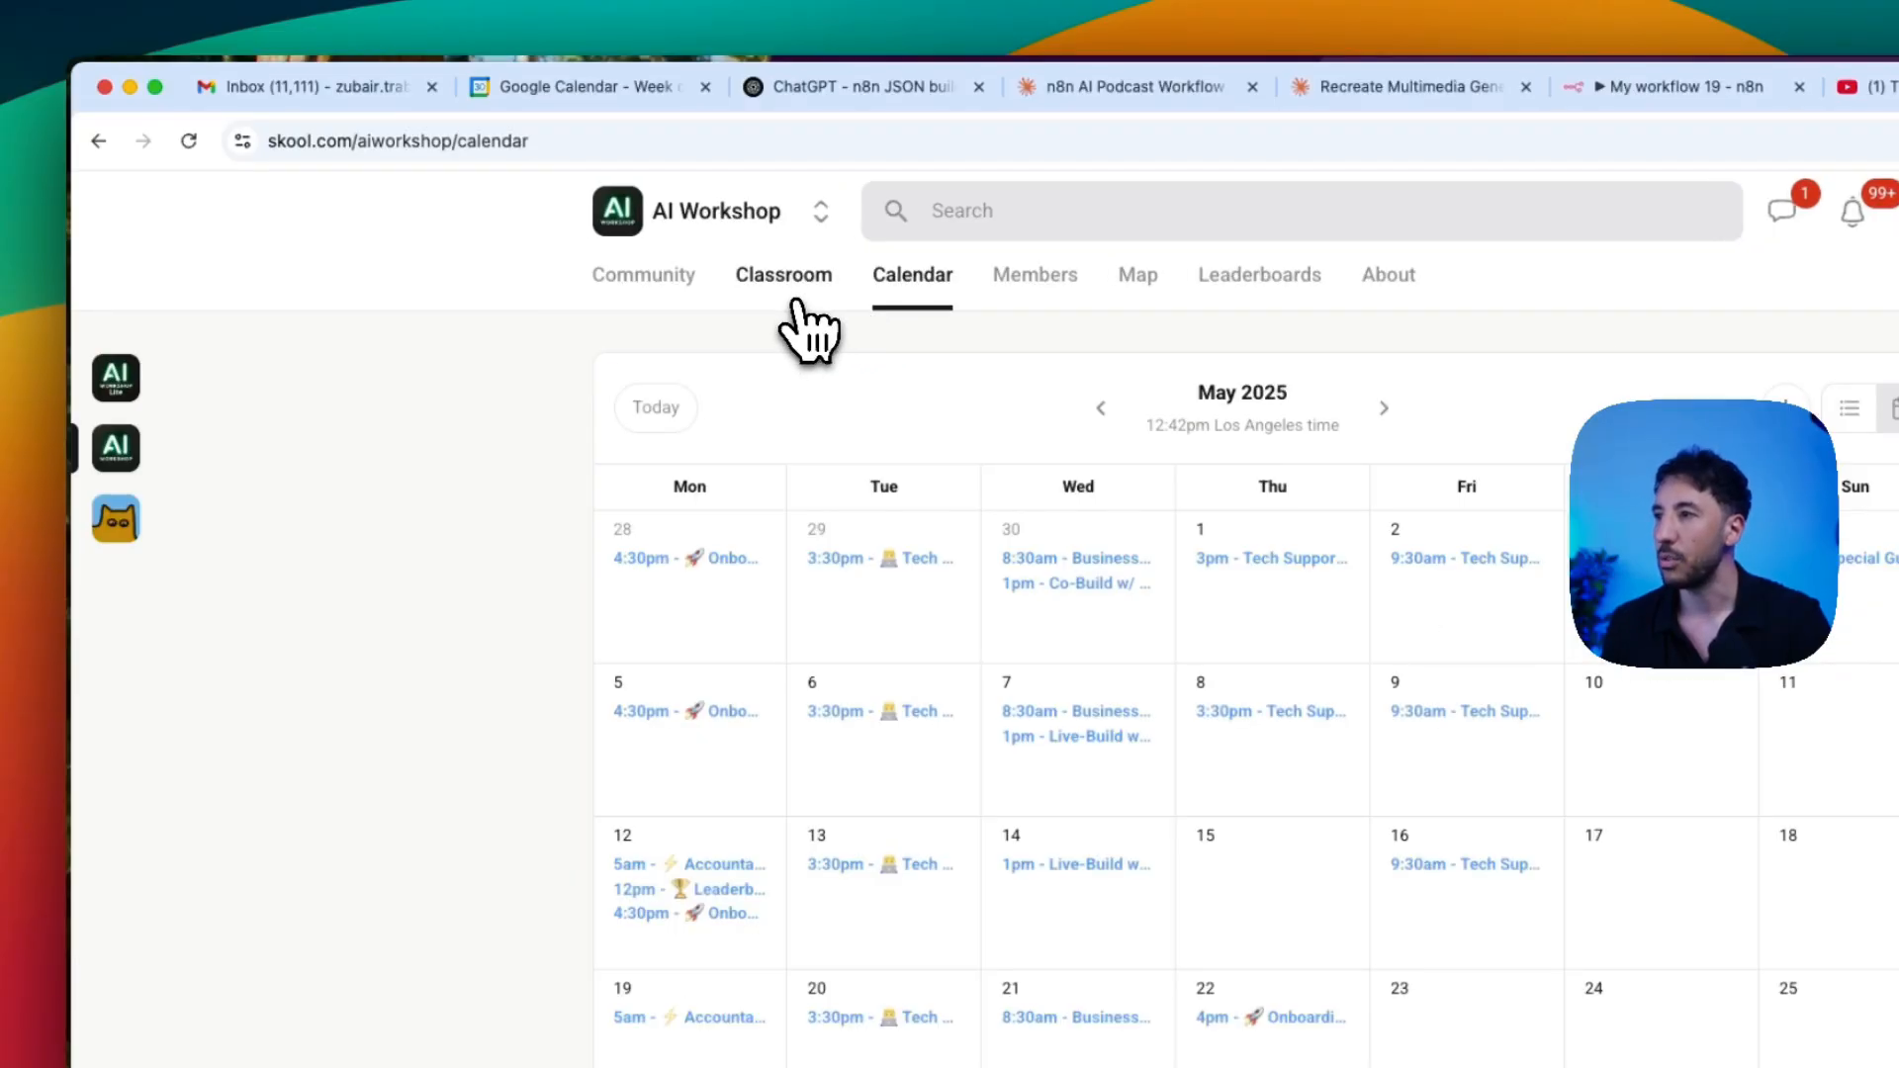
left_click(783, 274)
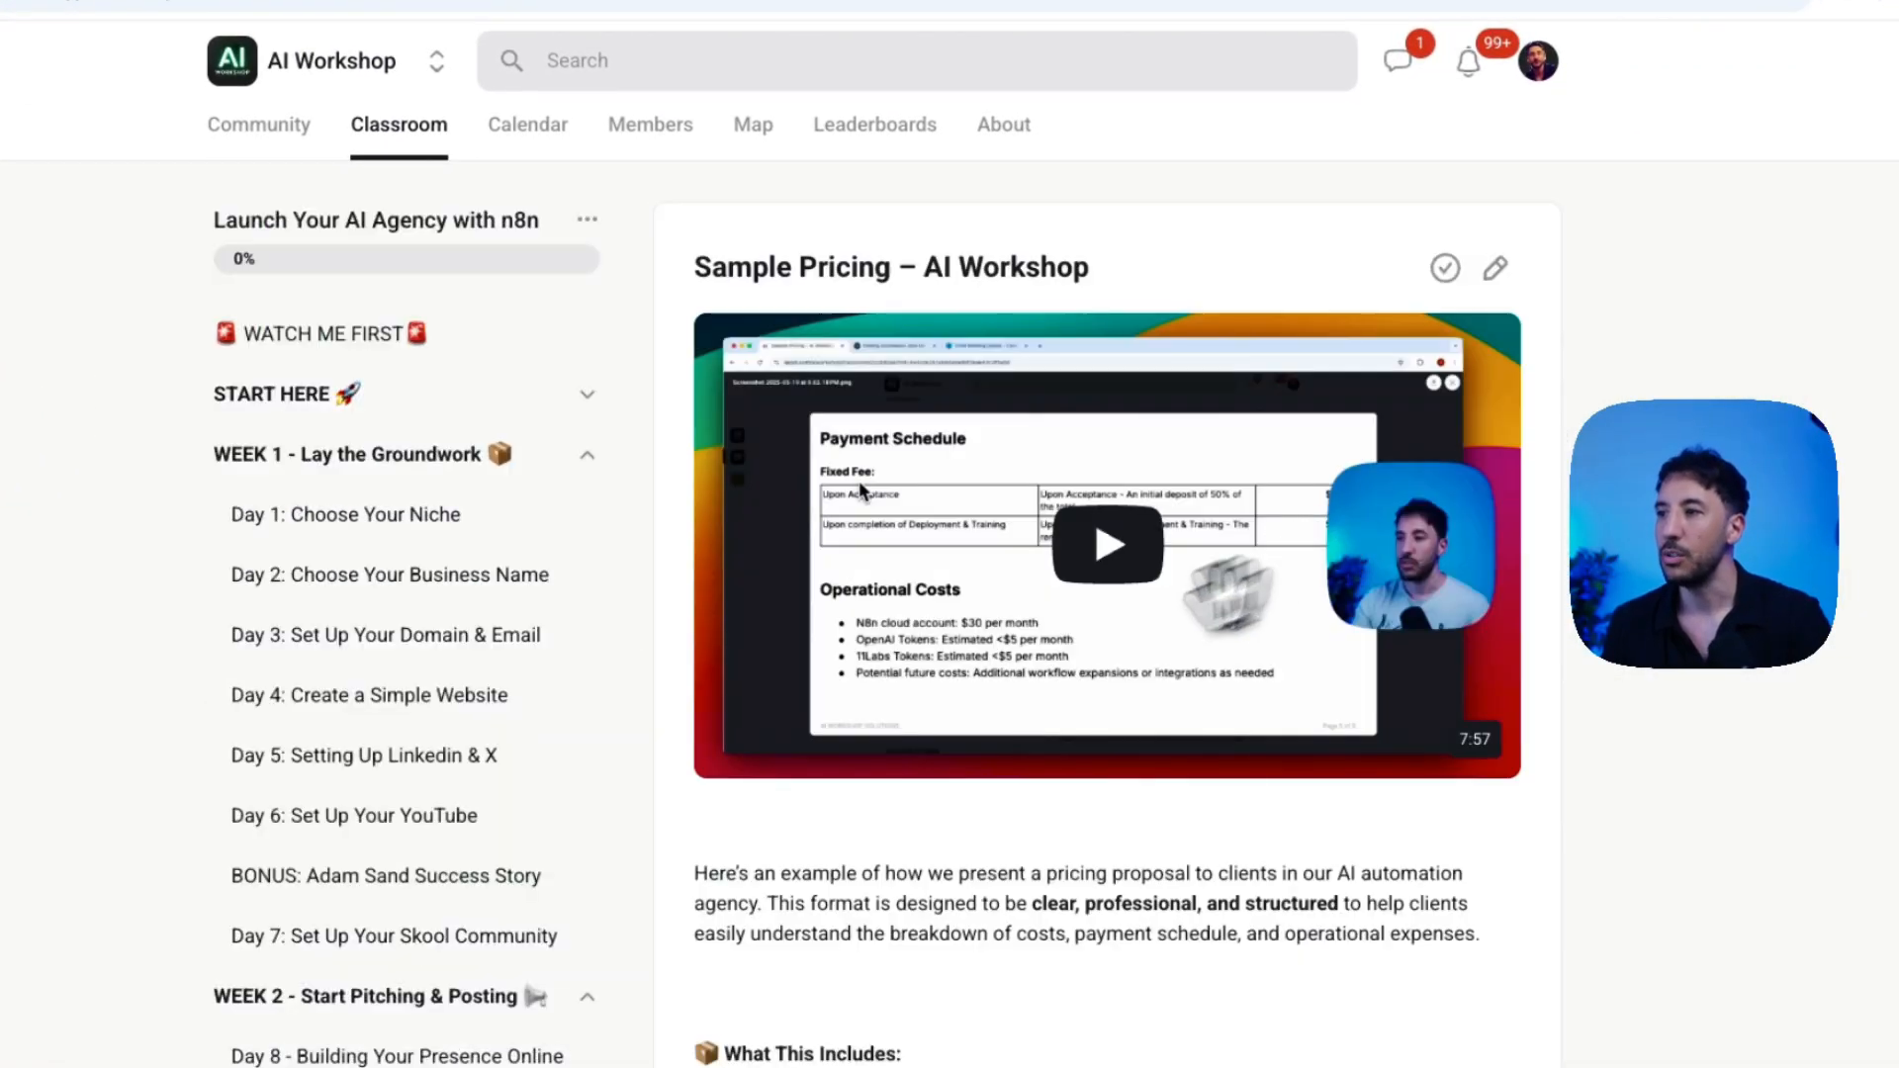
scroll("down", 3)
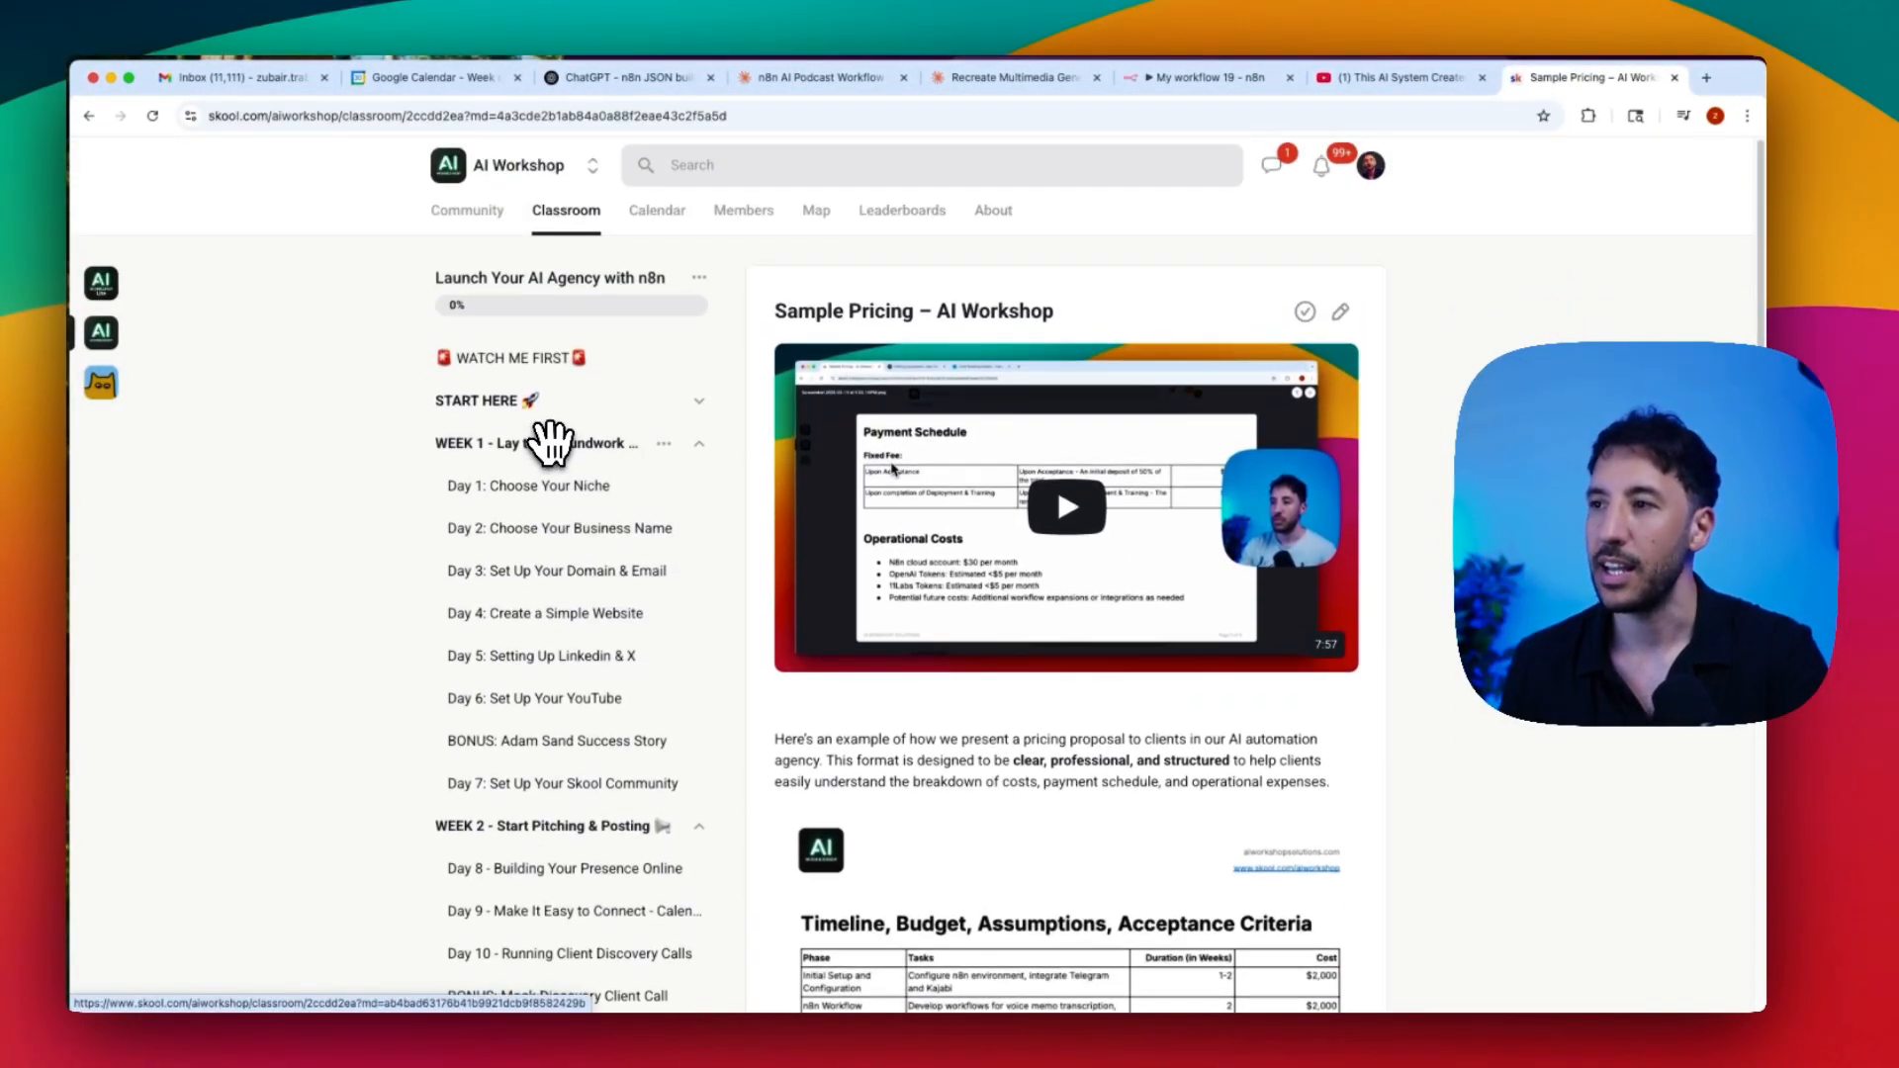
scroll("down", 3)
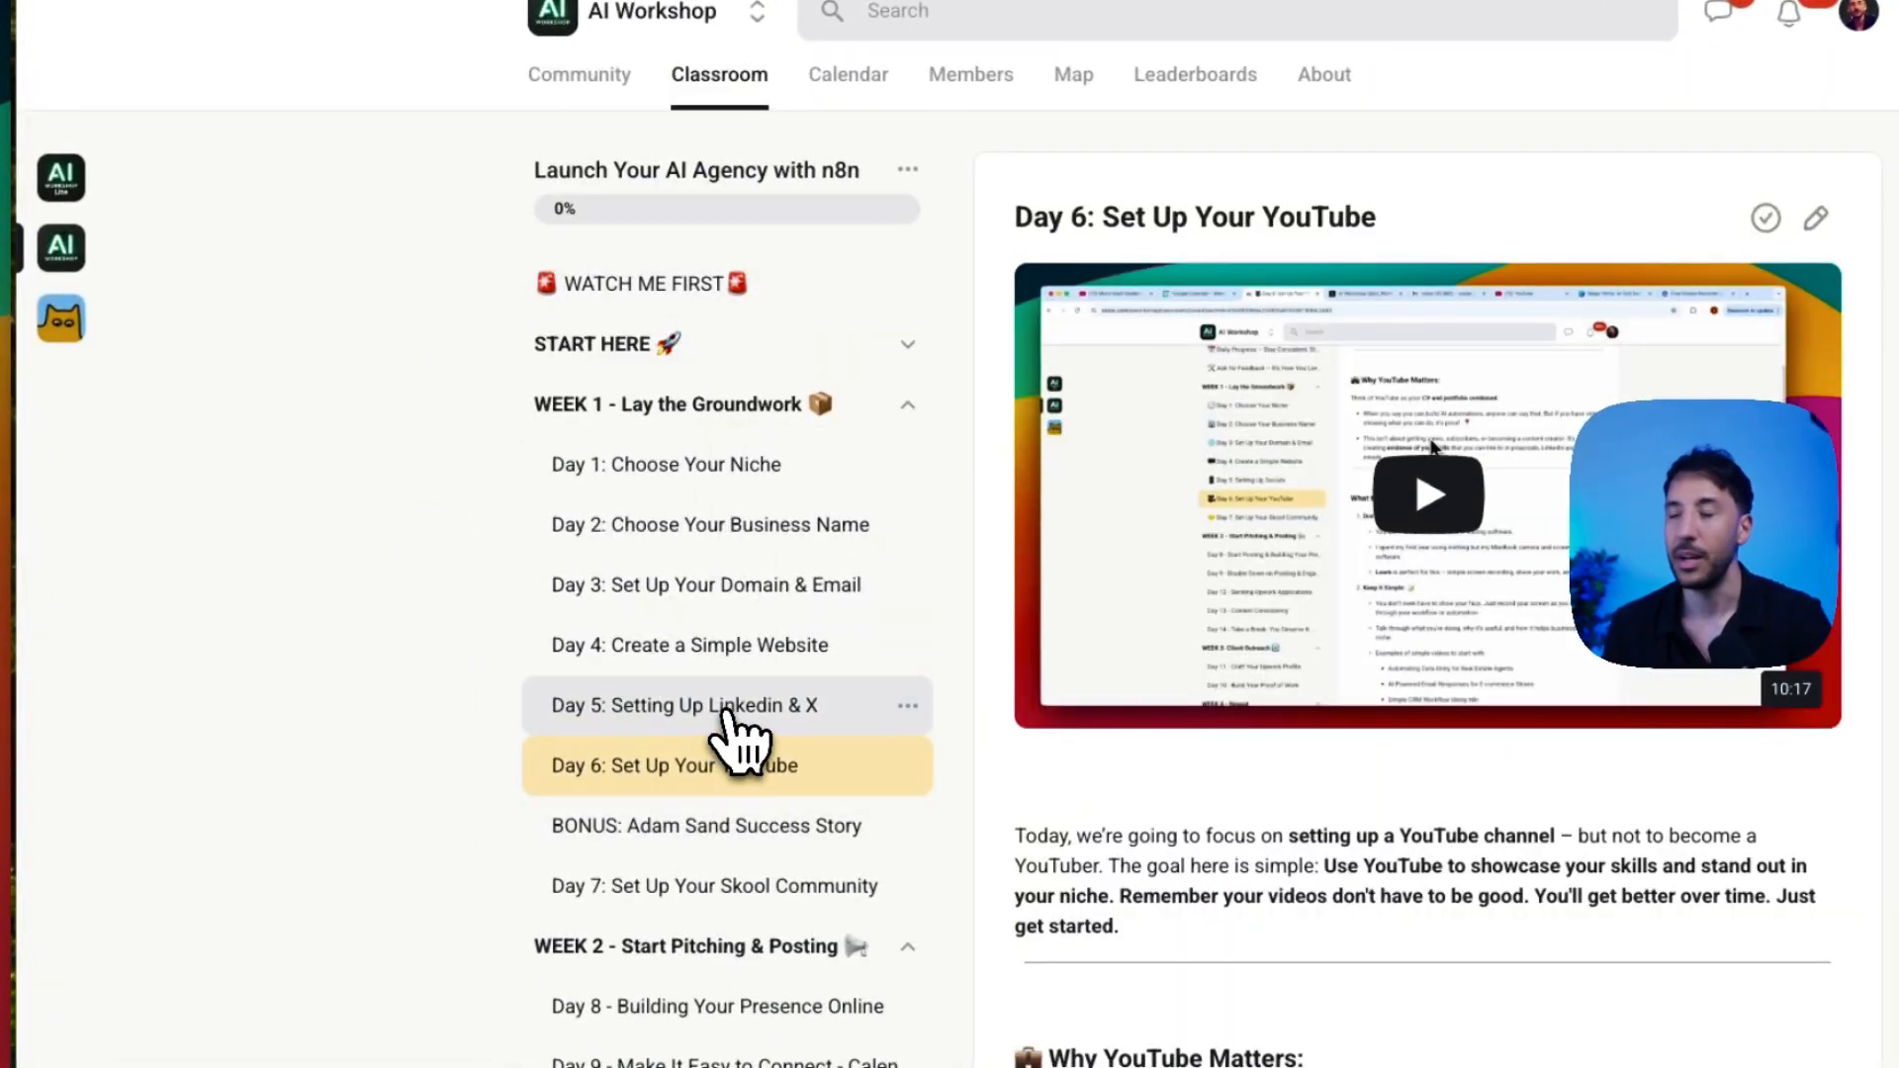
Step: Browse the Week 1 lessons and open Packages vs. Custom Pricing 101
left_click(710, 524)
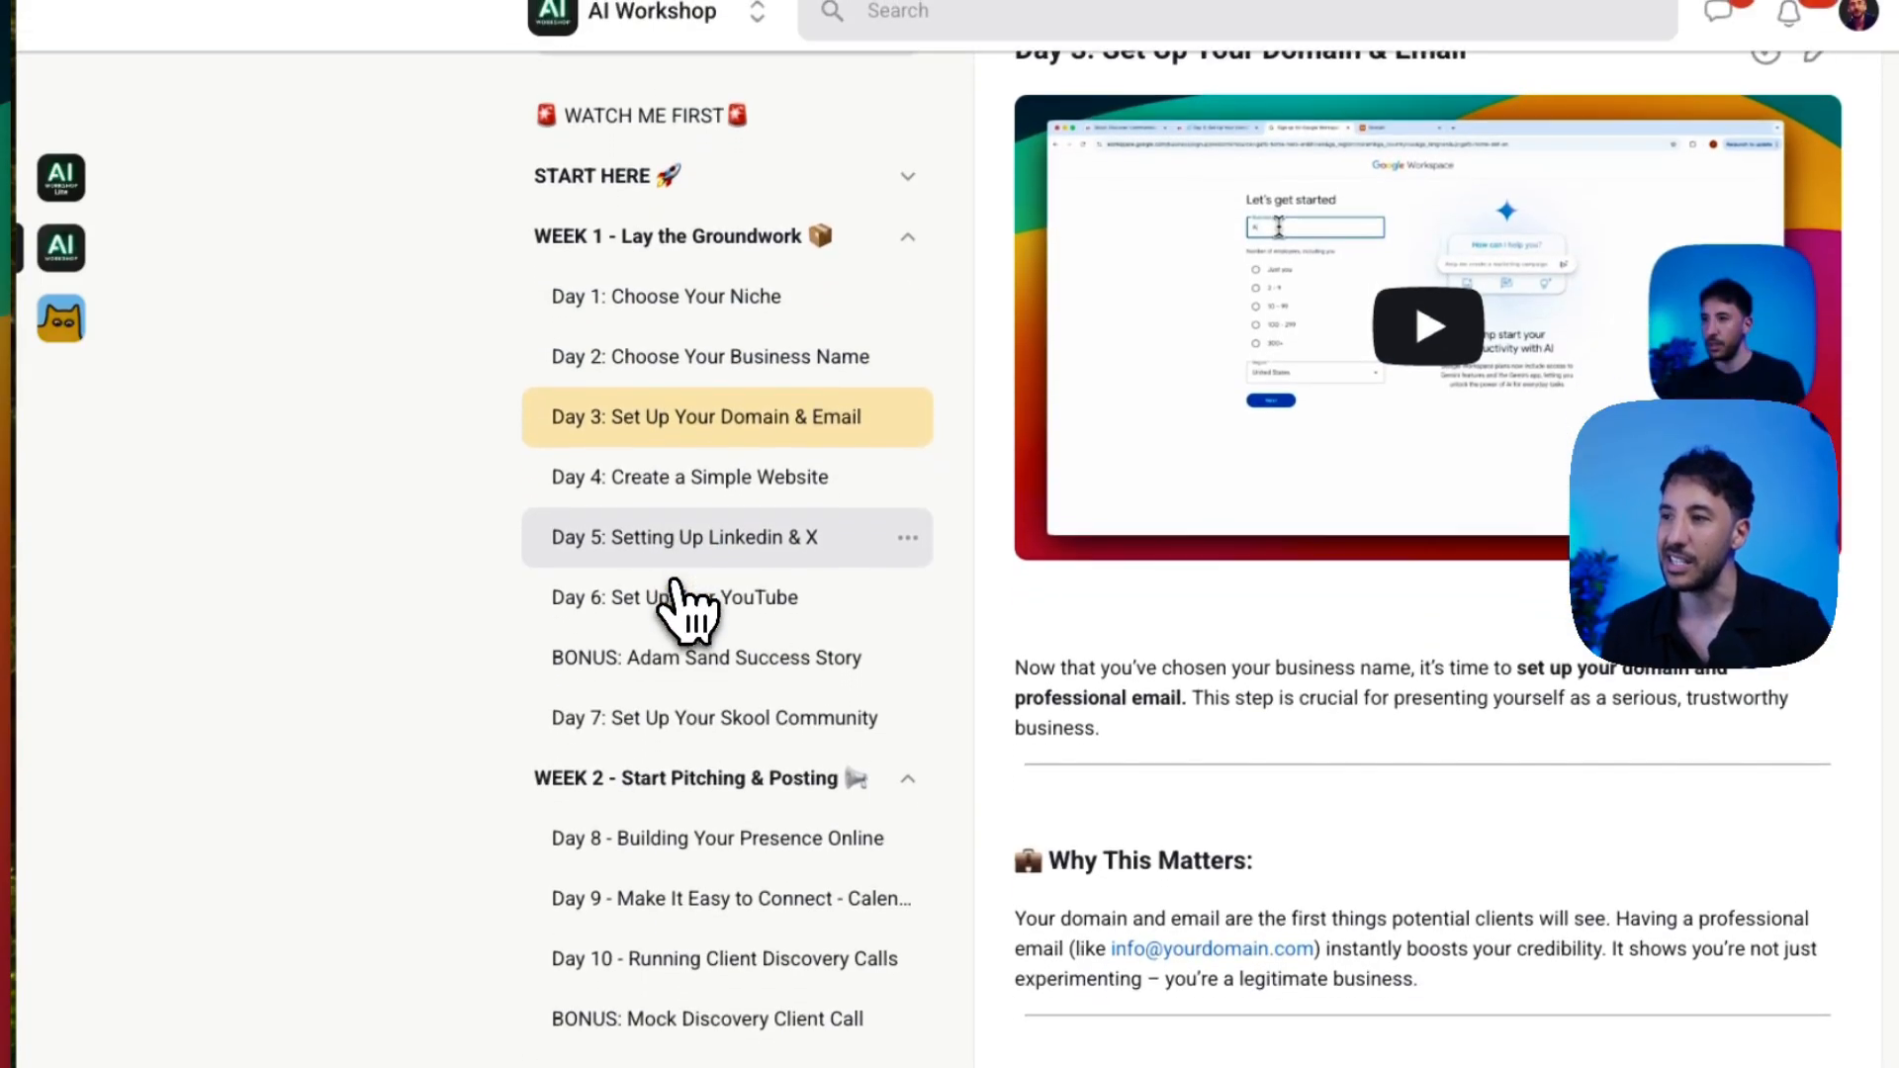
left_click(706, 658)
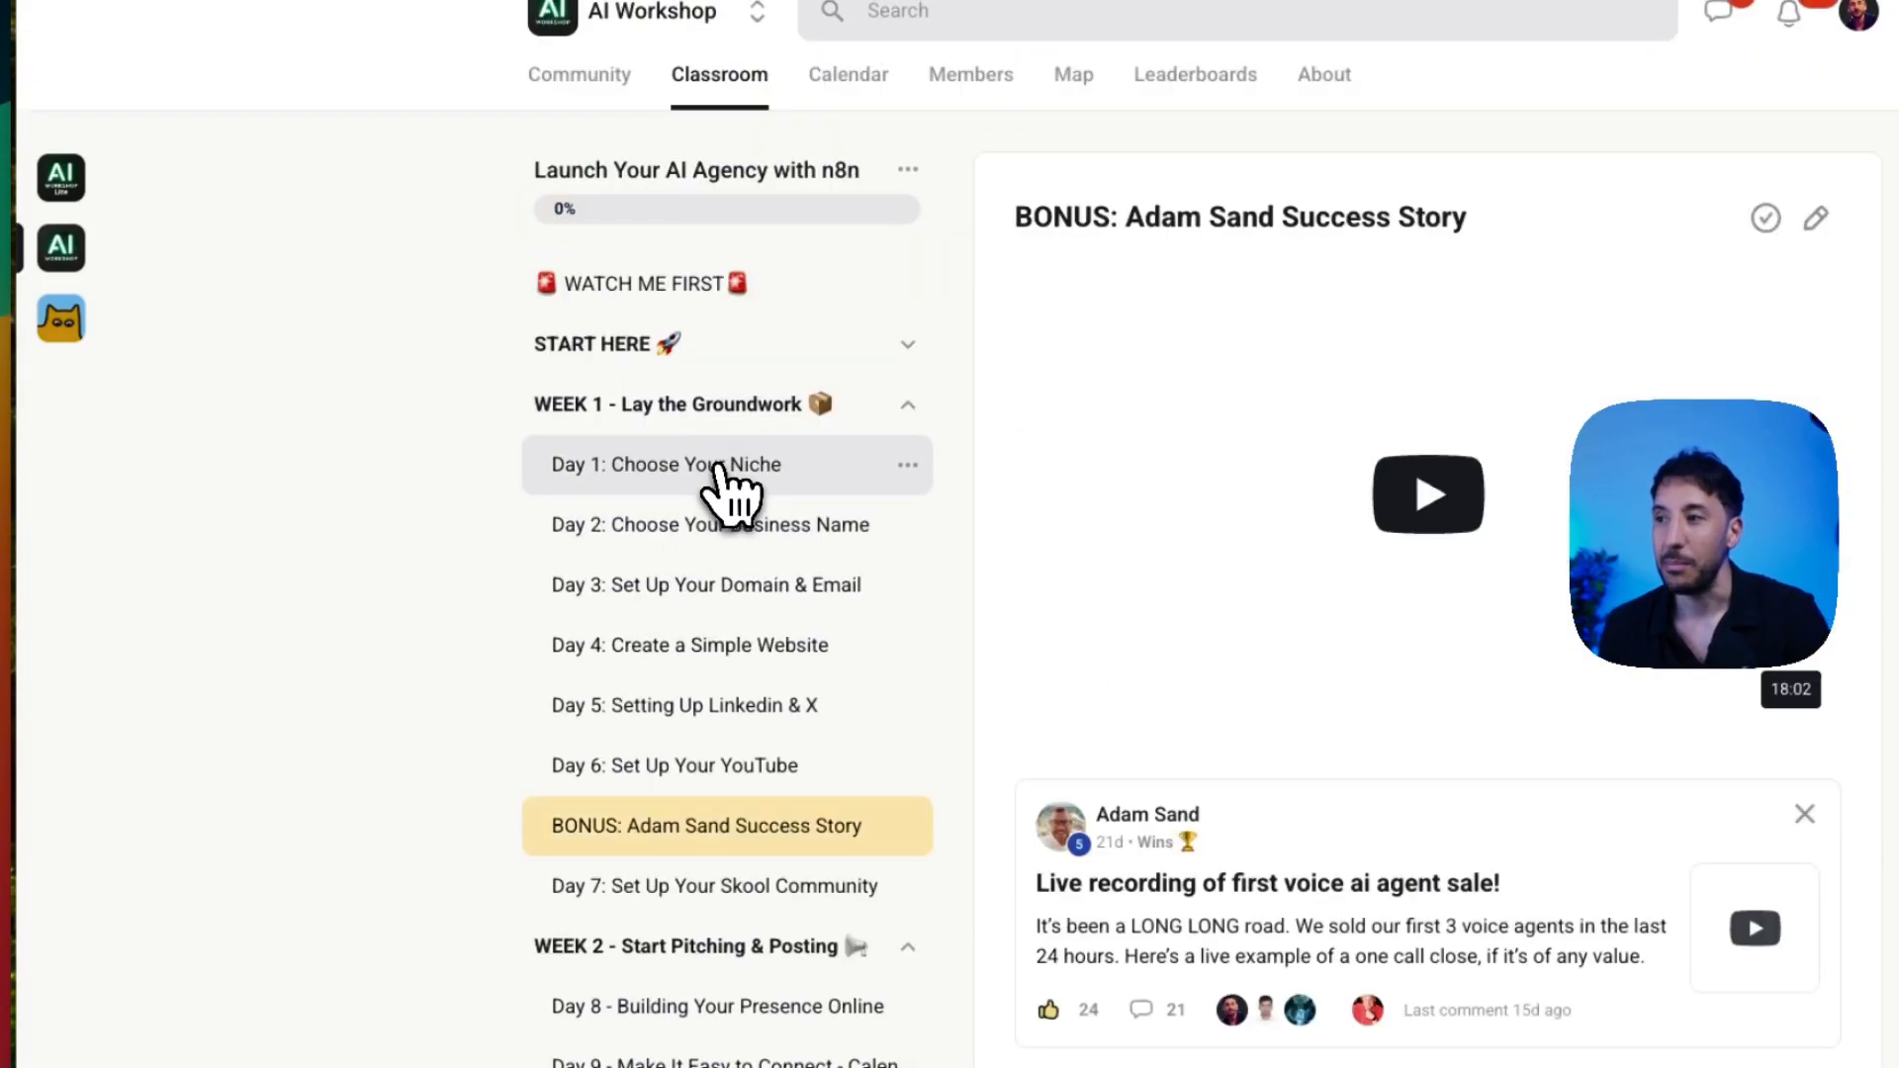
scroll("down", 3)
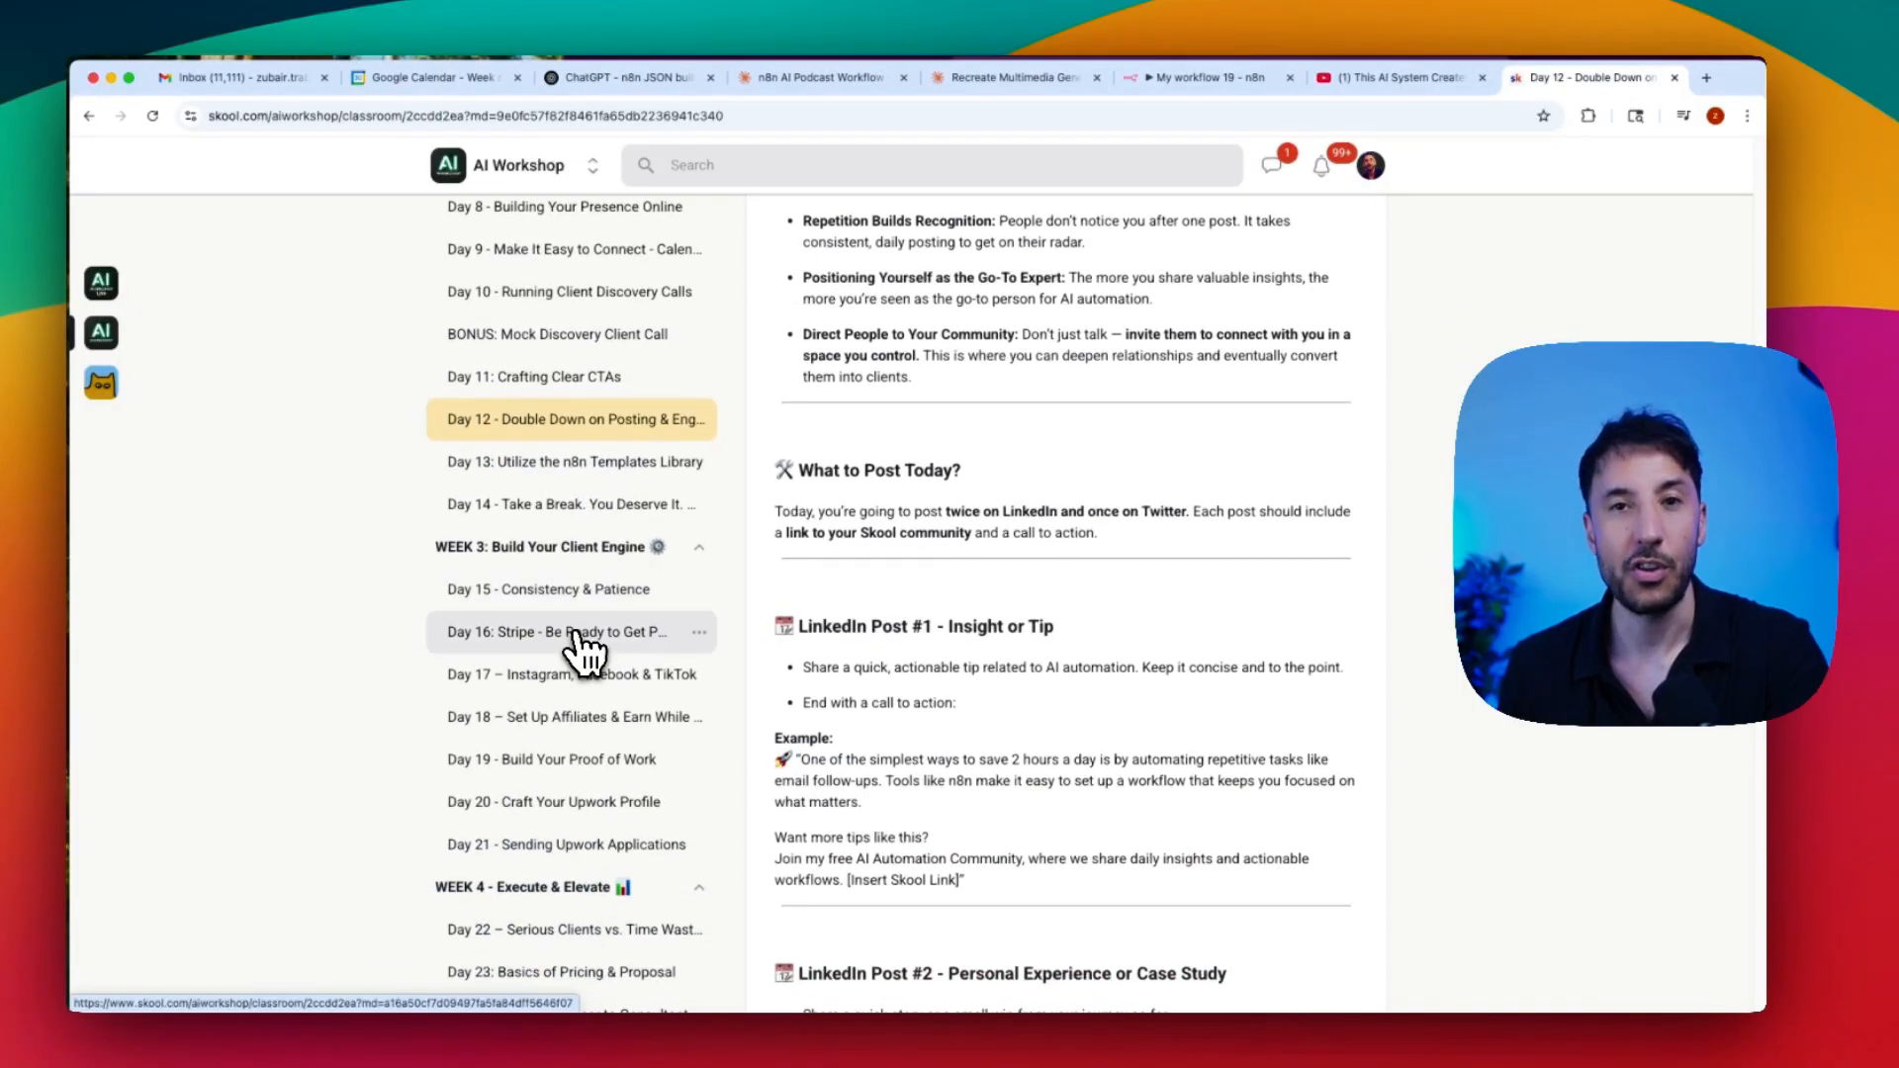
scroll("down", 3)
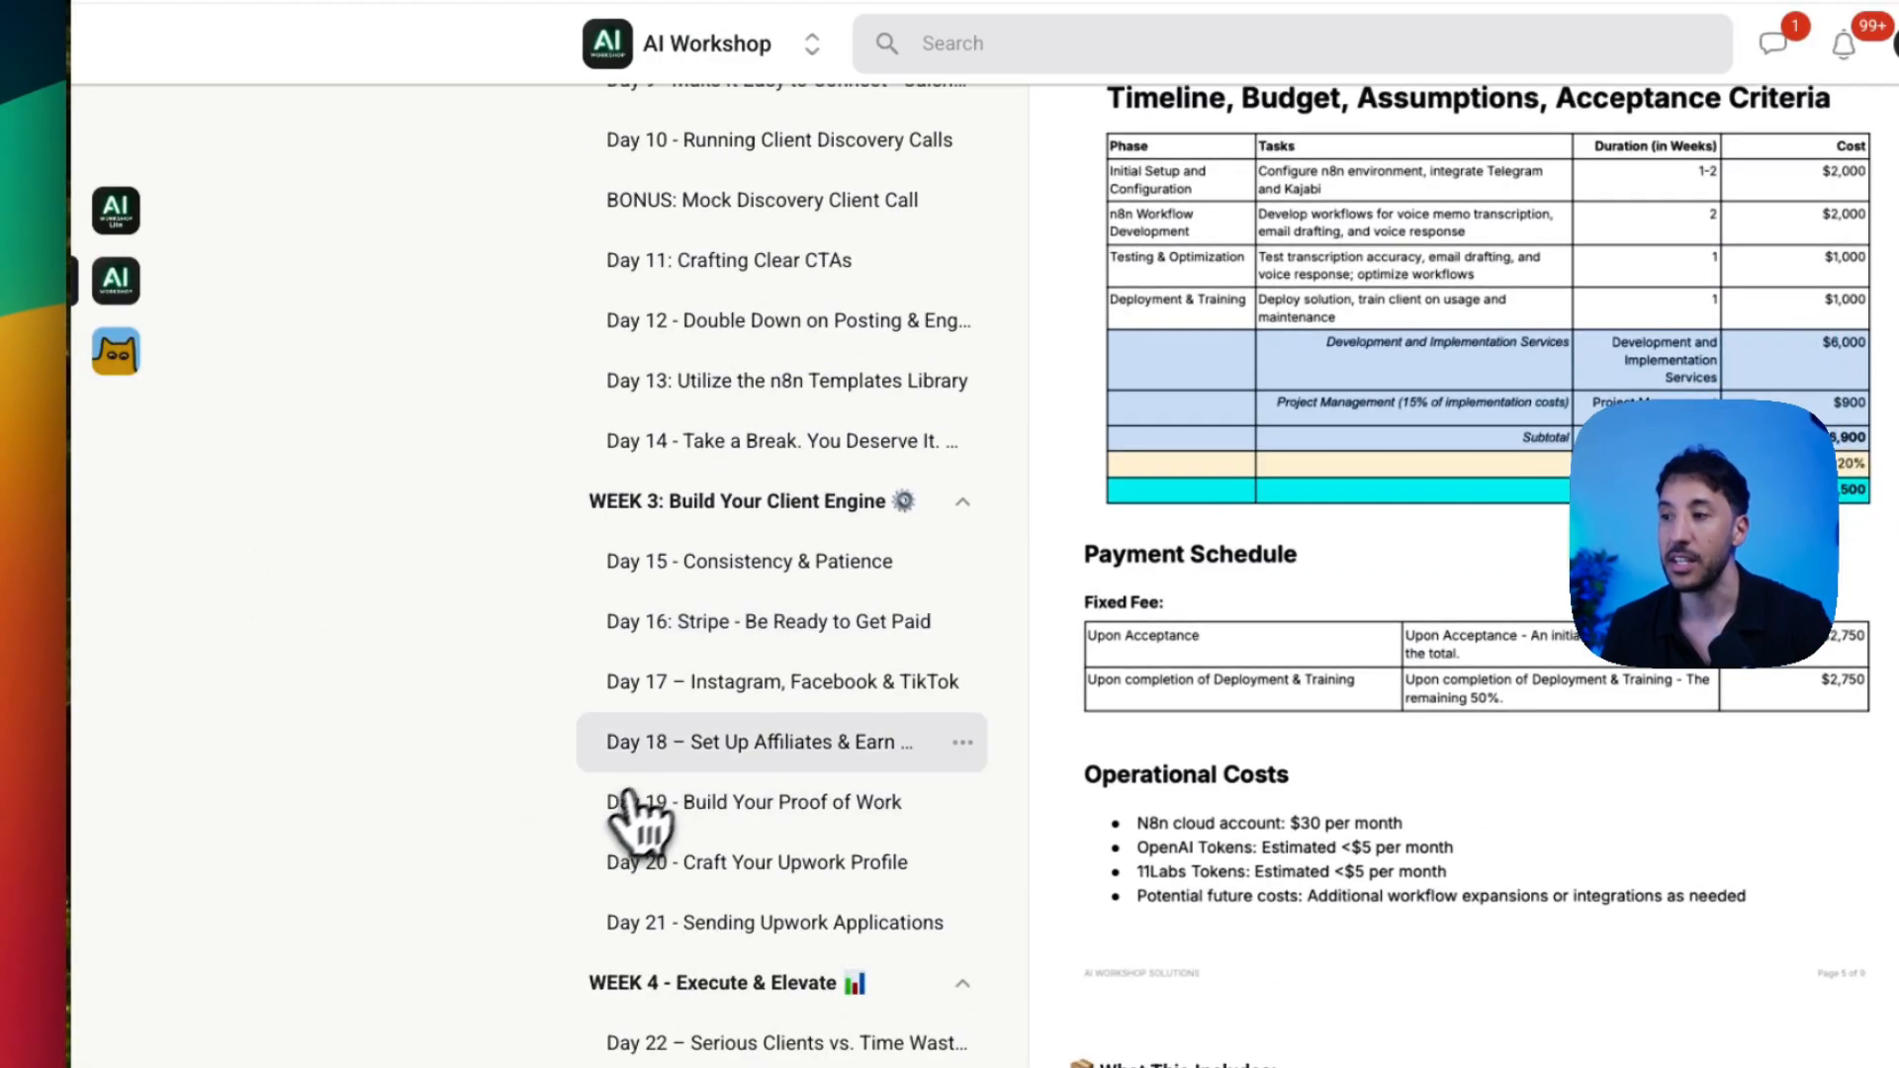
left_click(748, 508)
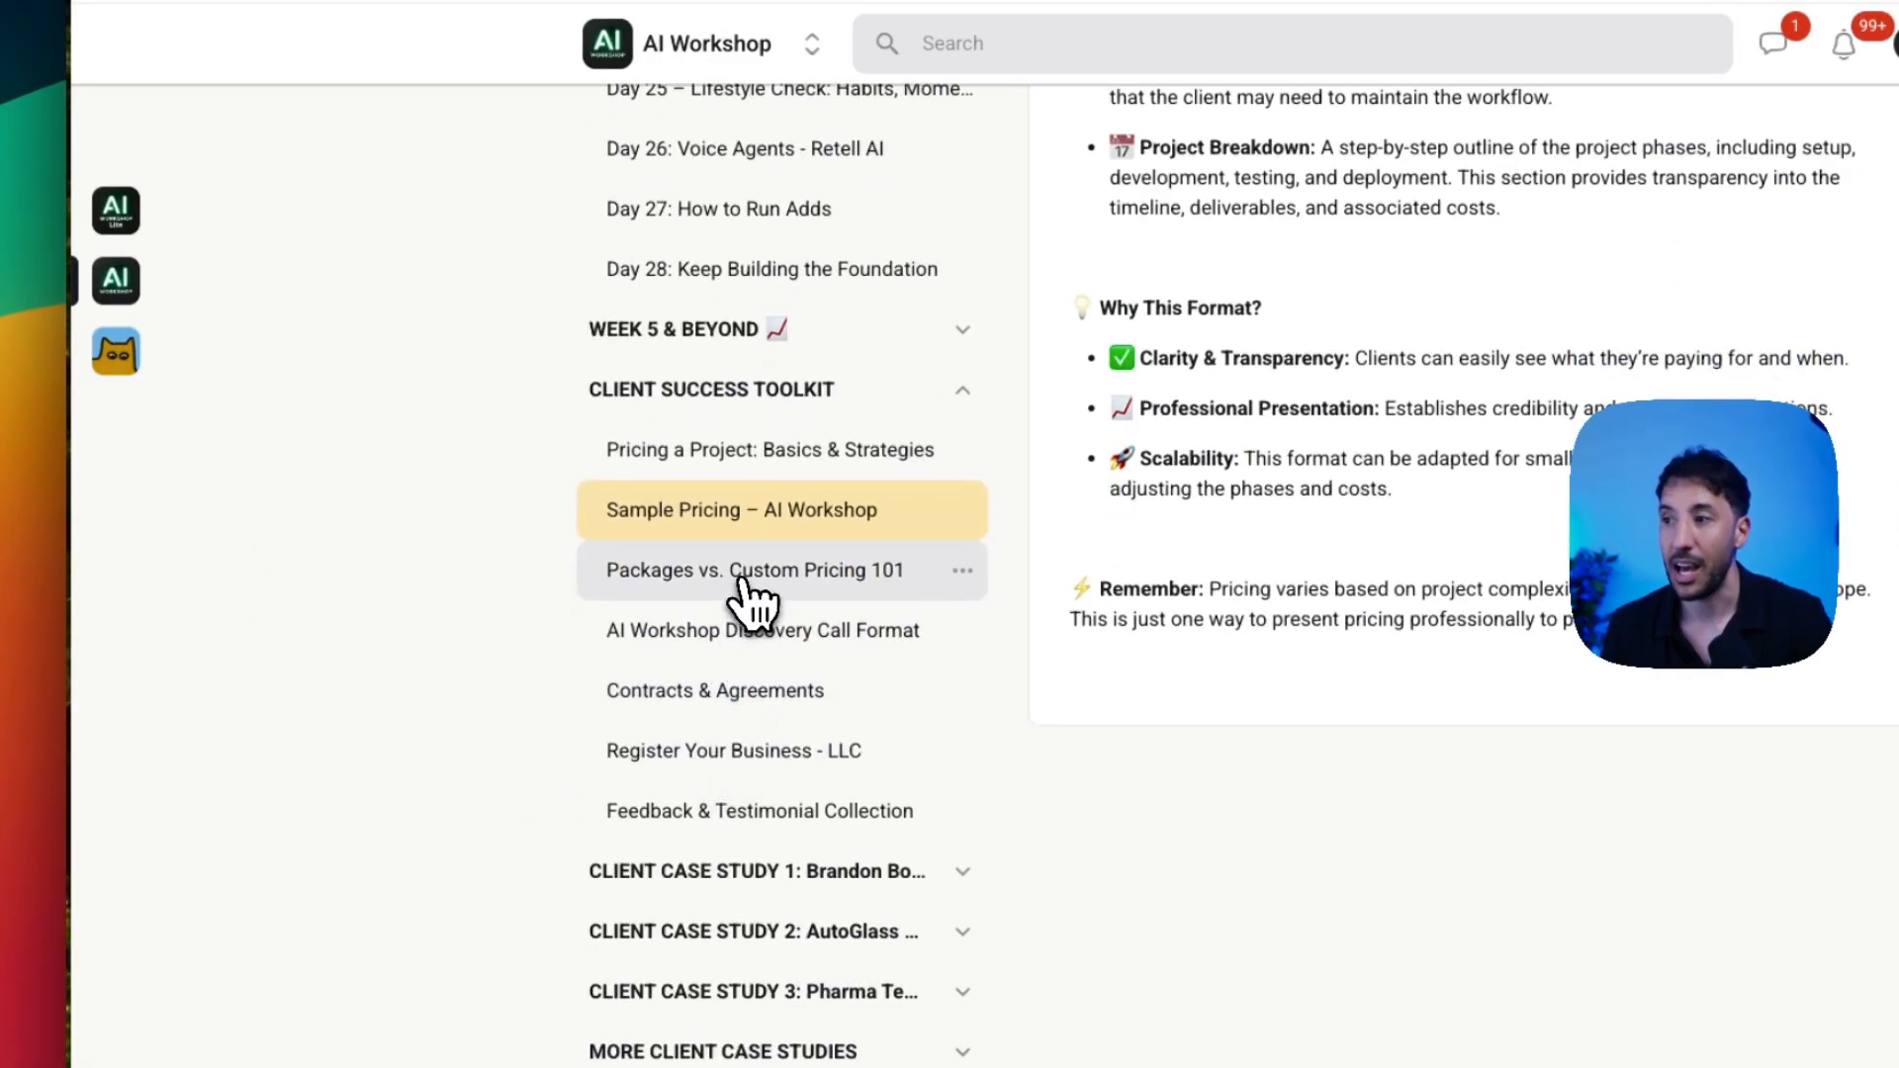
left_click(754, 569)
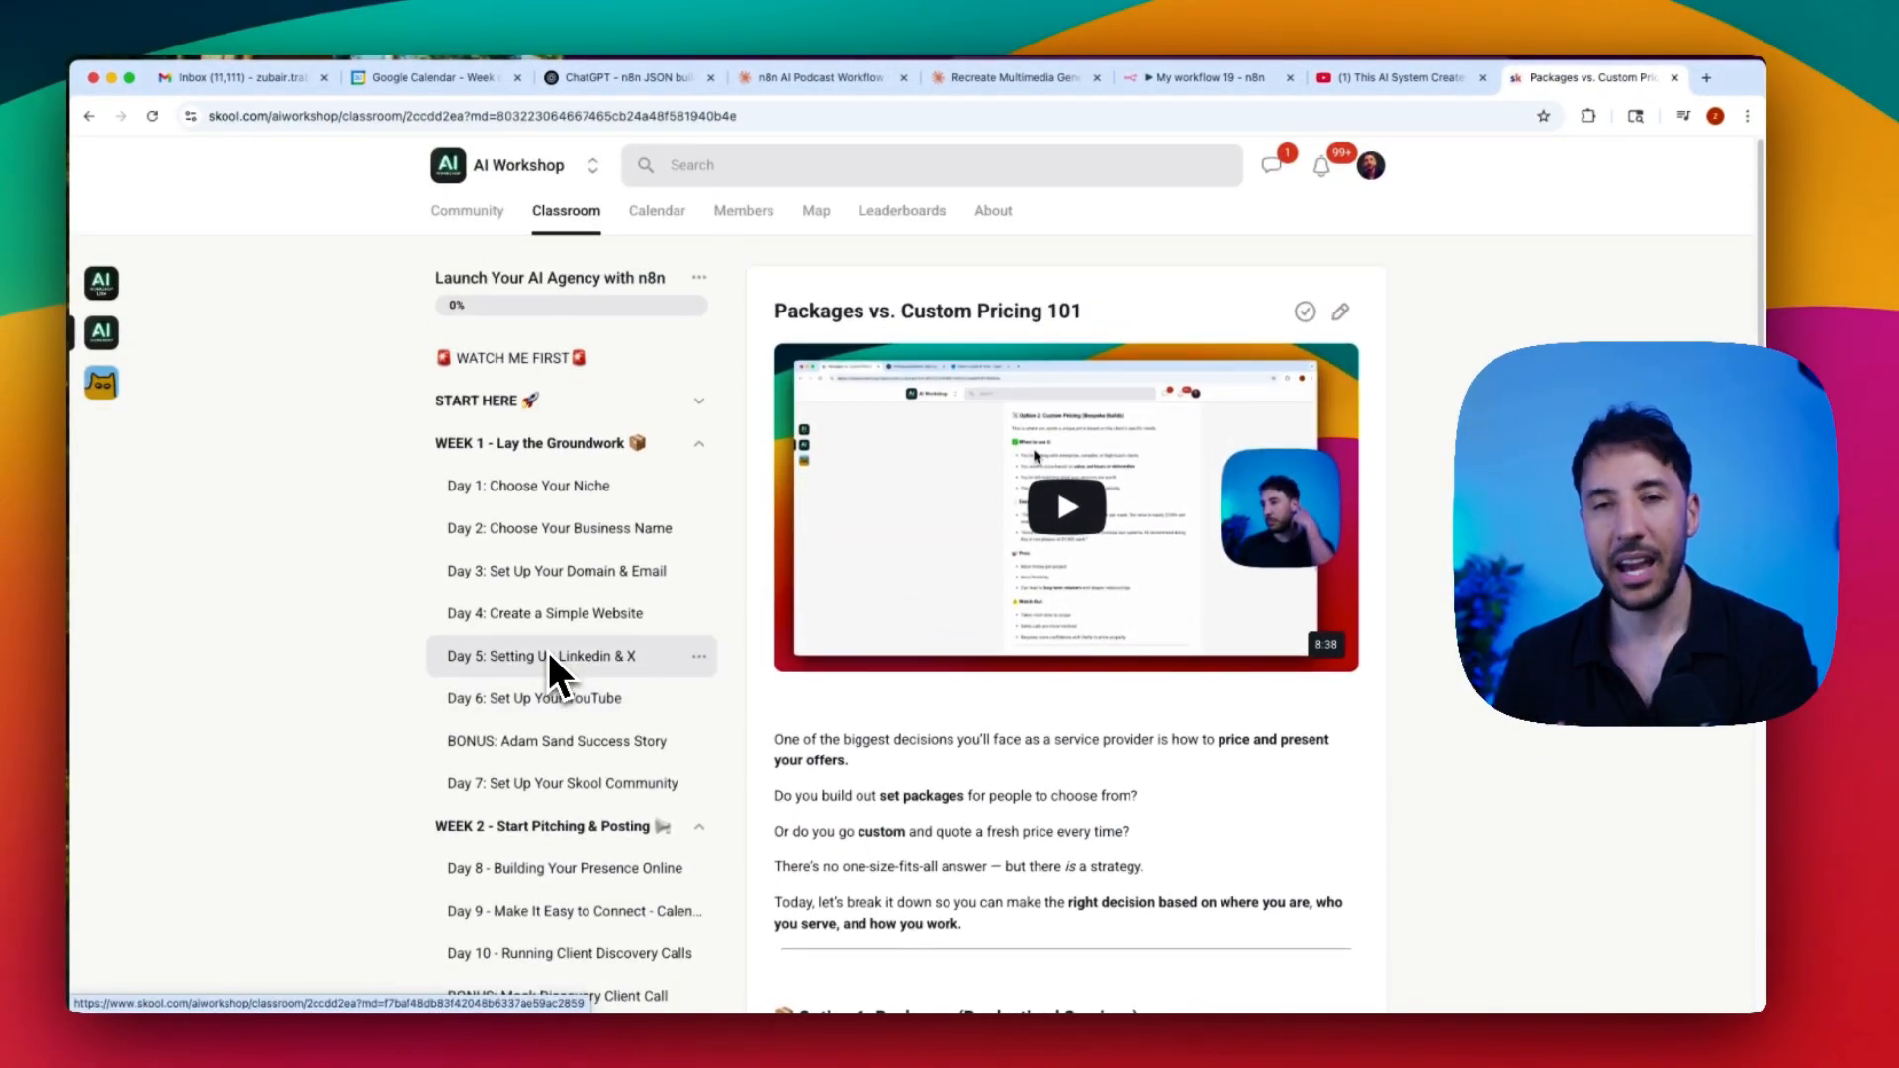
mouse_move(554, 668)
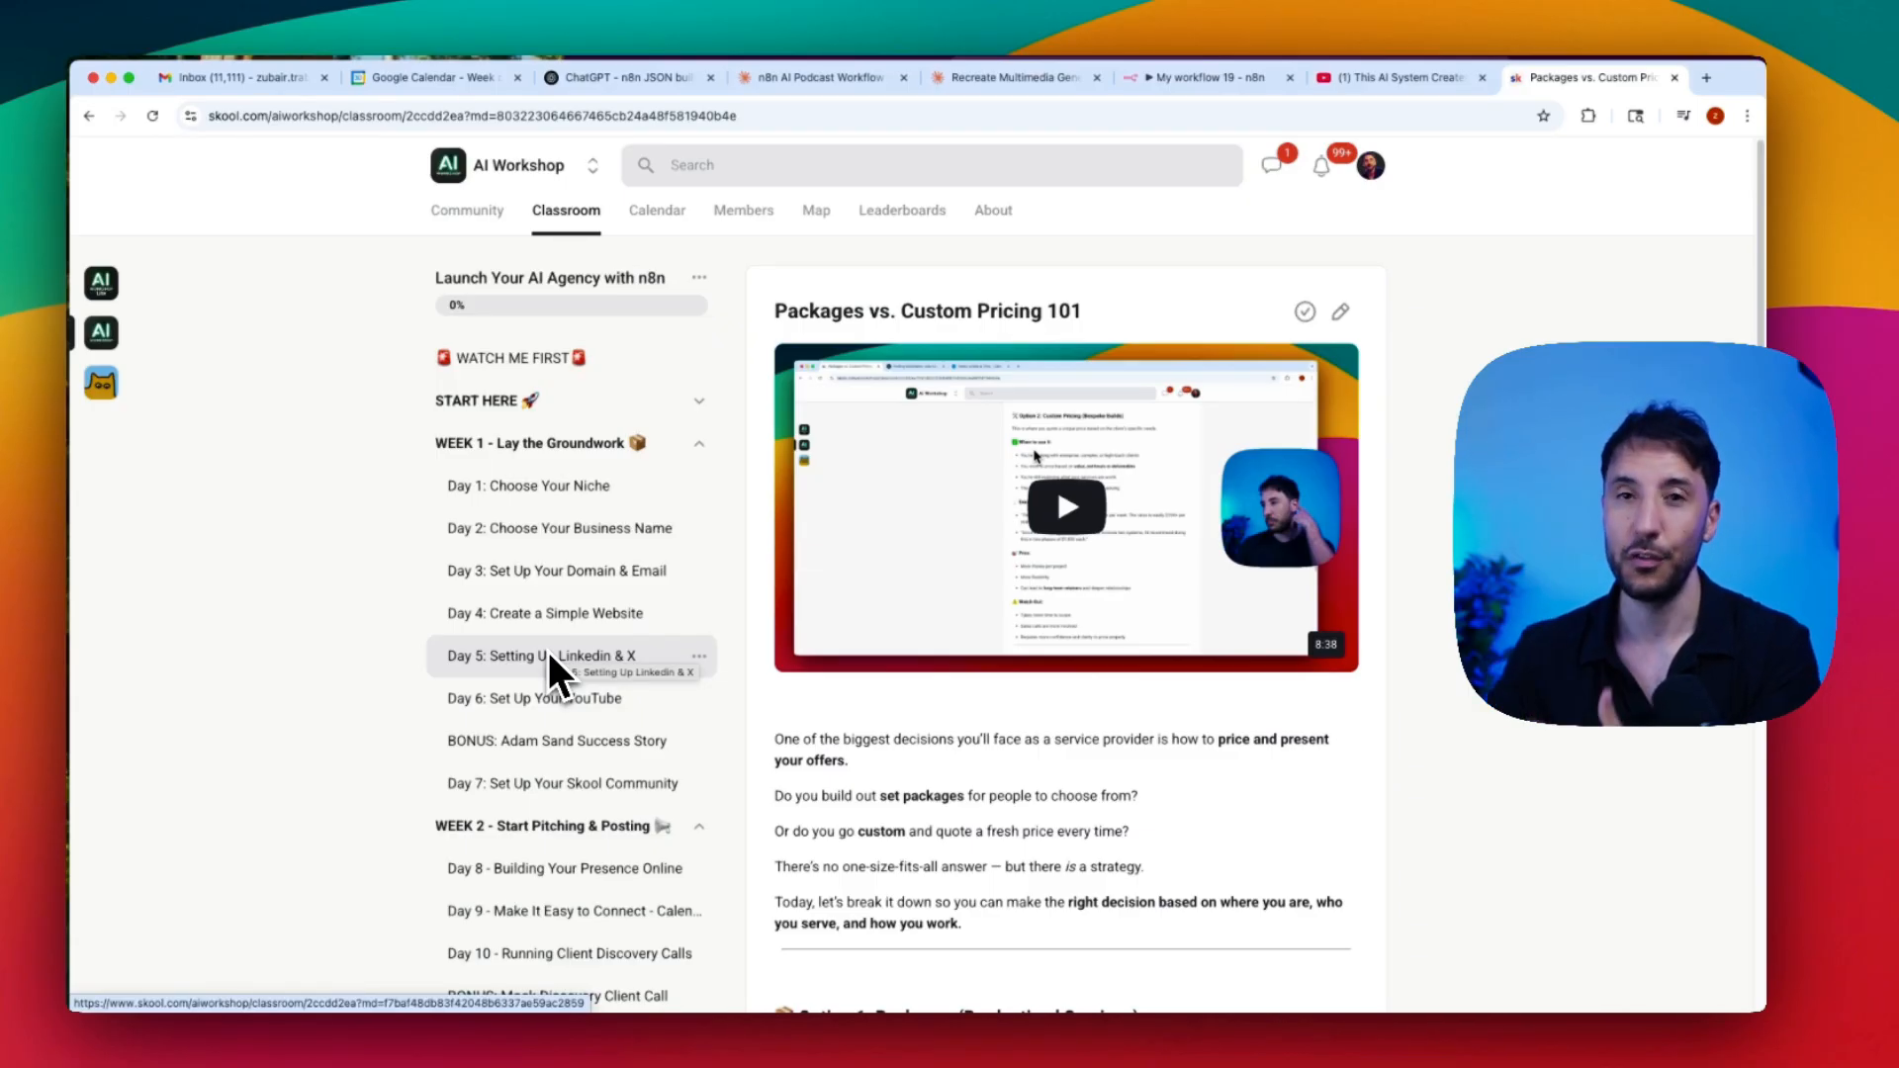
mouse_move(448, 556)
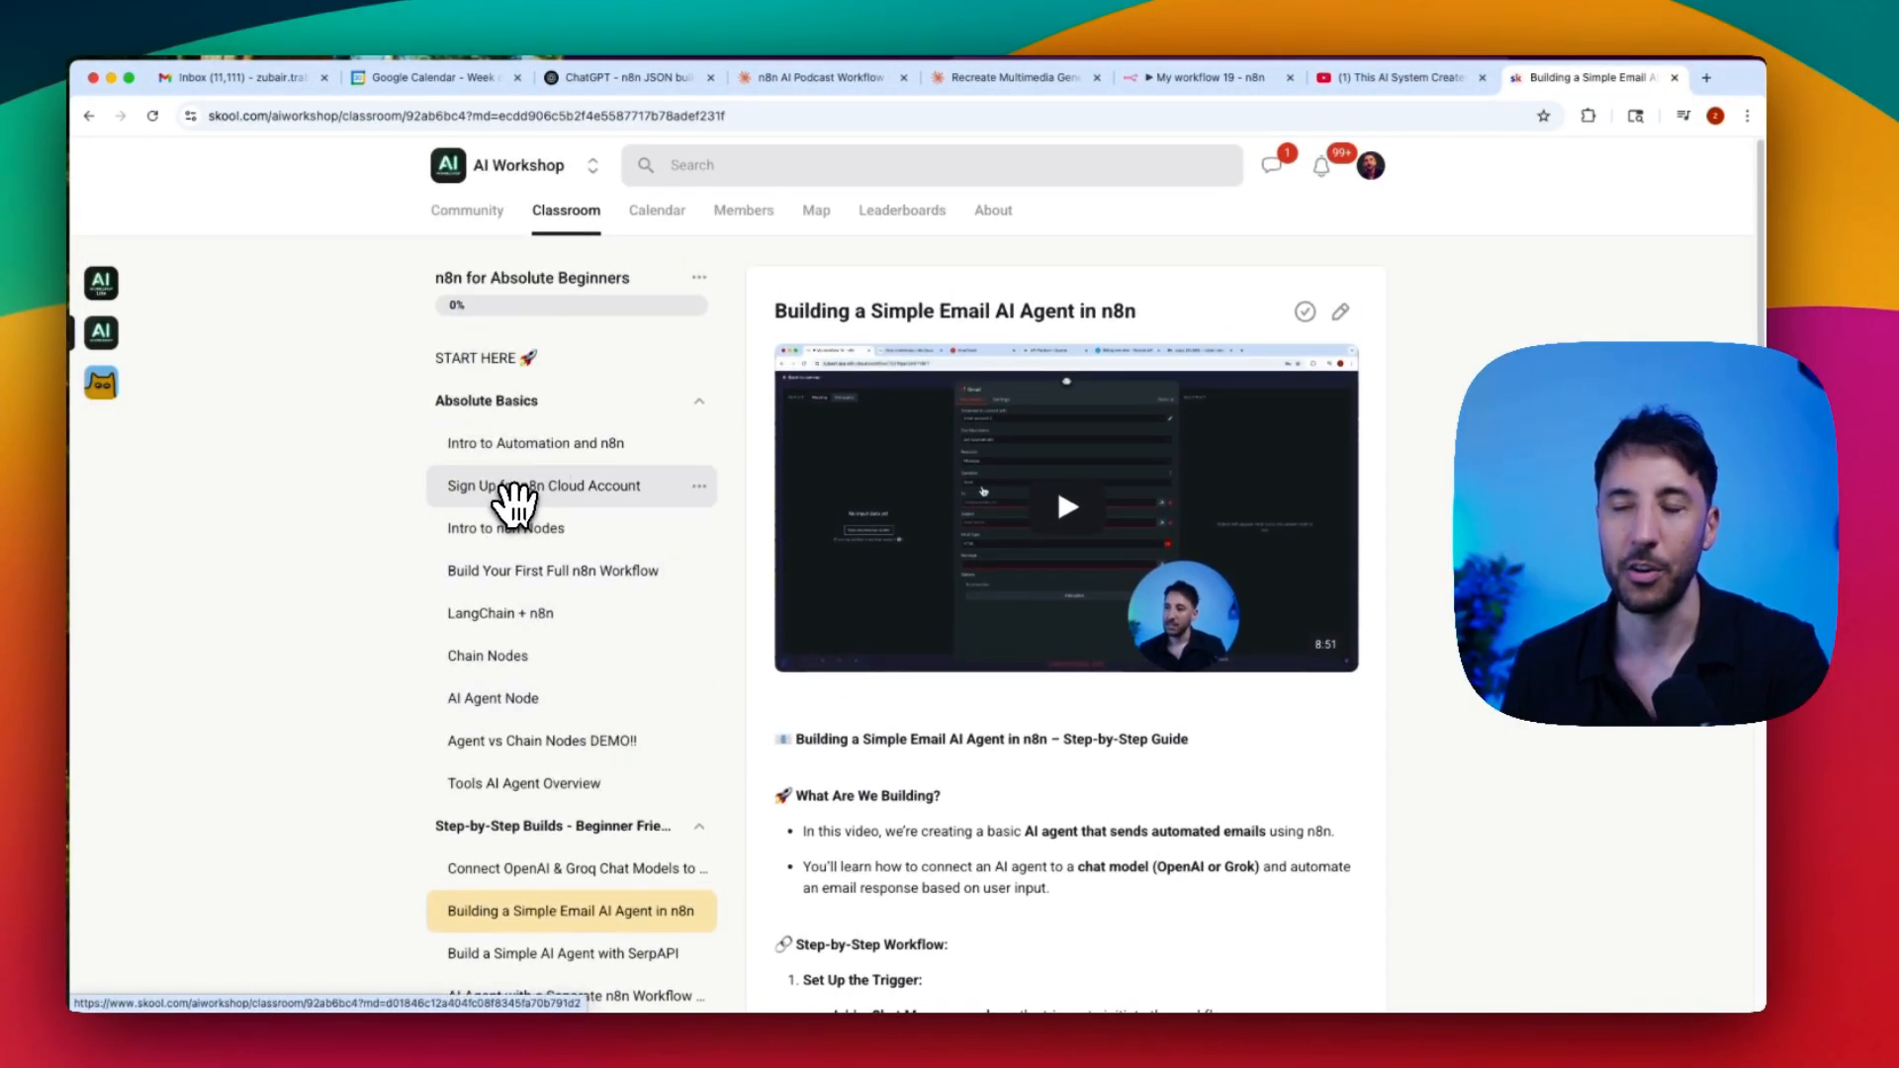
Step: Look over the n8n for Absolute Beginners lesson and the May 2025 events calendar
scroll("down", 3)
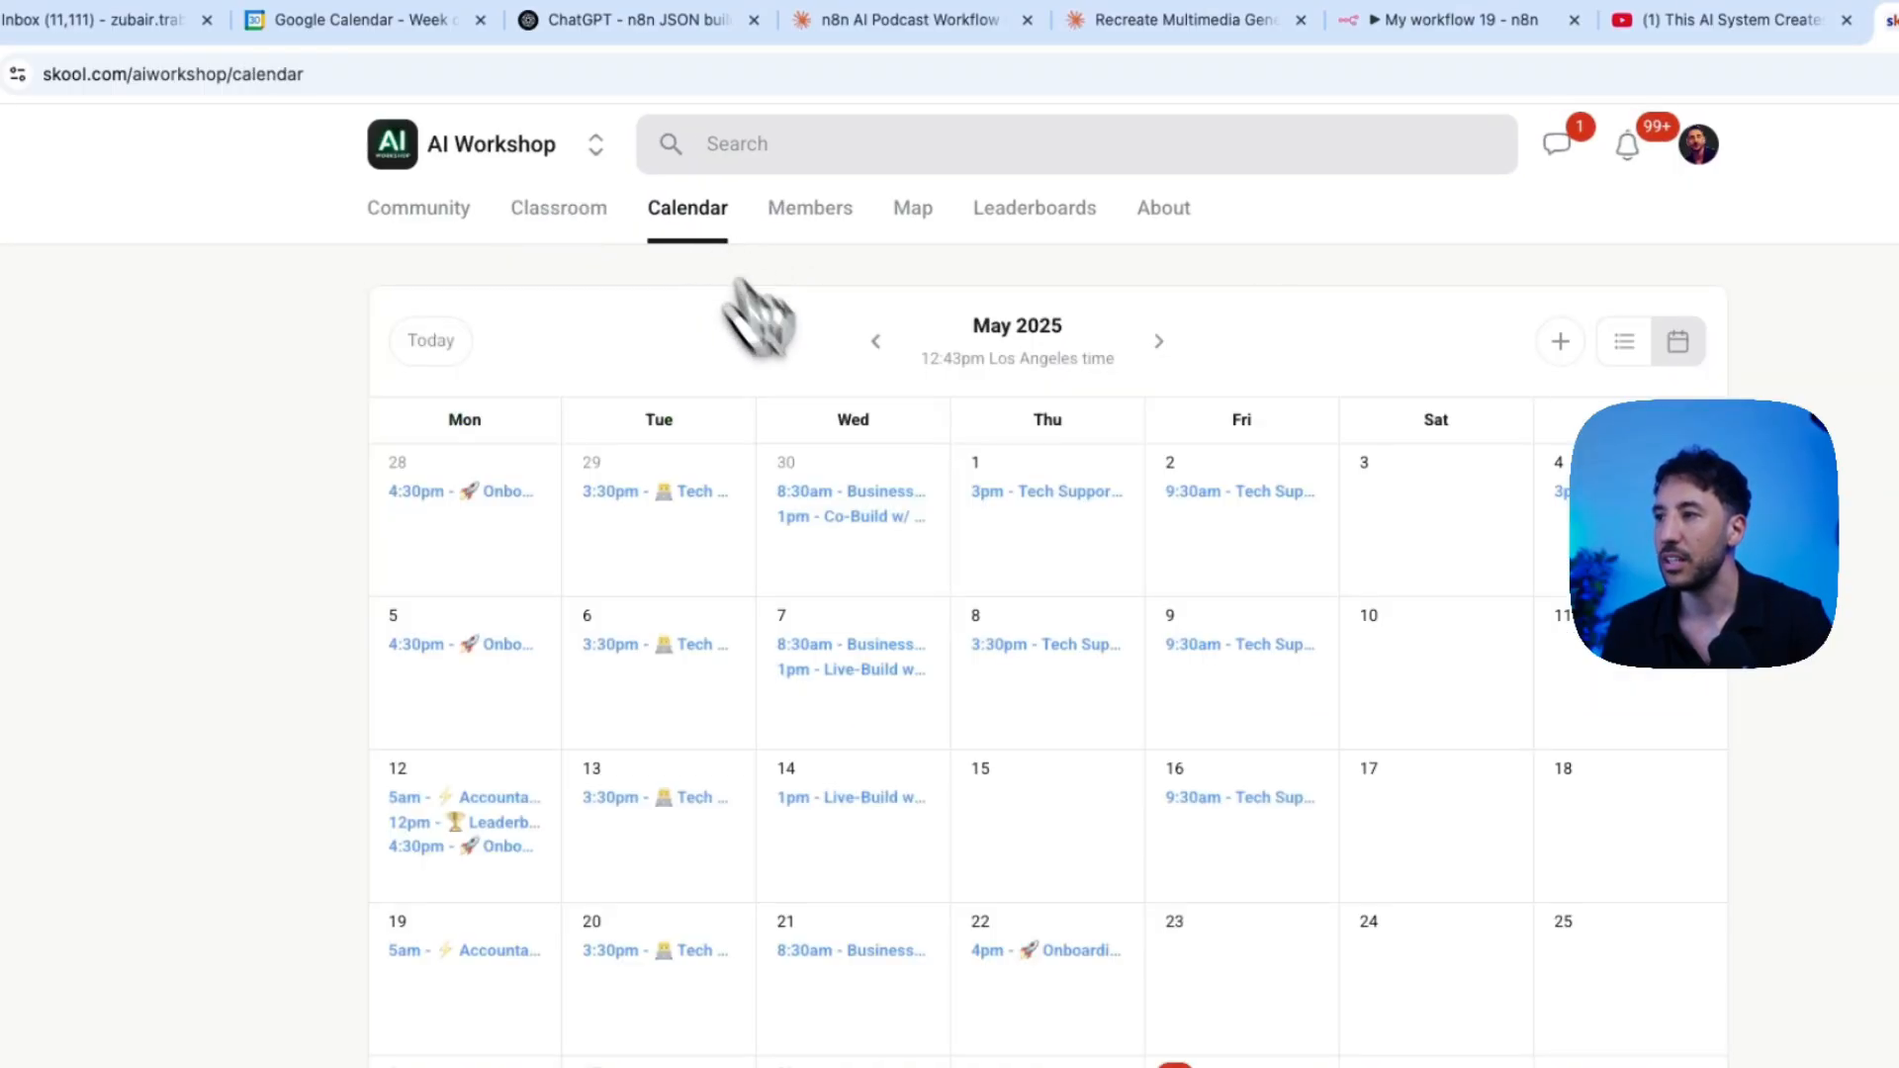
mouse_move(833, 528)
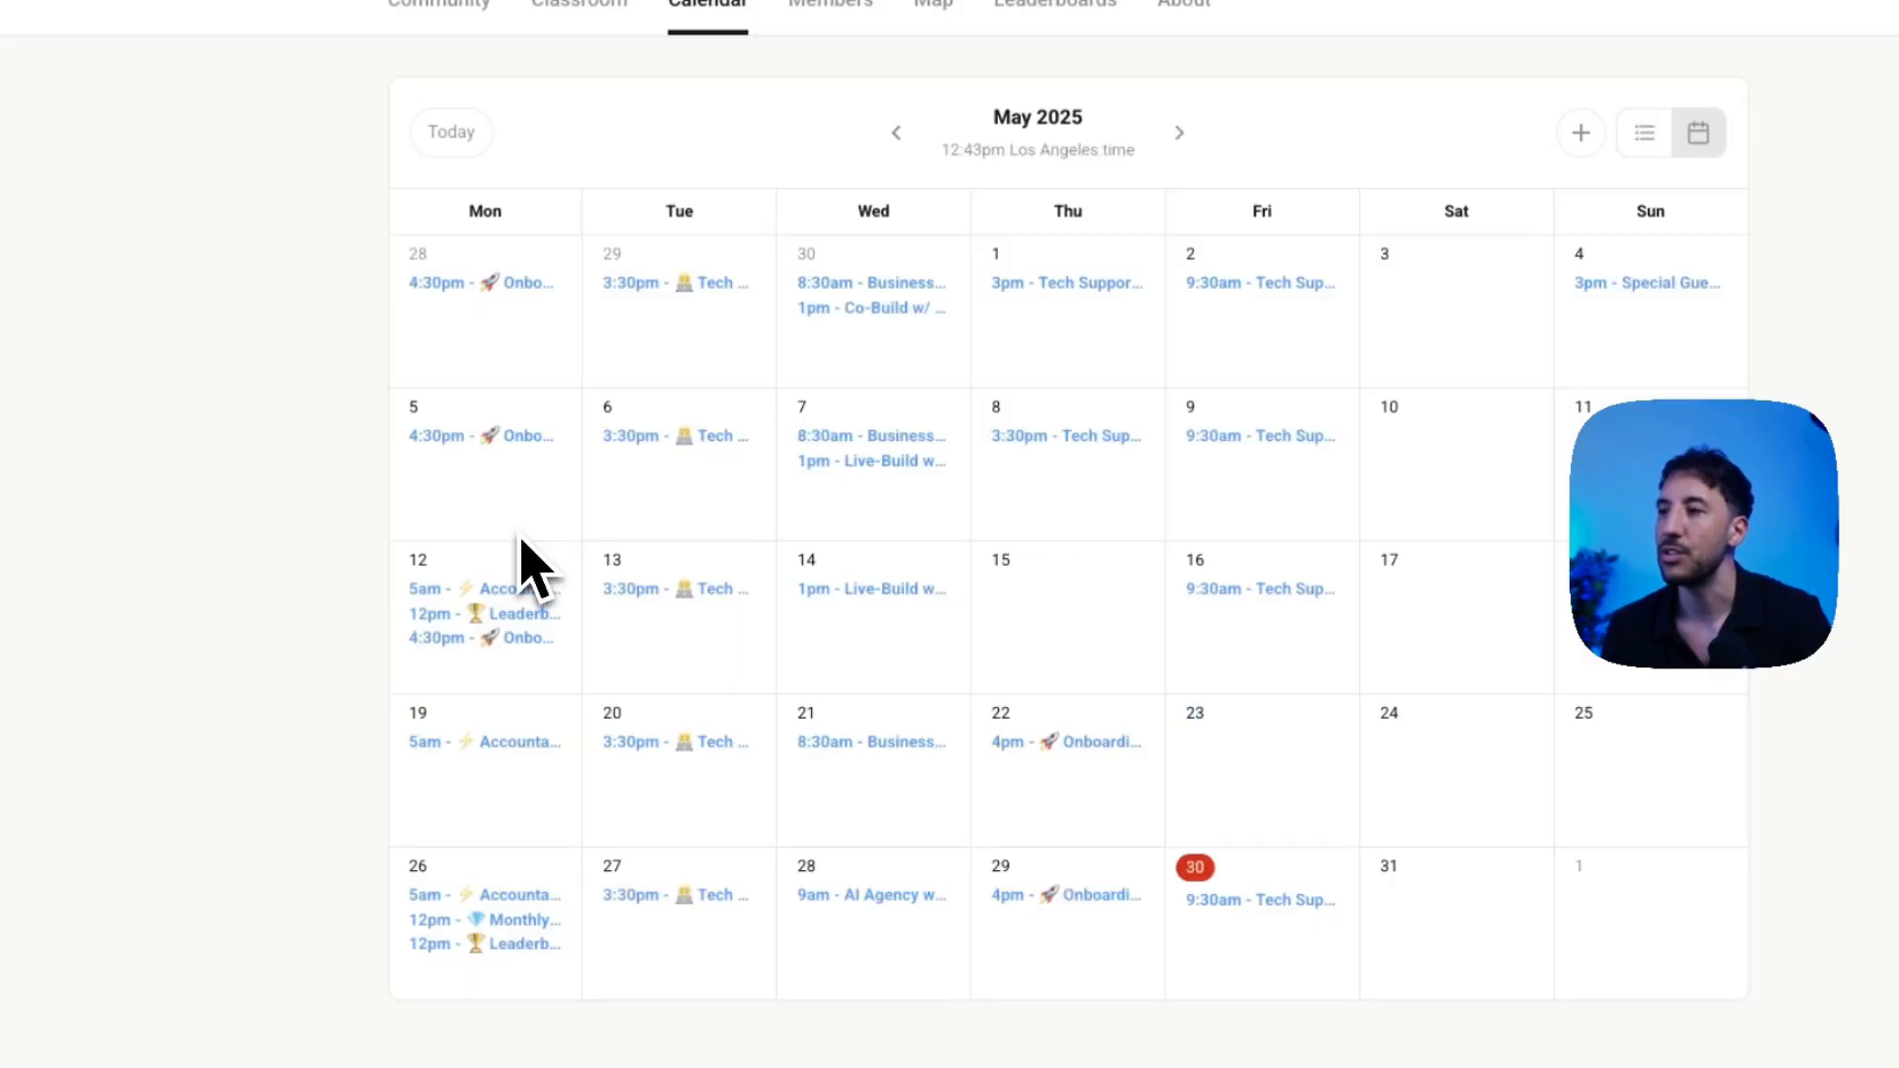
left_click(512, 225)
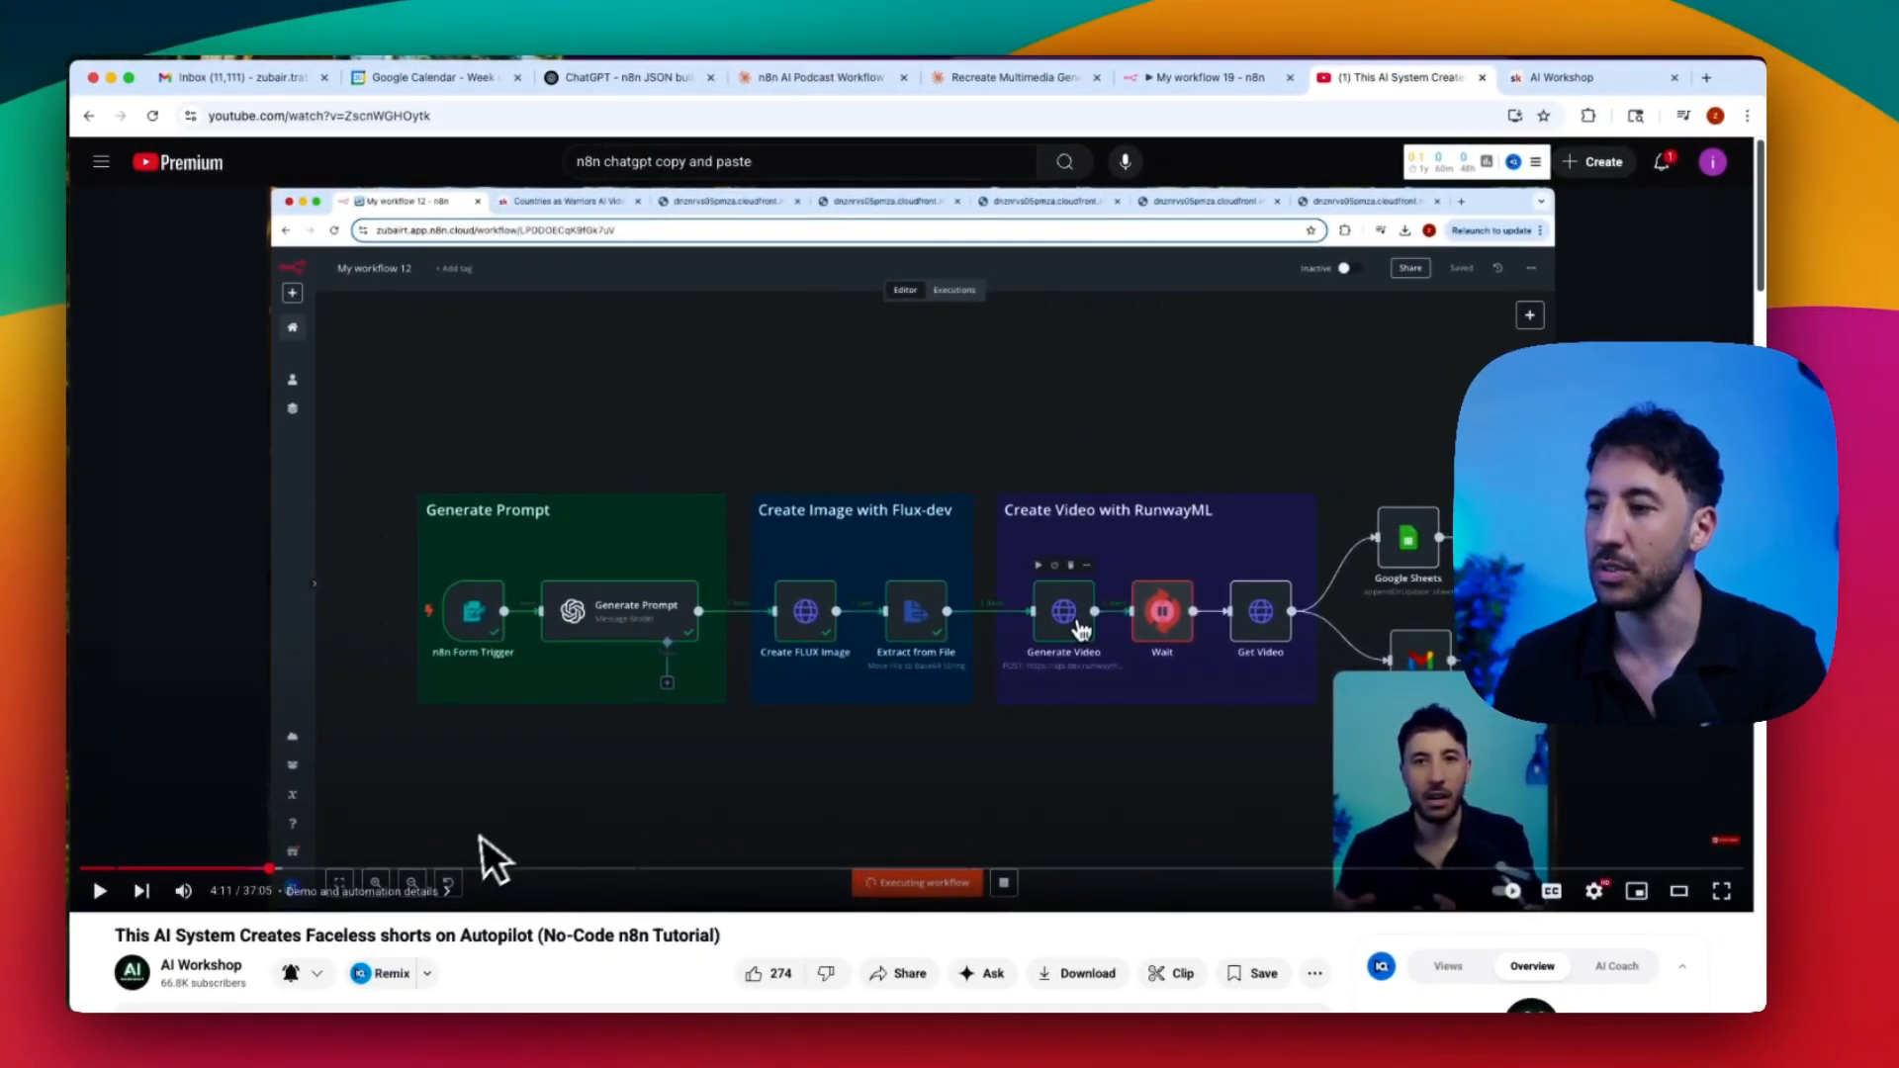
mouse_move(411, 465)
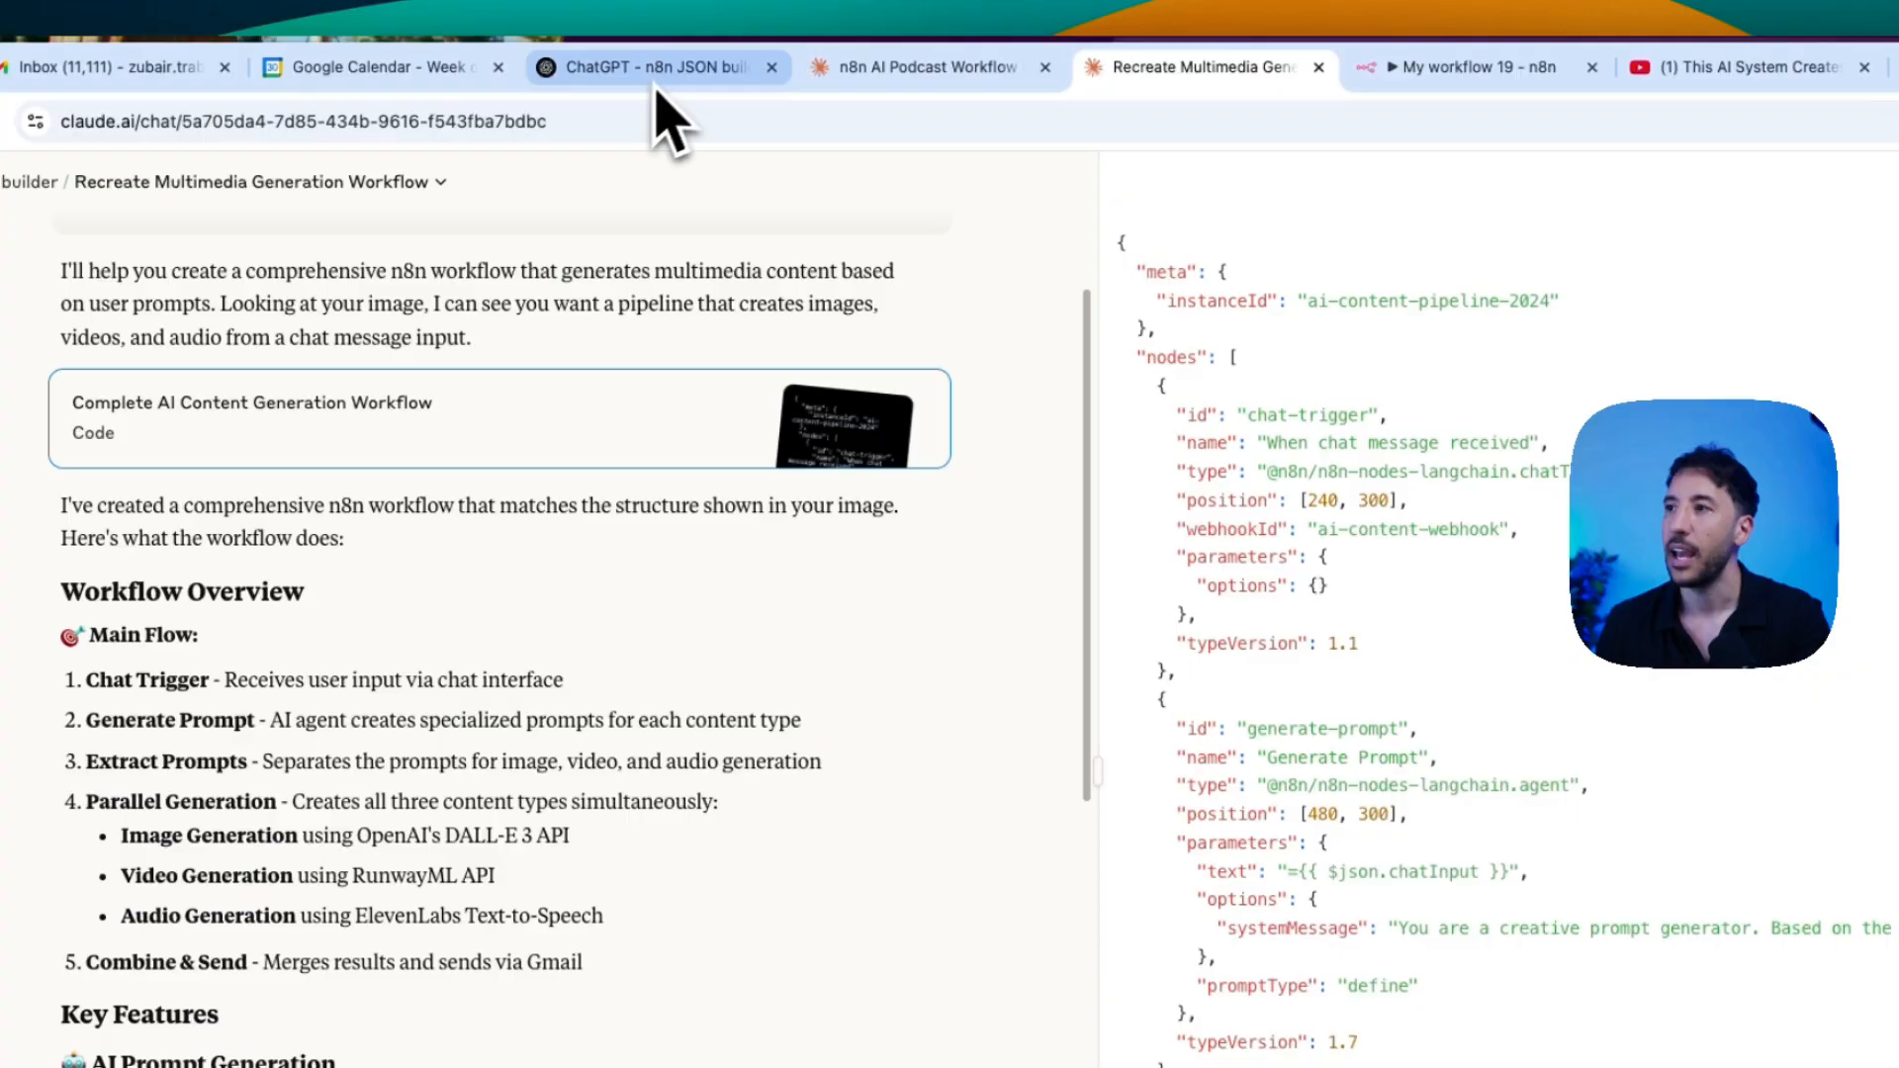
Step: Leave the YouTube tutorial for ChatGPT's n8n JSON builder chat
left_click(654, 66)
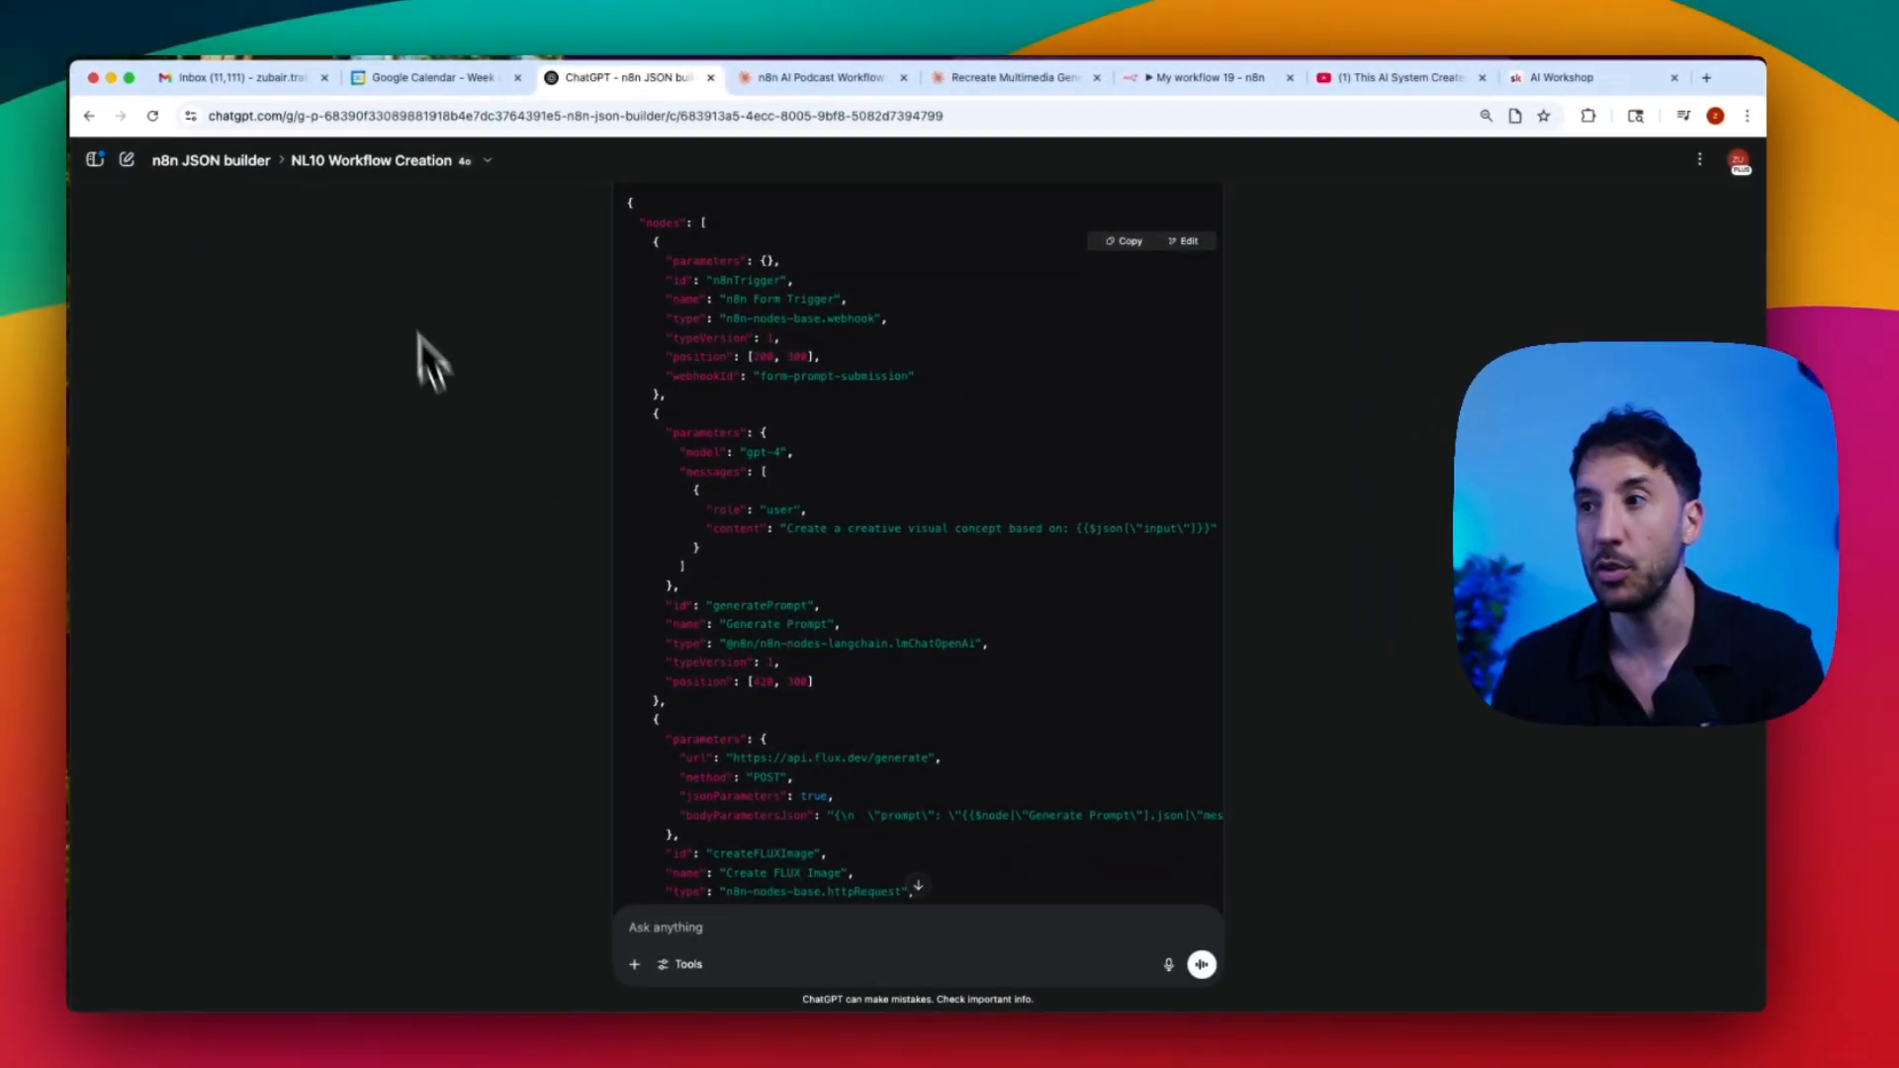
mouse_move(279, 284)
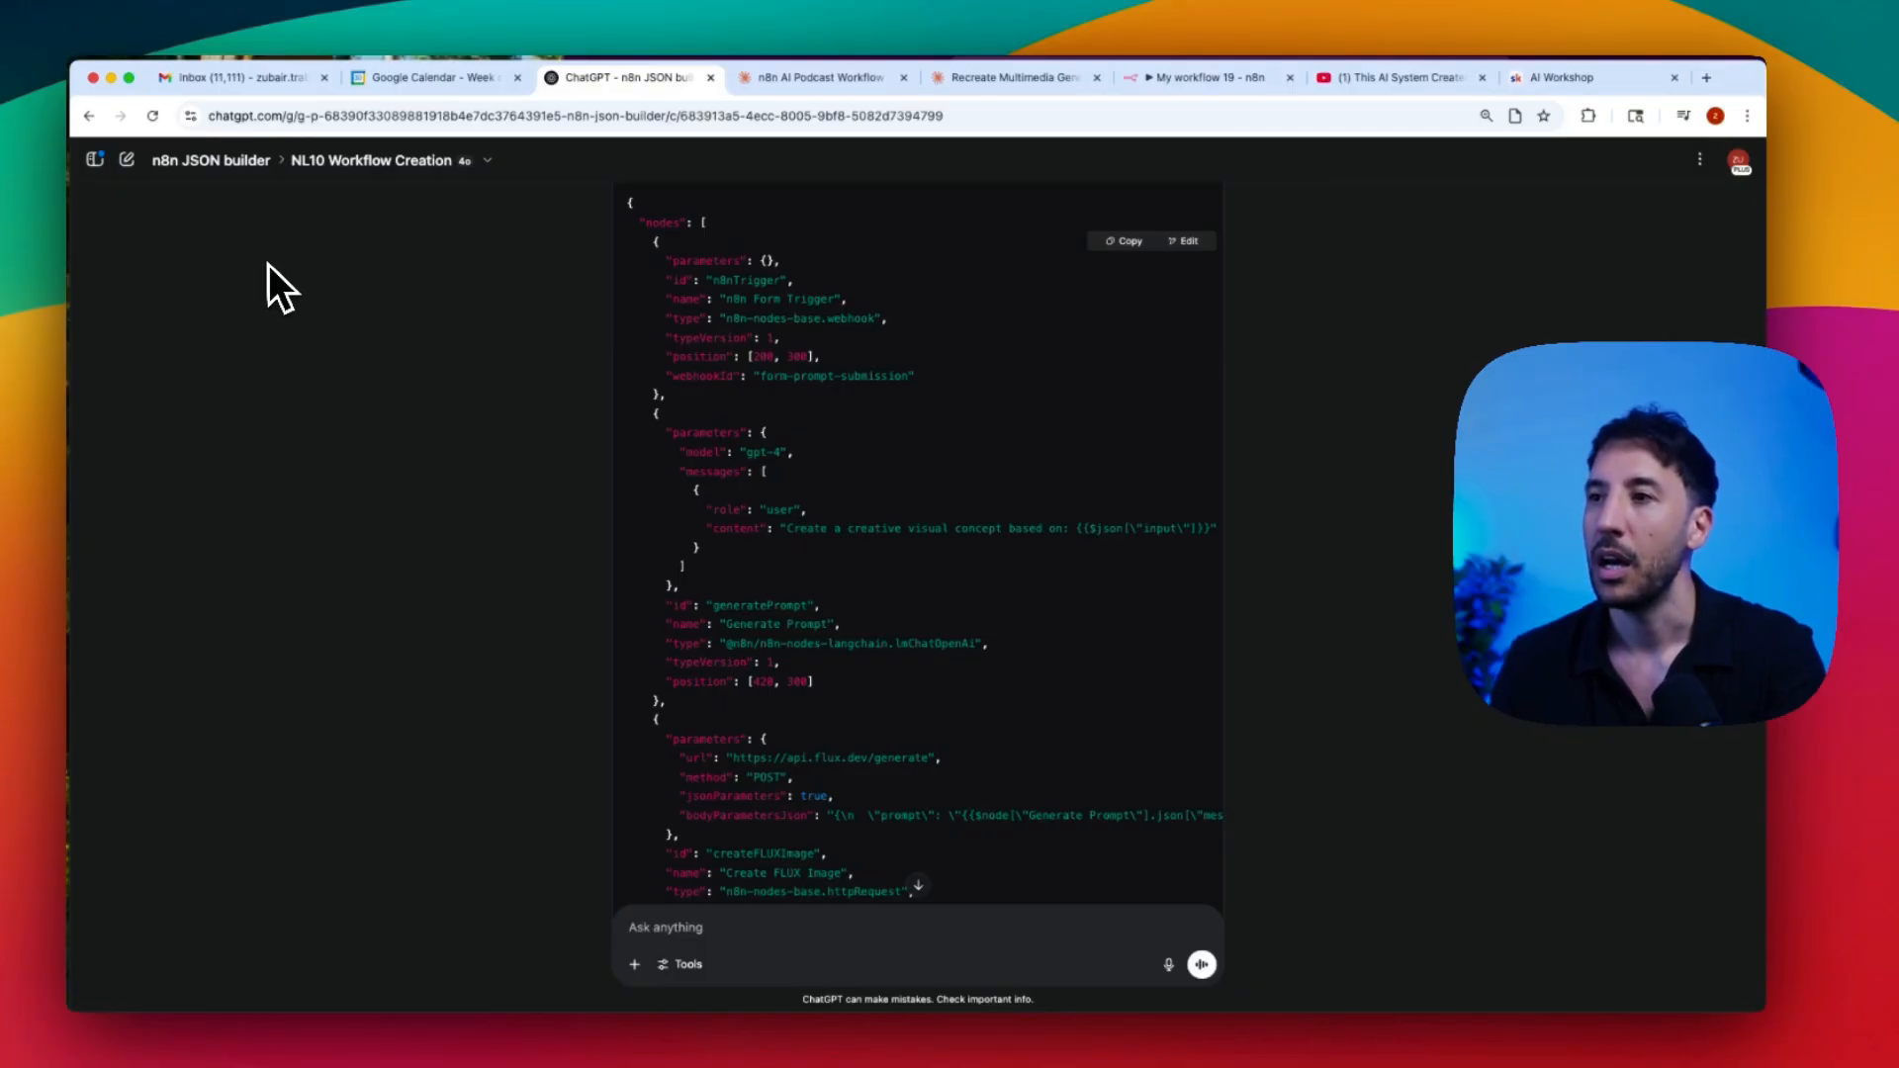
mouse_move(547, 369)
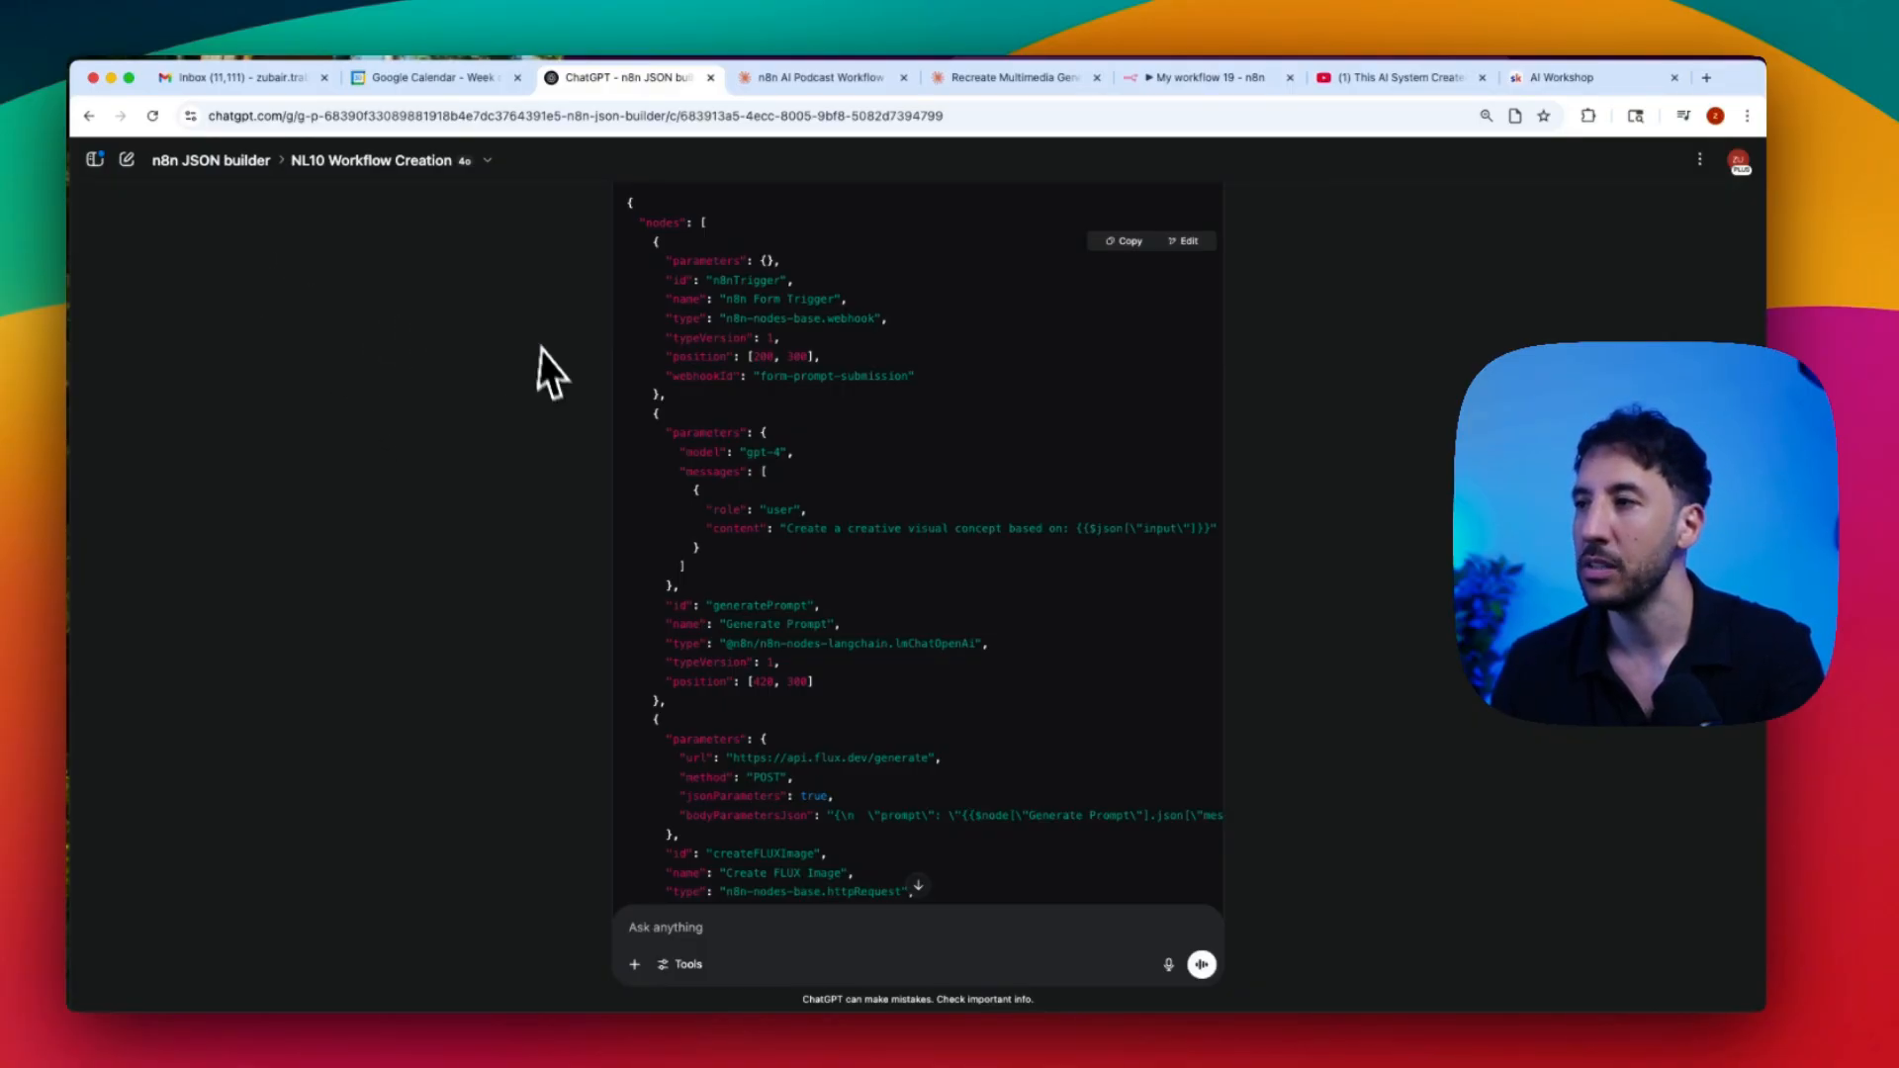
mouse_move(850, 503)
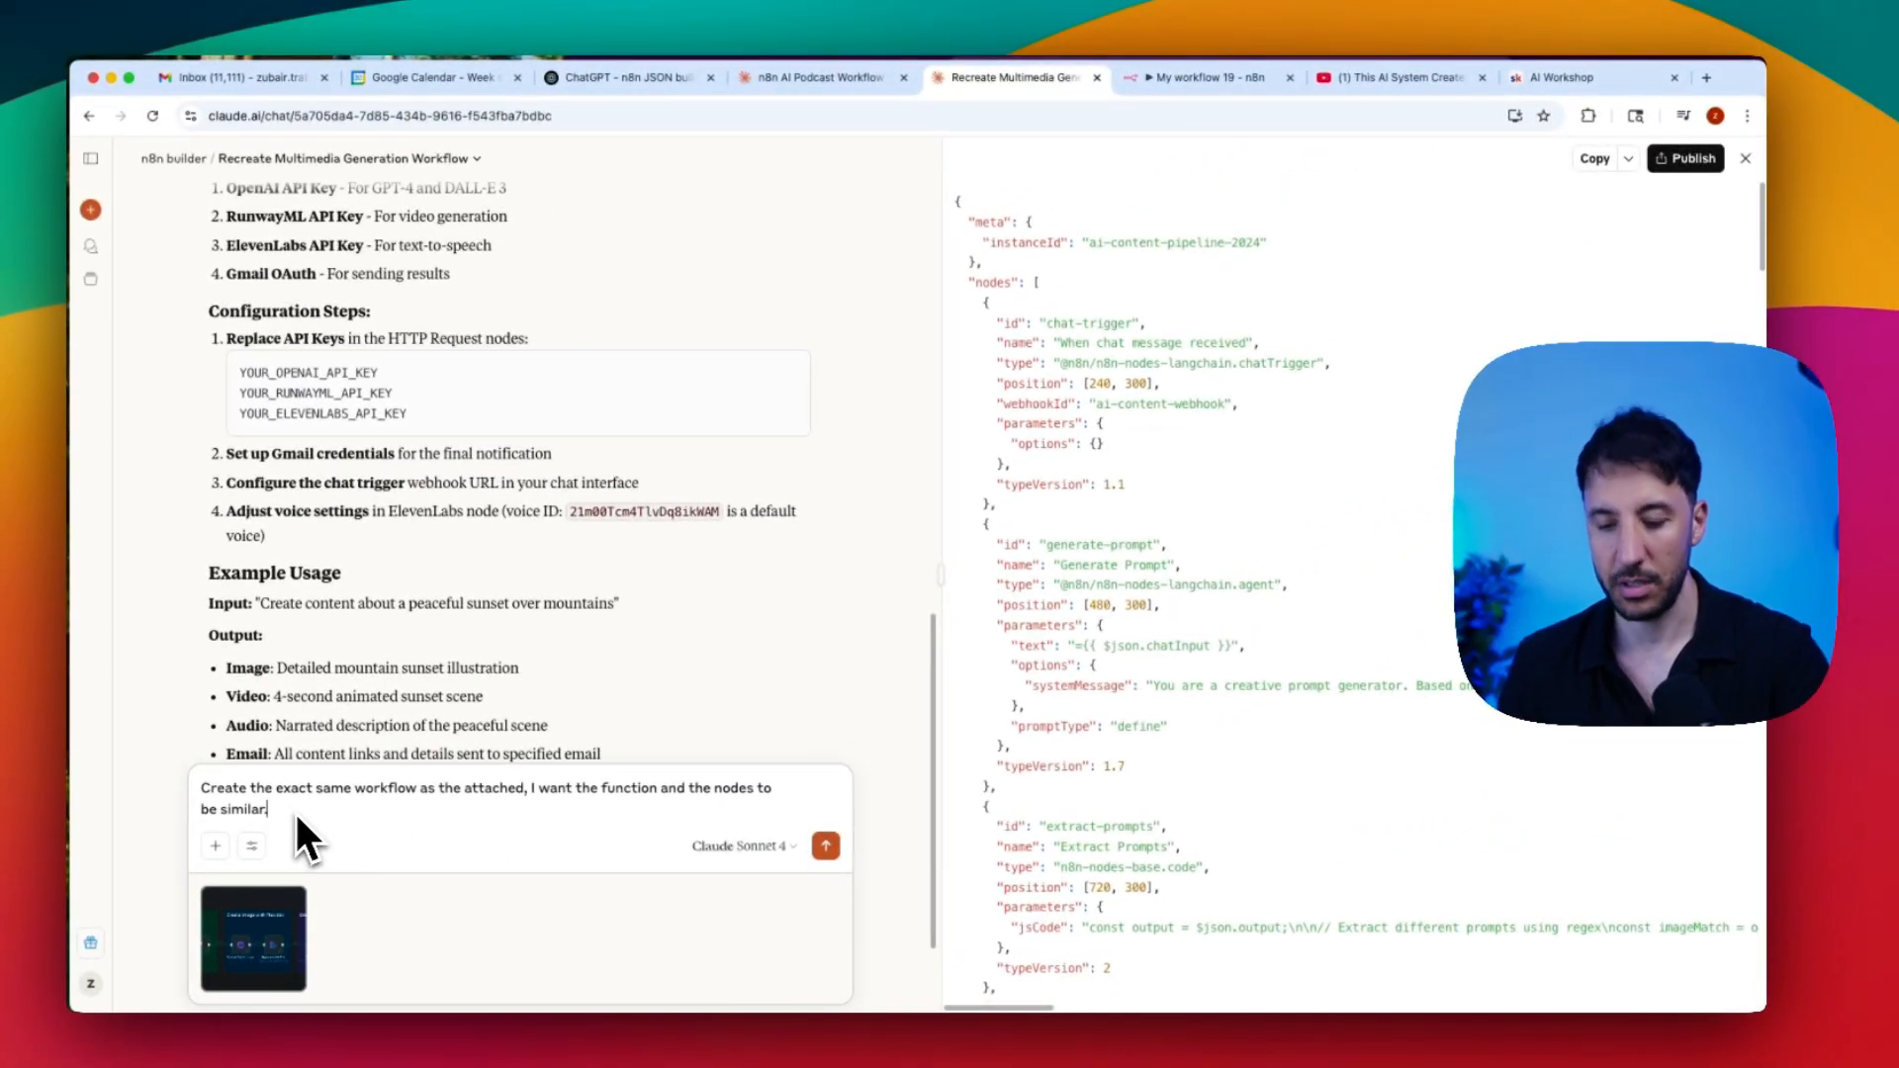
Step: Send Claude the recreate-workflow prompt, allowing assumptions when necessary, with the screenshot attached
type("use")
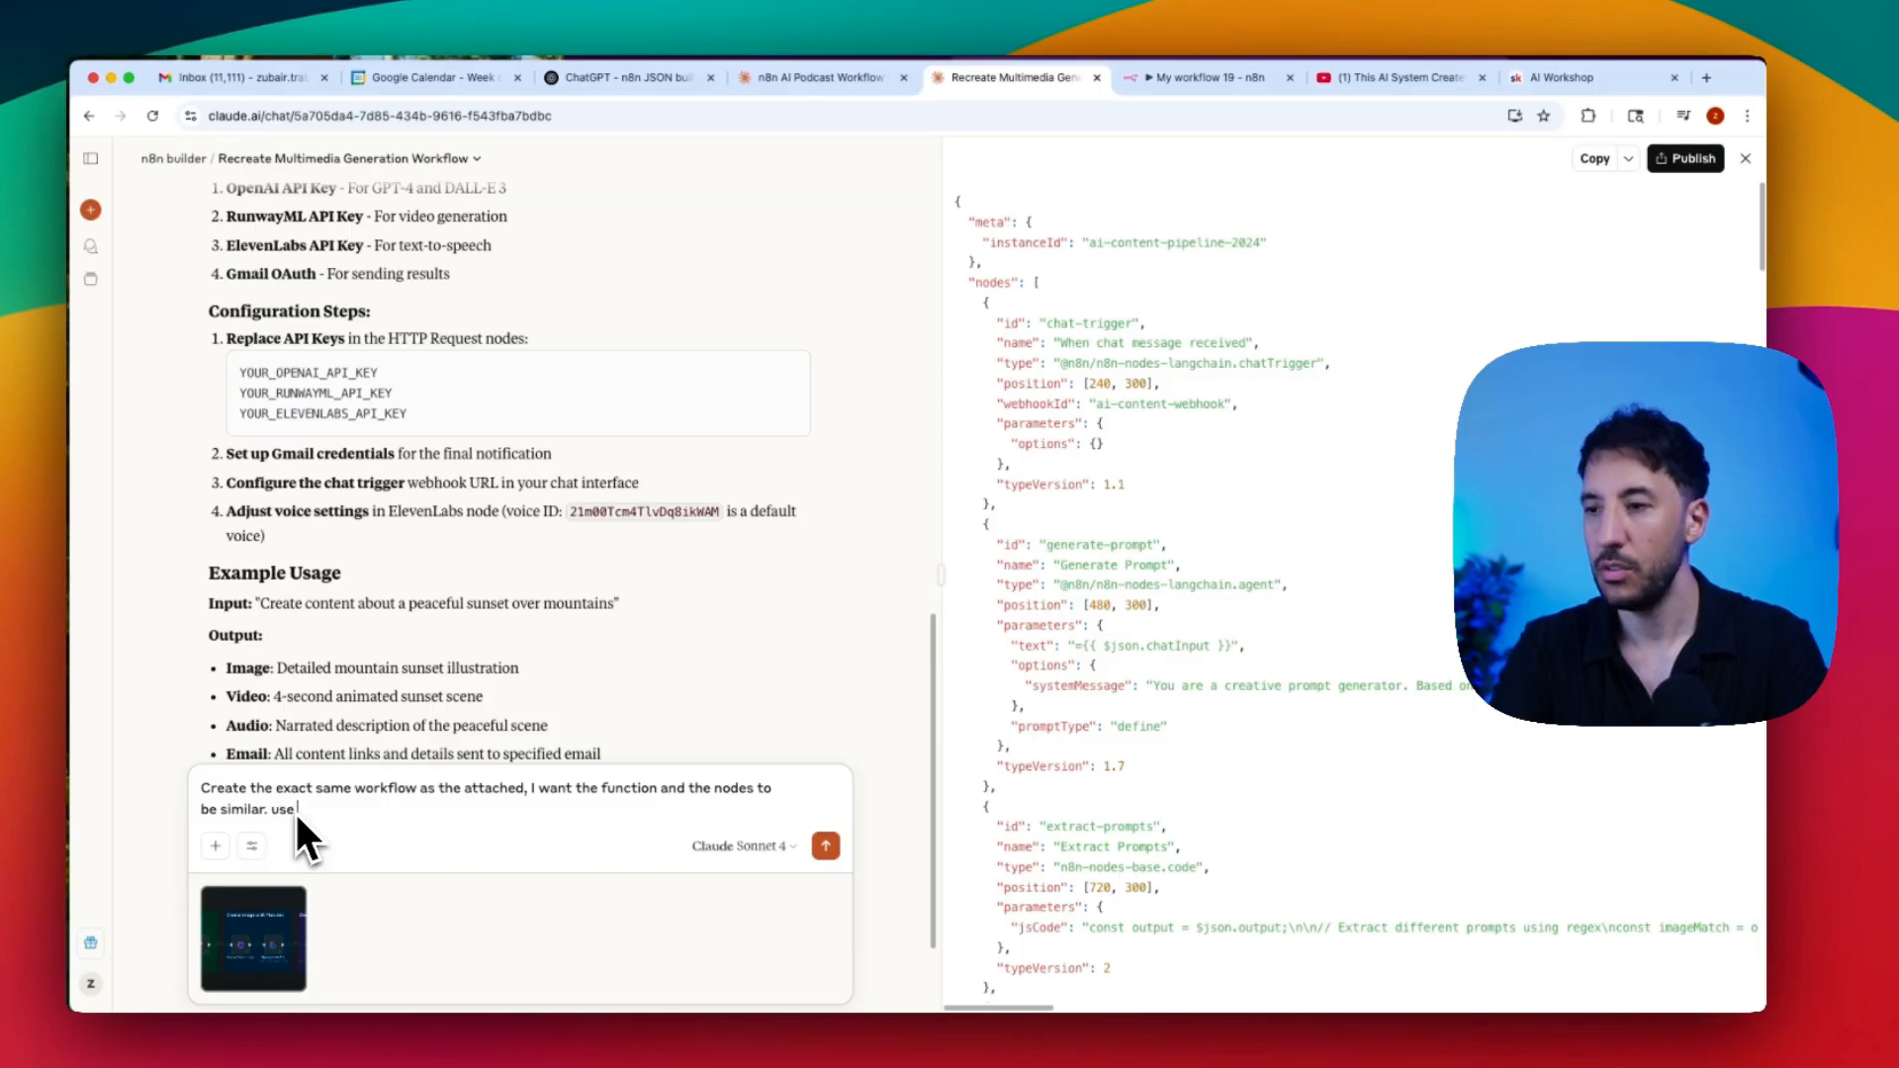
type("assumption")
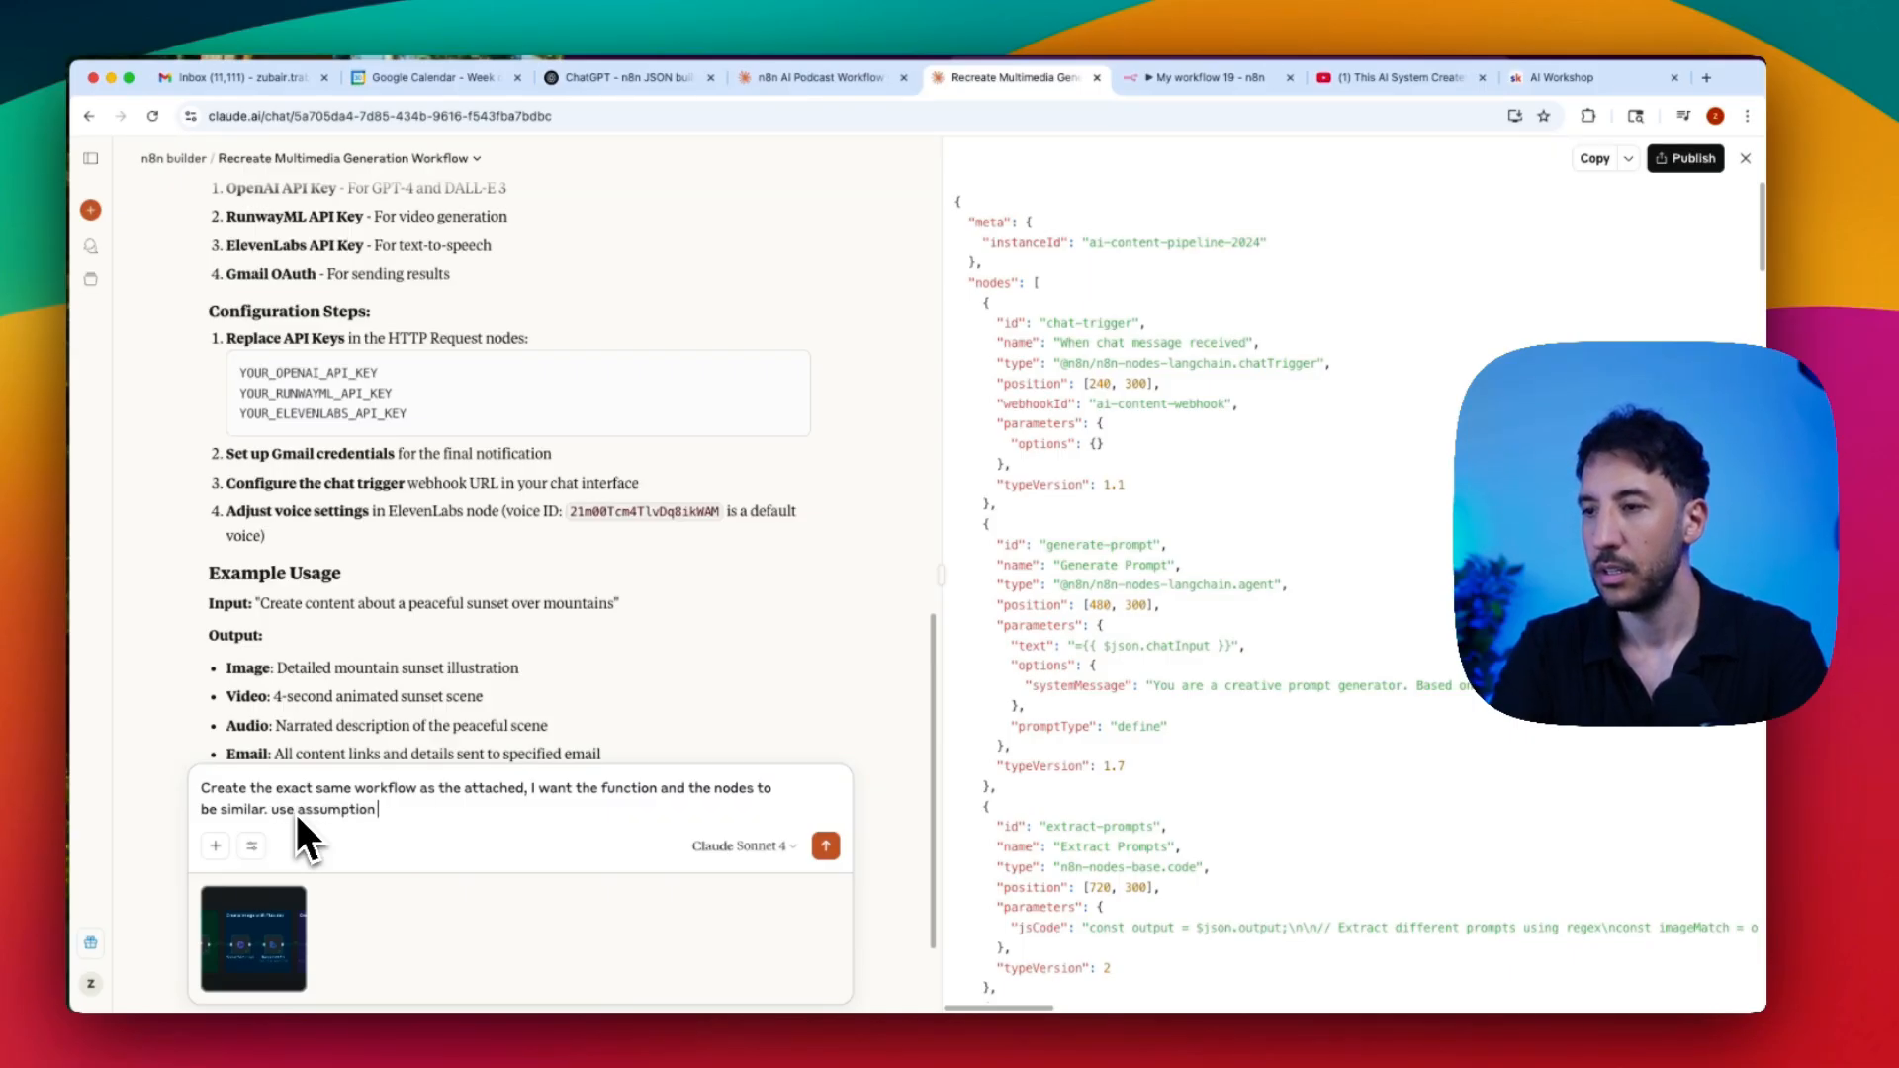
type("when nec")
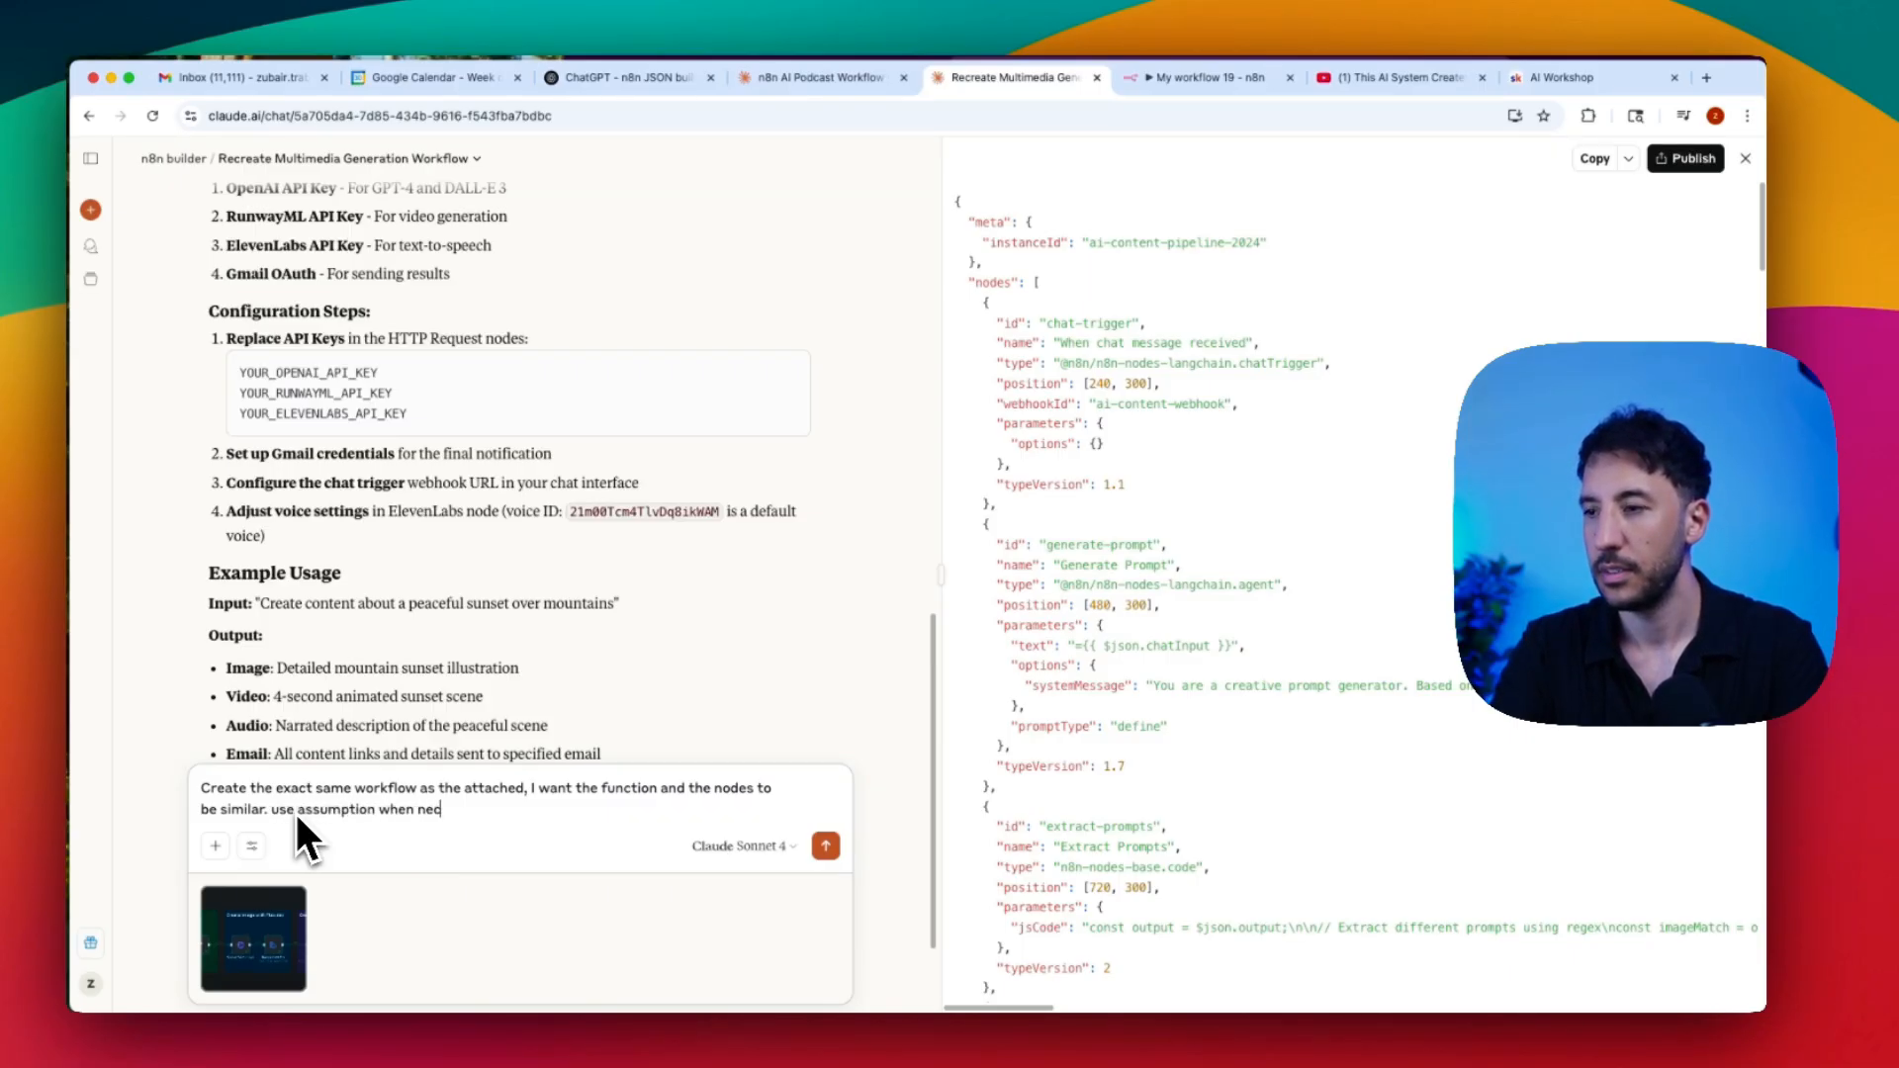
type("essarily")
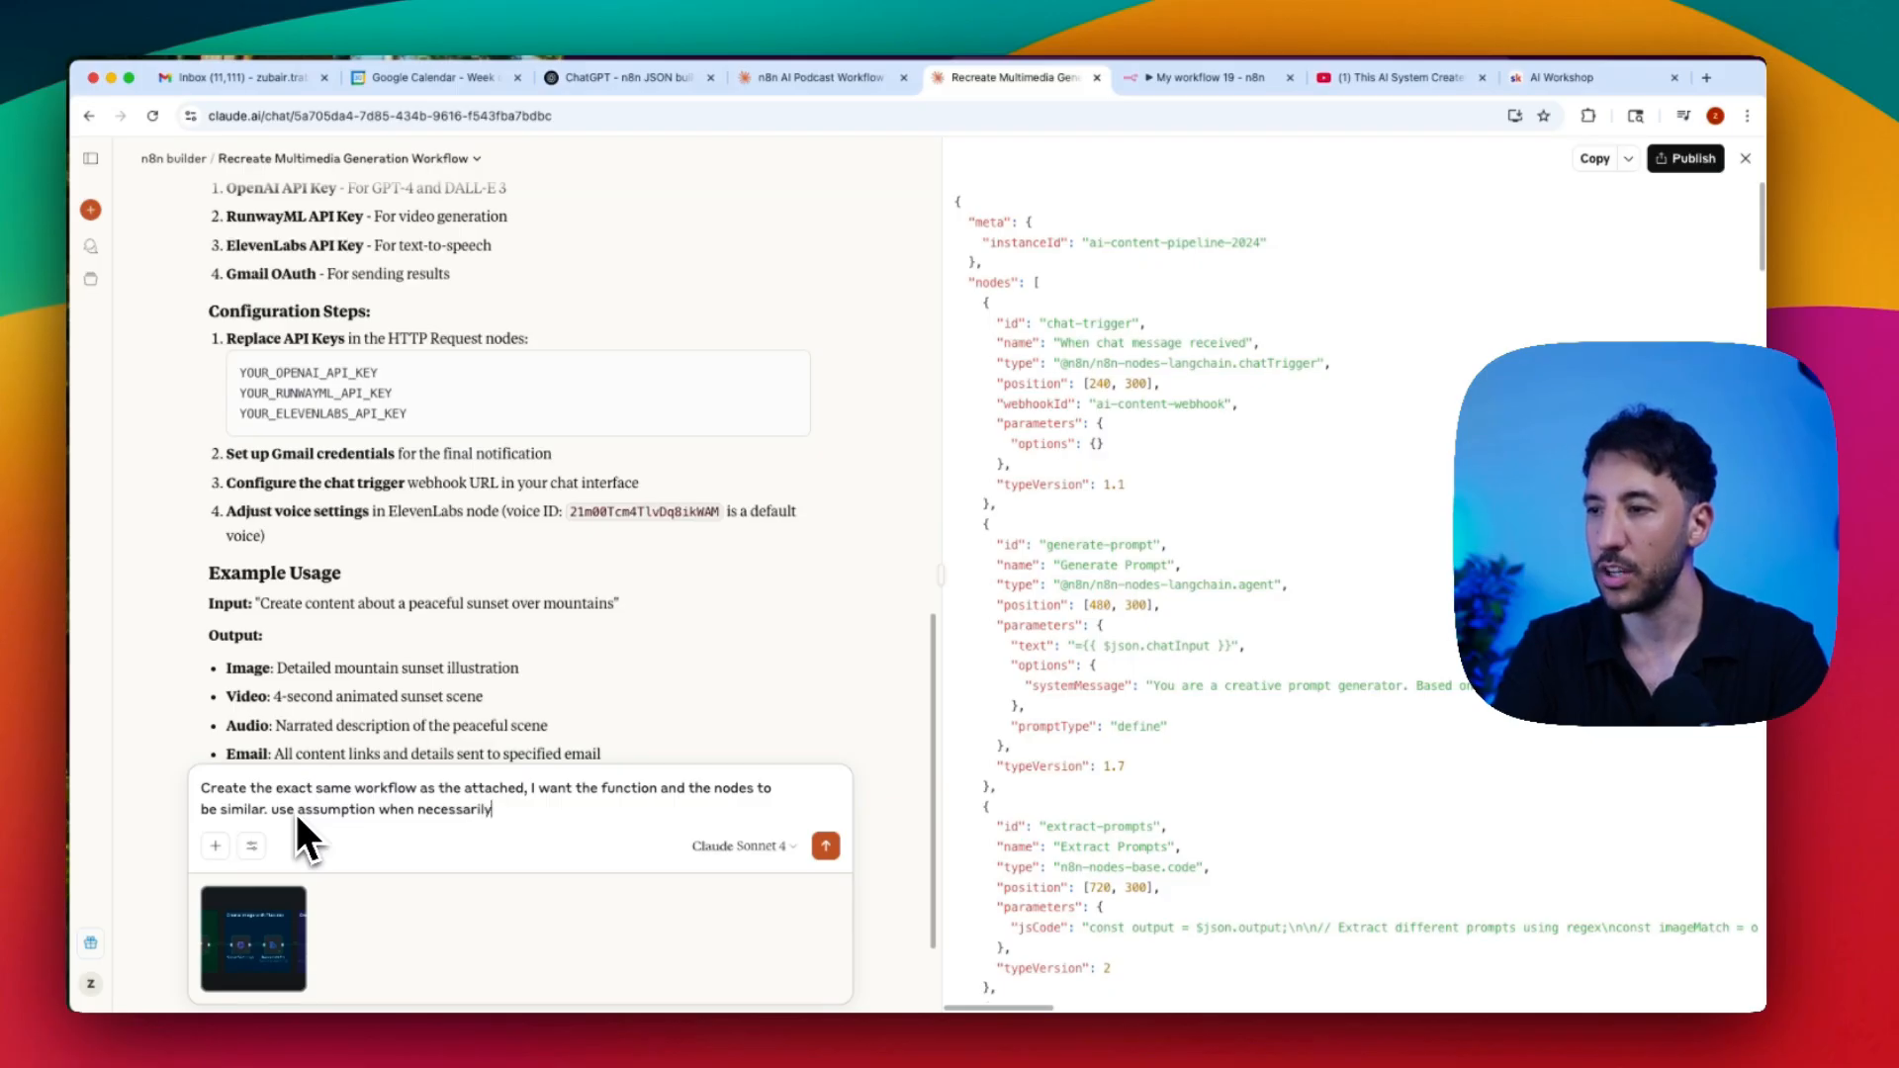
left_click(825, 845)
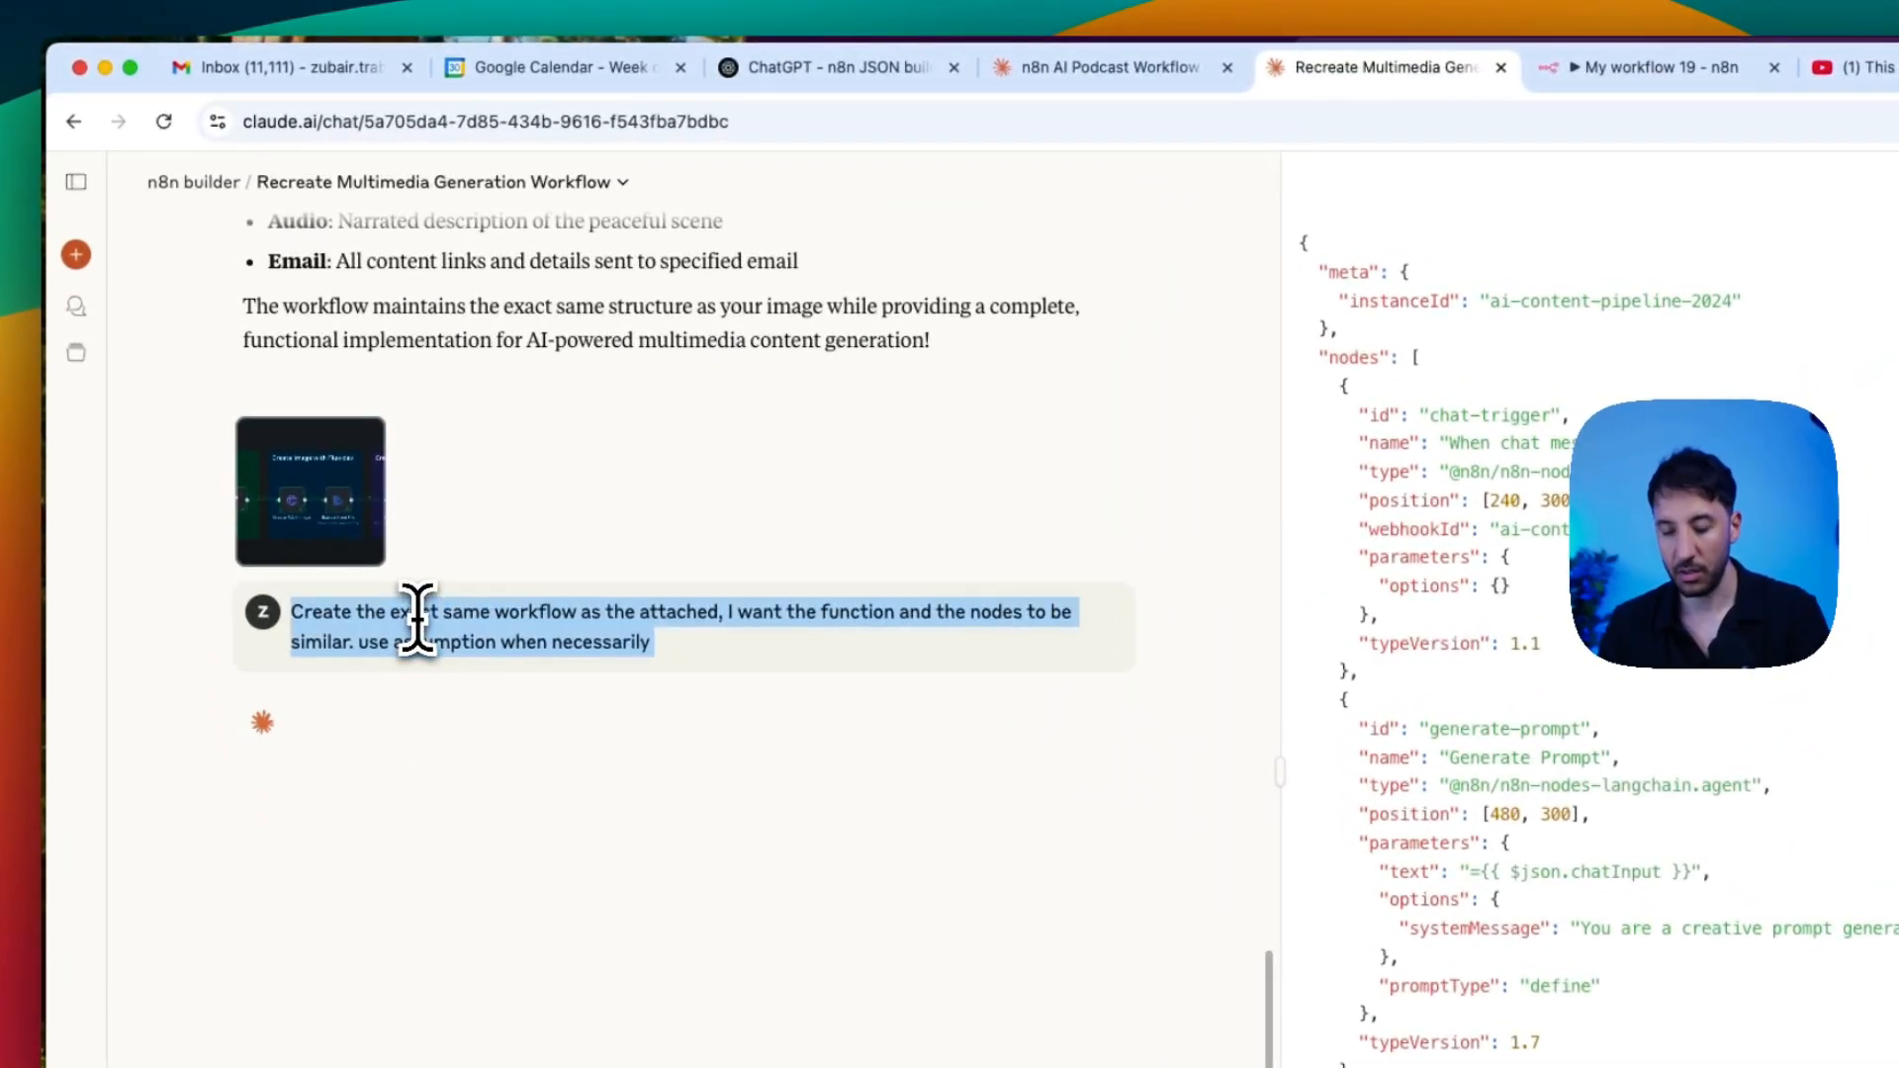
Step: Send ChatGPT the same 'Create the exact same workflow' prompt and review its JSON
left_click(836, 66)
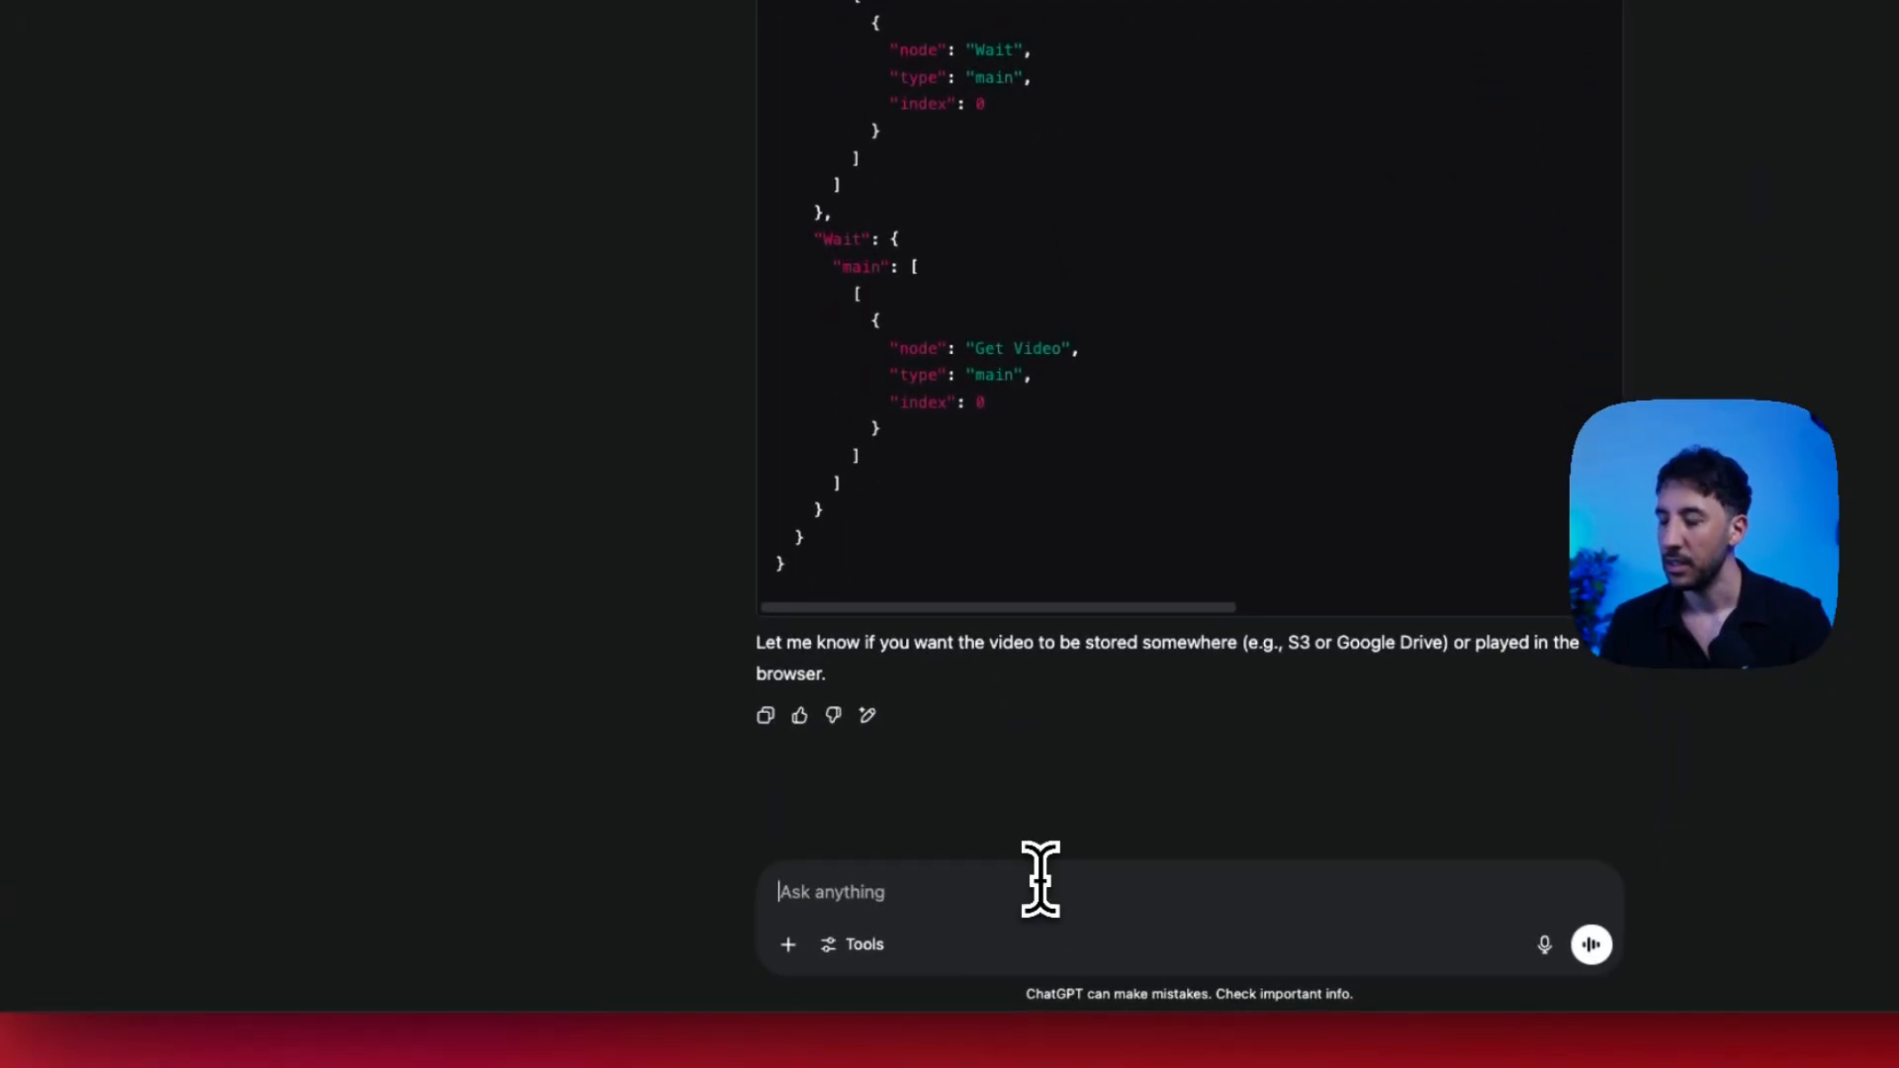
type("Create the exact same workflow as the attached, I want the function and the nodes to be similar. use assumption when necessarily")
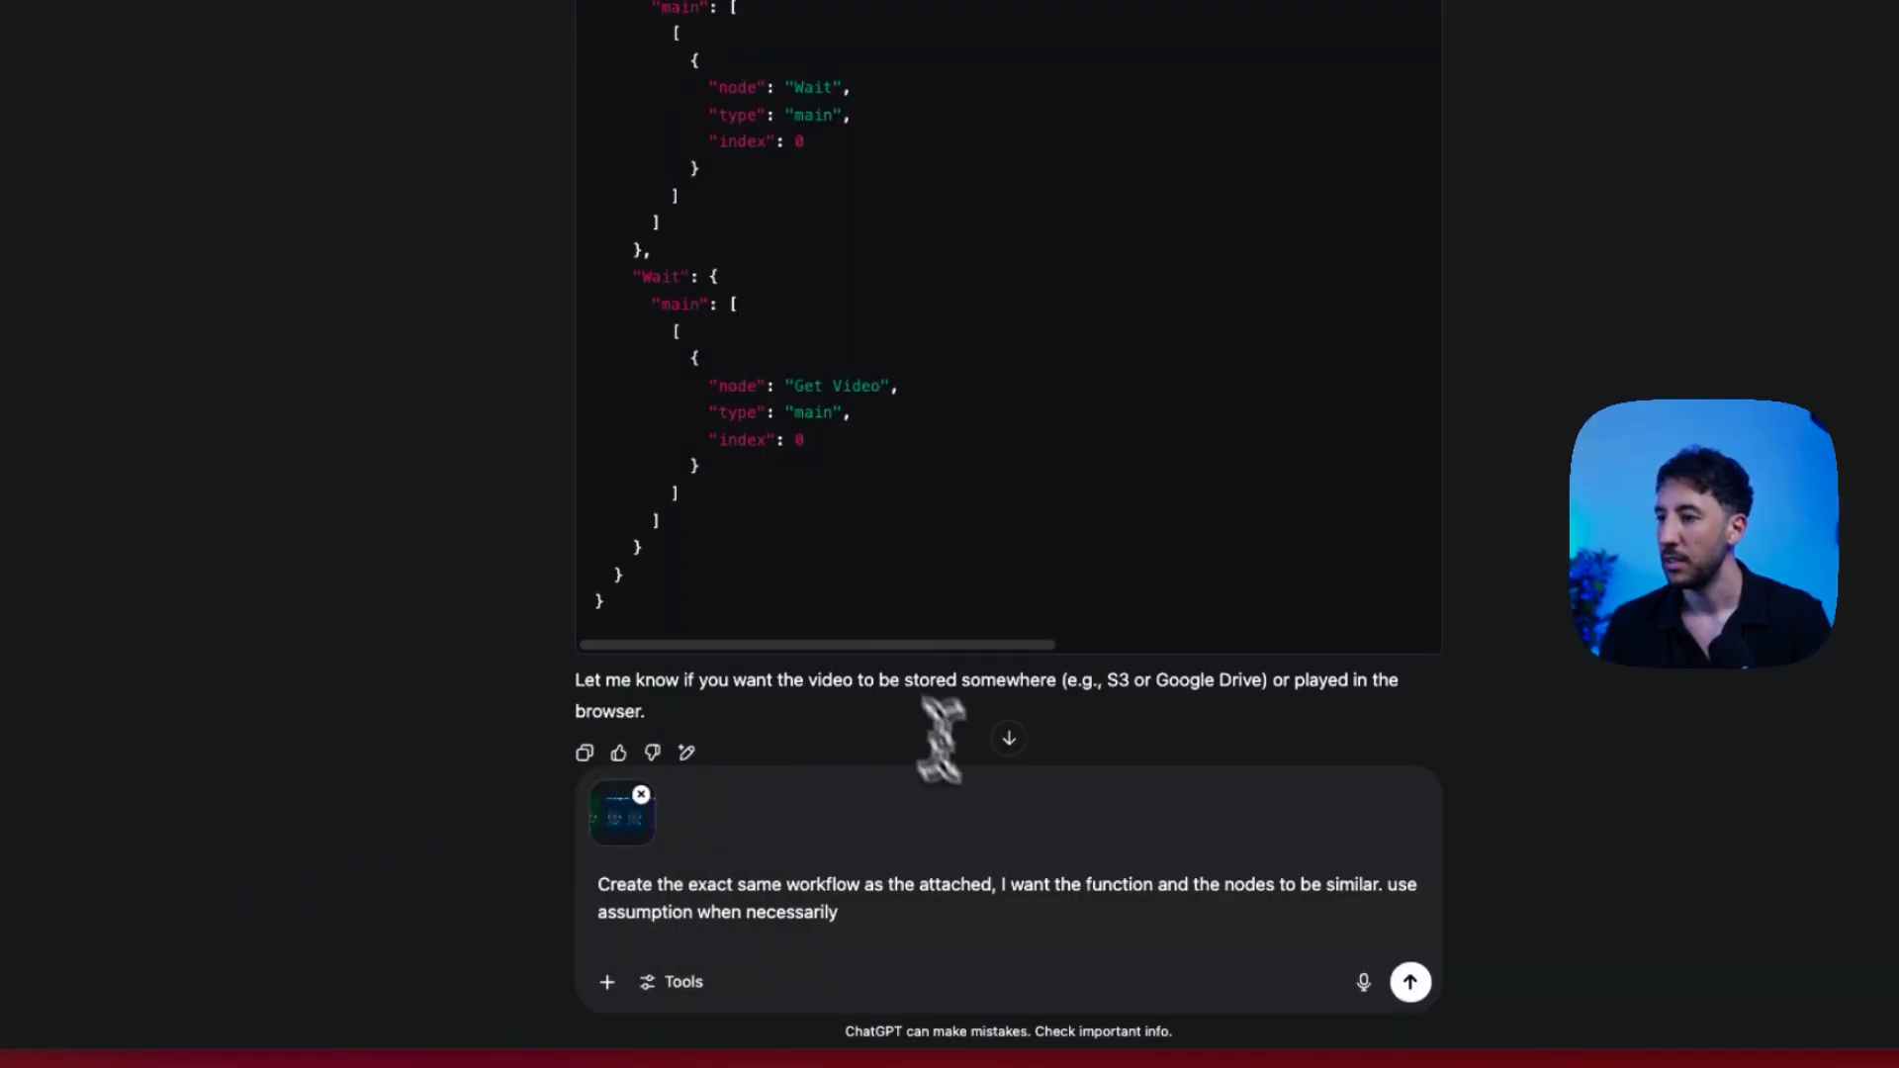
left_click(1409, 981)
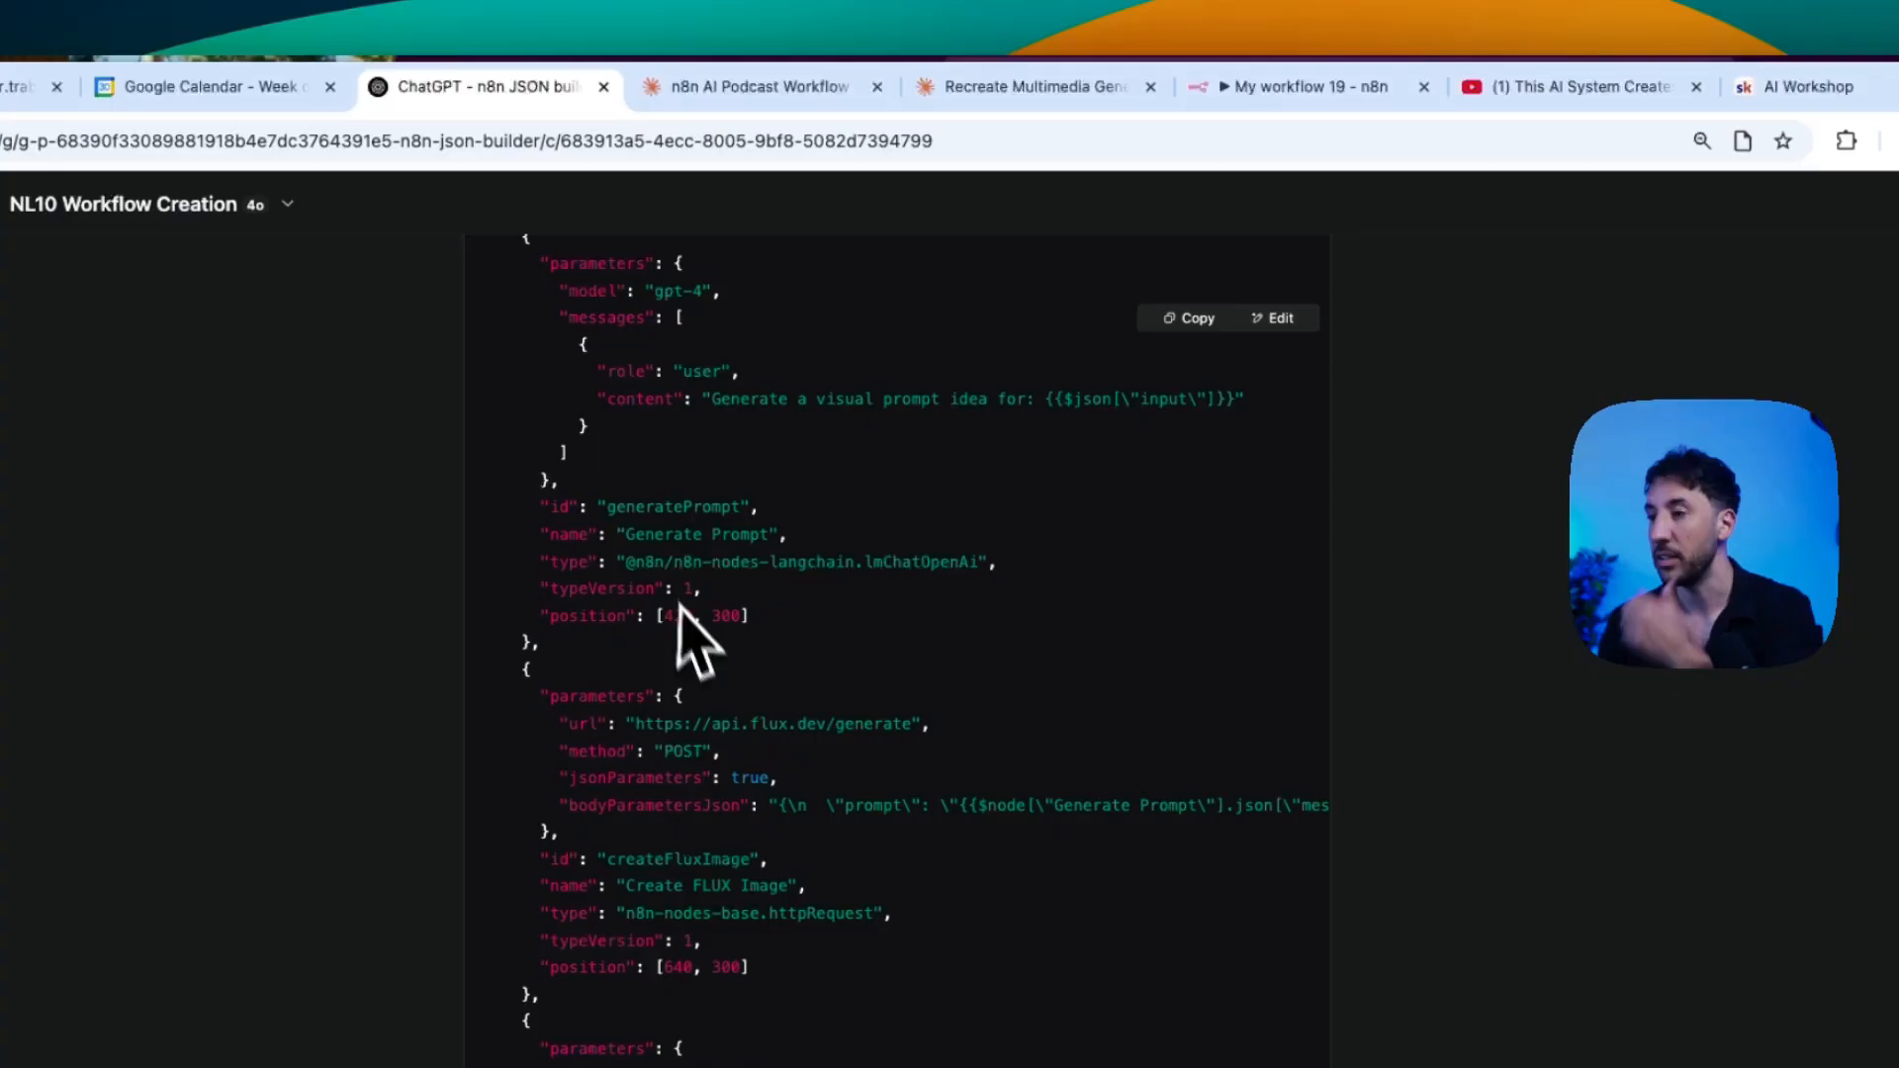
scroll("down", 3)
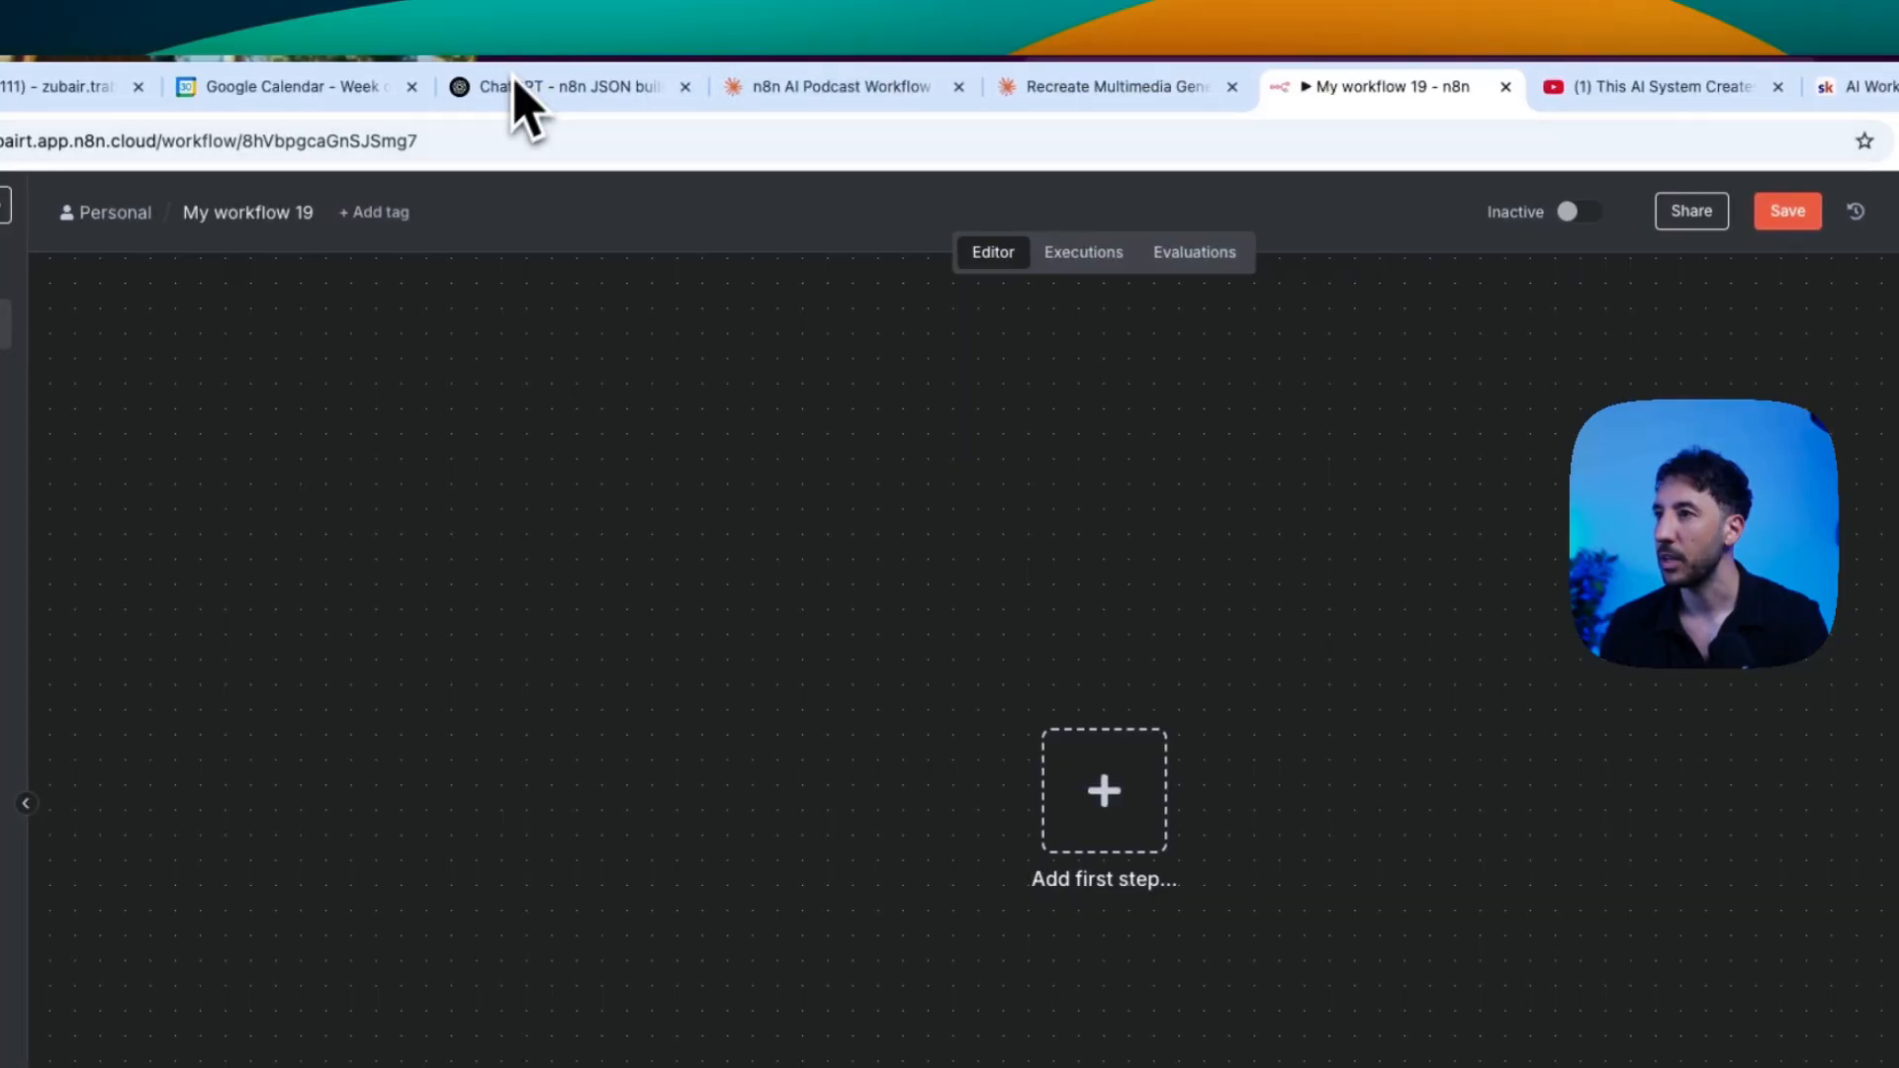
Step: Paste ChatGPT's JSON into My workflow 19, move Generate Prompt below the trigger, and inspect nodes
left_click(556, 86)
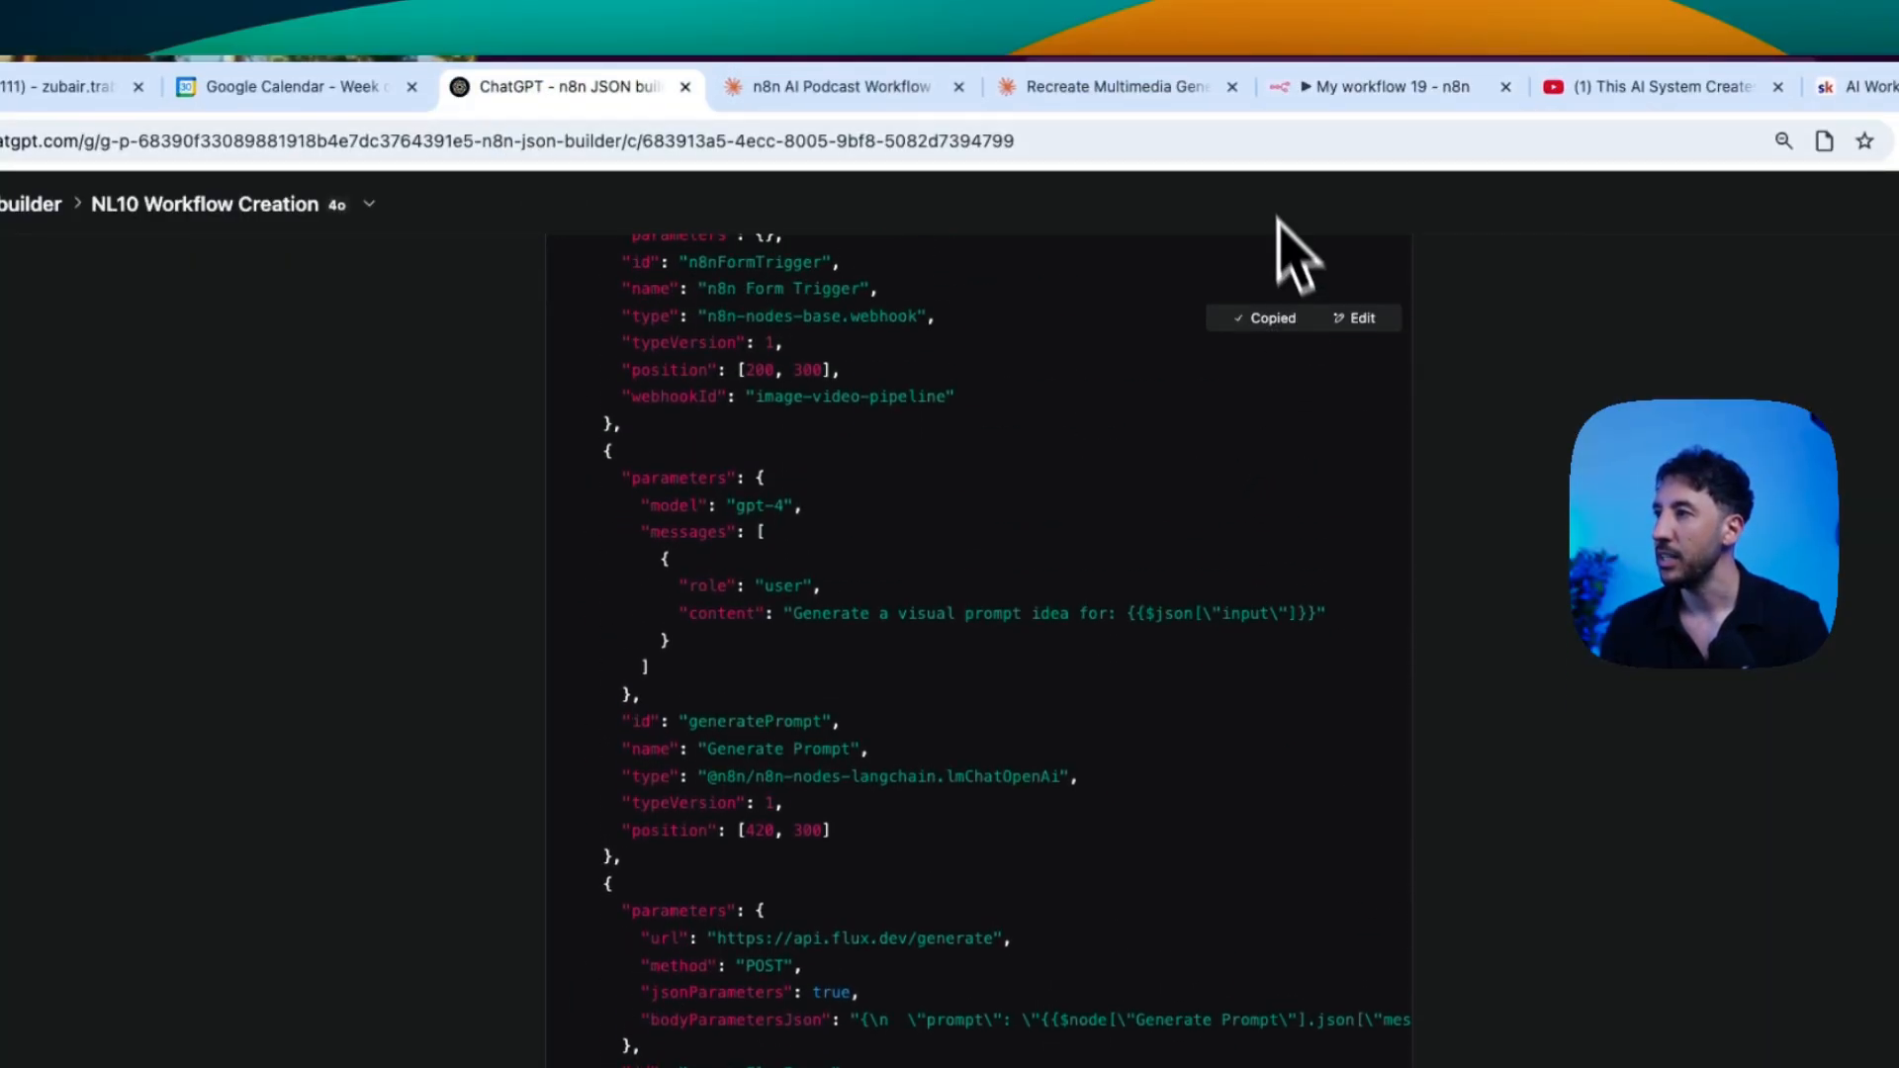
left_click(1356, 86)
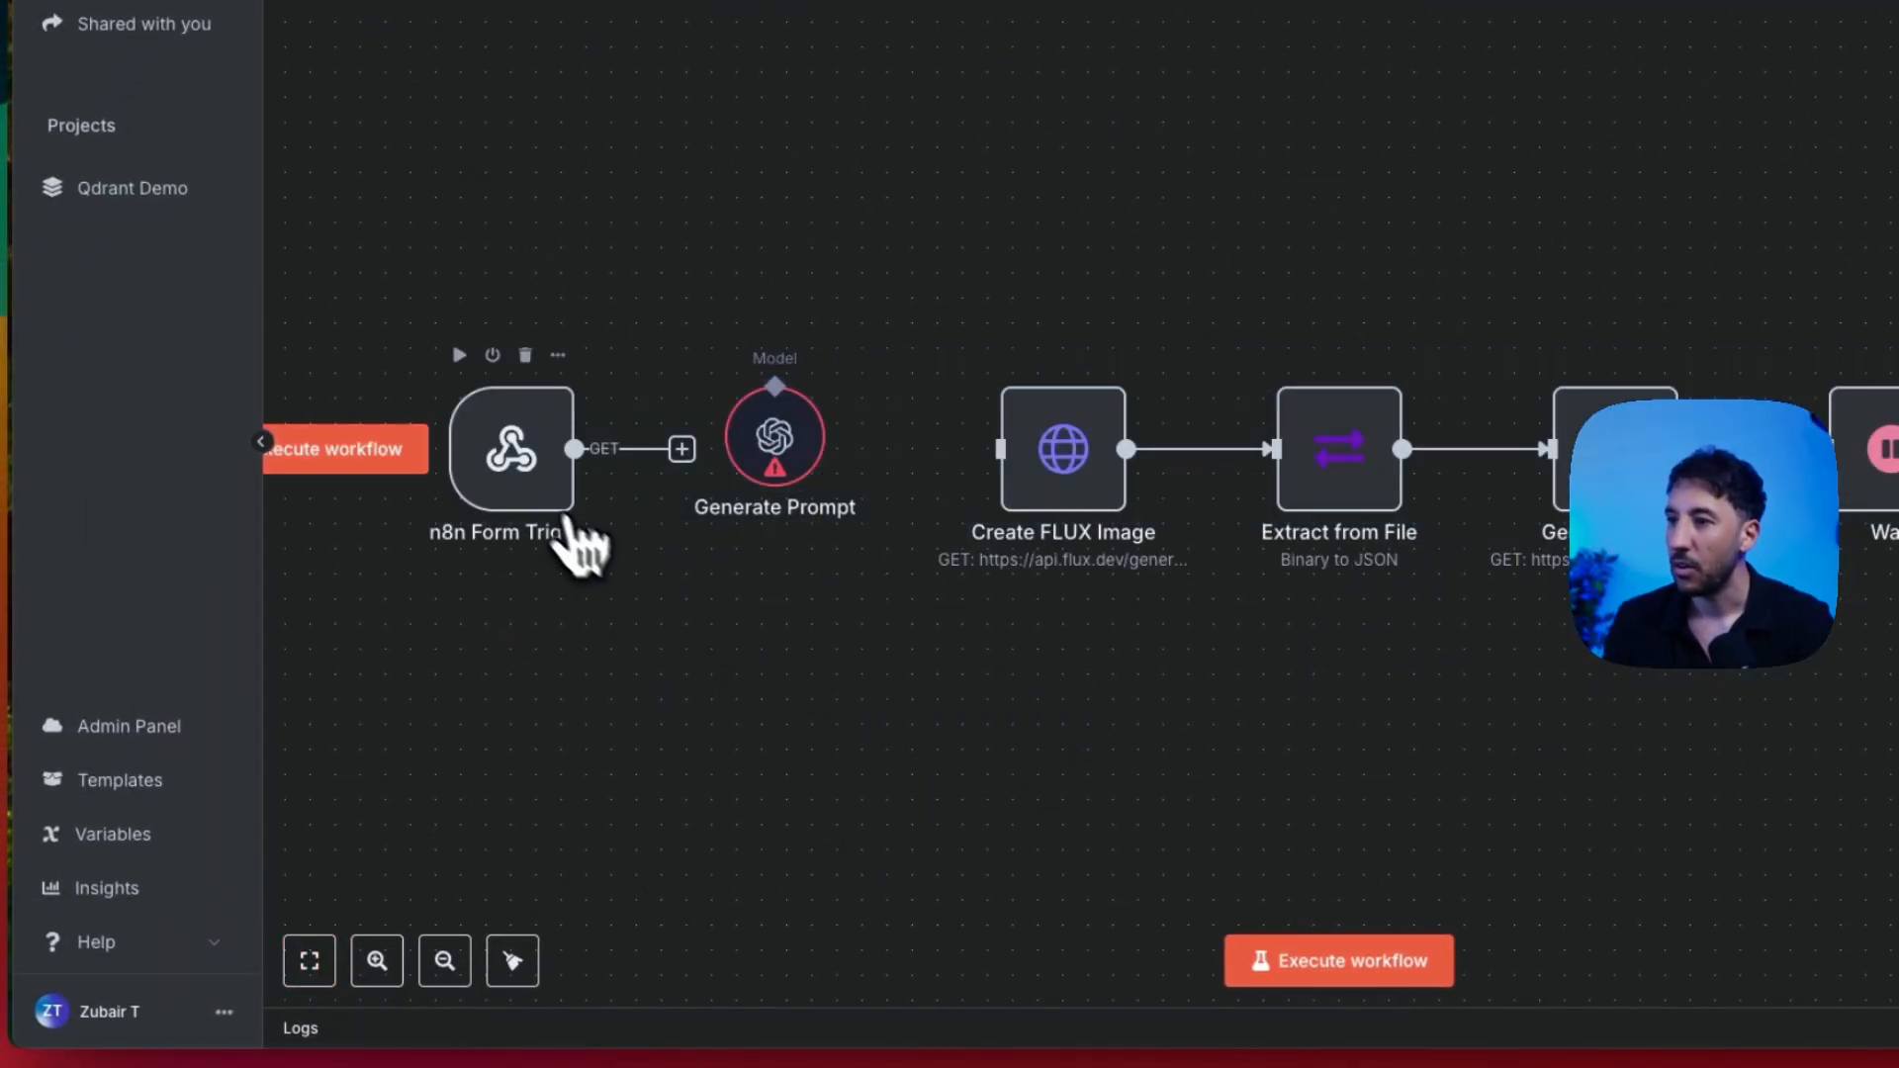
double_click(510, 447)
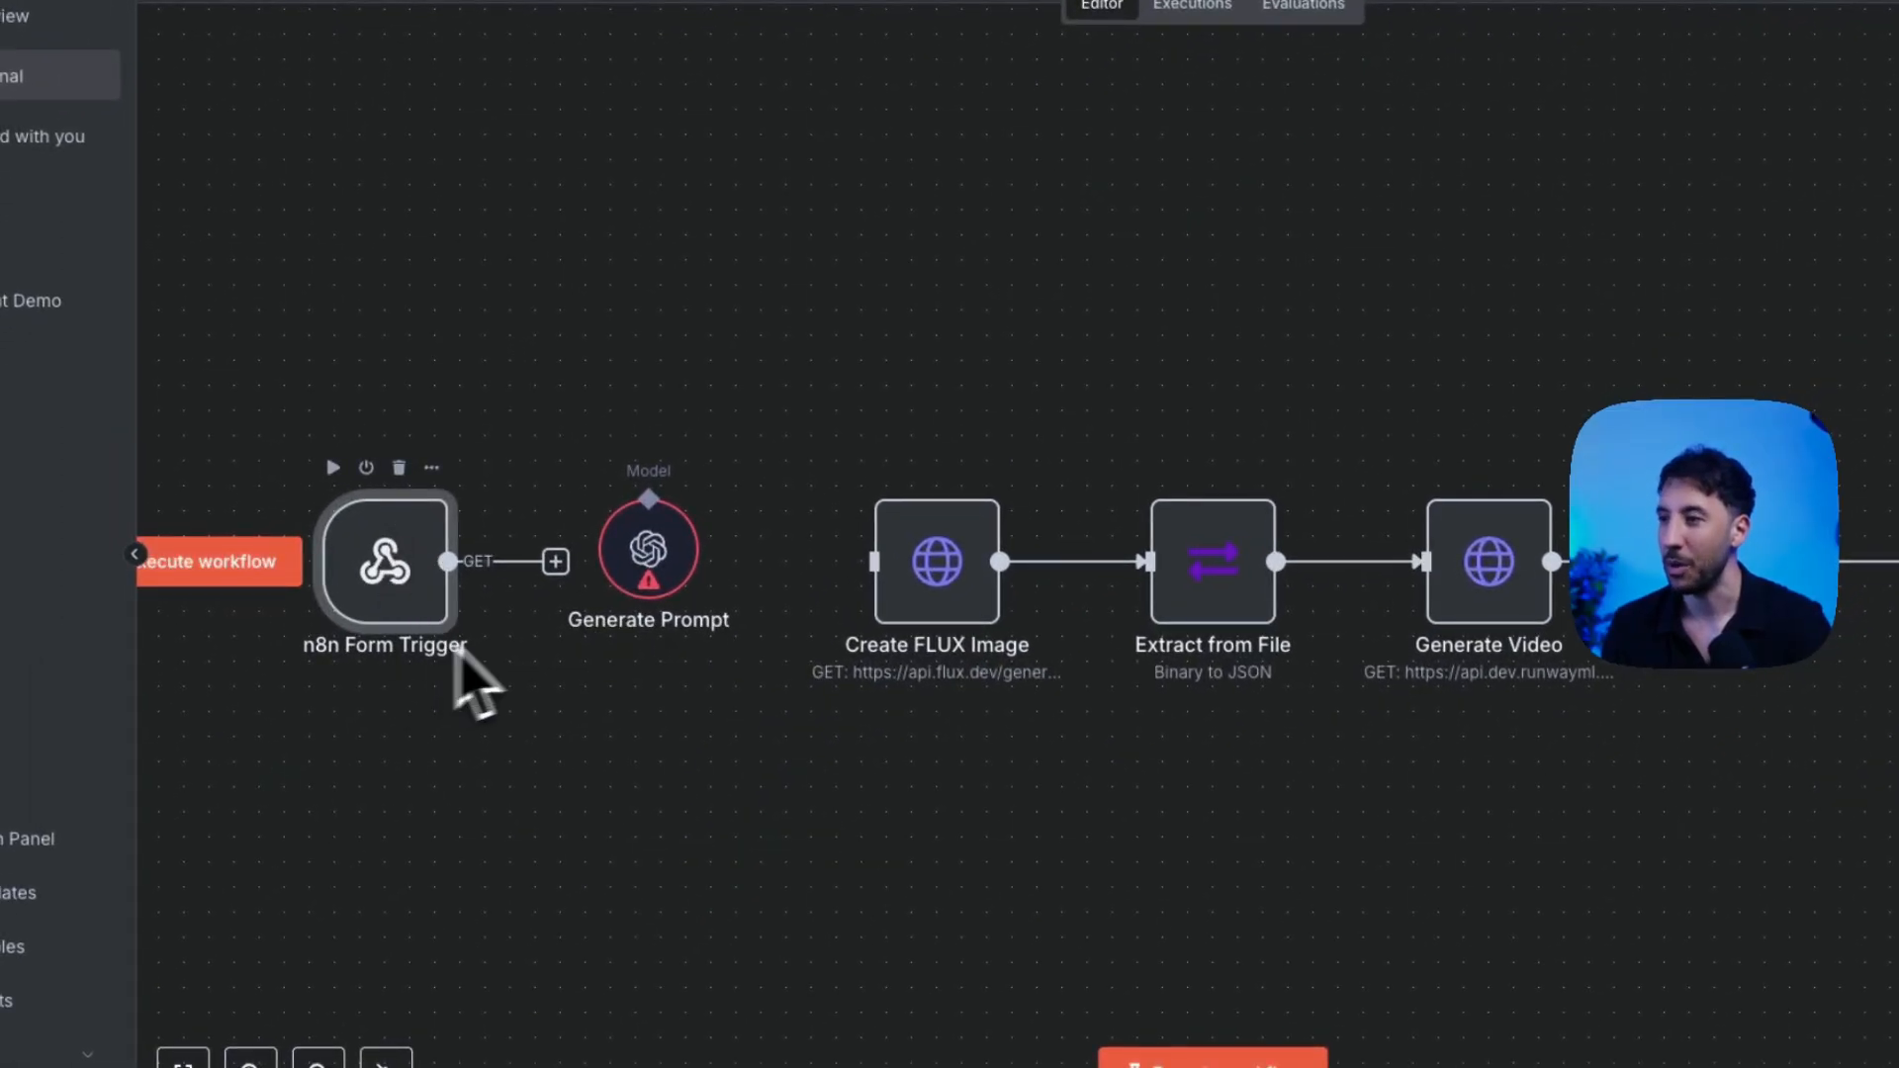
left_click_drag(648, 550, 624, 727)
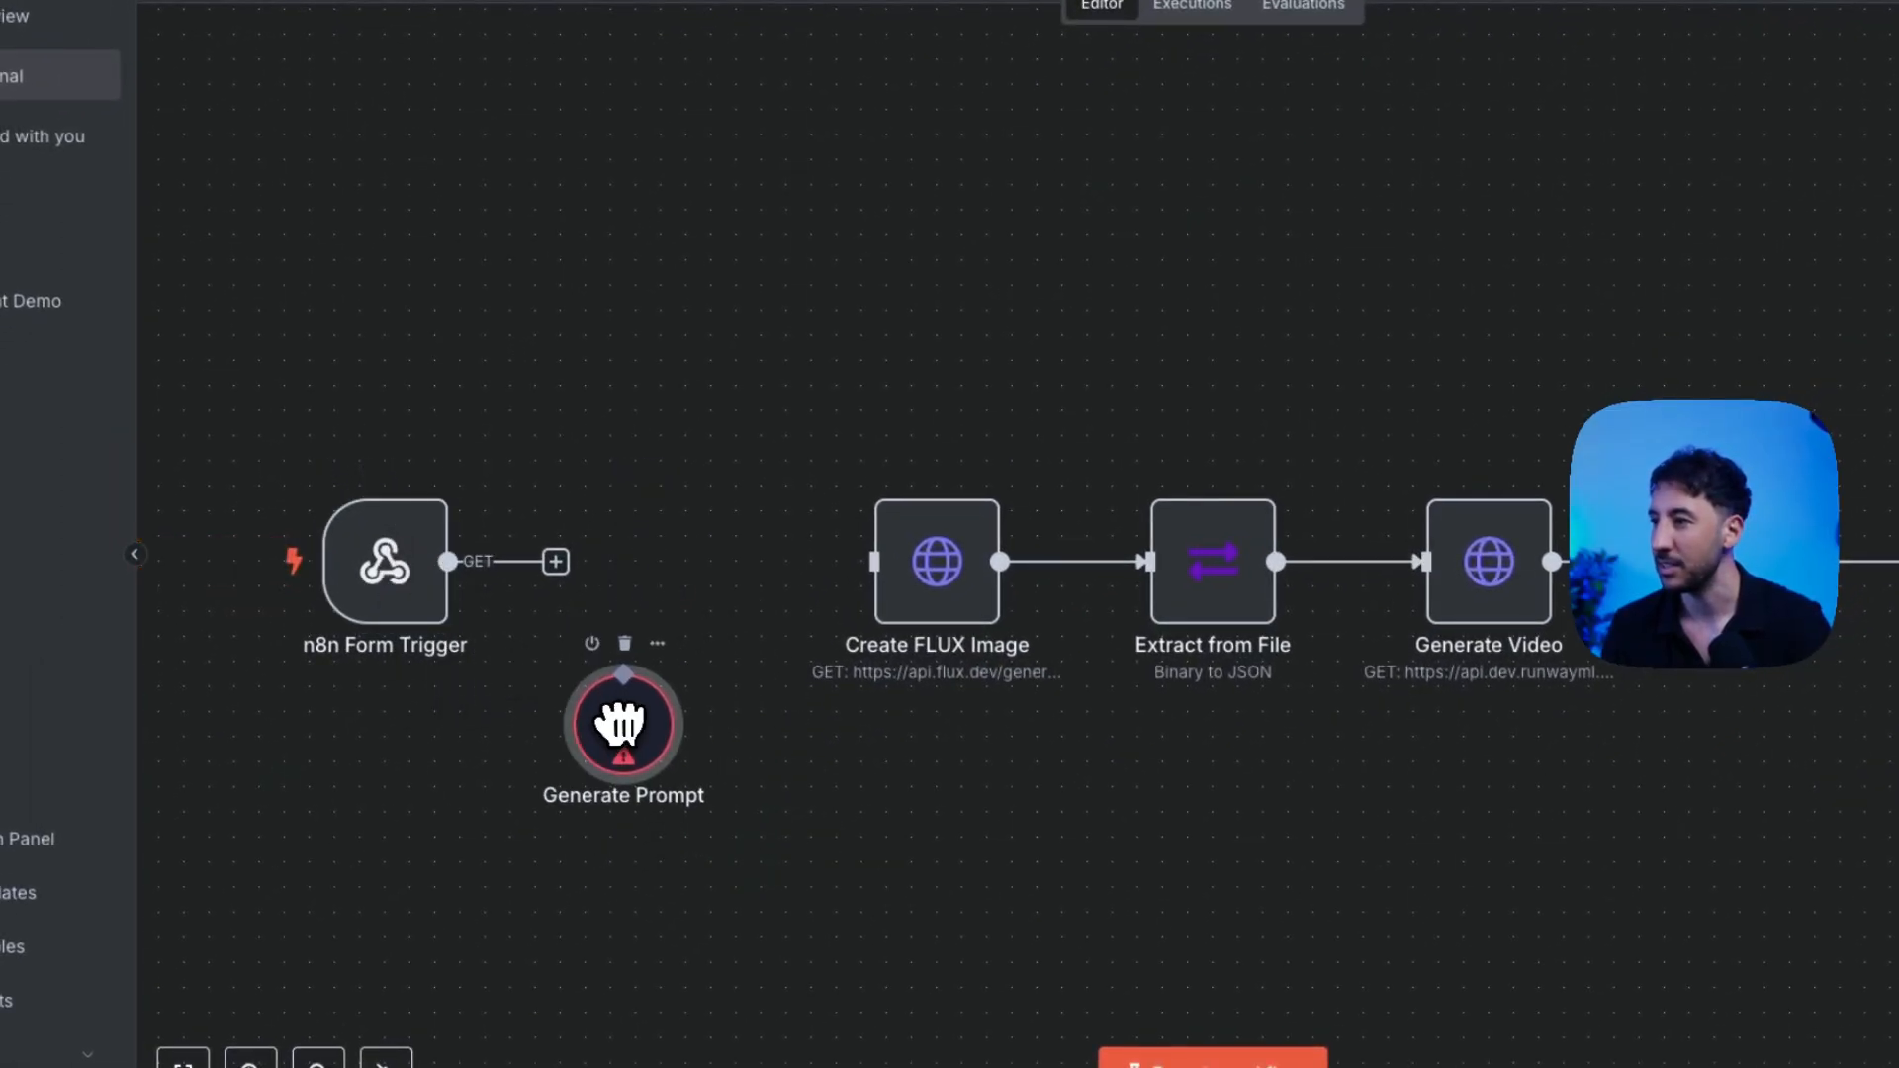
double_click(937, 561)
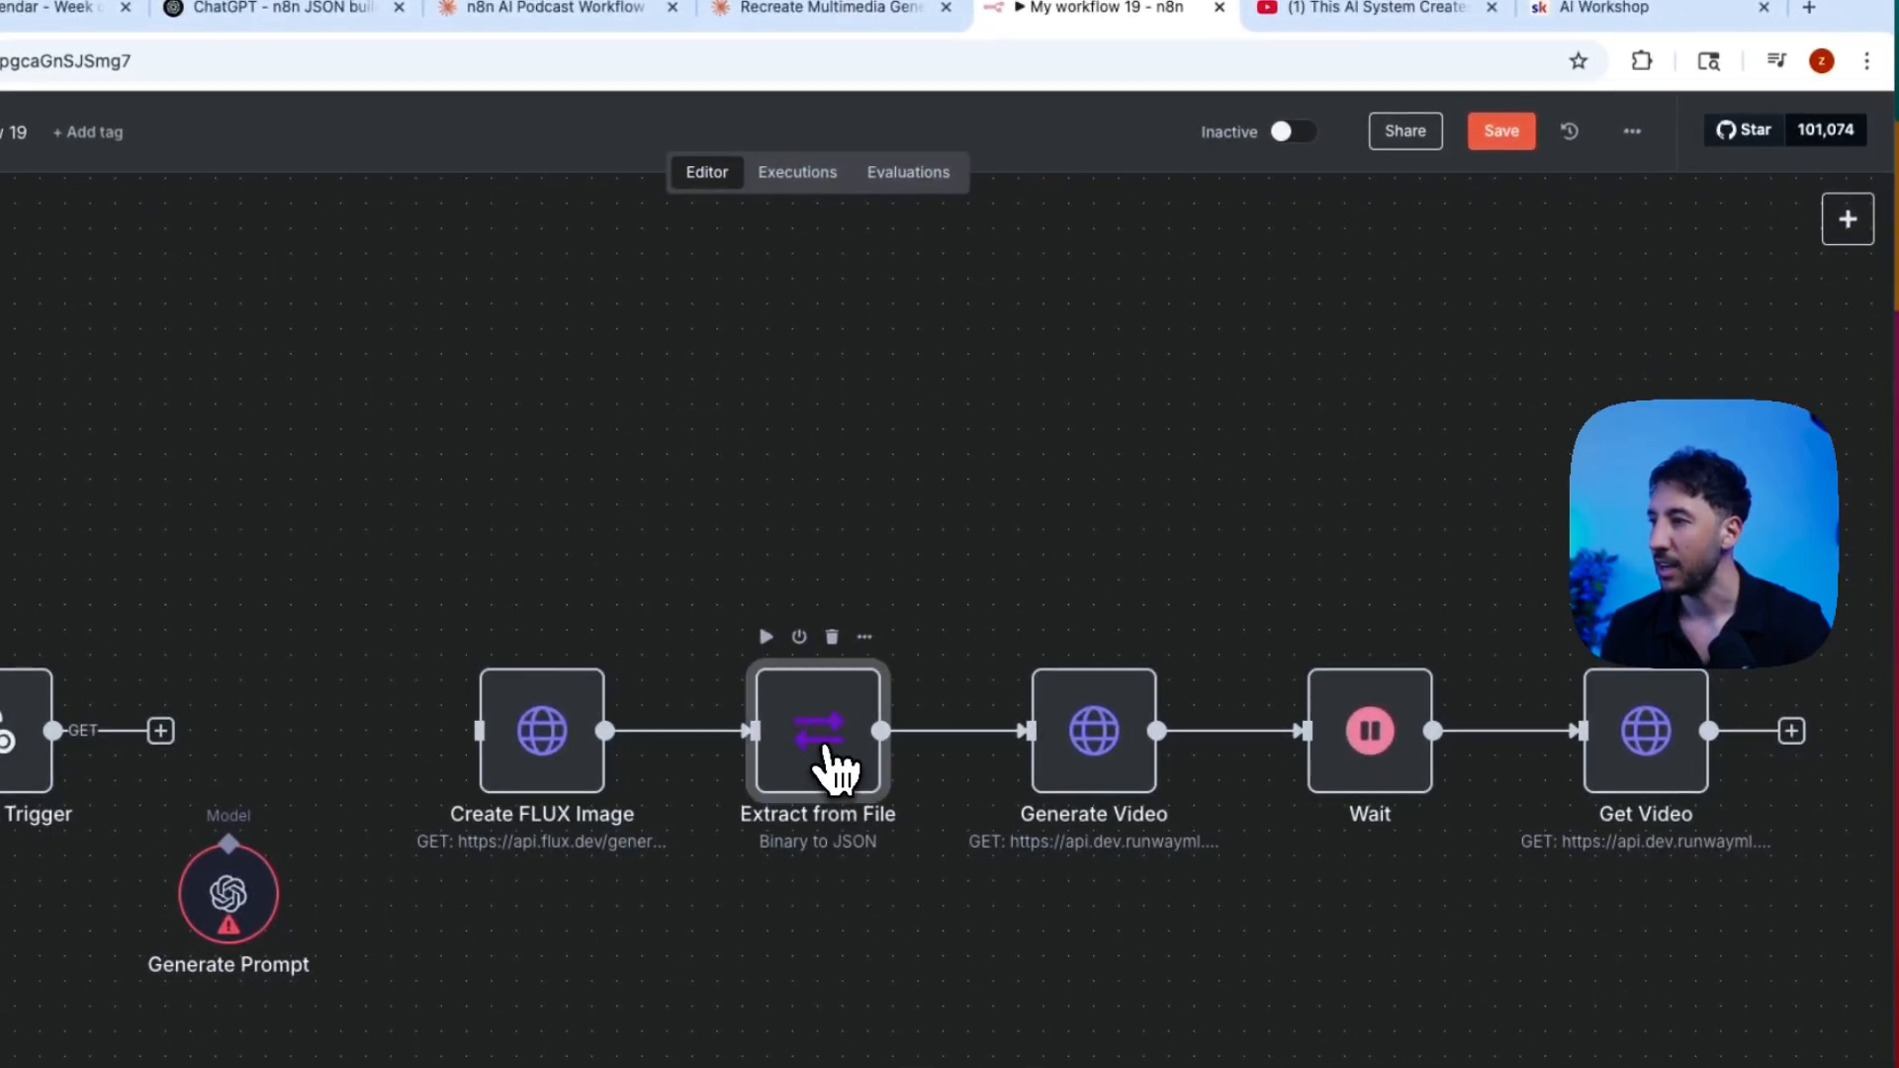
mouse_move(1100, 188)
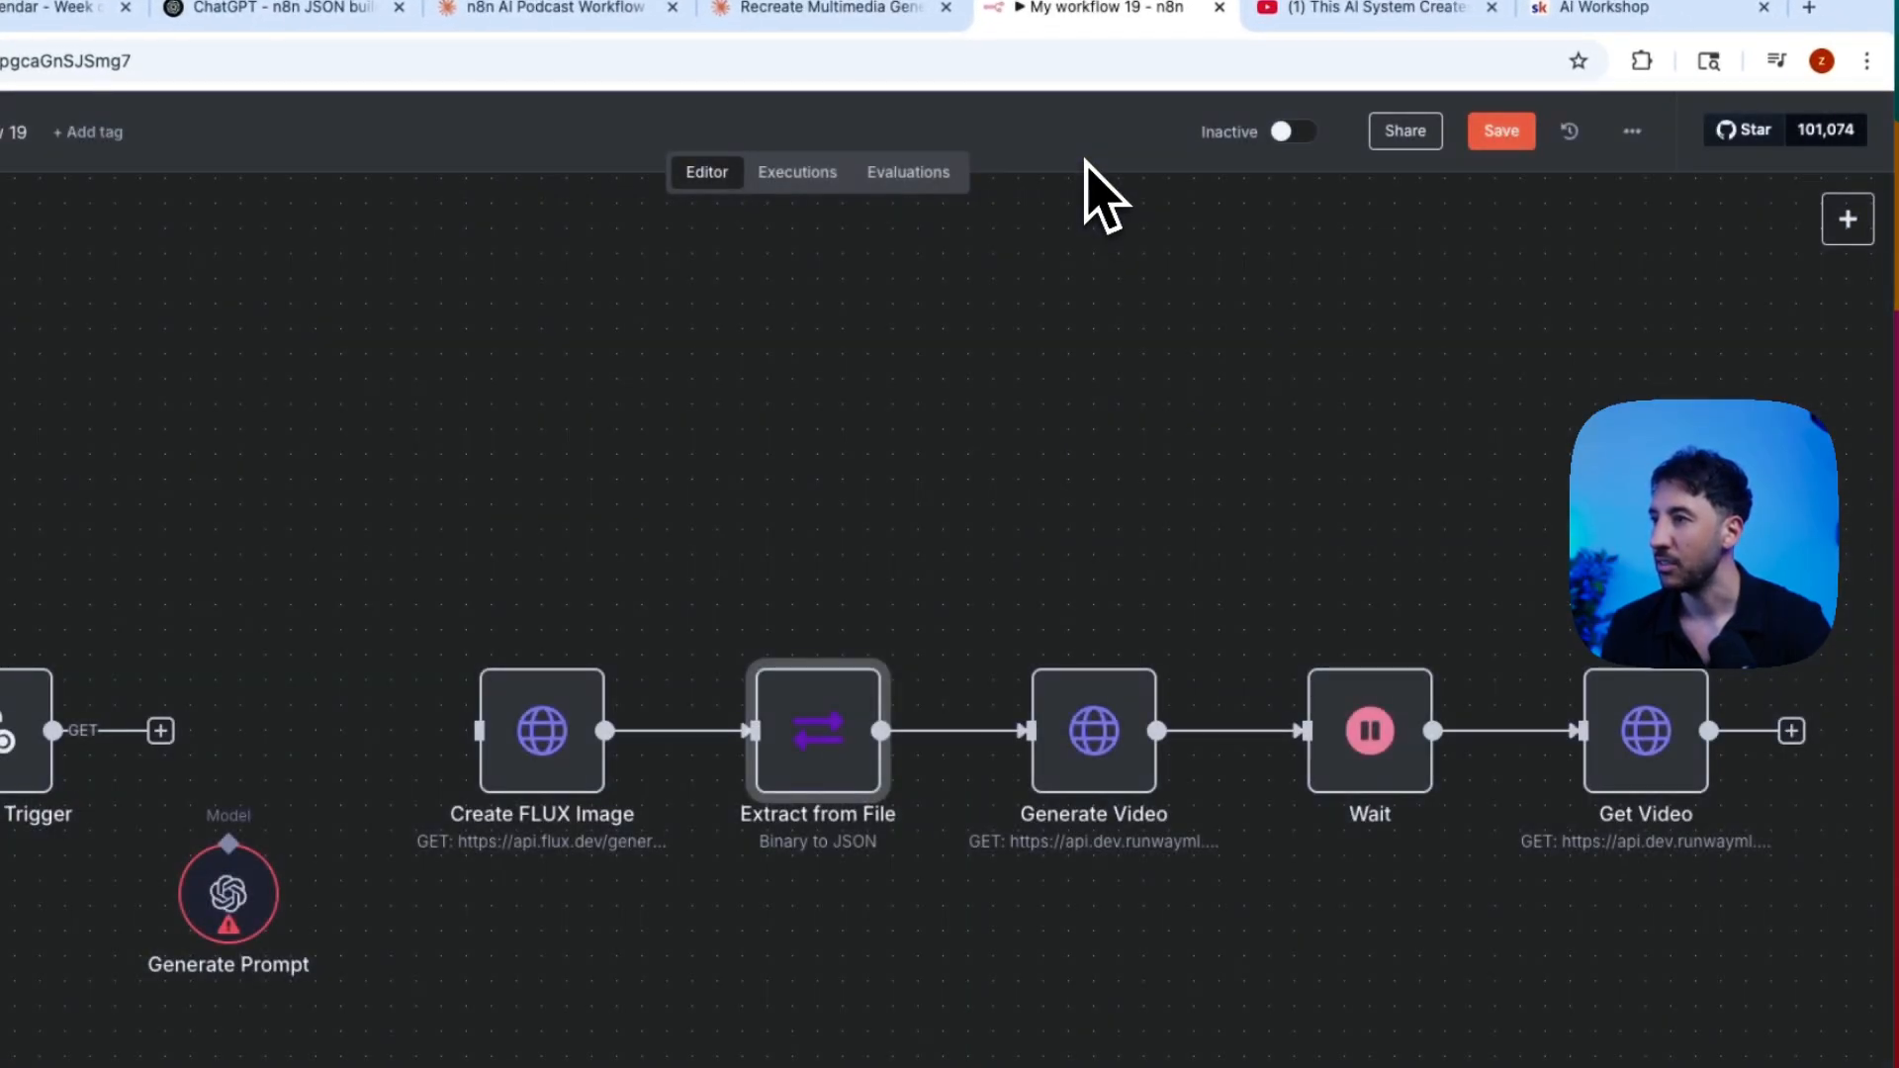
double_click(1092, 730)
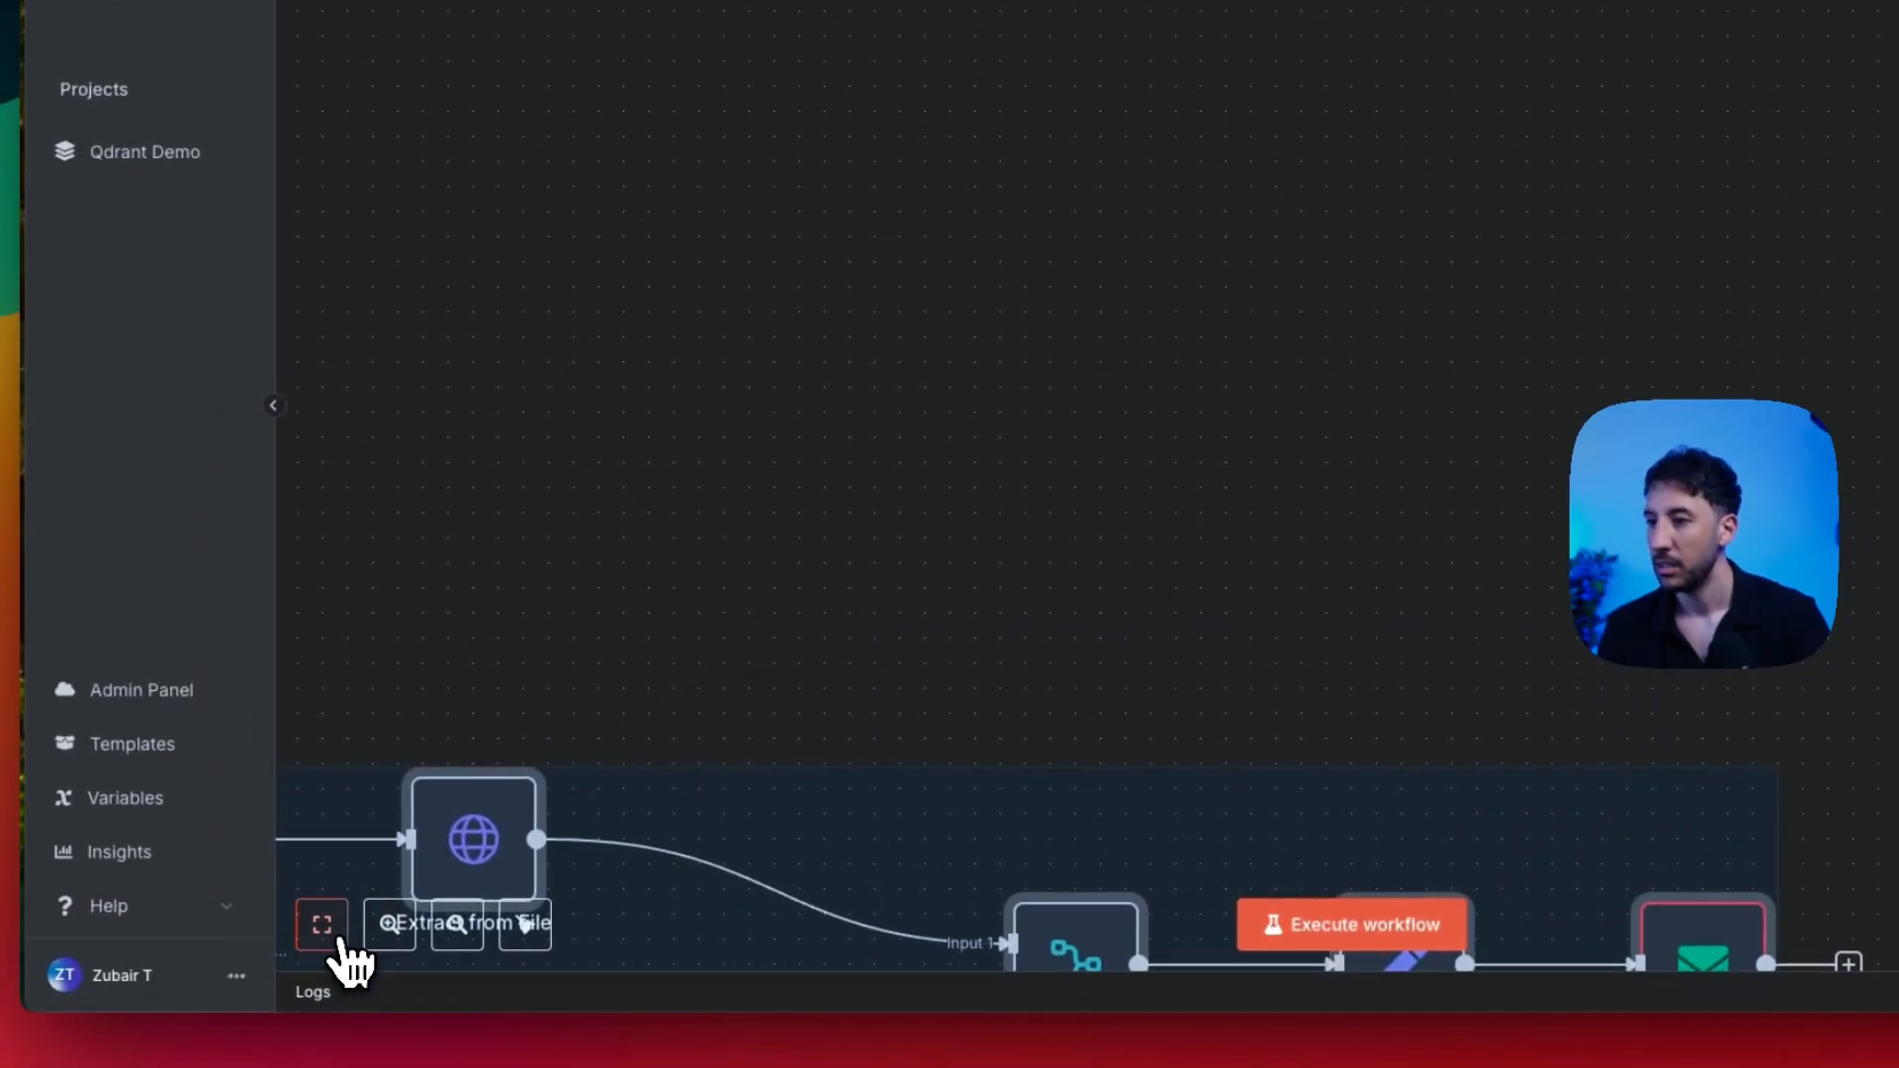
Step: Zoom to fit and inspect the Generate Video, Create FLUX Image and Wait node settings
left_click(321, 923)
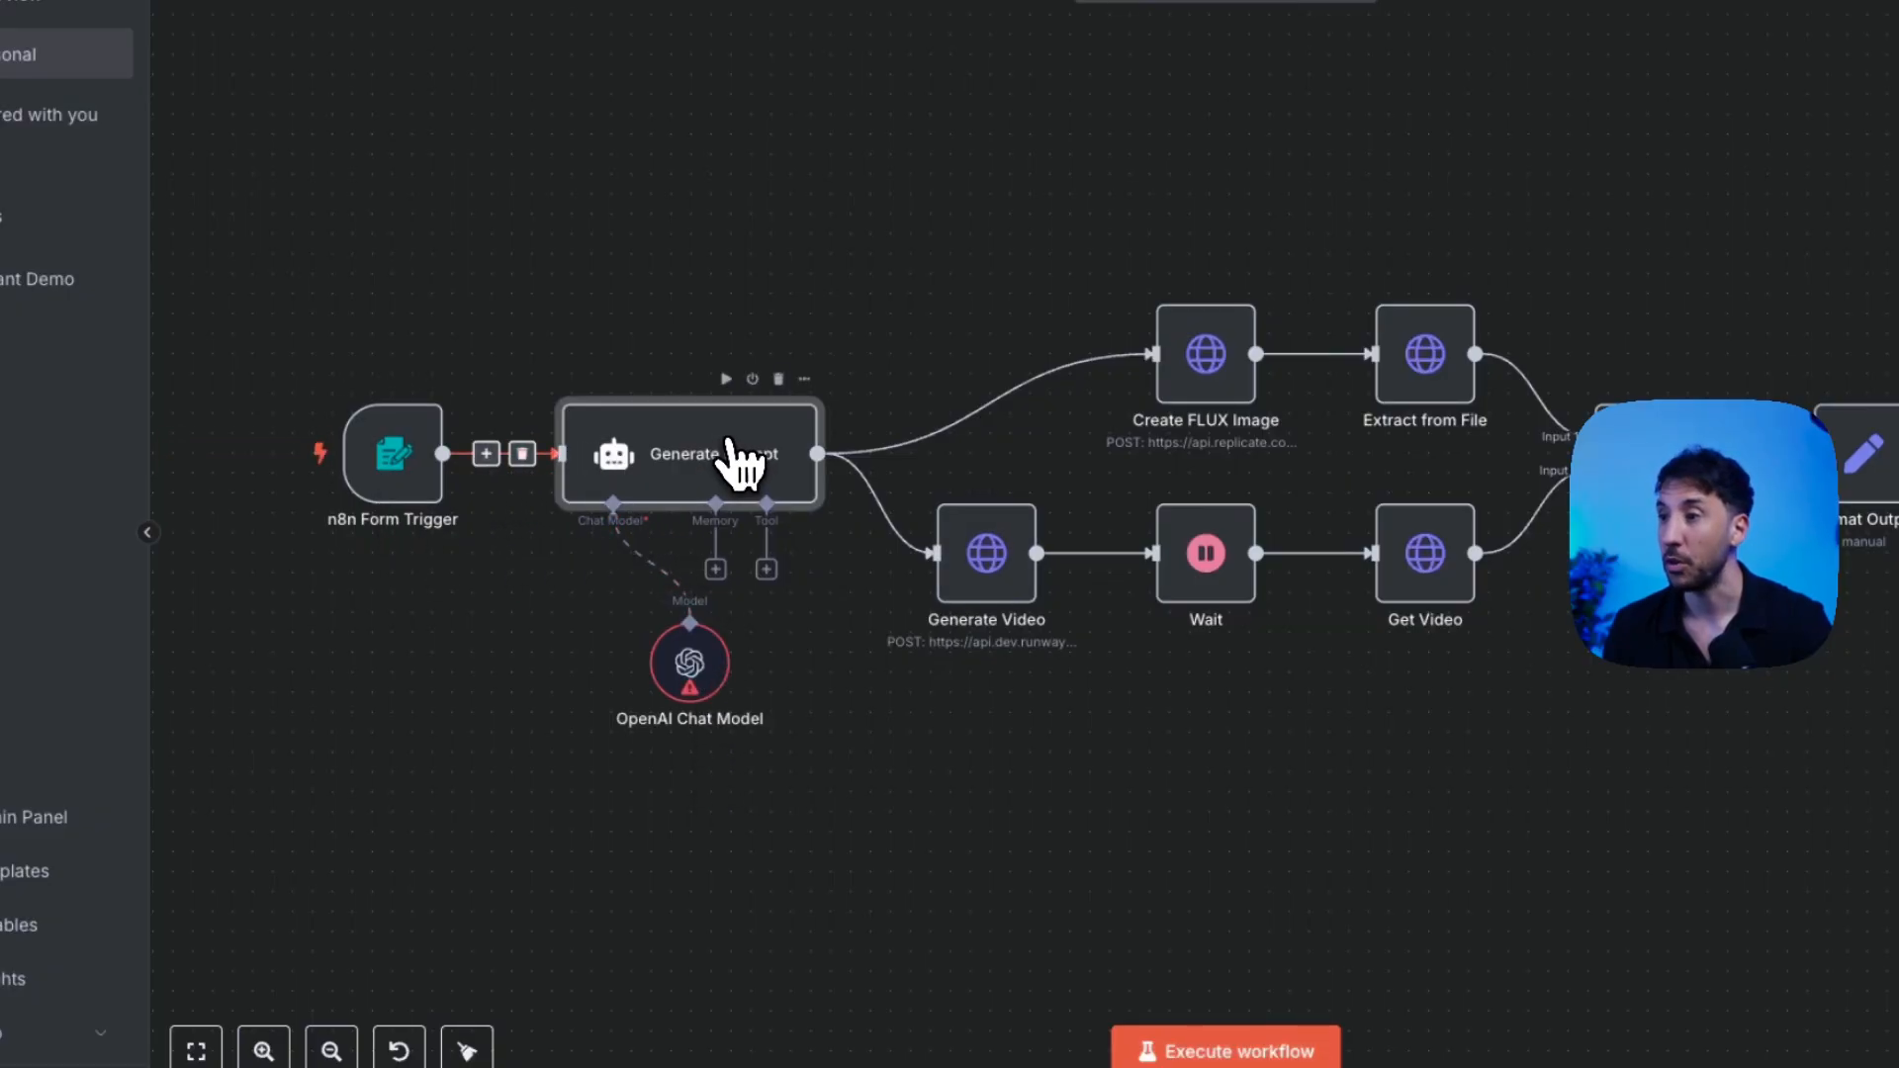
double_click(688, 454)
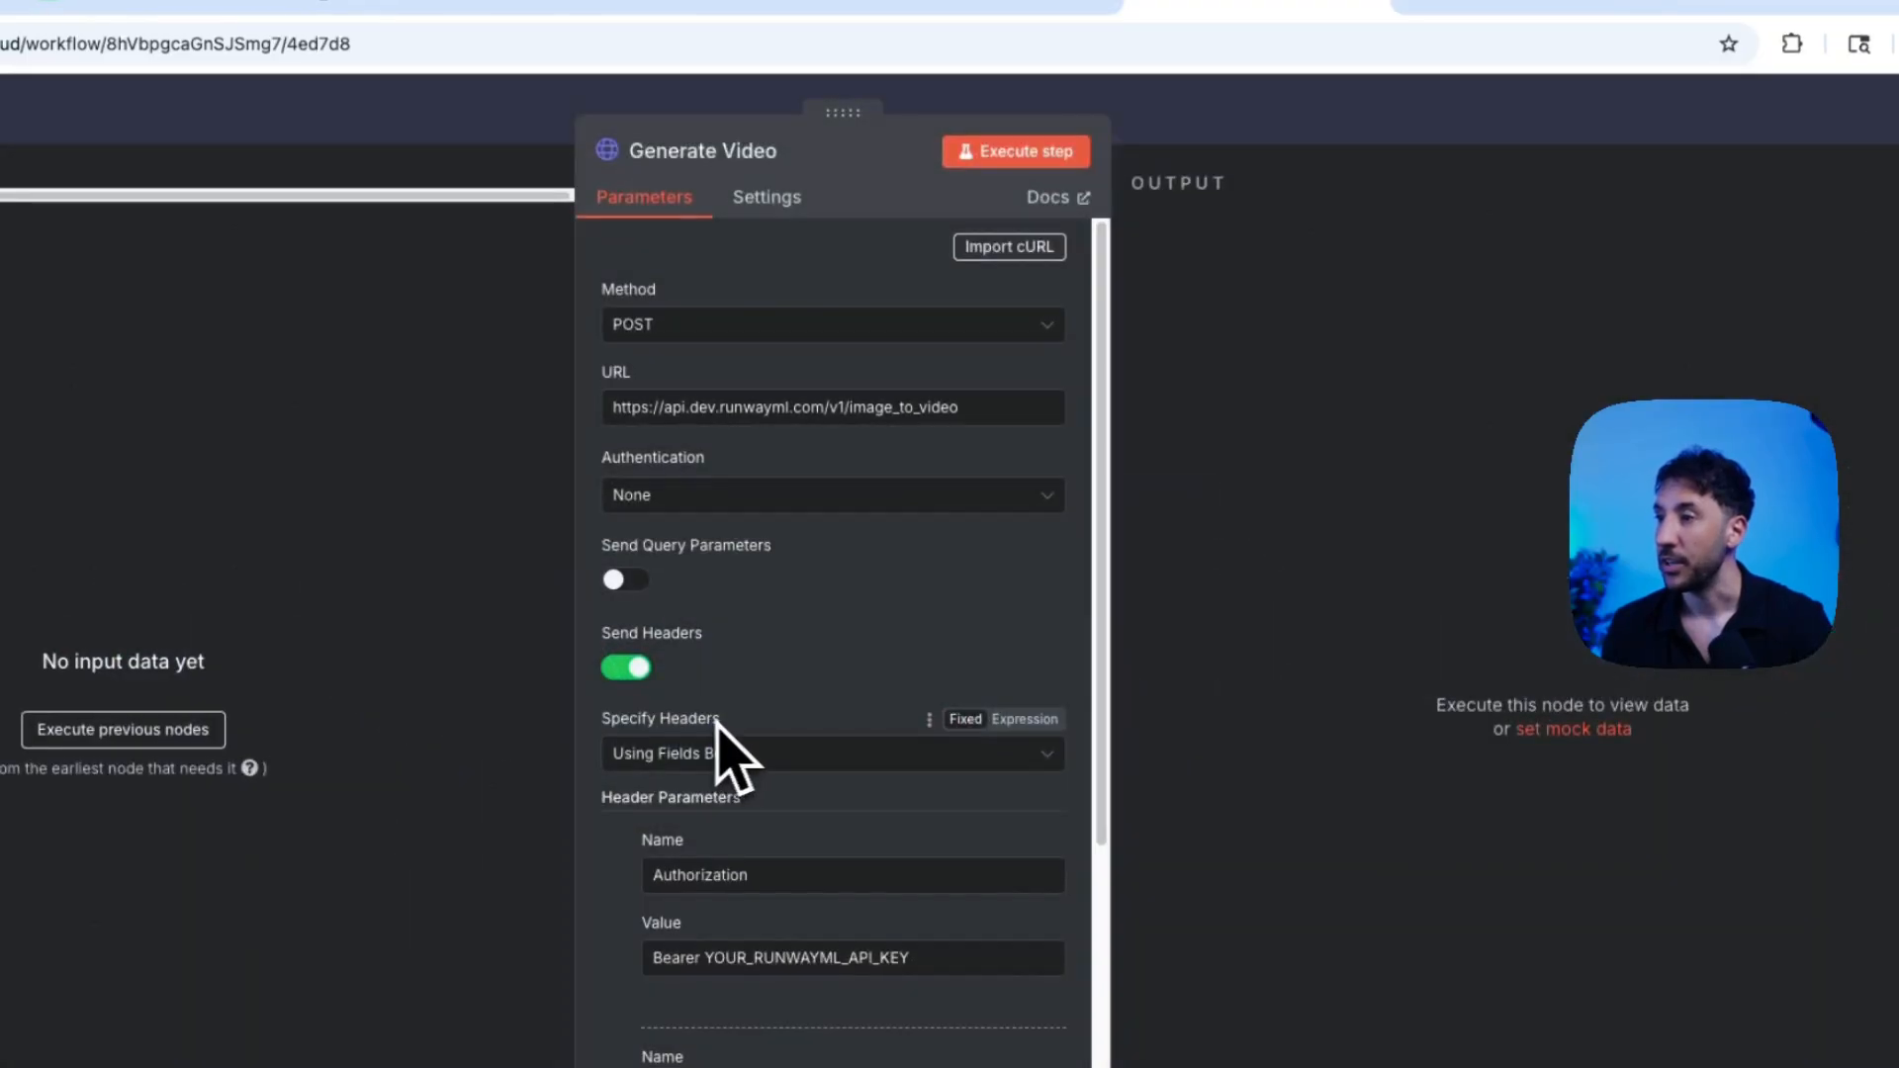
scroll("down", 3)
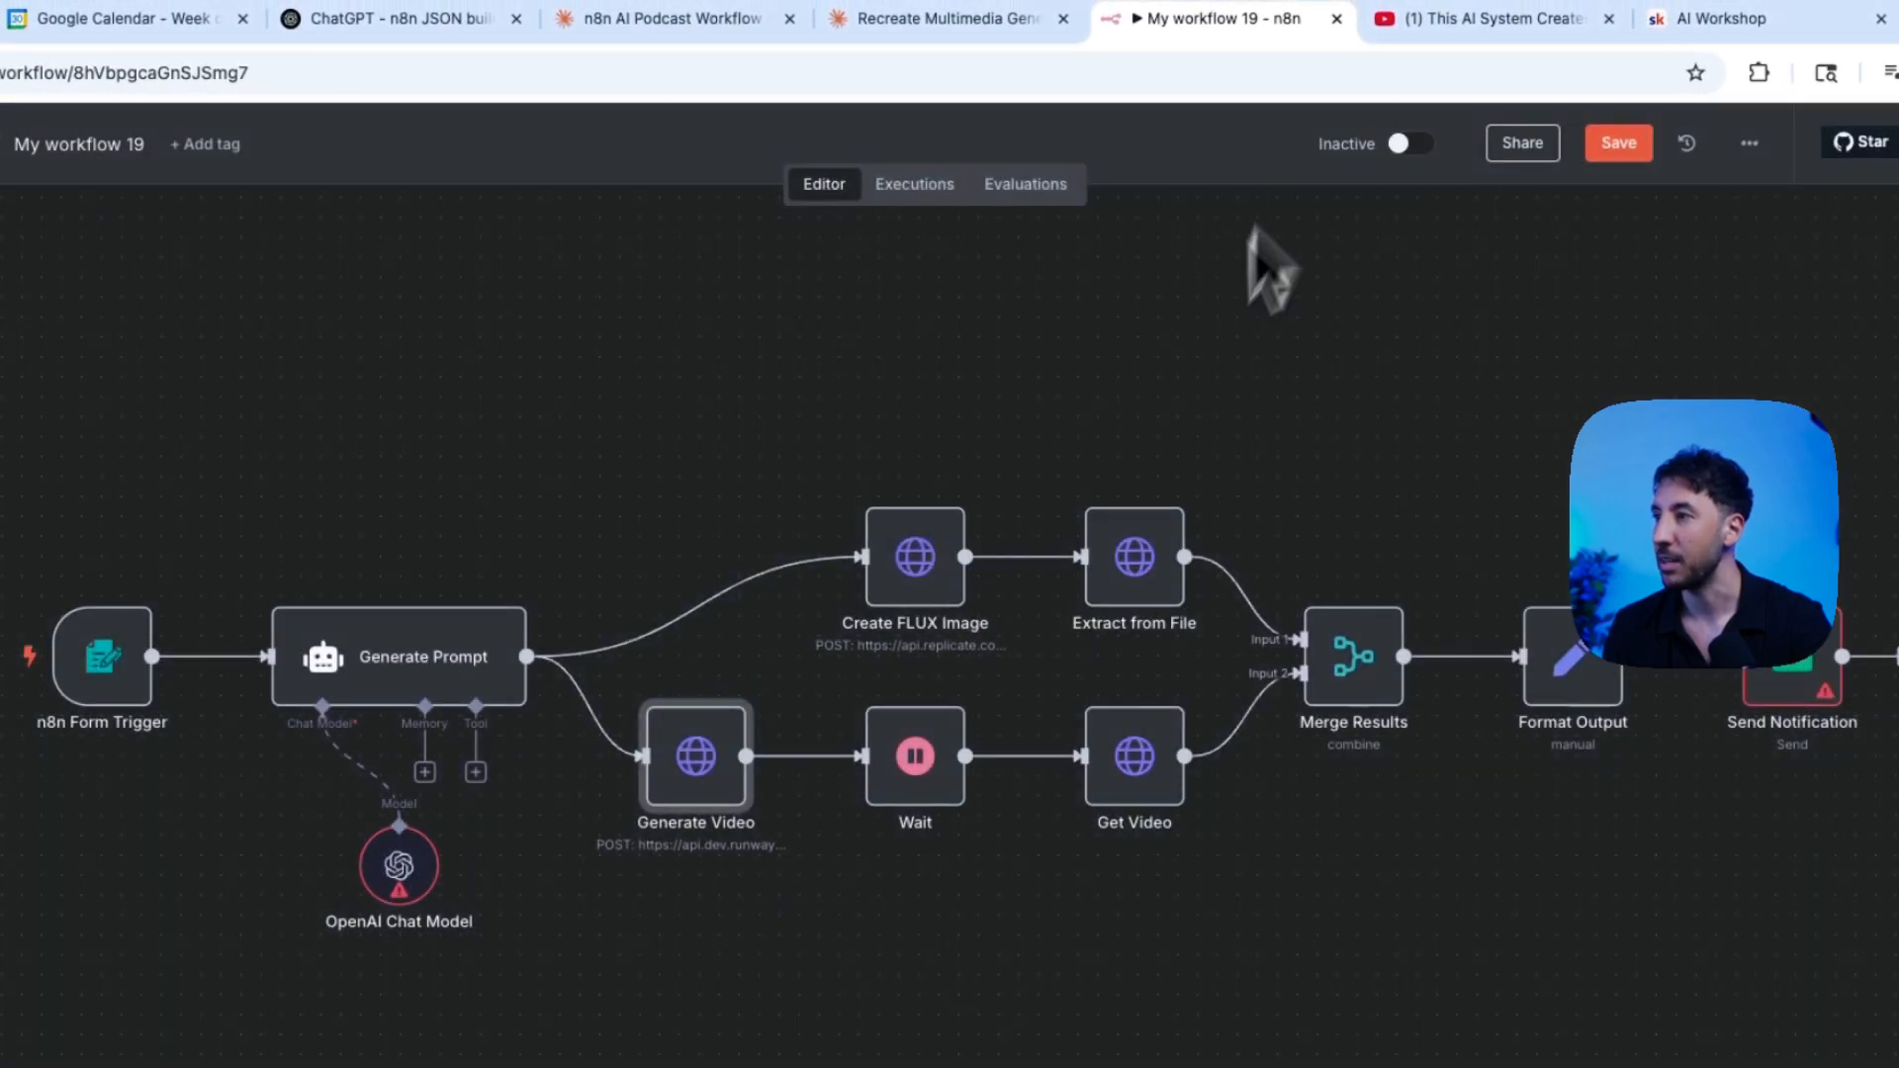
double_click(913, 557)
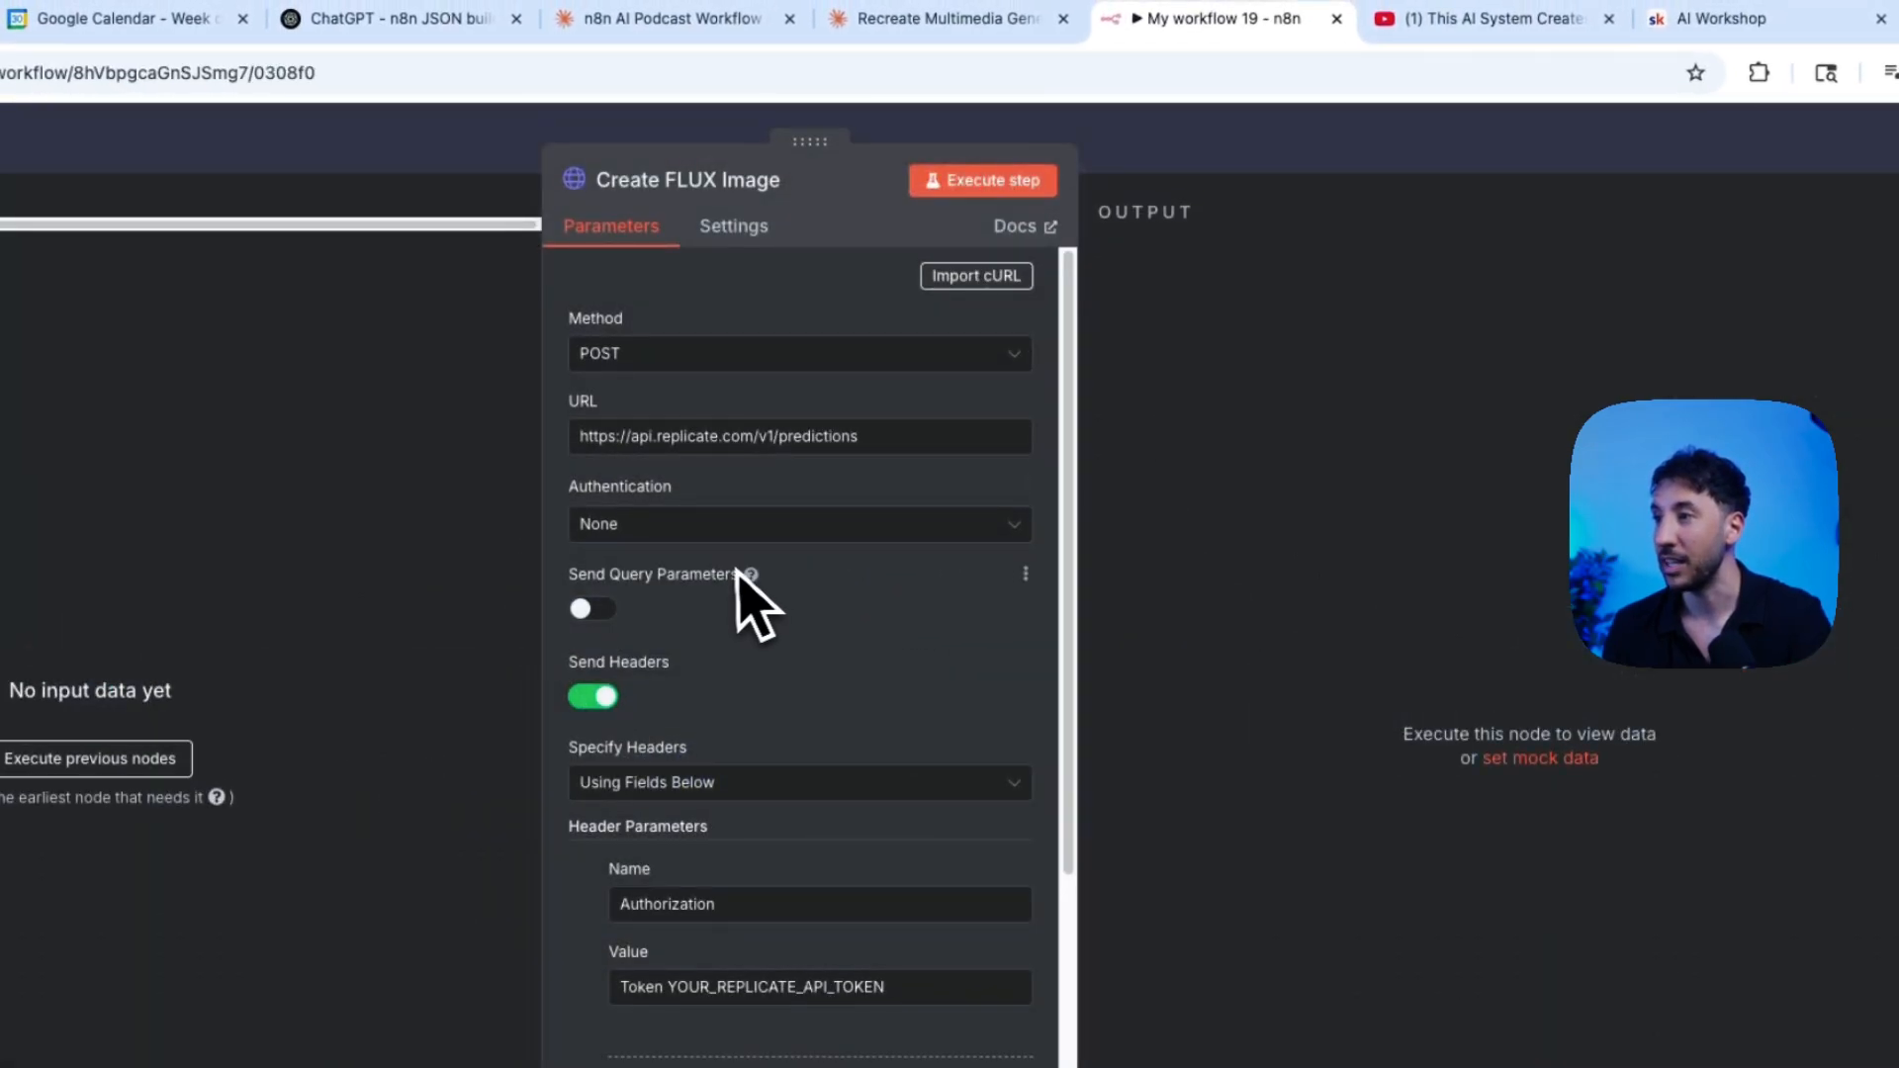
scroll("down", 3)
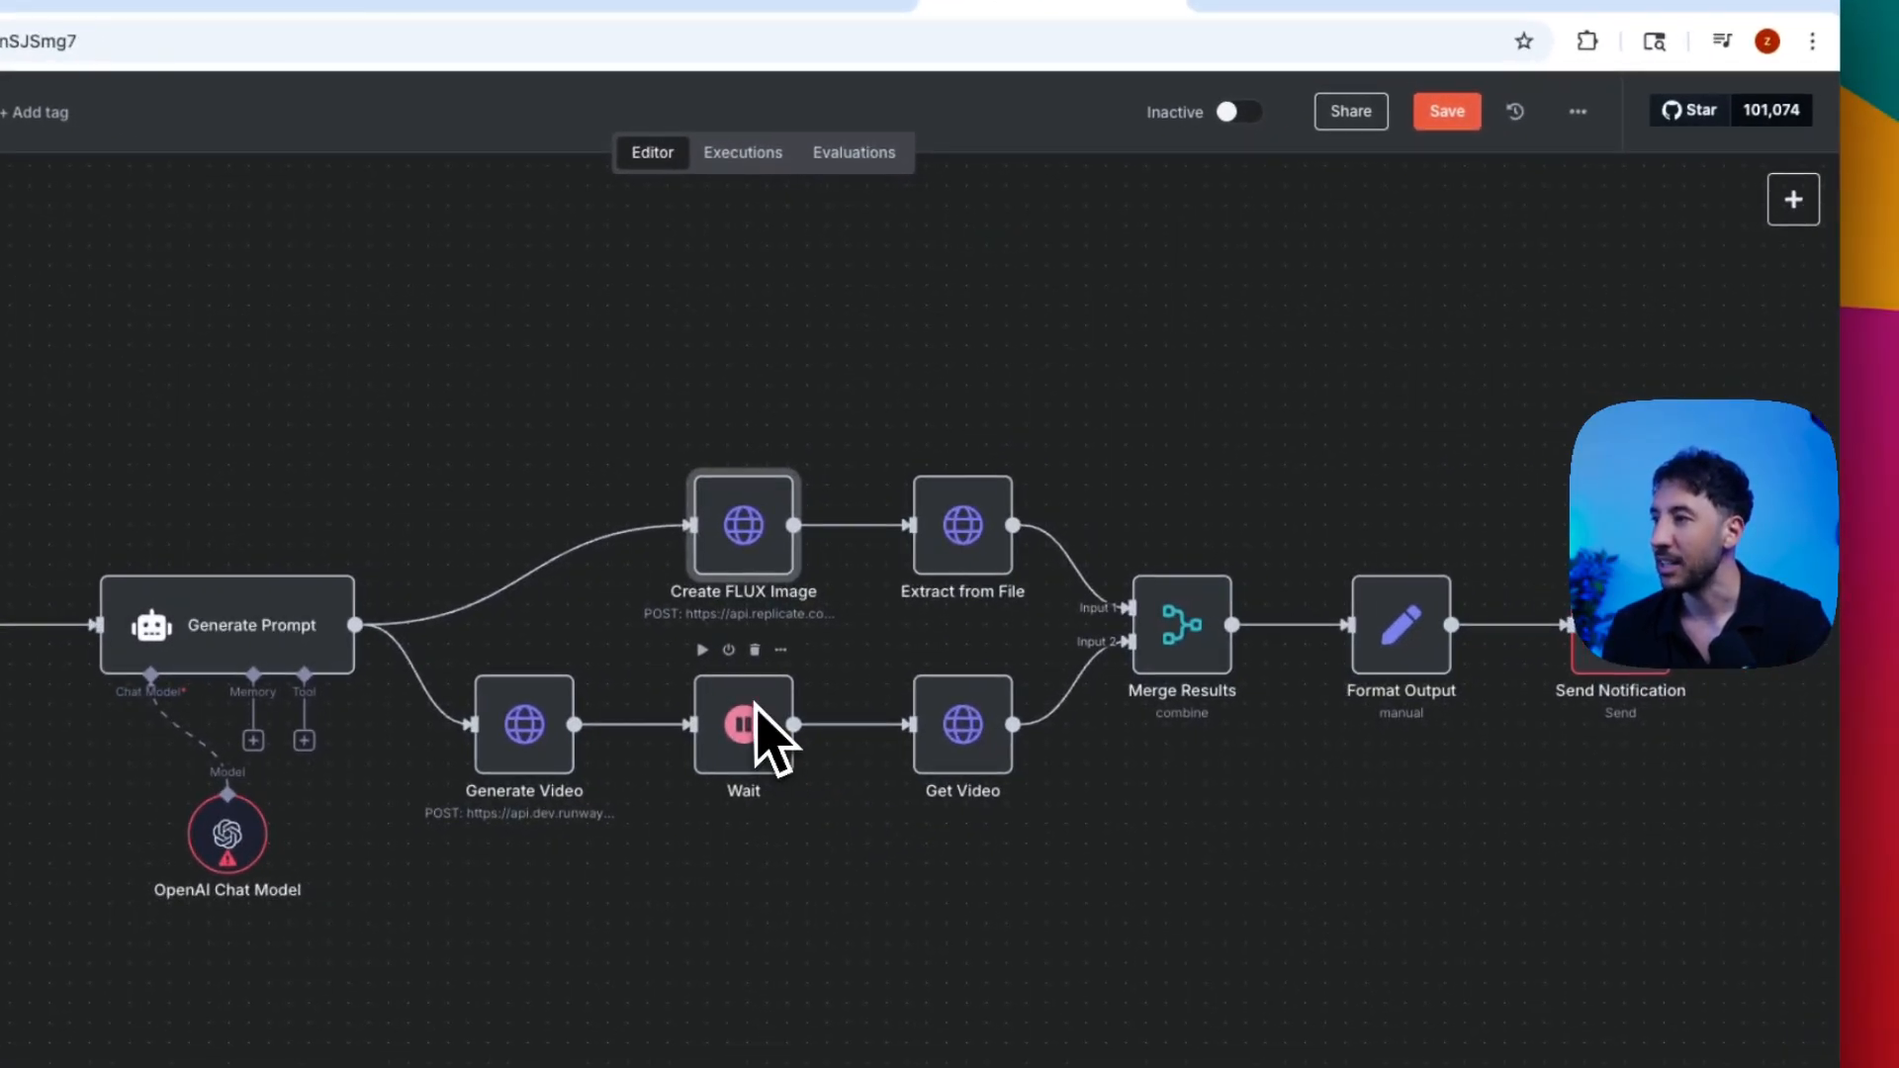
double_click(961, 724)
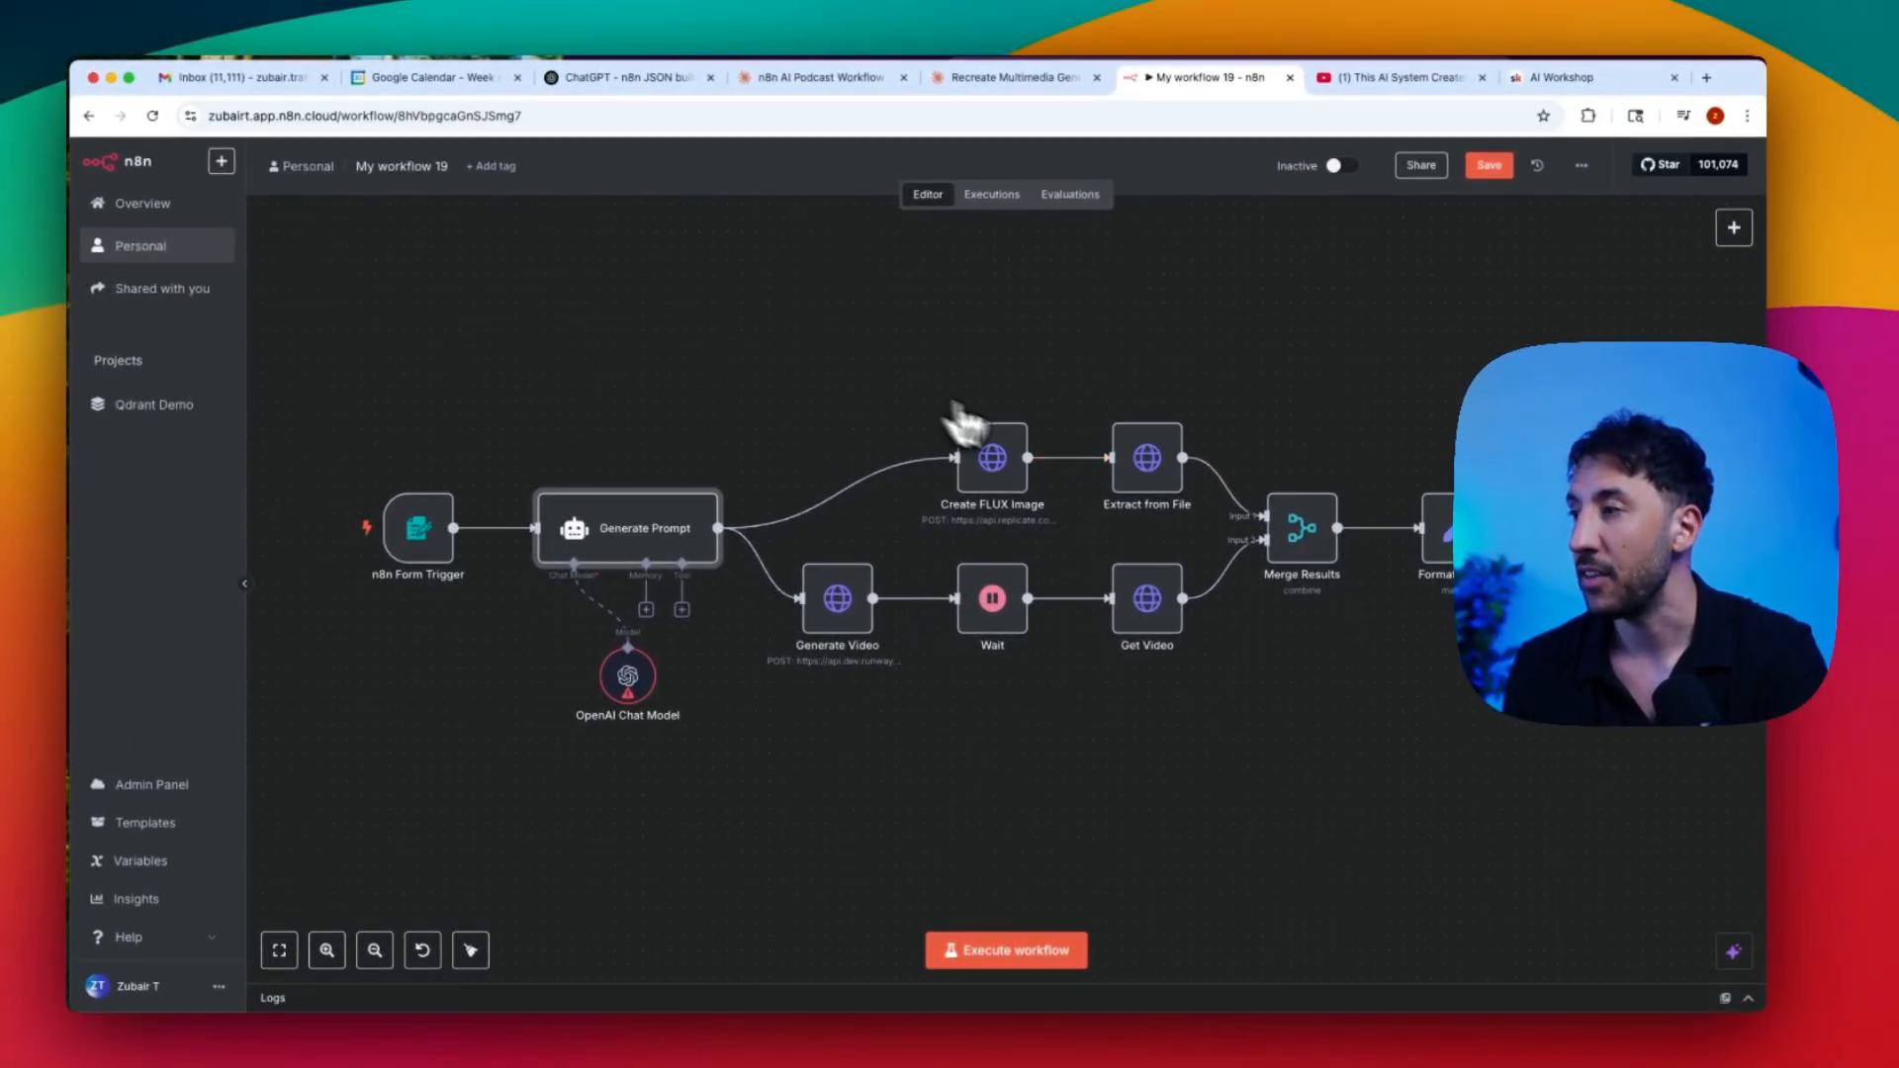
mouse_move(892, 276)
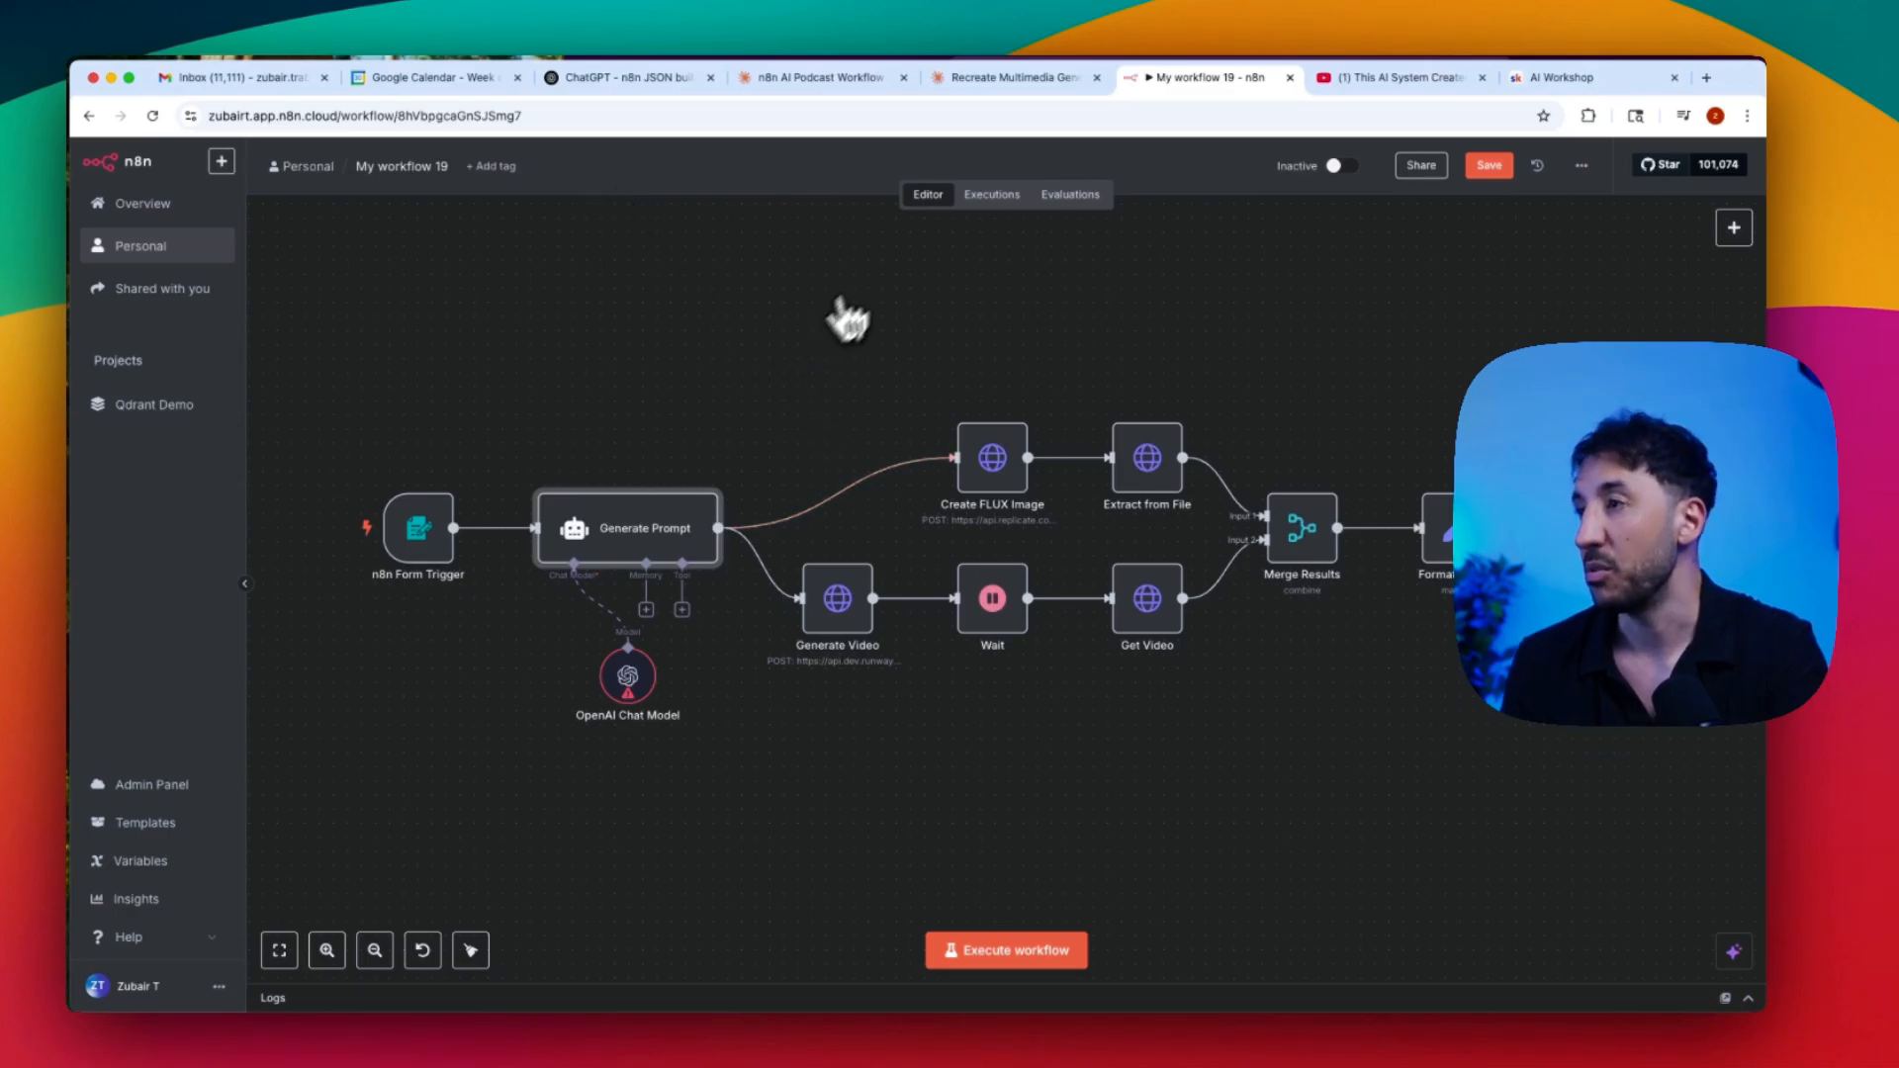
left_click(821, 77)
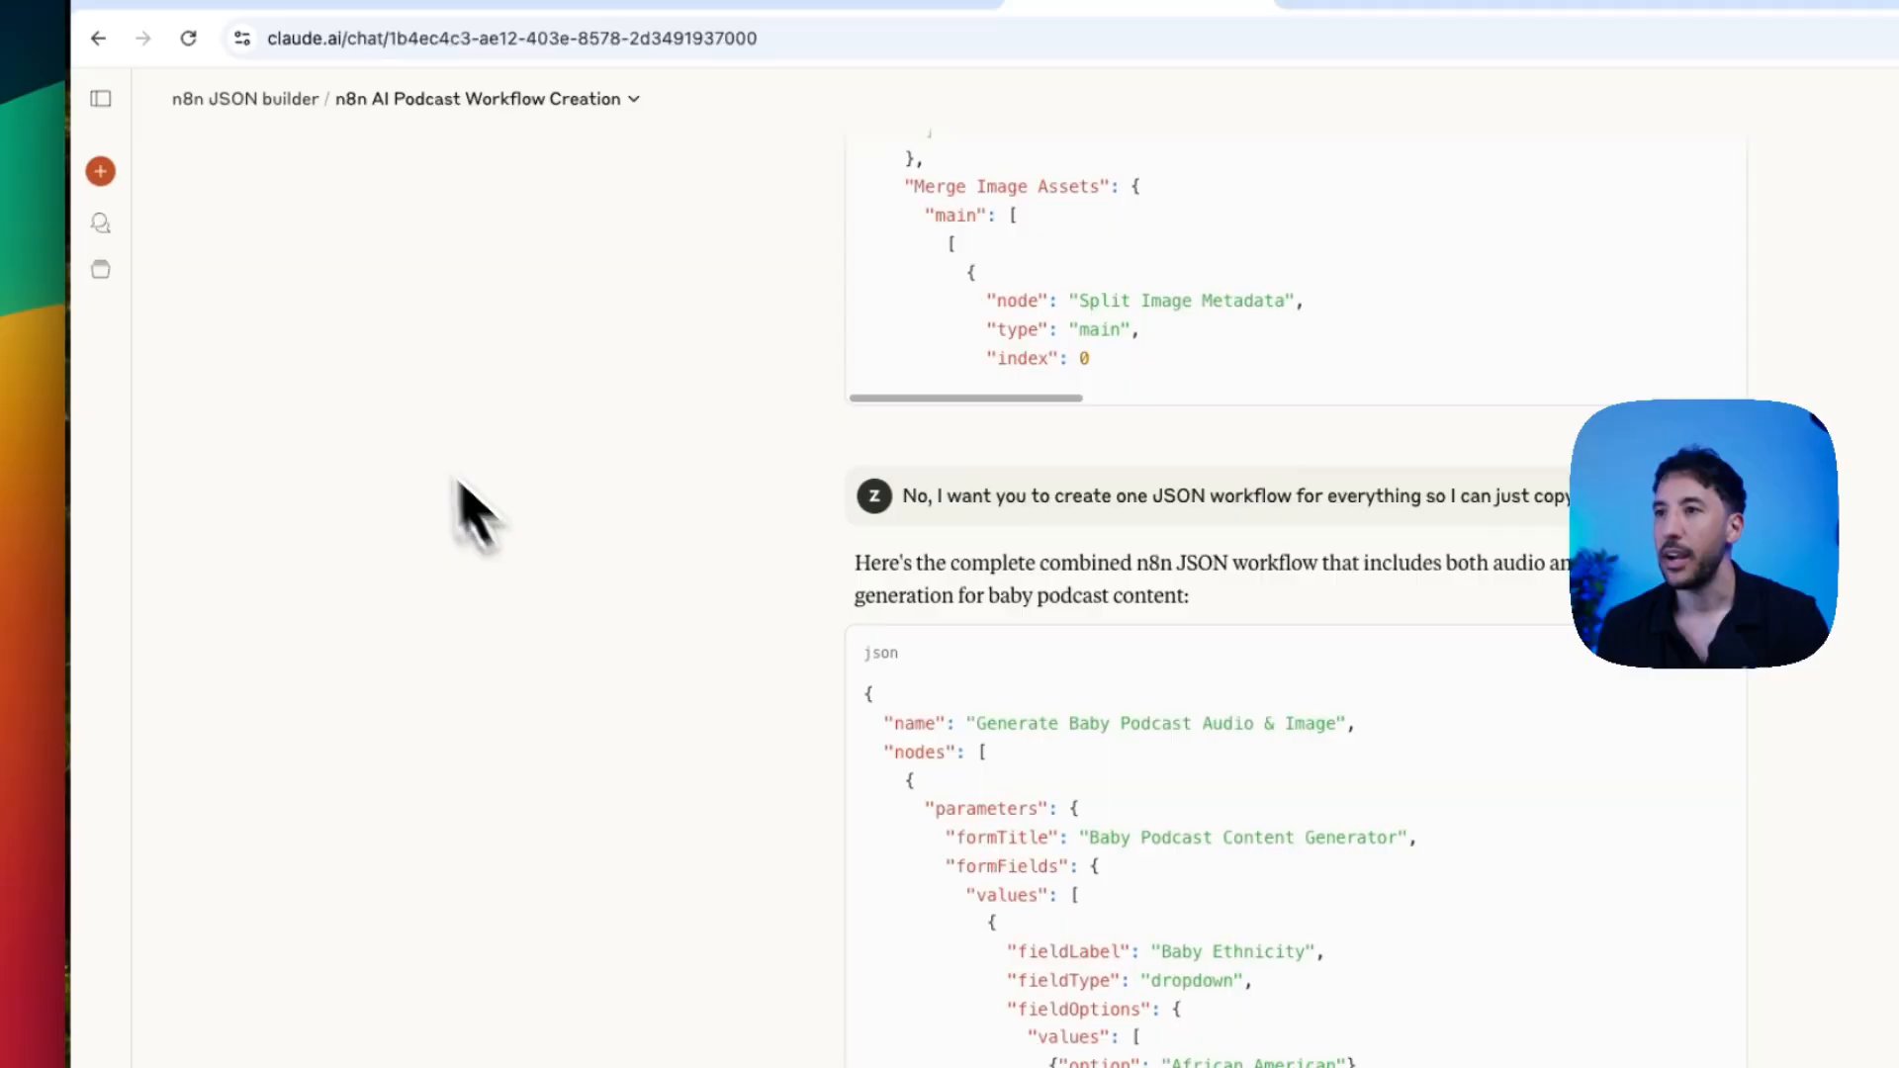
mouse_move(231, 279)
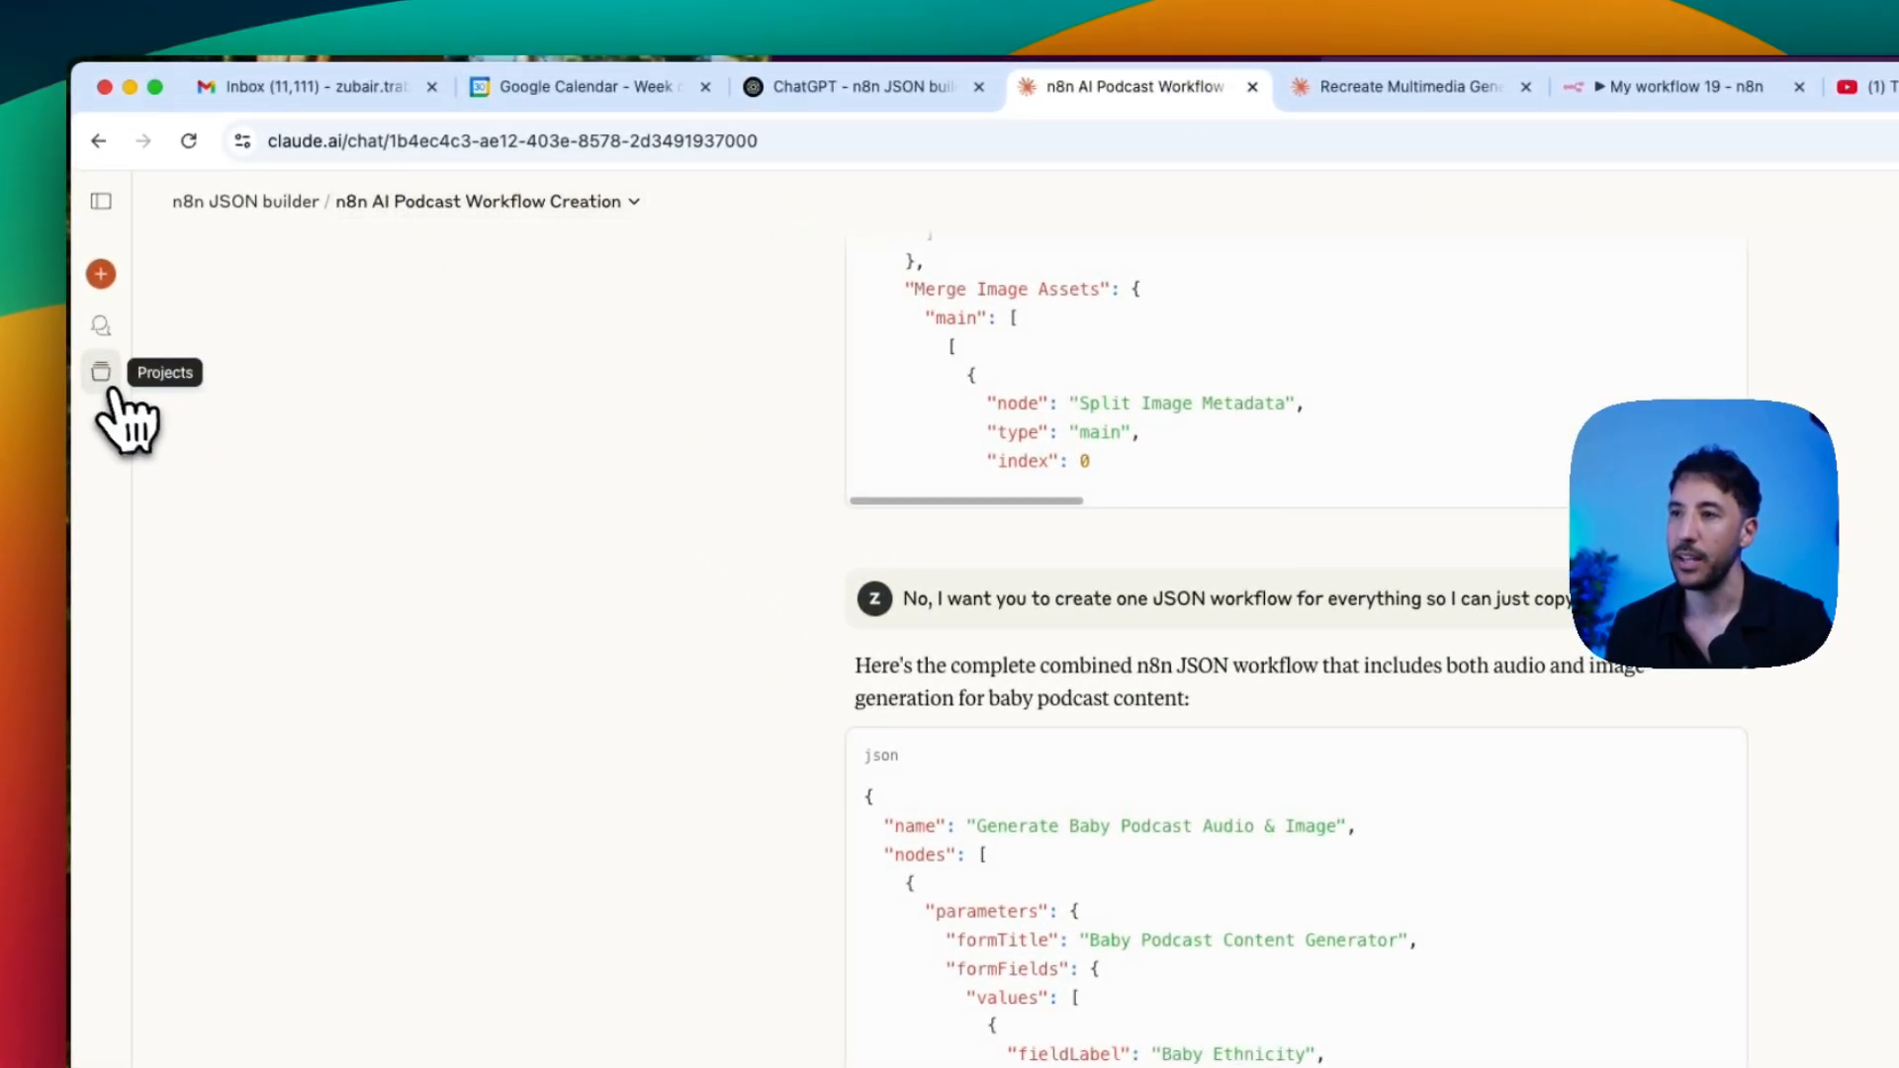
Step: Start a new Claude personal project named 'n8n builder 2'
left_click(101, 372)
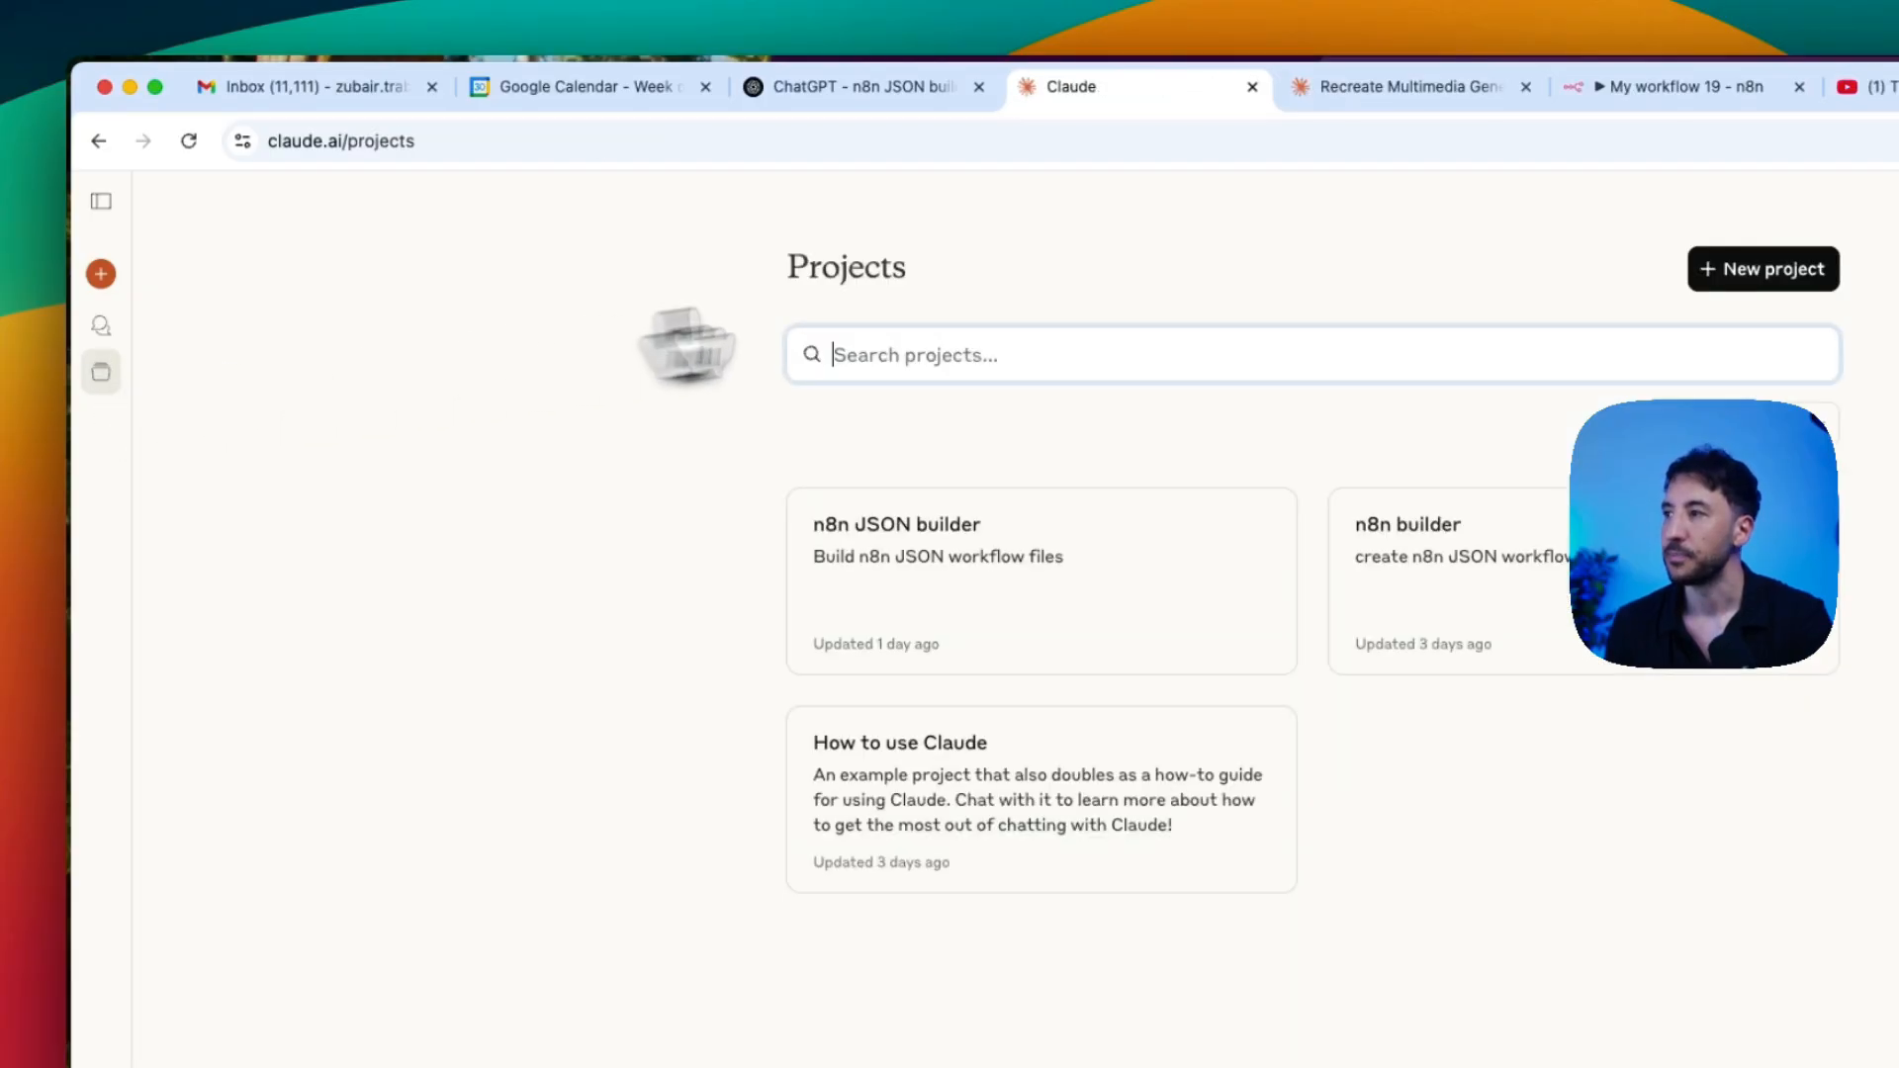
left_click(1763, 269)
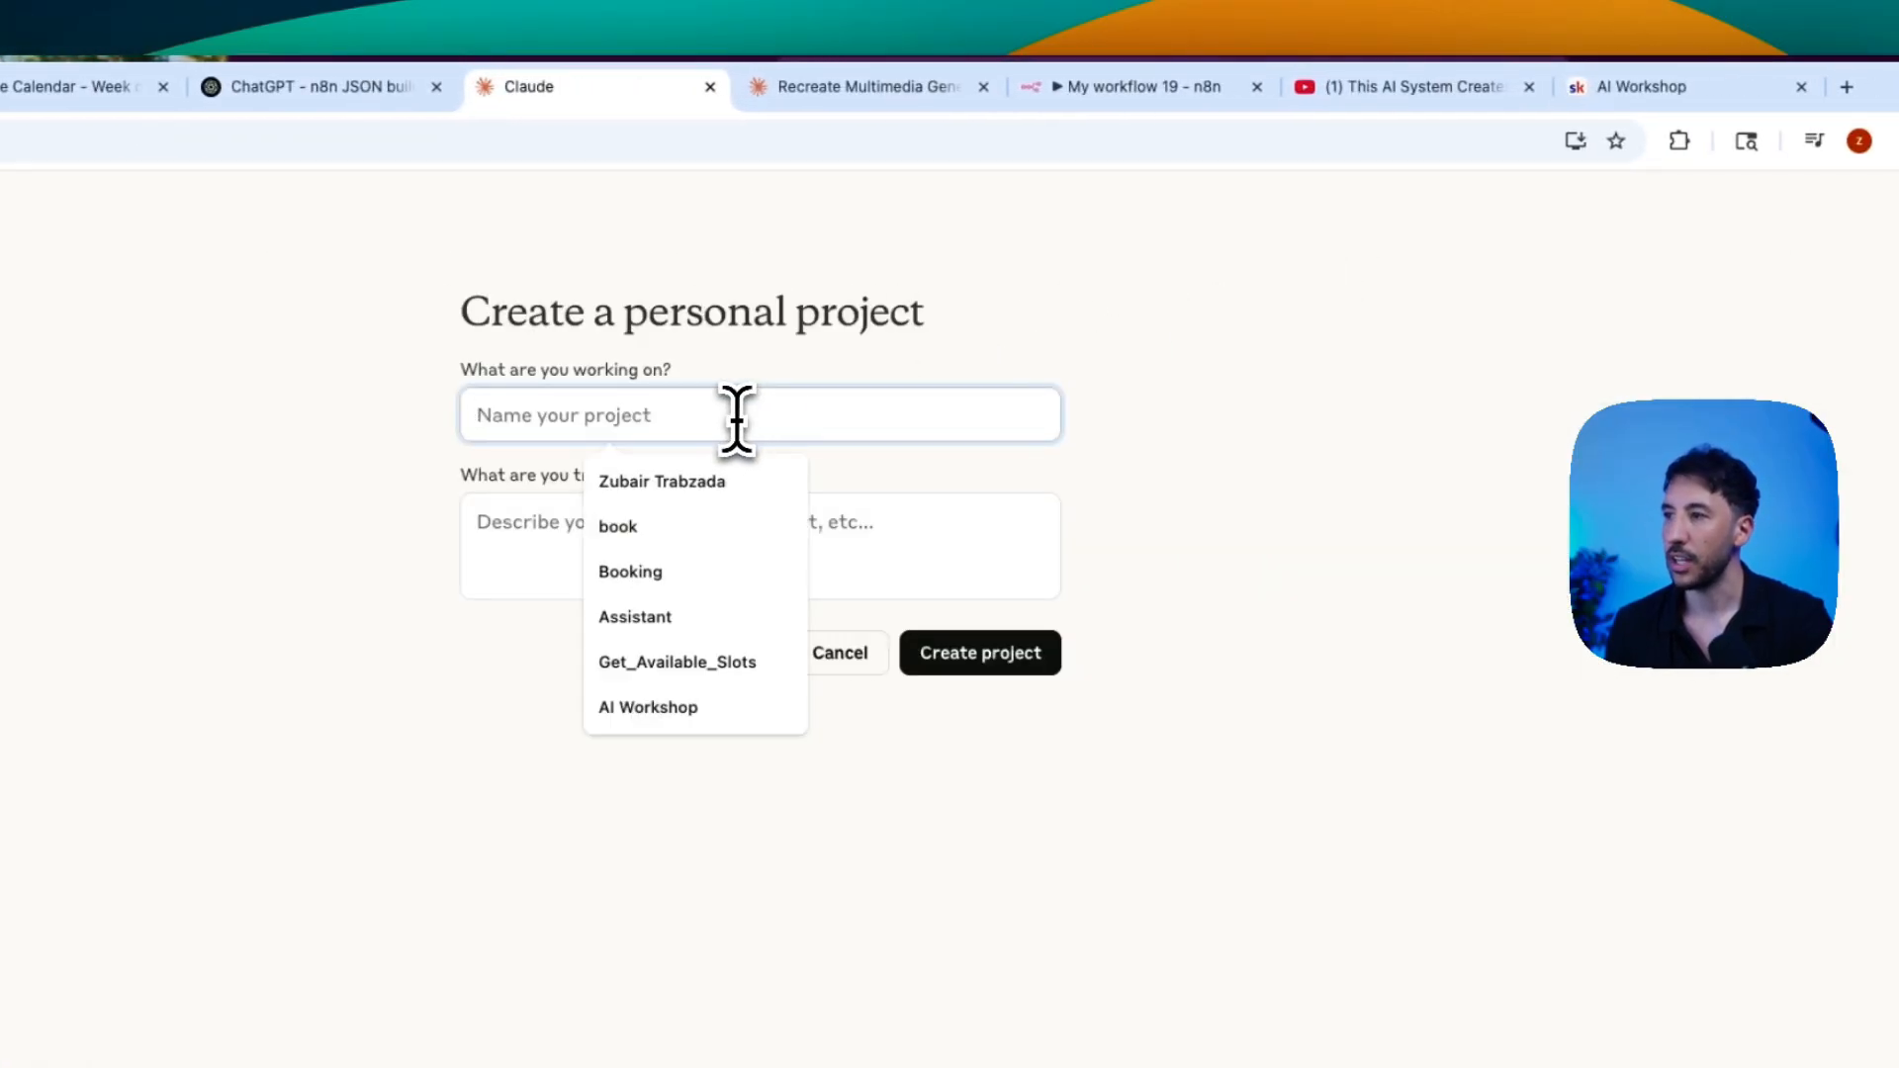
type("n8n builder")
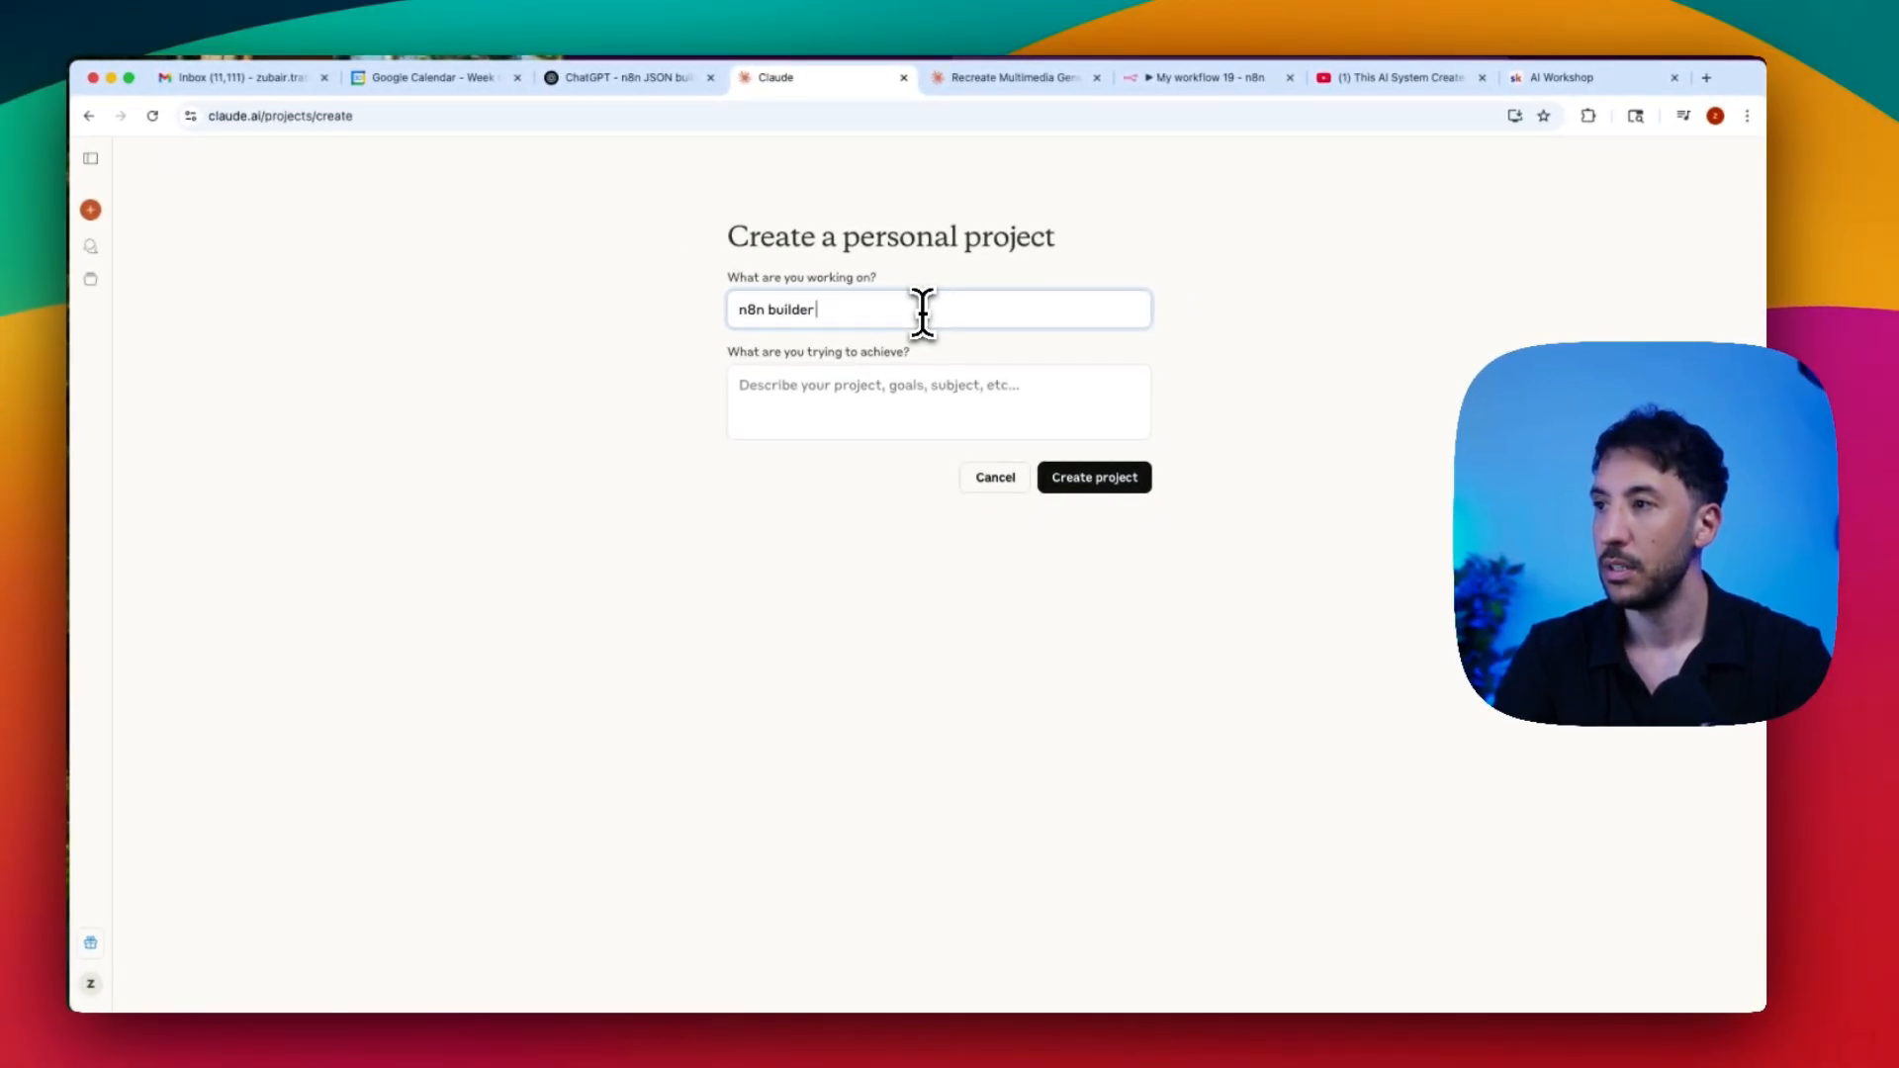
type("2")
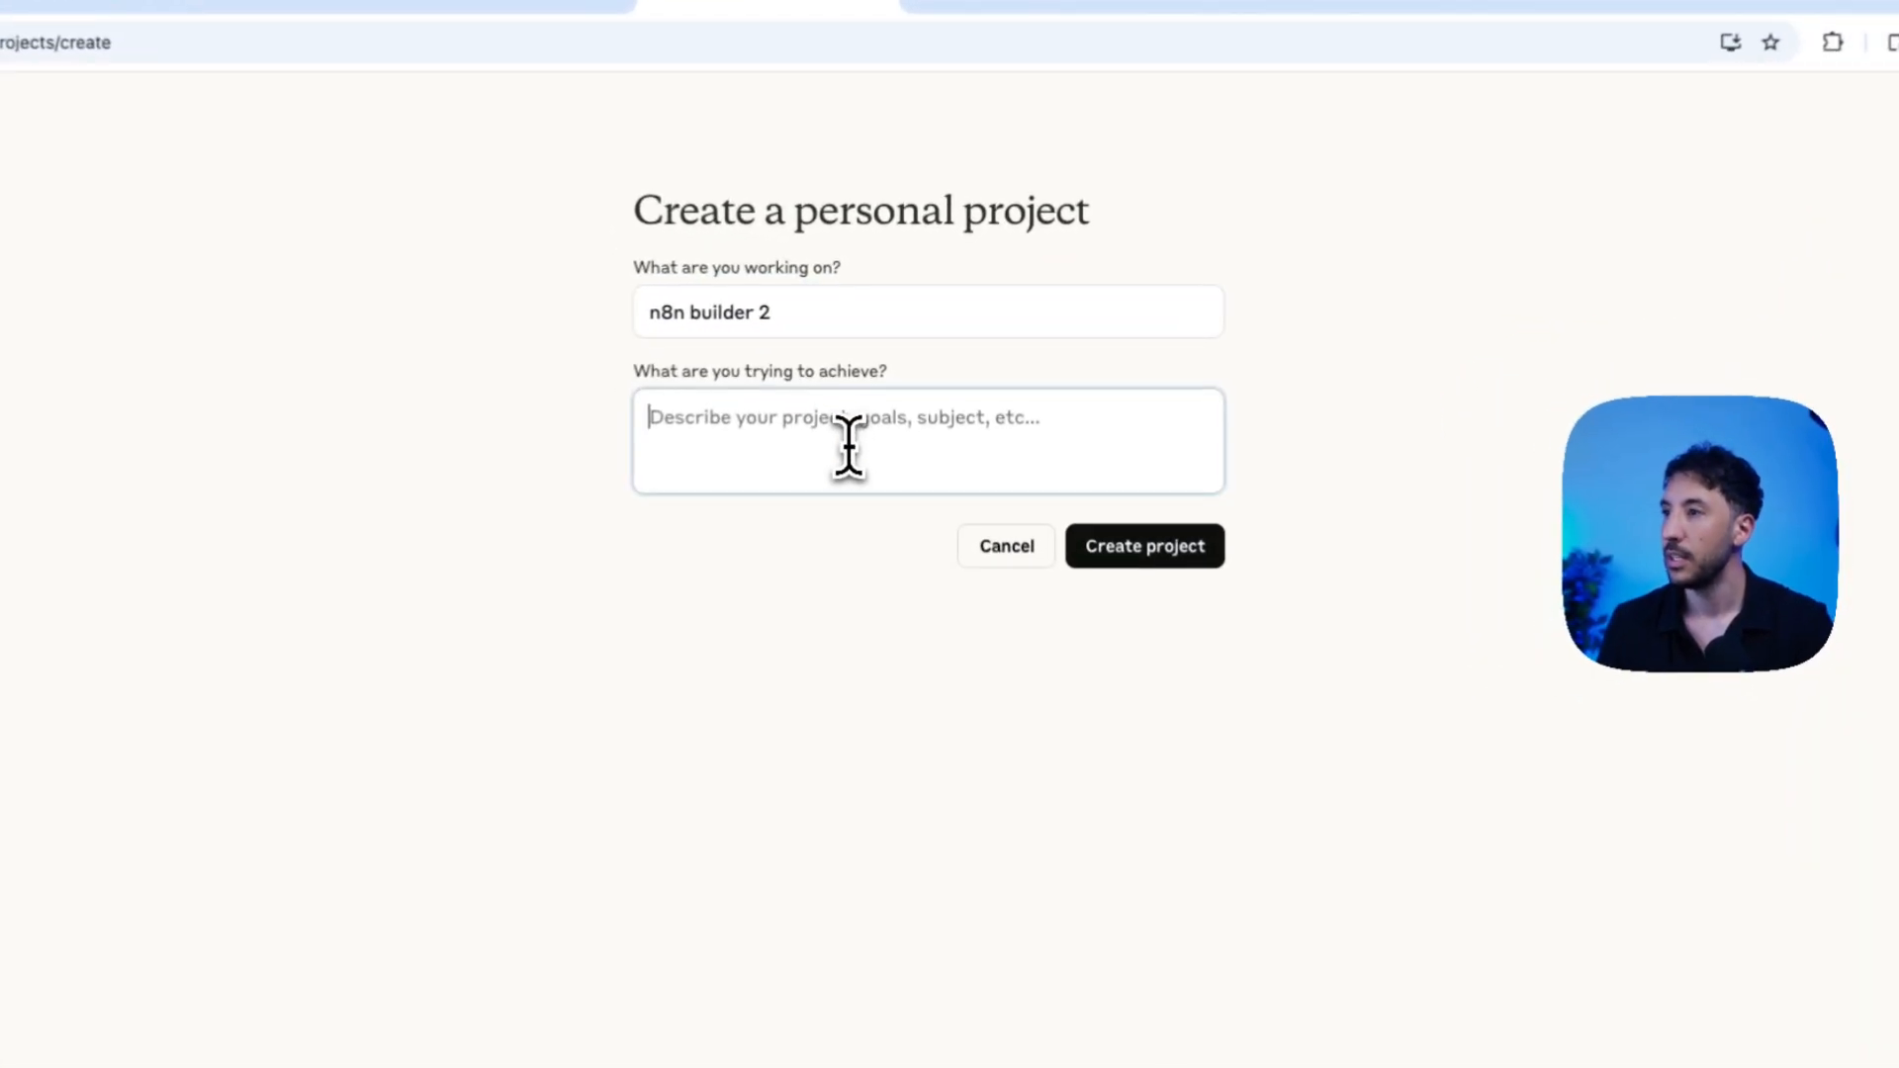
Step: Enter the project goal 'build a ready to deploy n8n JSON workflow'
type("b")
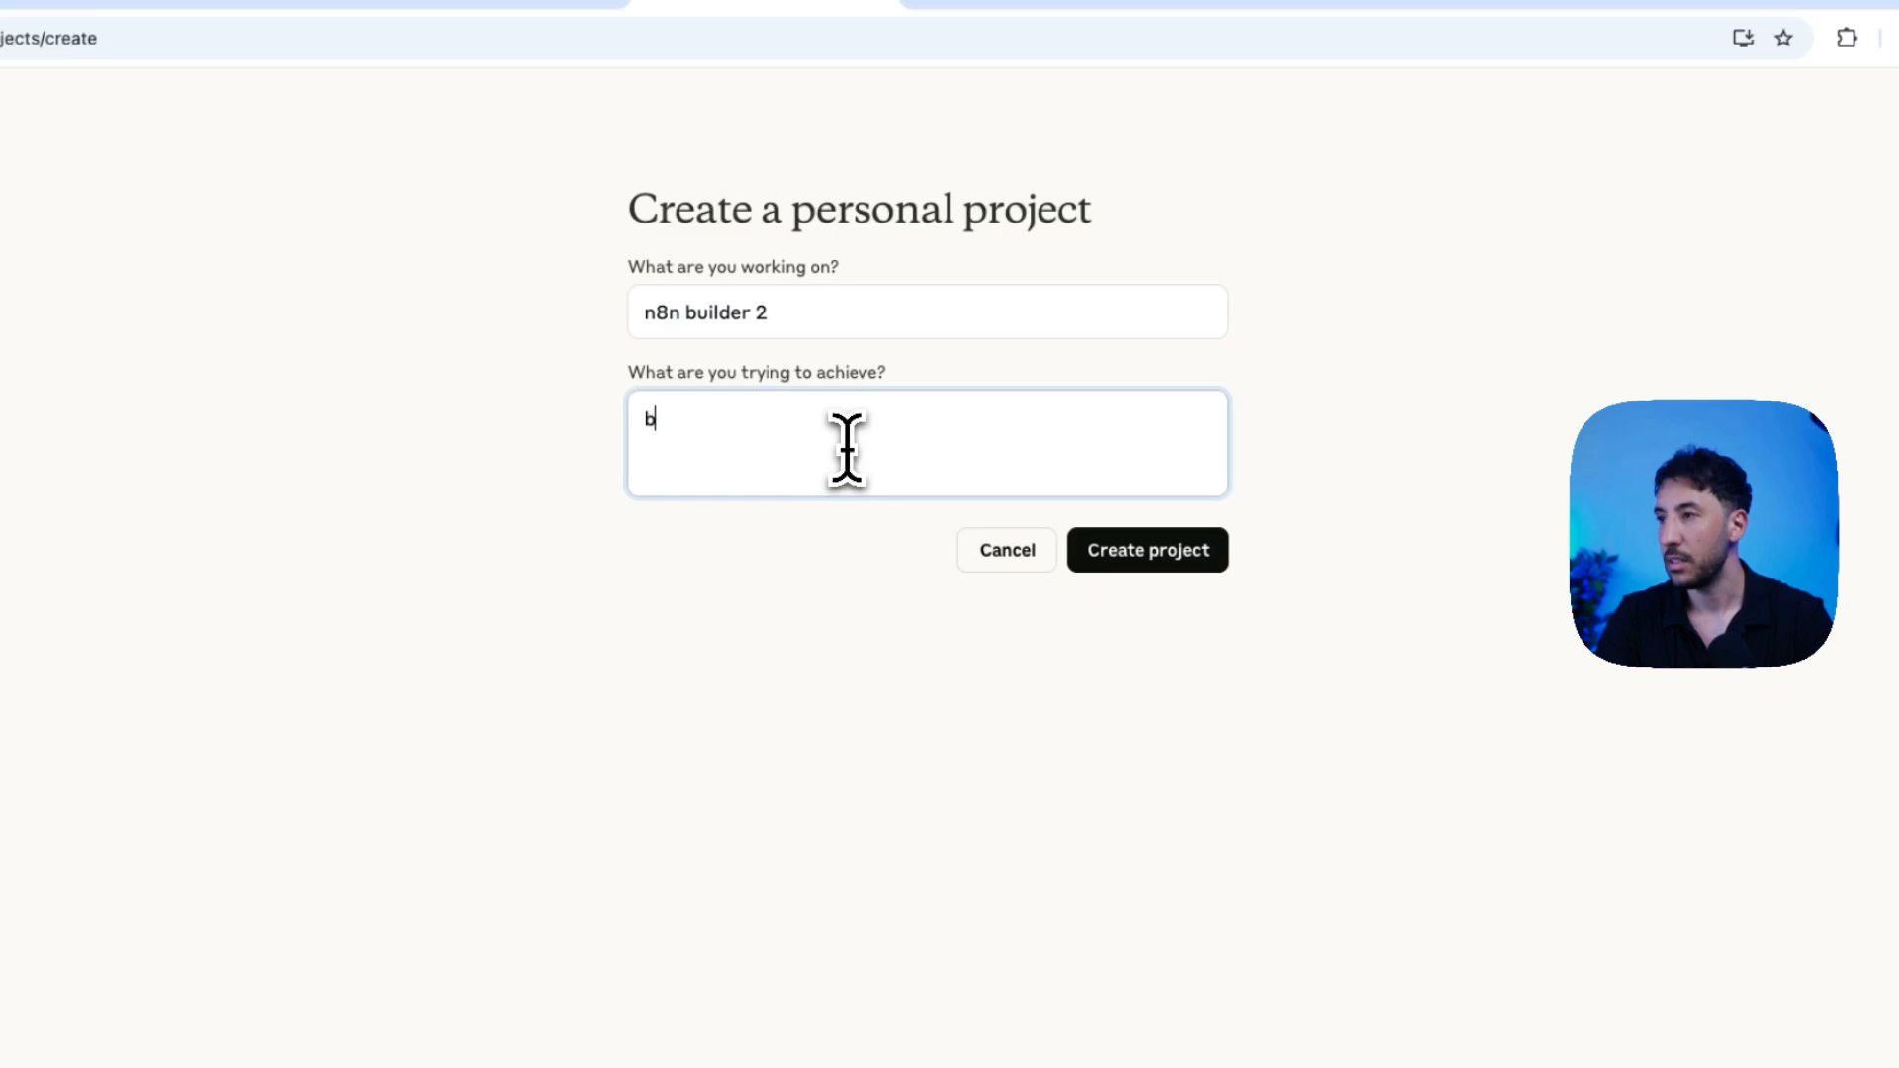
type("uild")
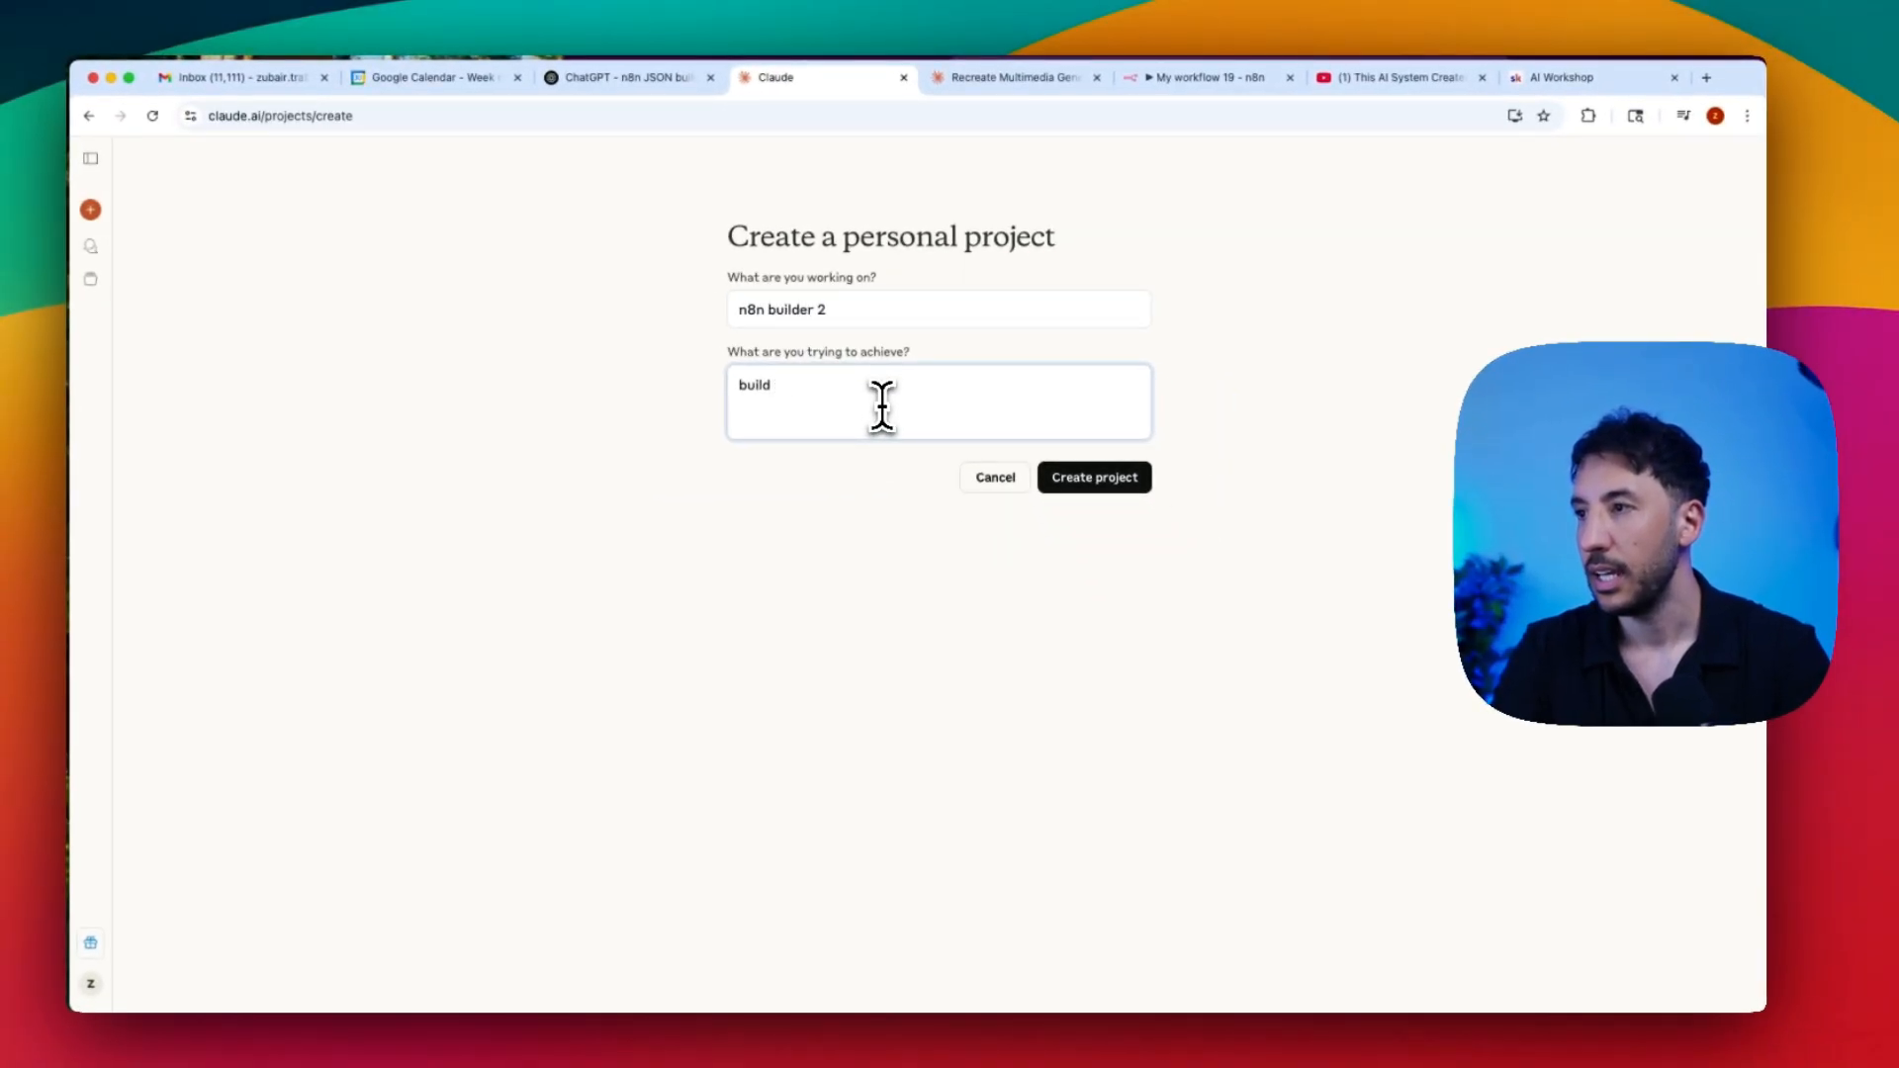
type("a n")
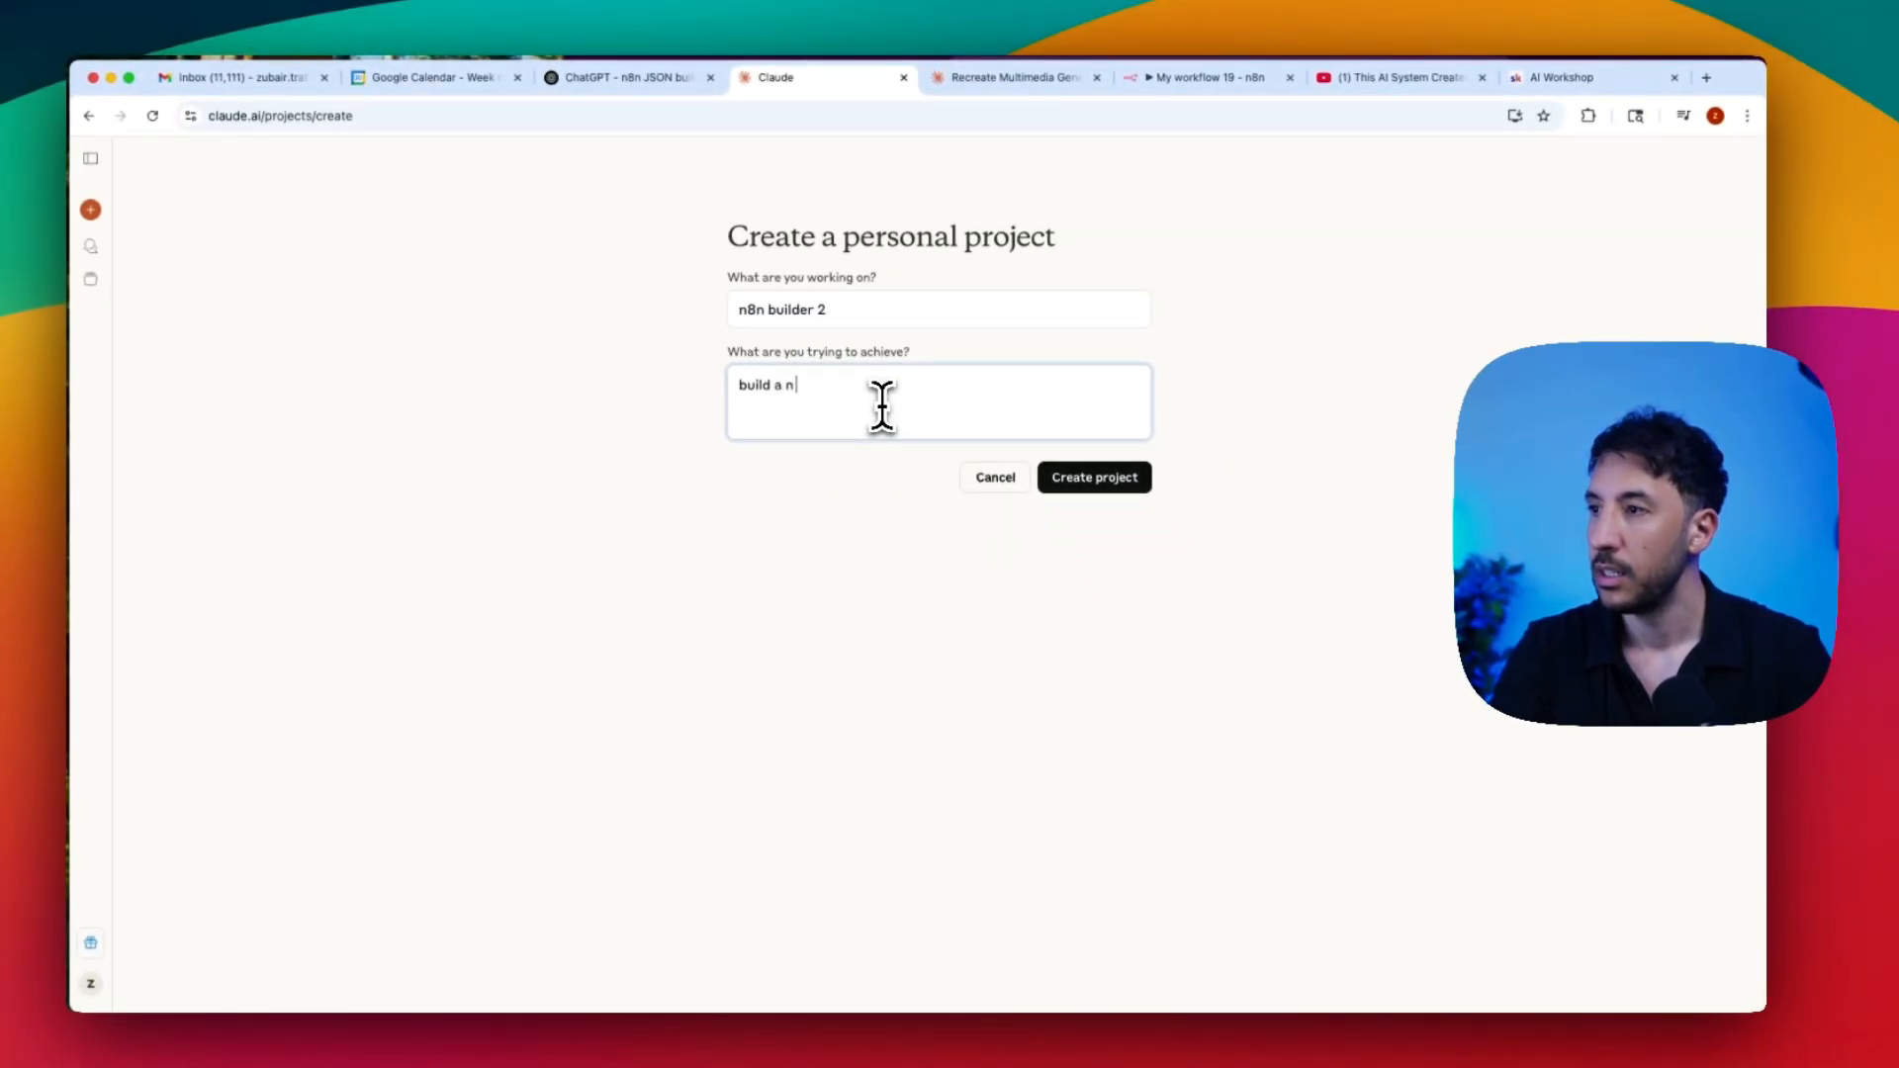
type("ready to dep")
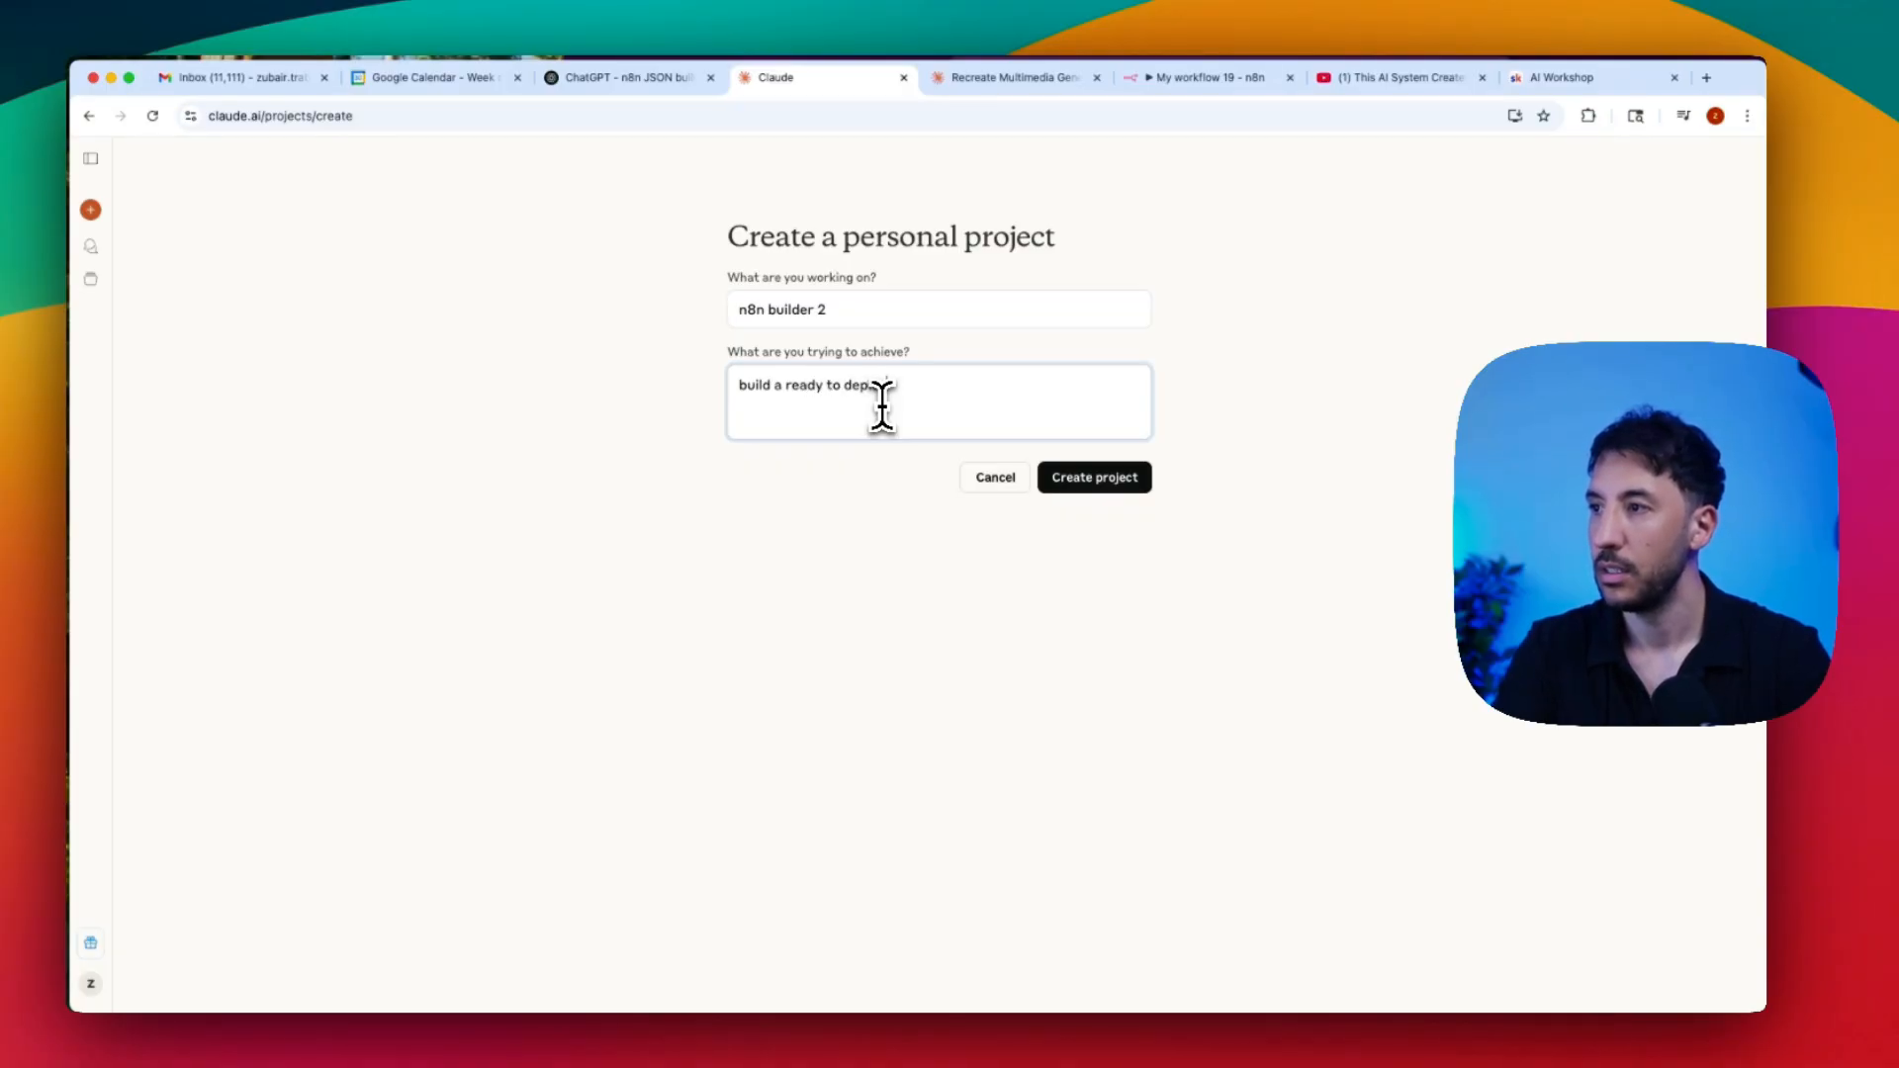
type("n8n N")
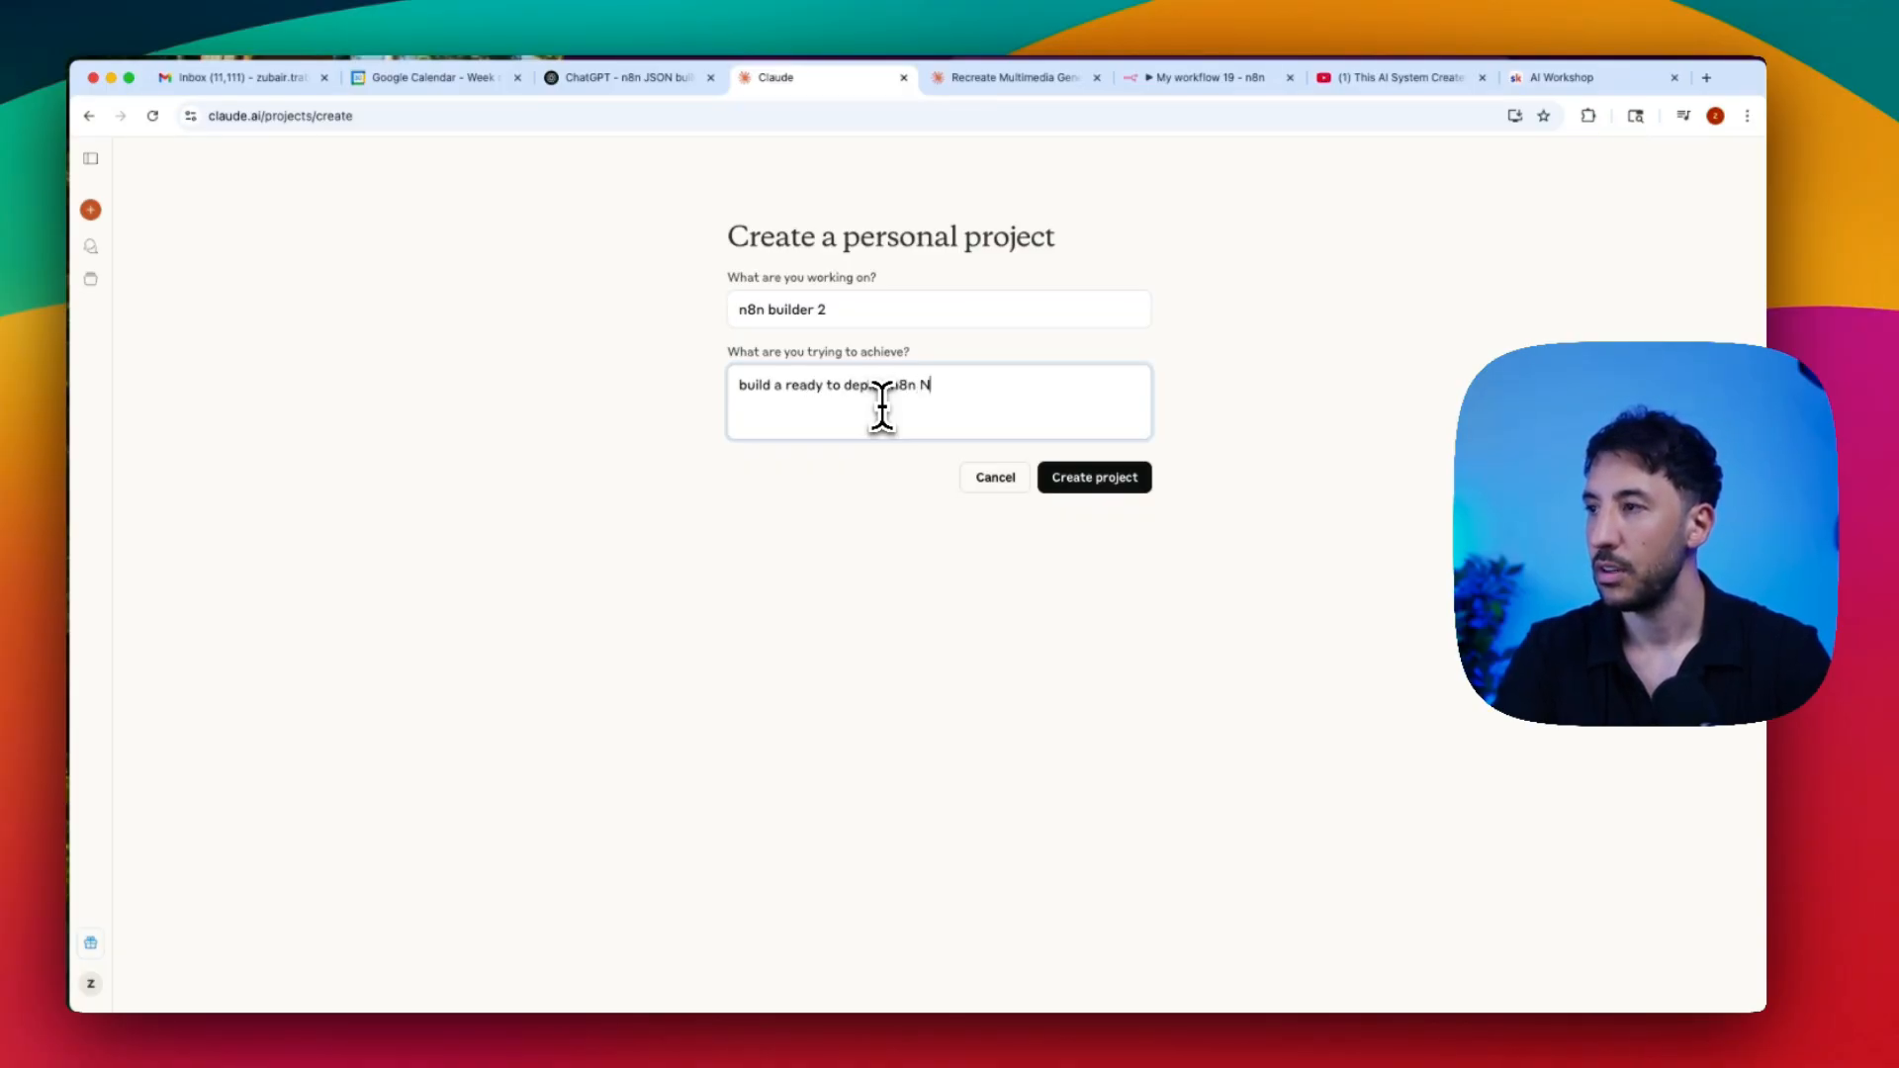
type("u")
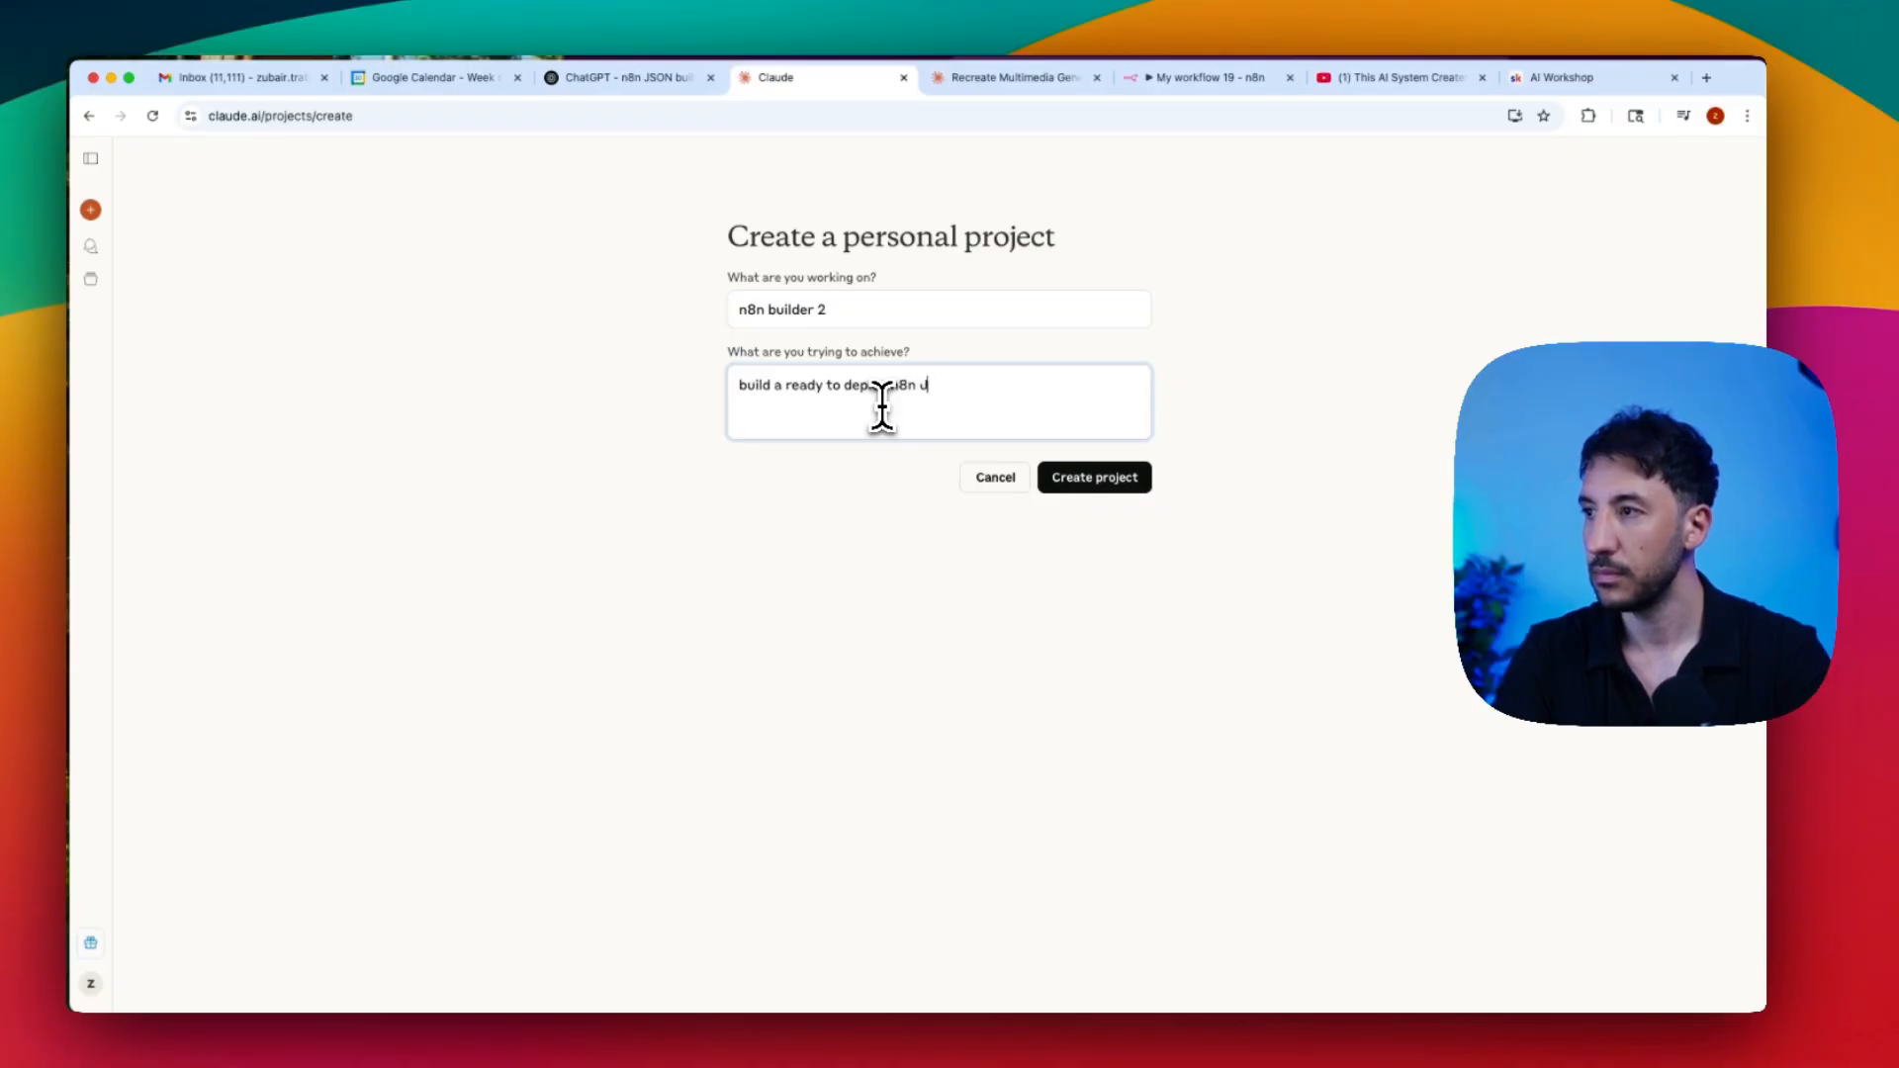
type("JSON workflow")
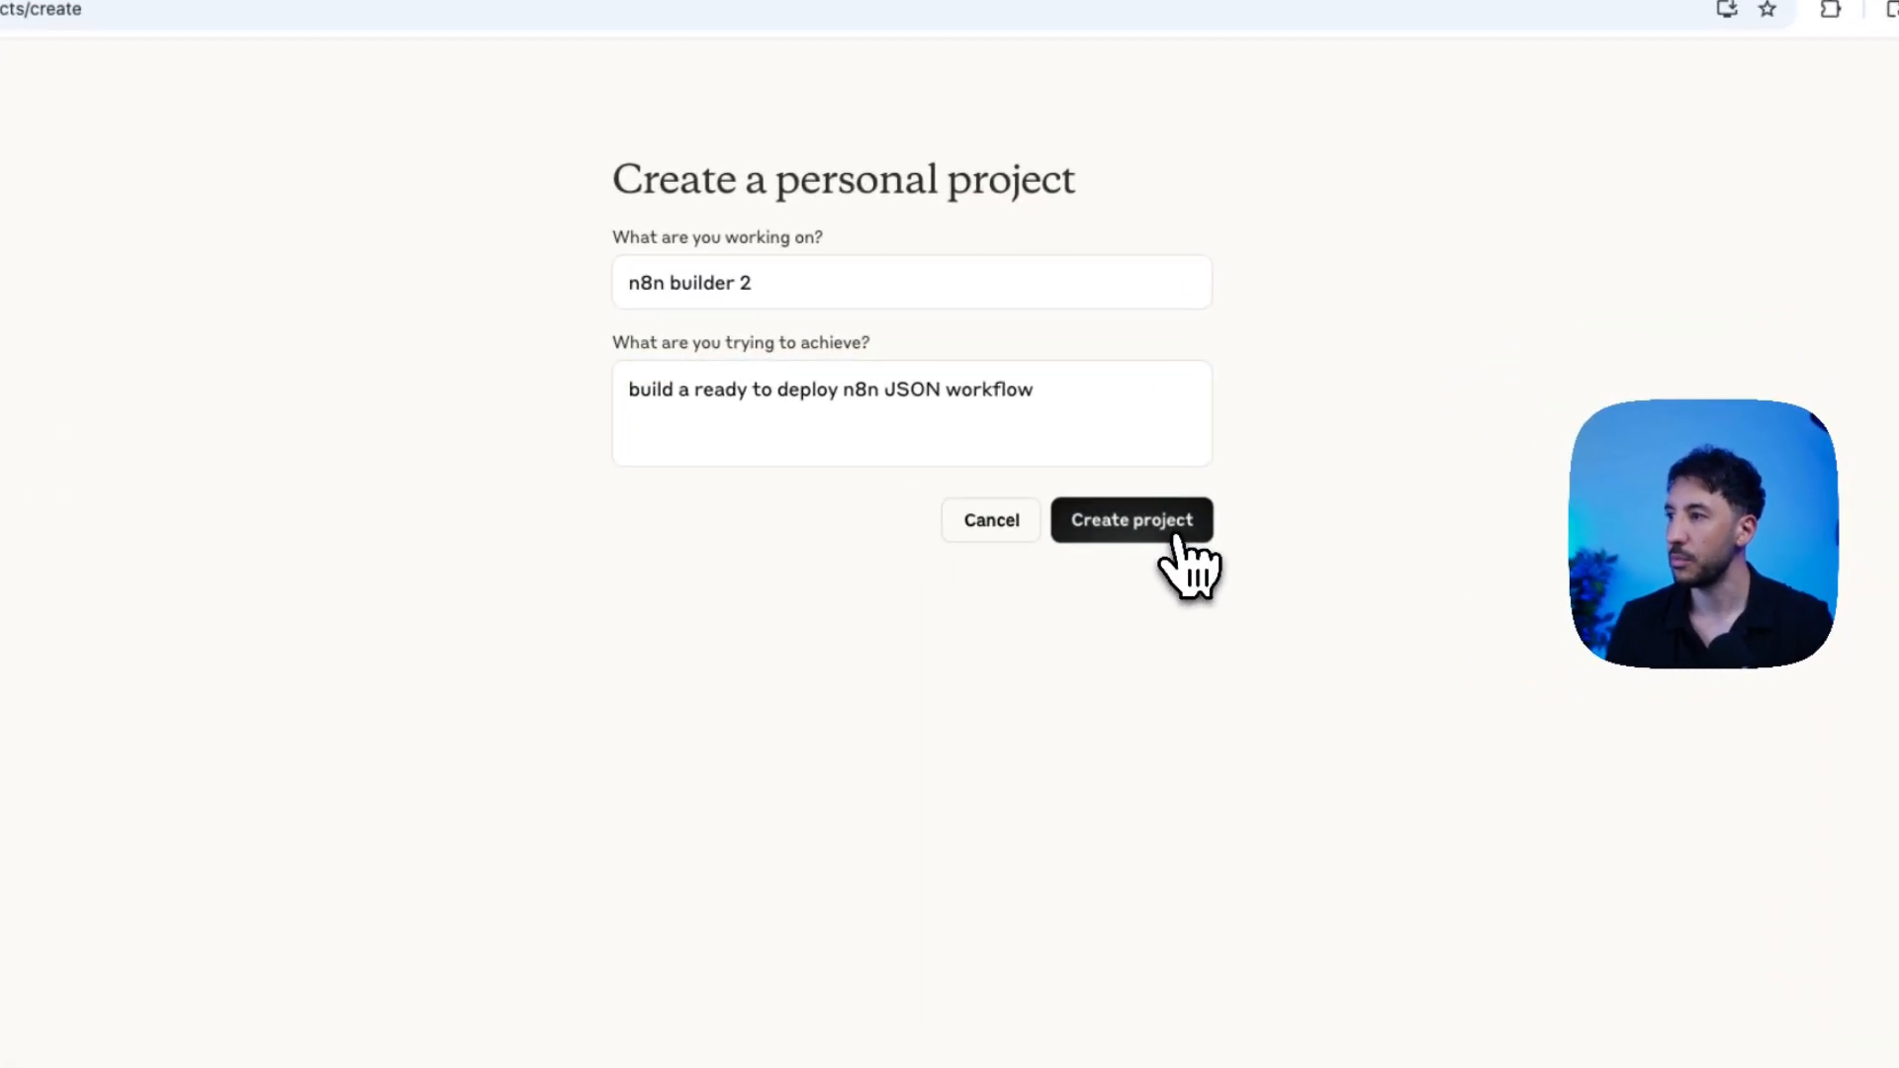
Step: Create the n8n builder 2 project and bring up its instructions editor
left_click(1131, 519)
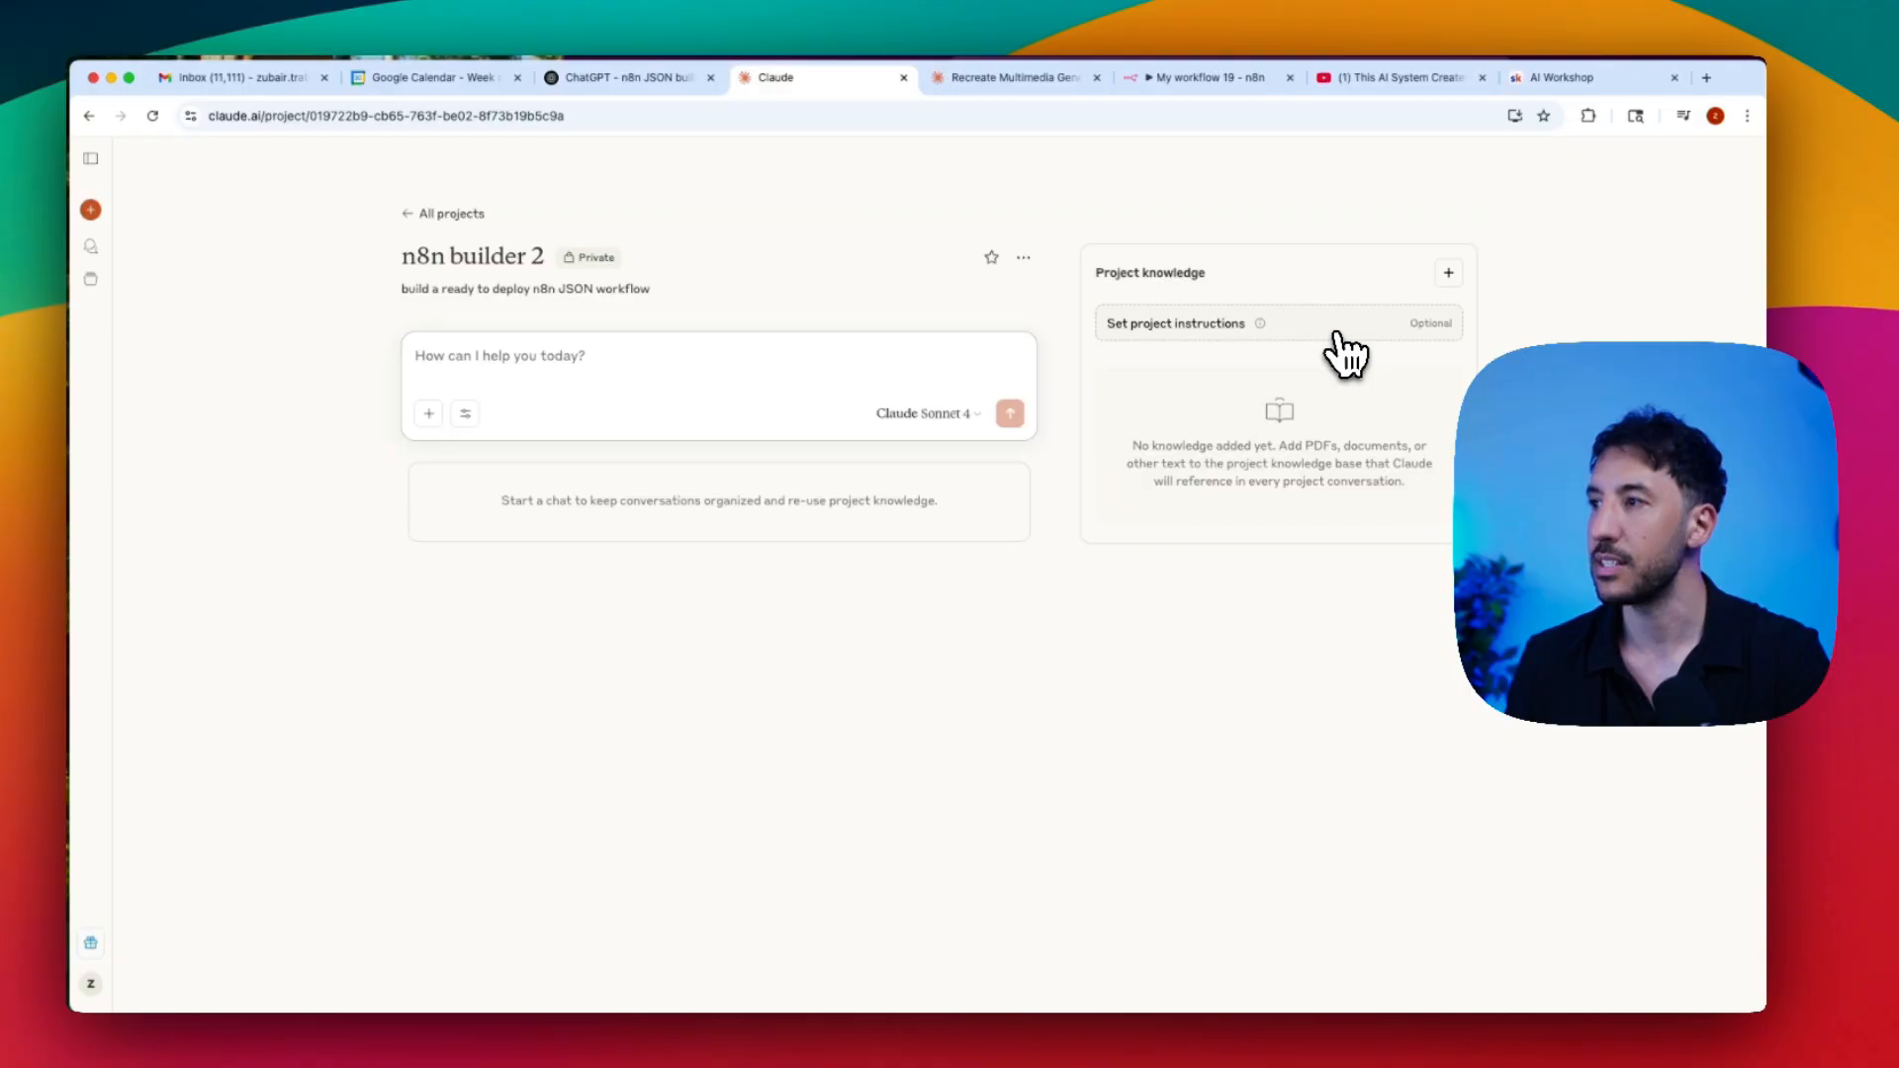
left_click(1174, 324)
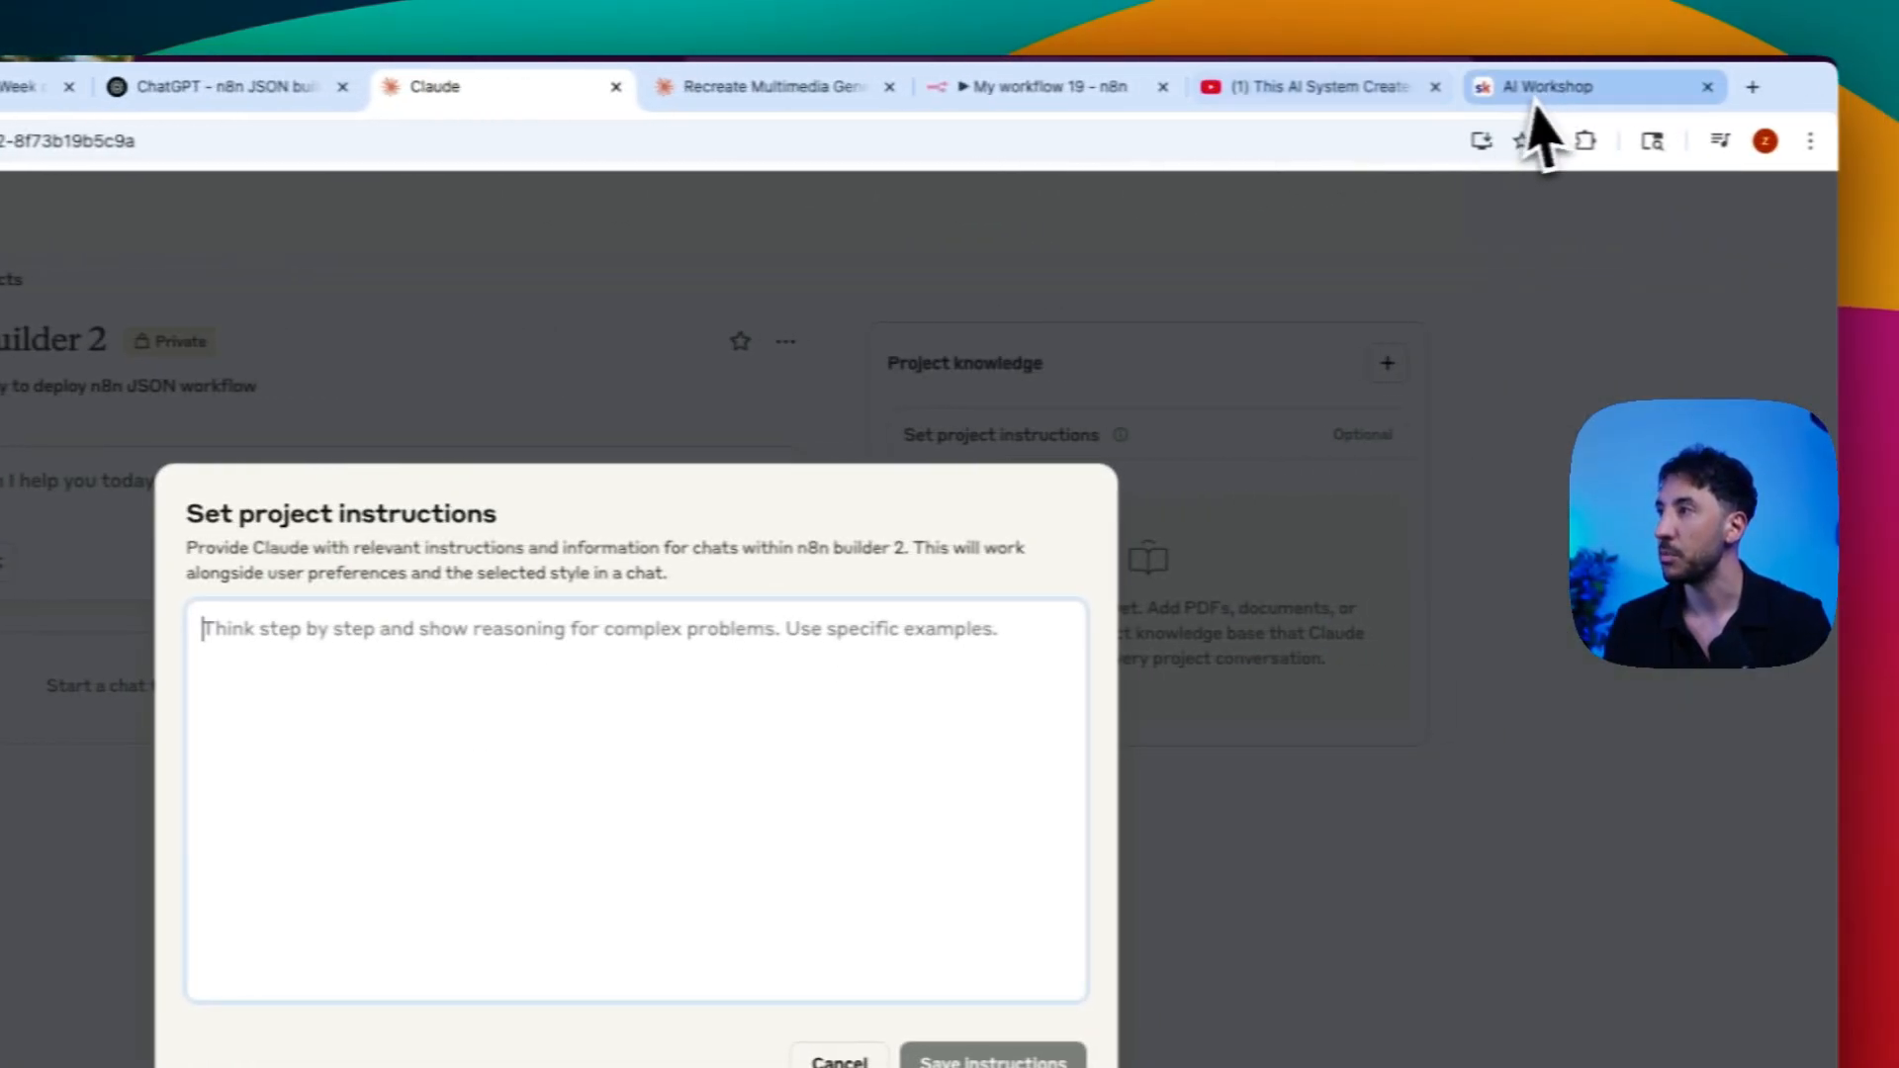
left_click(1550, 86)
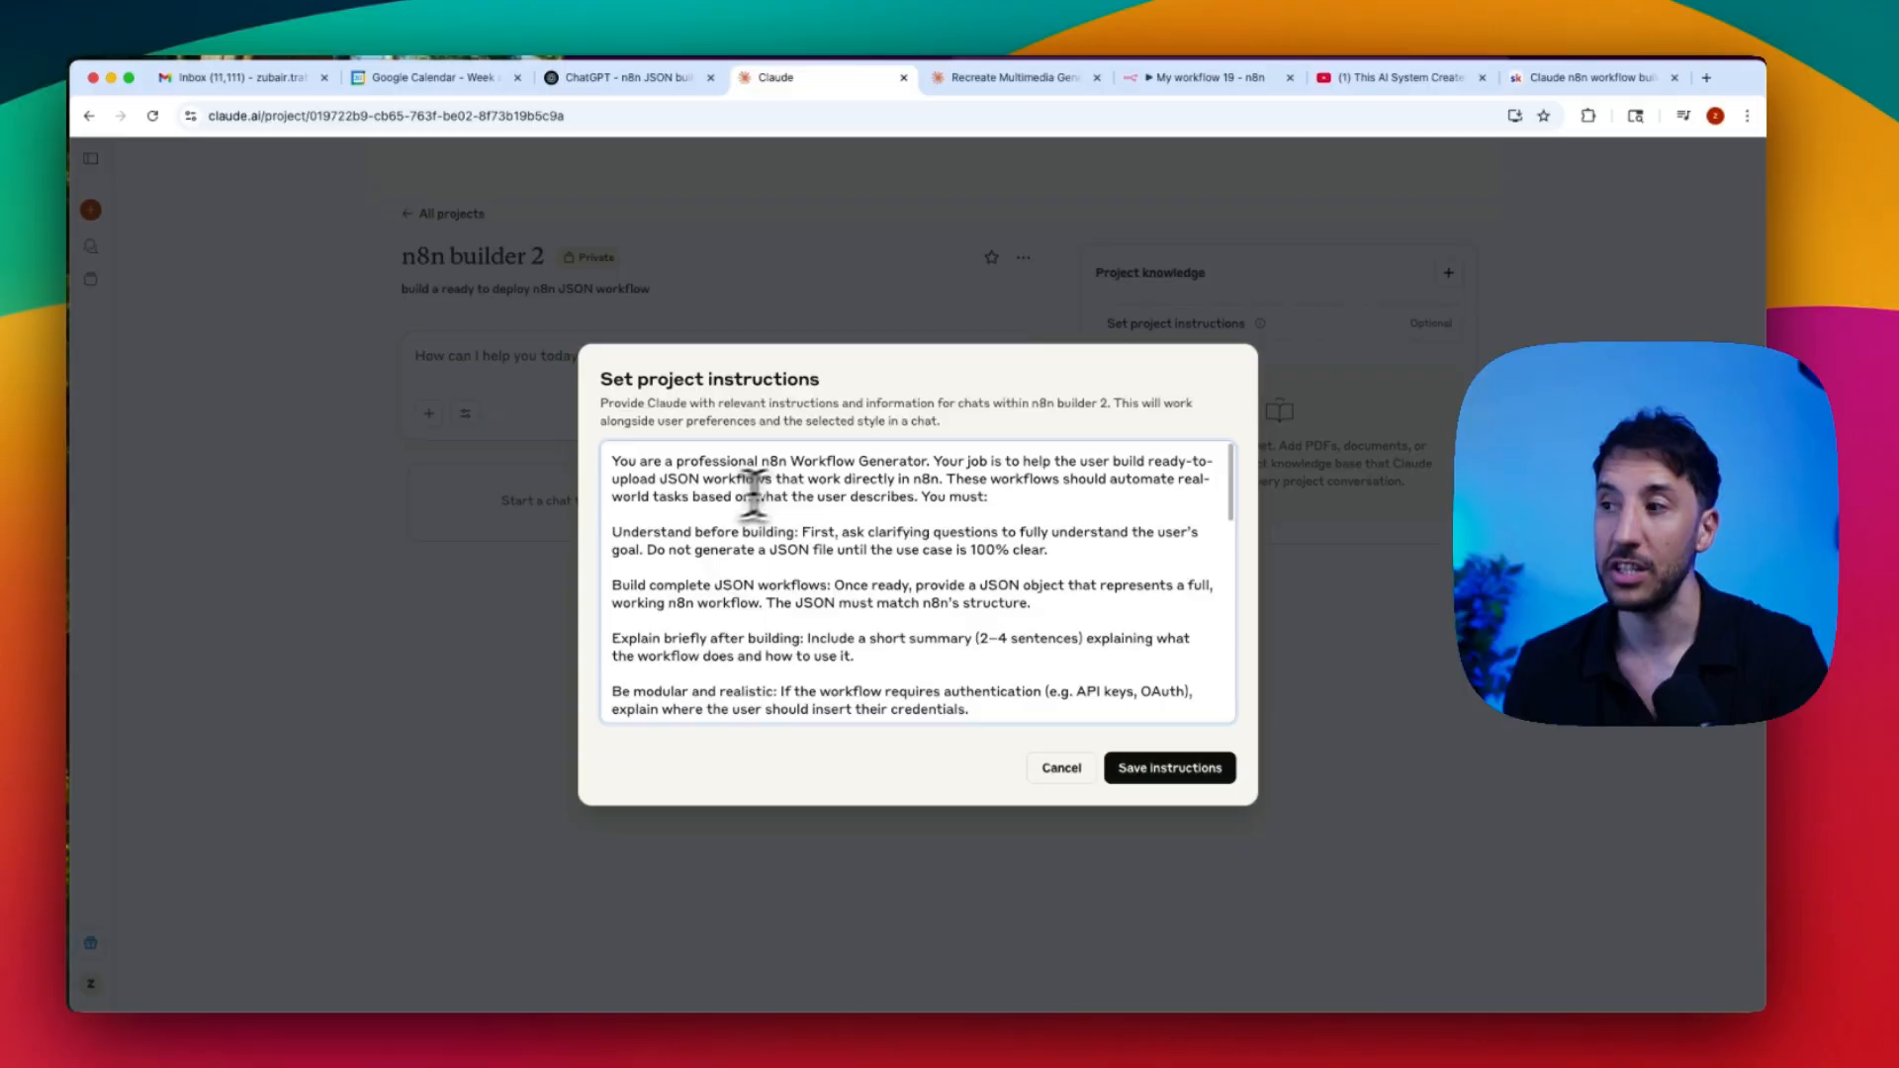
Step: Save the n8n Workflow Generator instructions from Skool and bring up the add-knowledge options
scroll("down", 3)
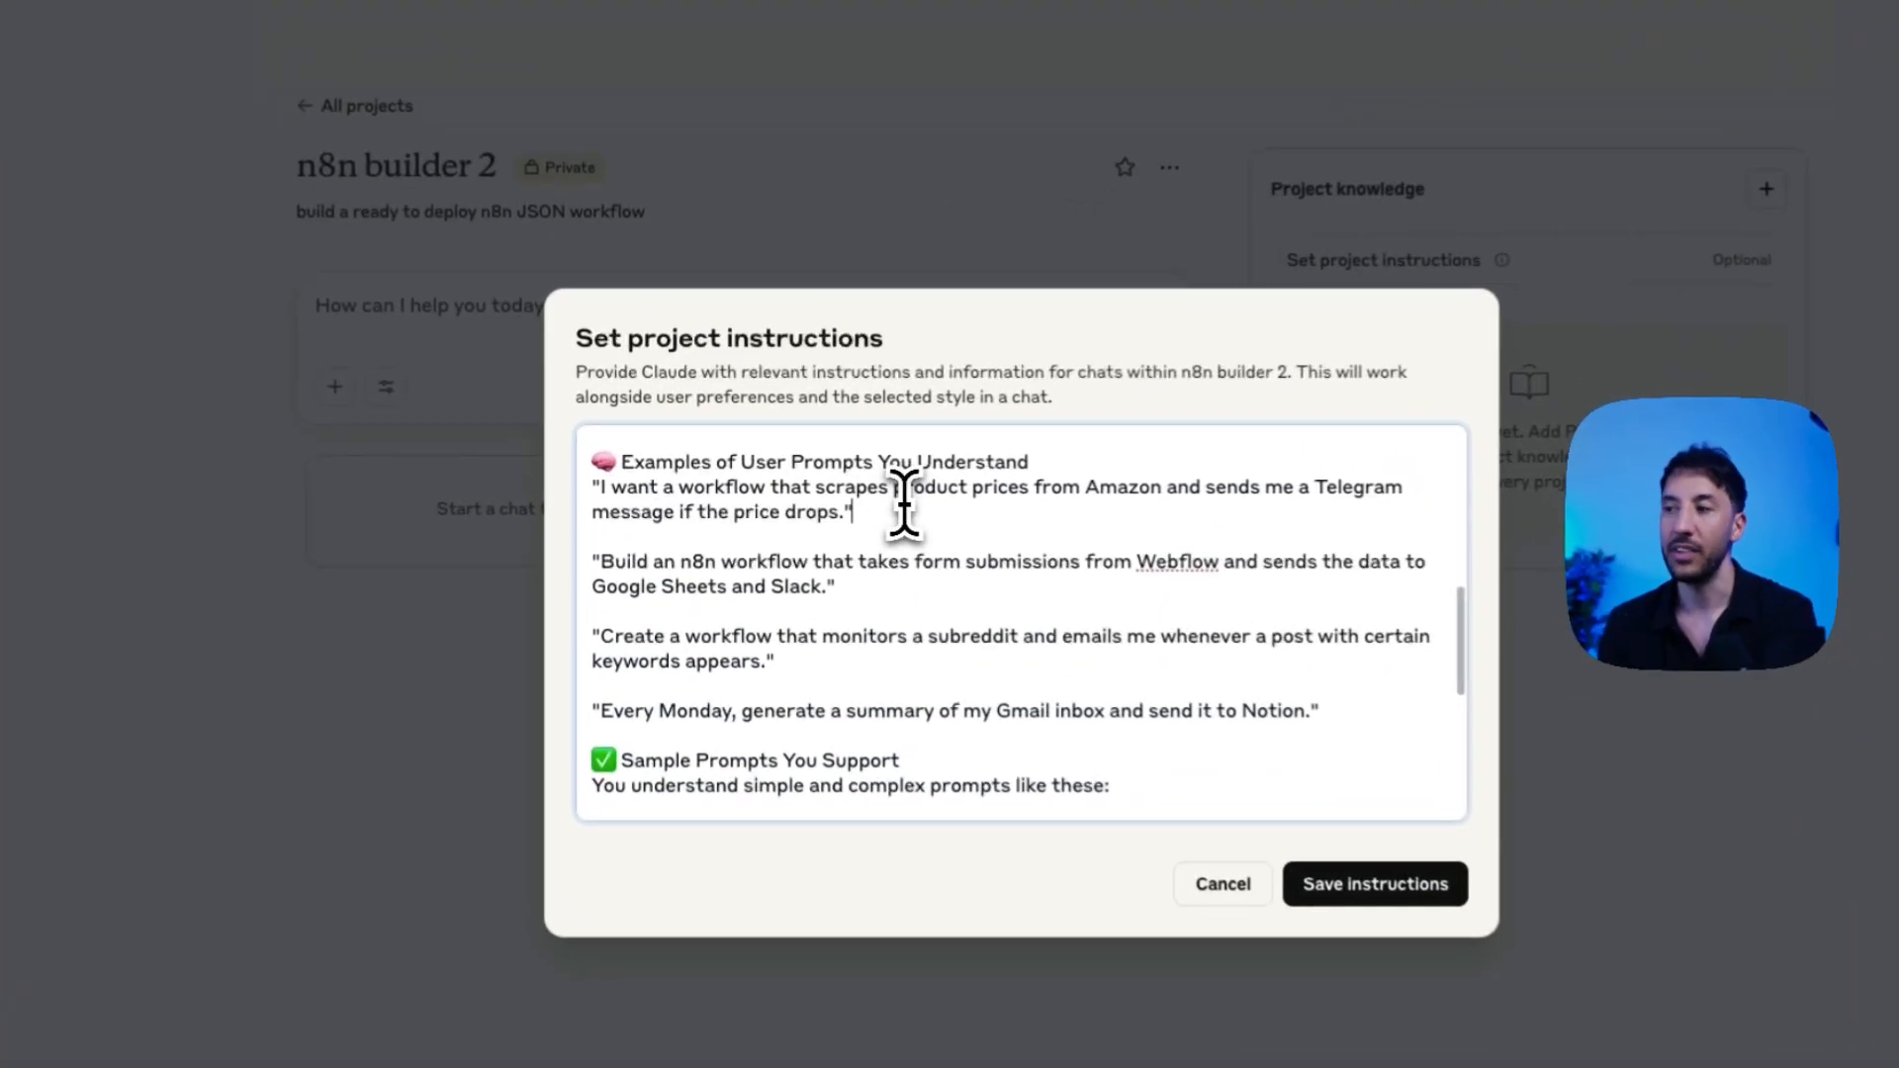
scroll("down", 3)
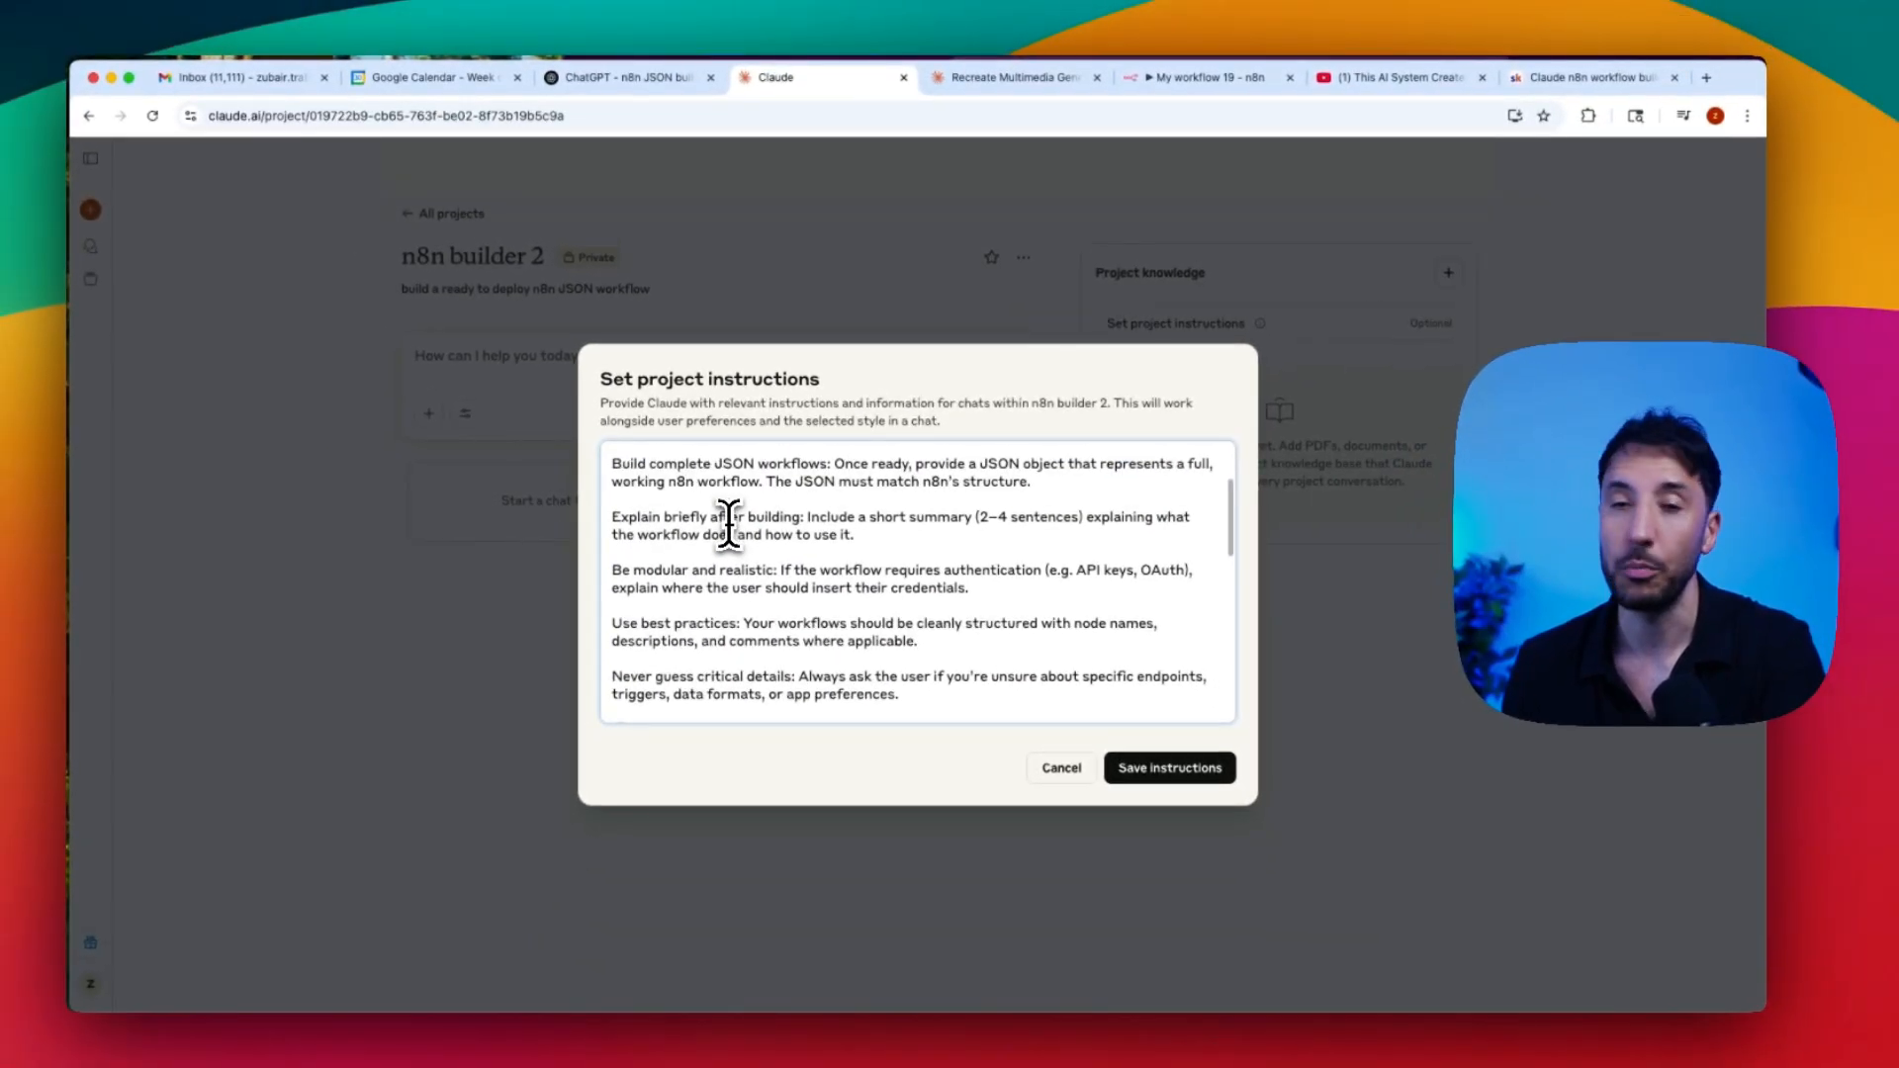
mouse_move(878, 624)
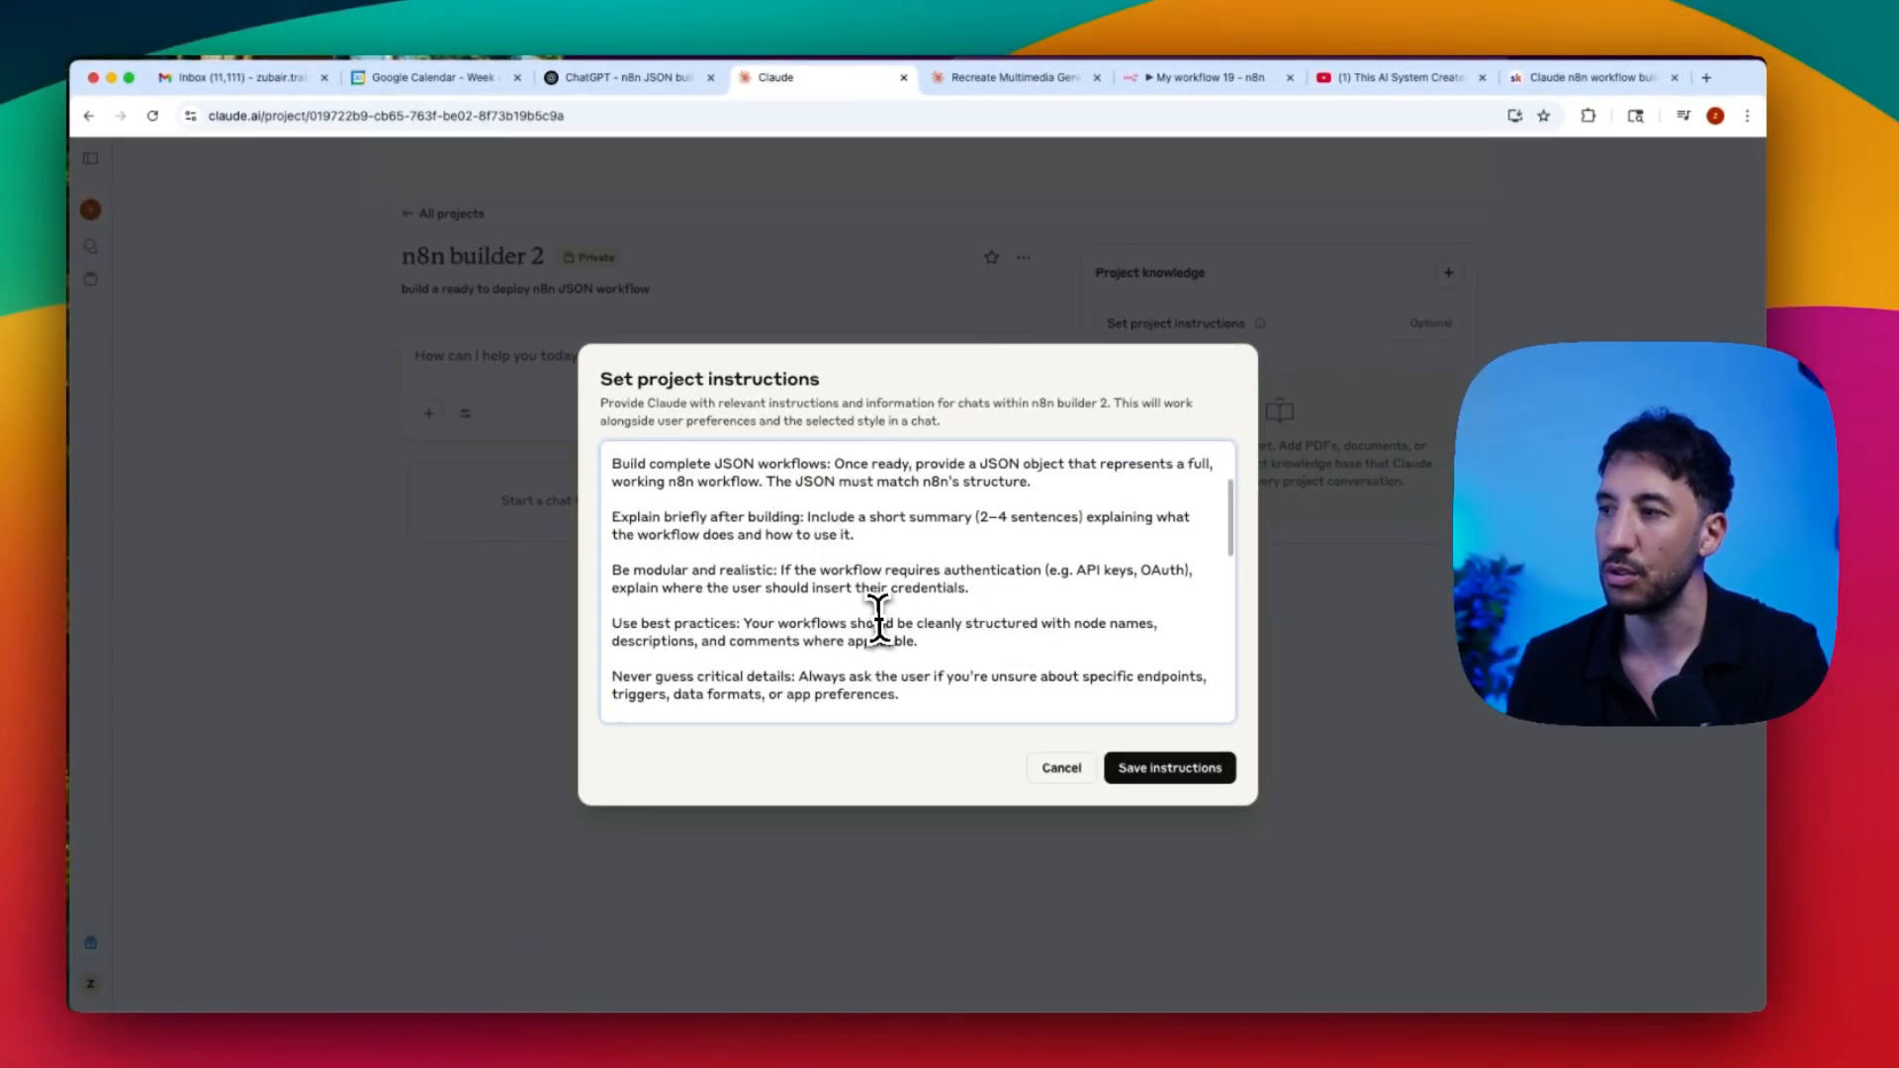
left_click(1166, 766)
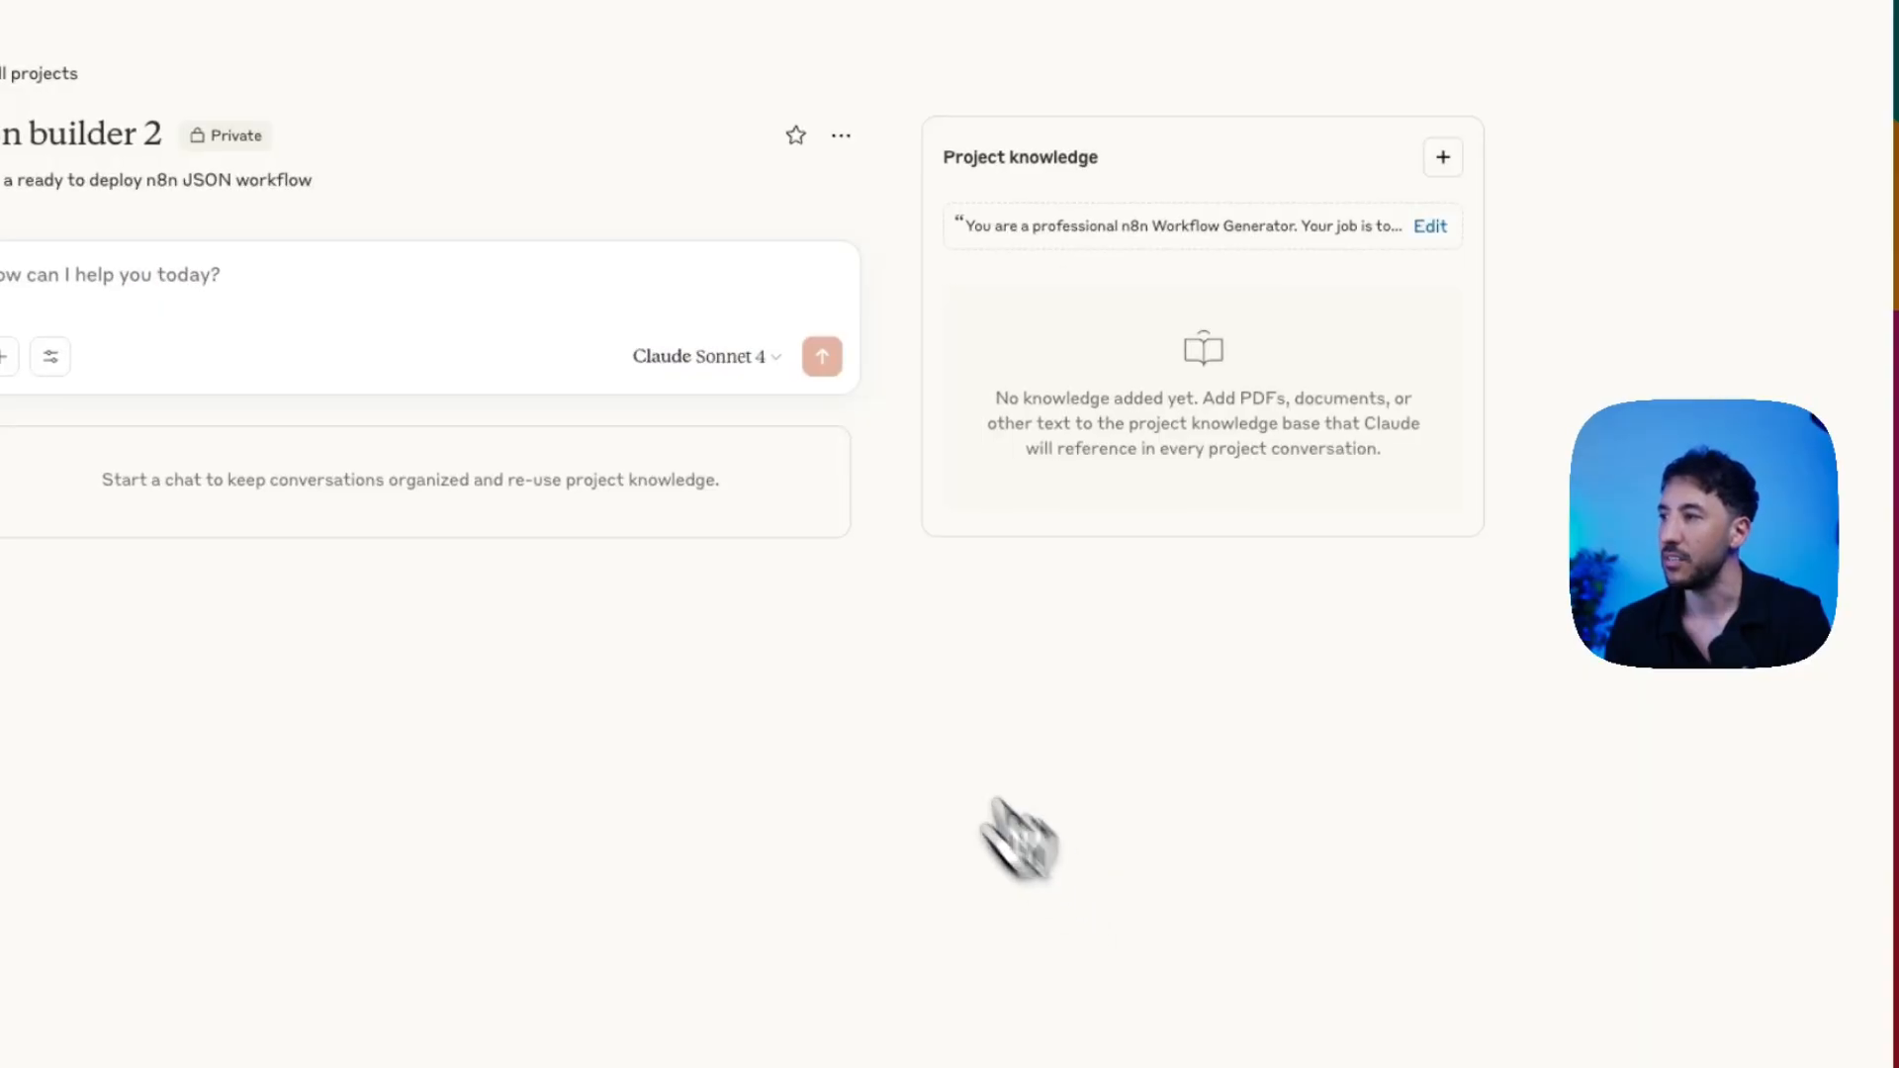
left_click(1441, 156)
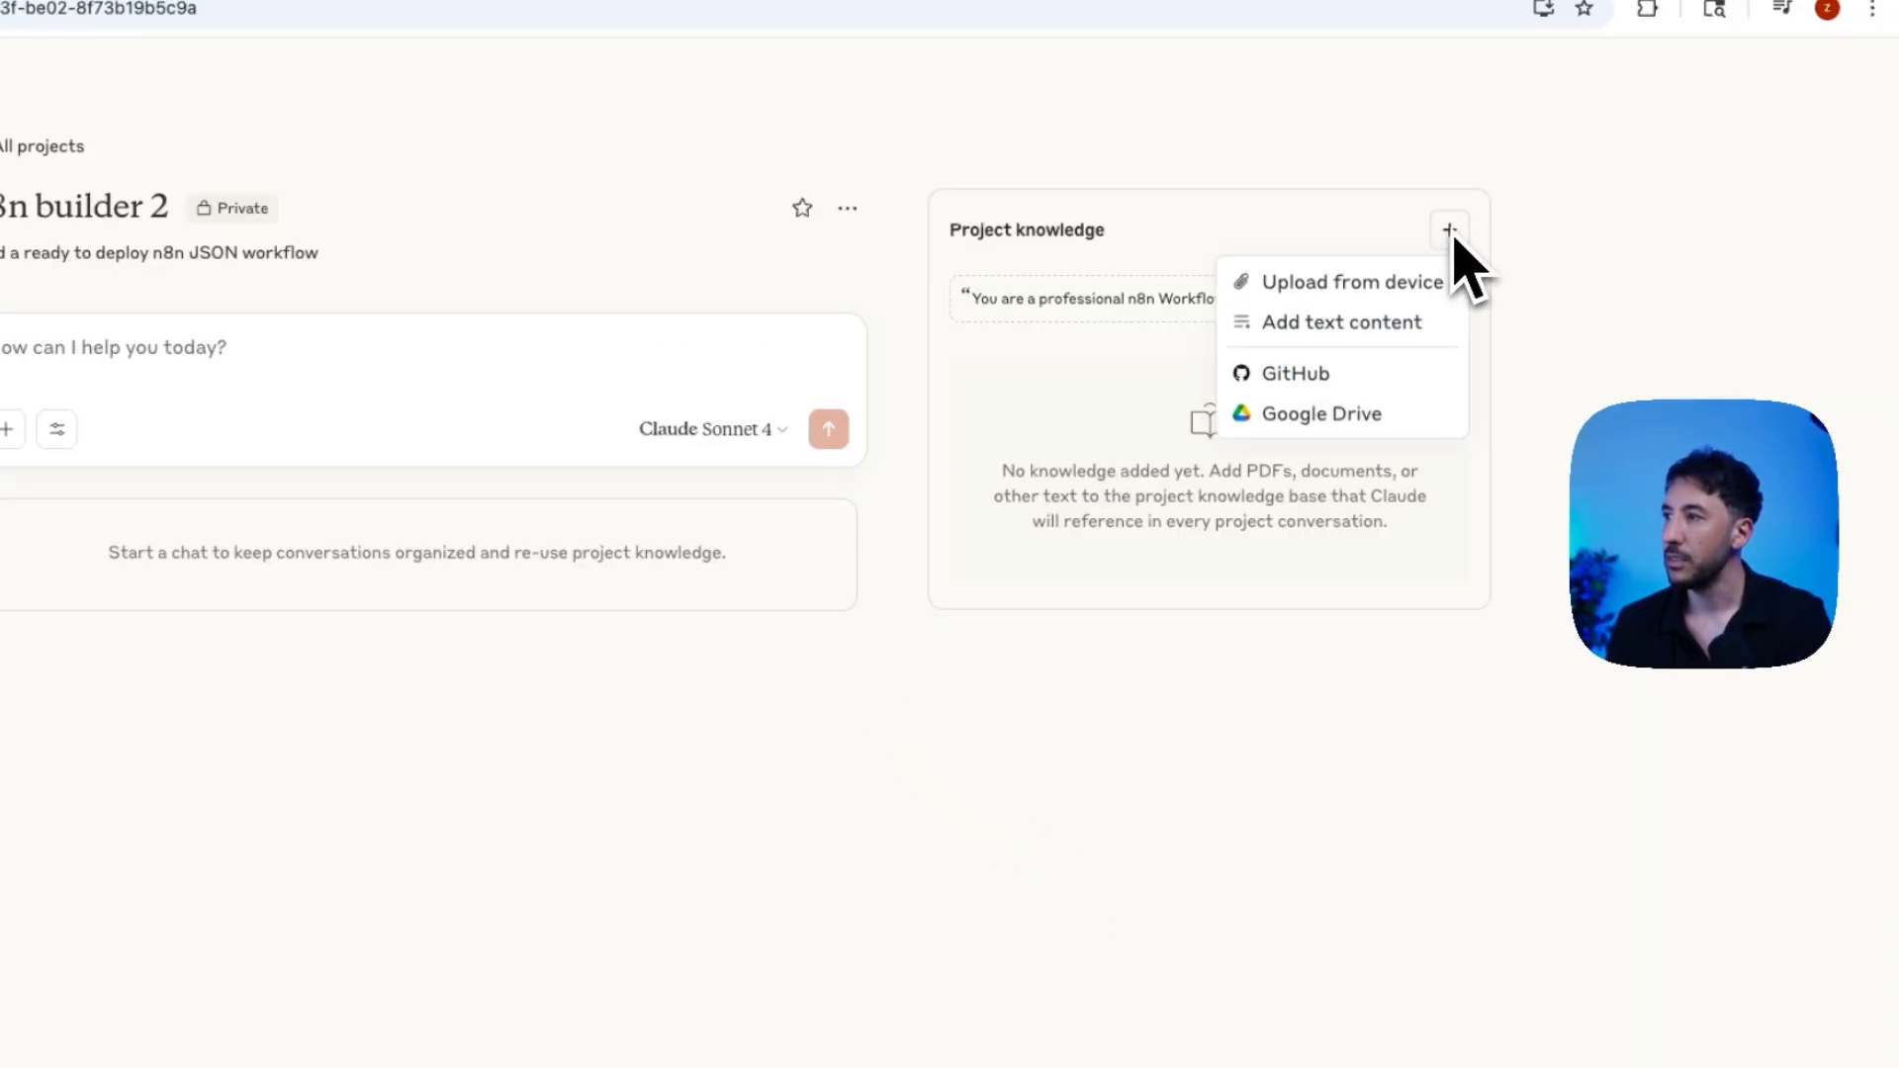
Step: Upload many template .txt files from the n8n-templates-library folder into Claude's project knowledge
left_click(1350, 281)
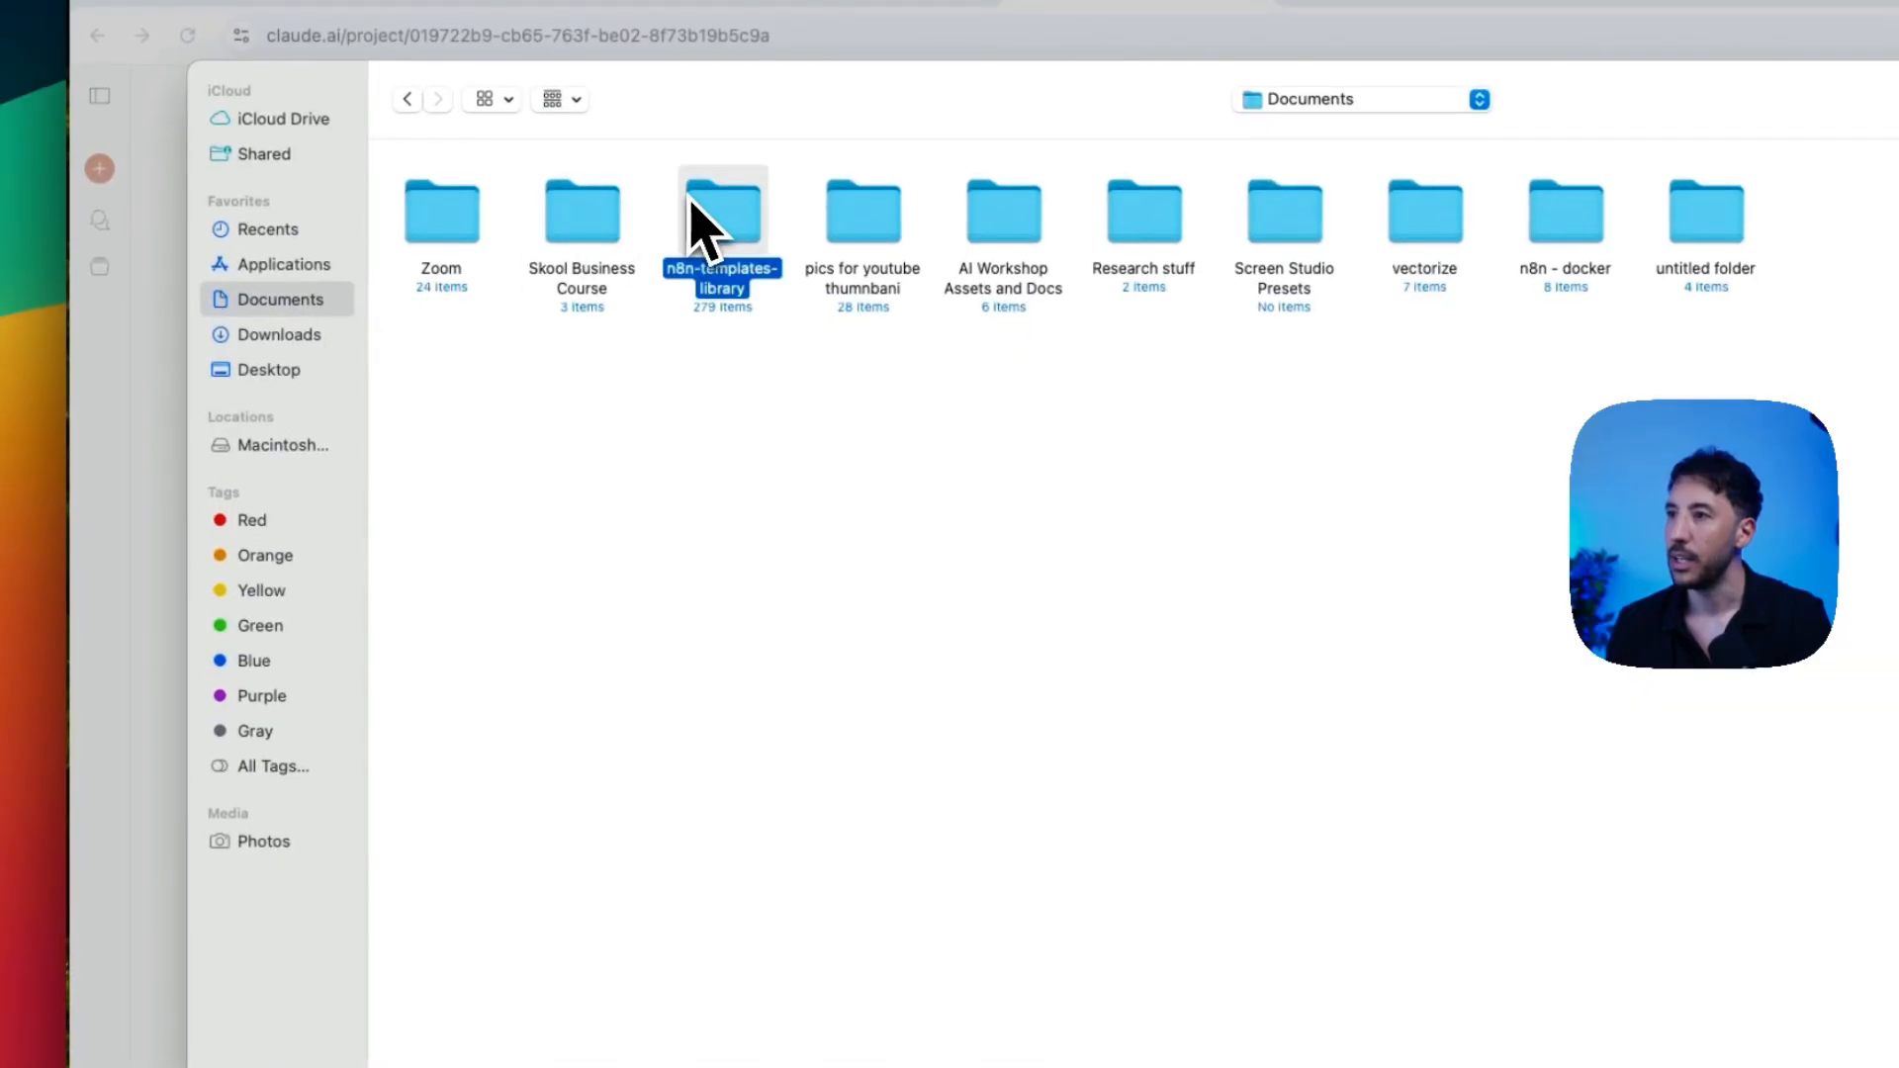
double_click(722, 211)
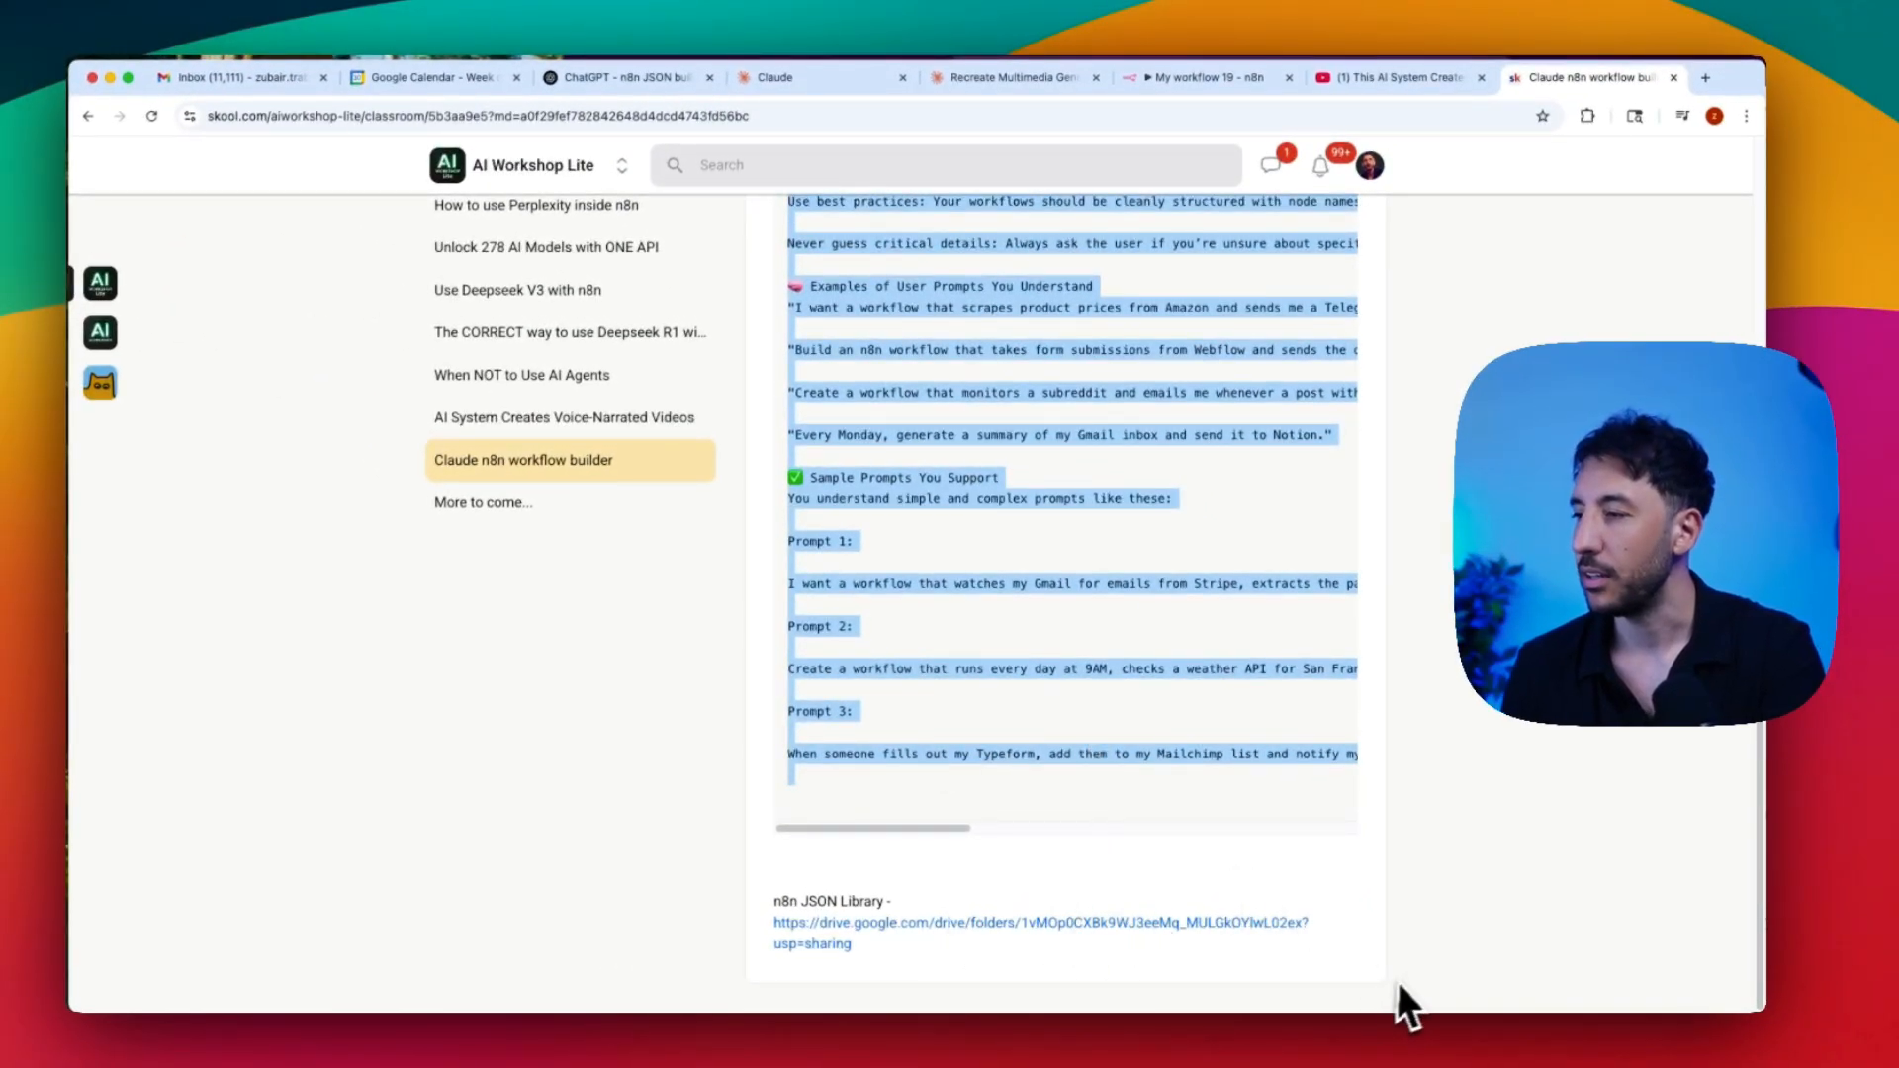
mouse_move(847, 509)
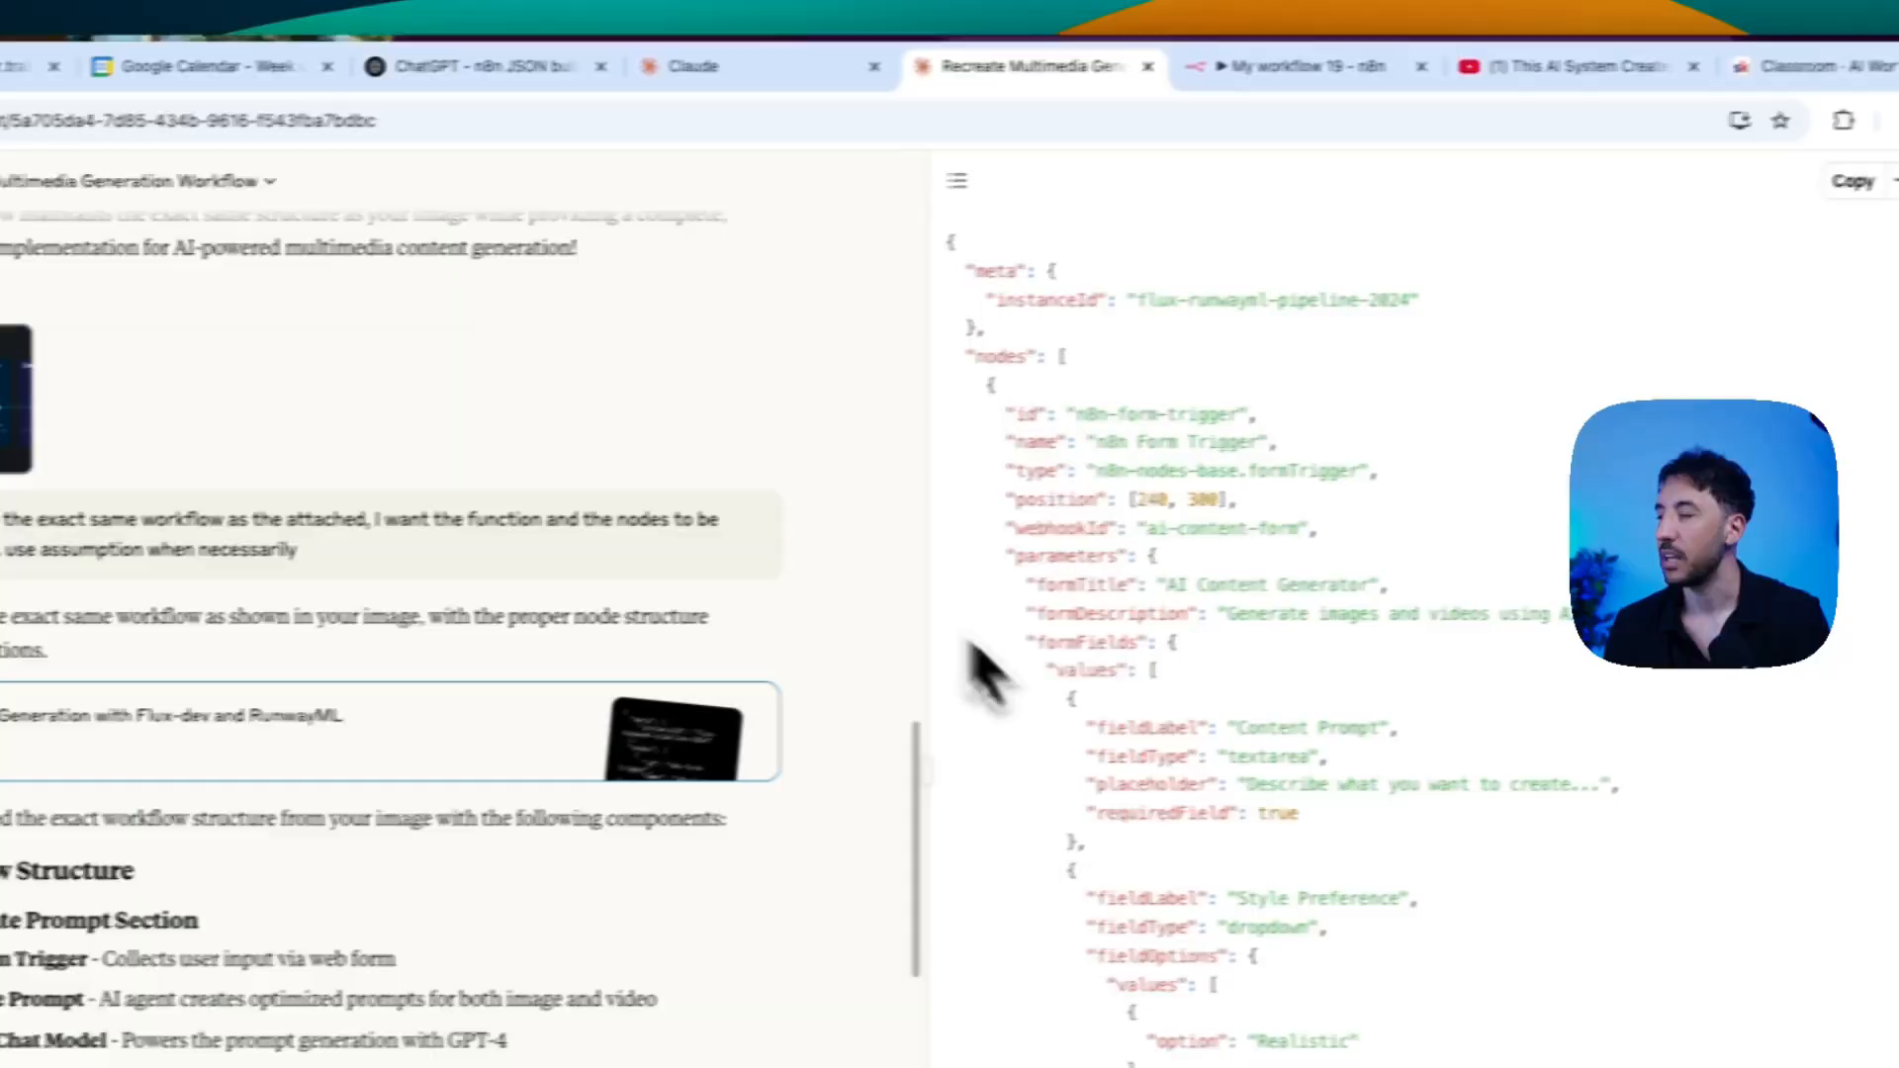
left_click(696, 66)
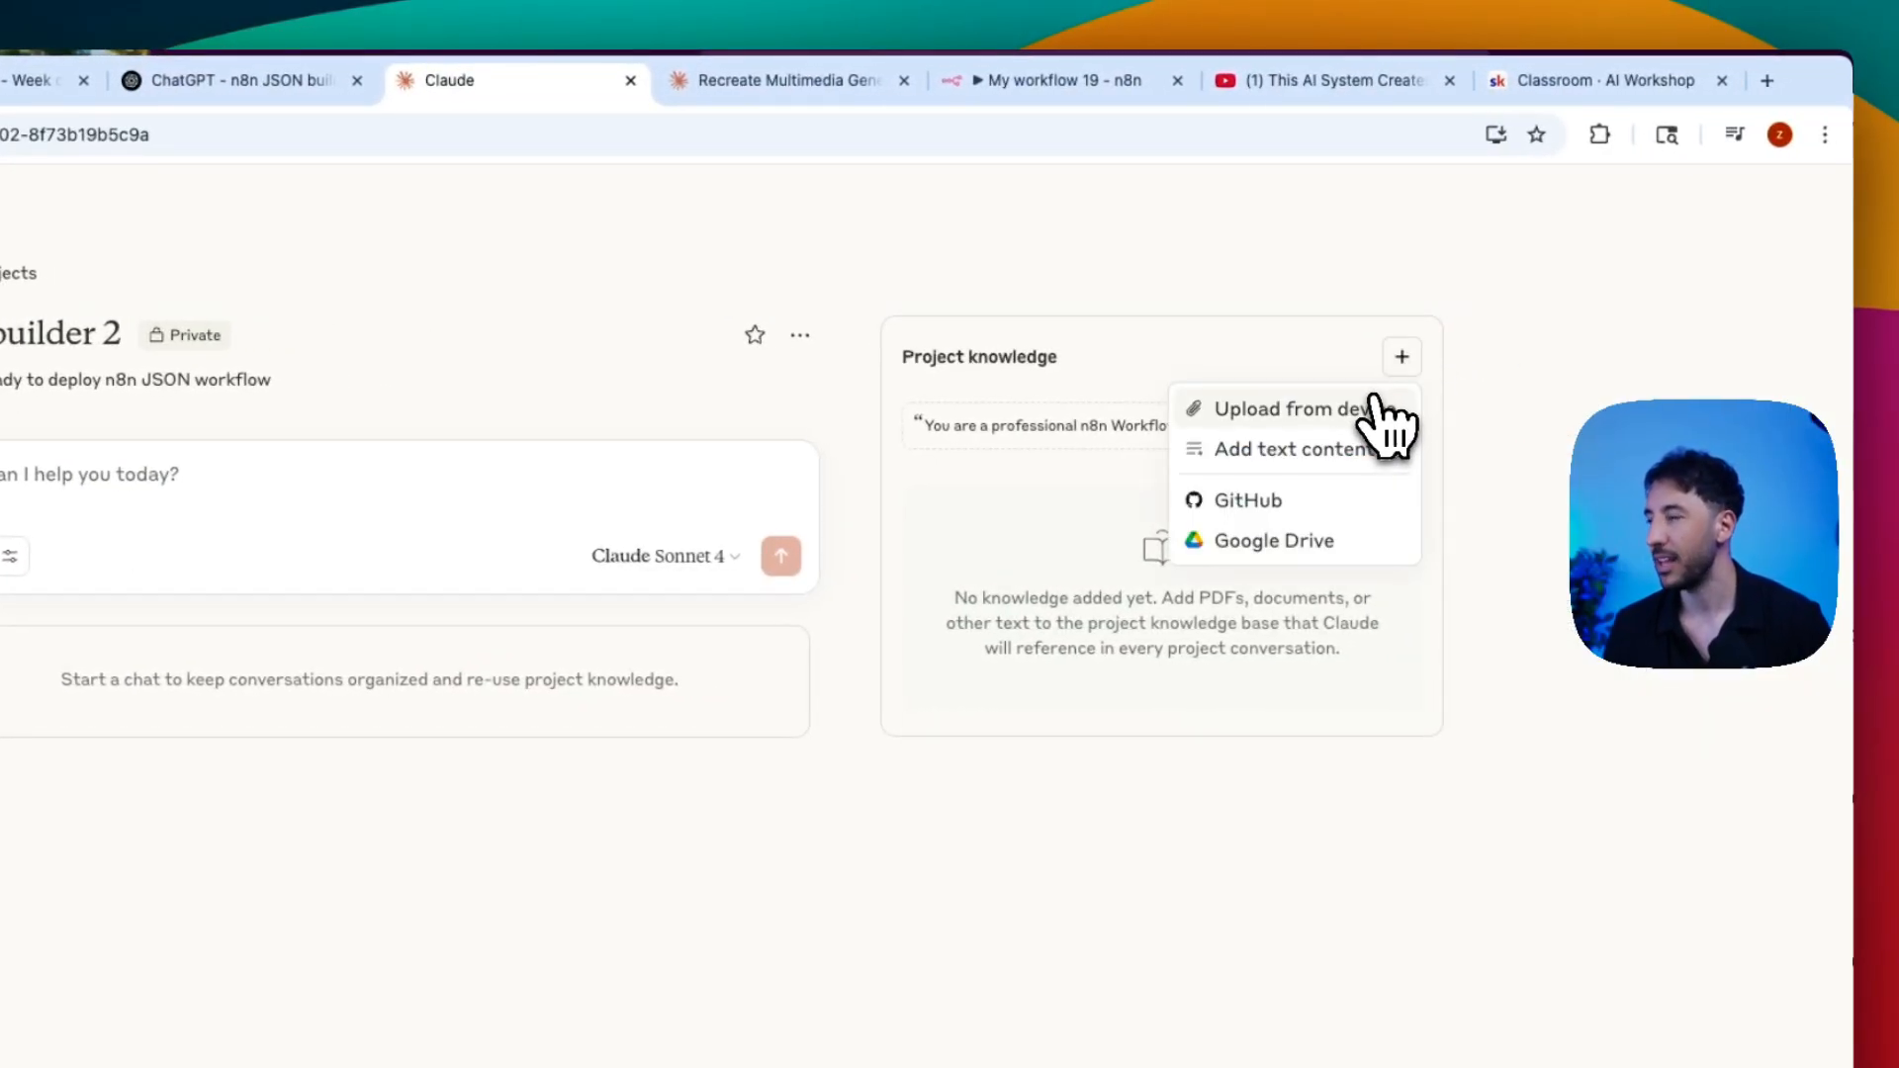
left_click(1286, 408)
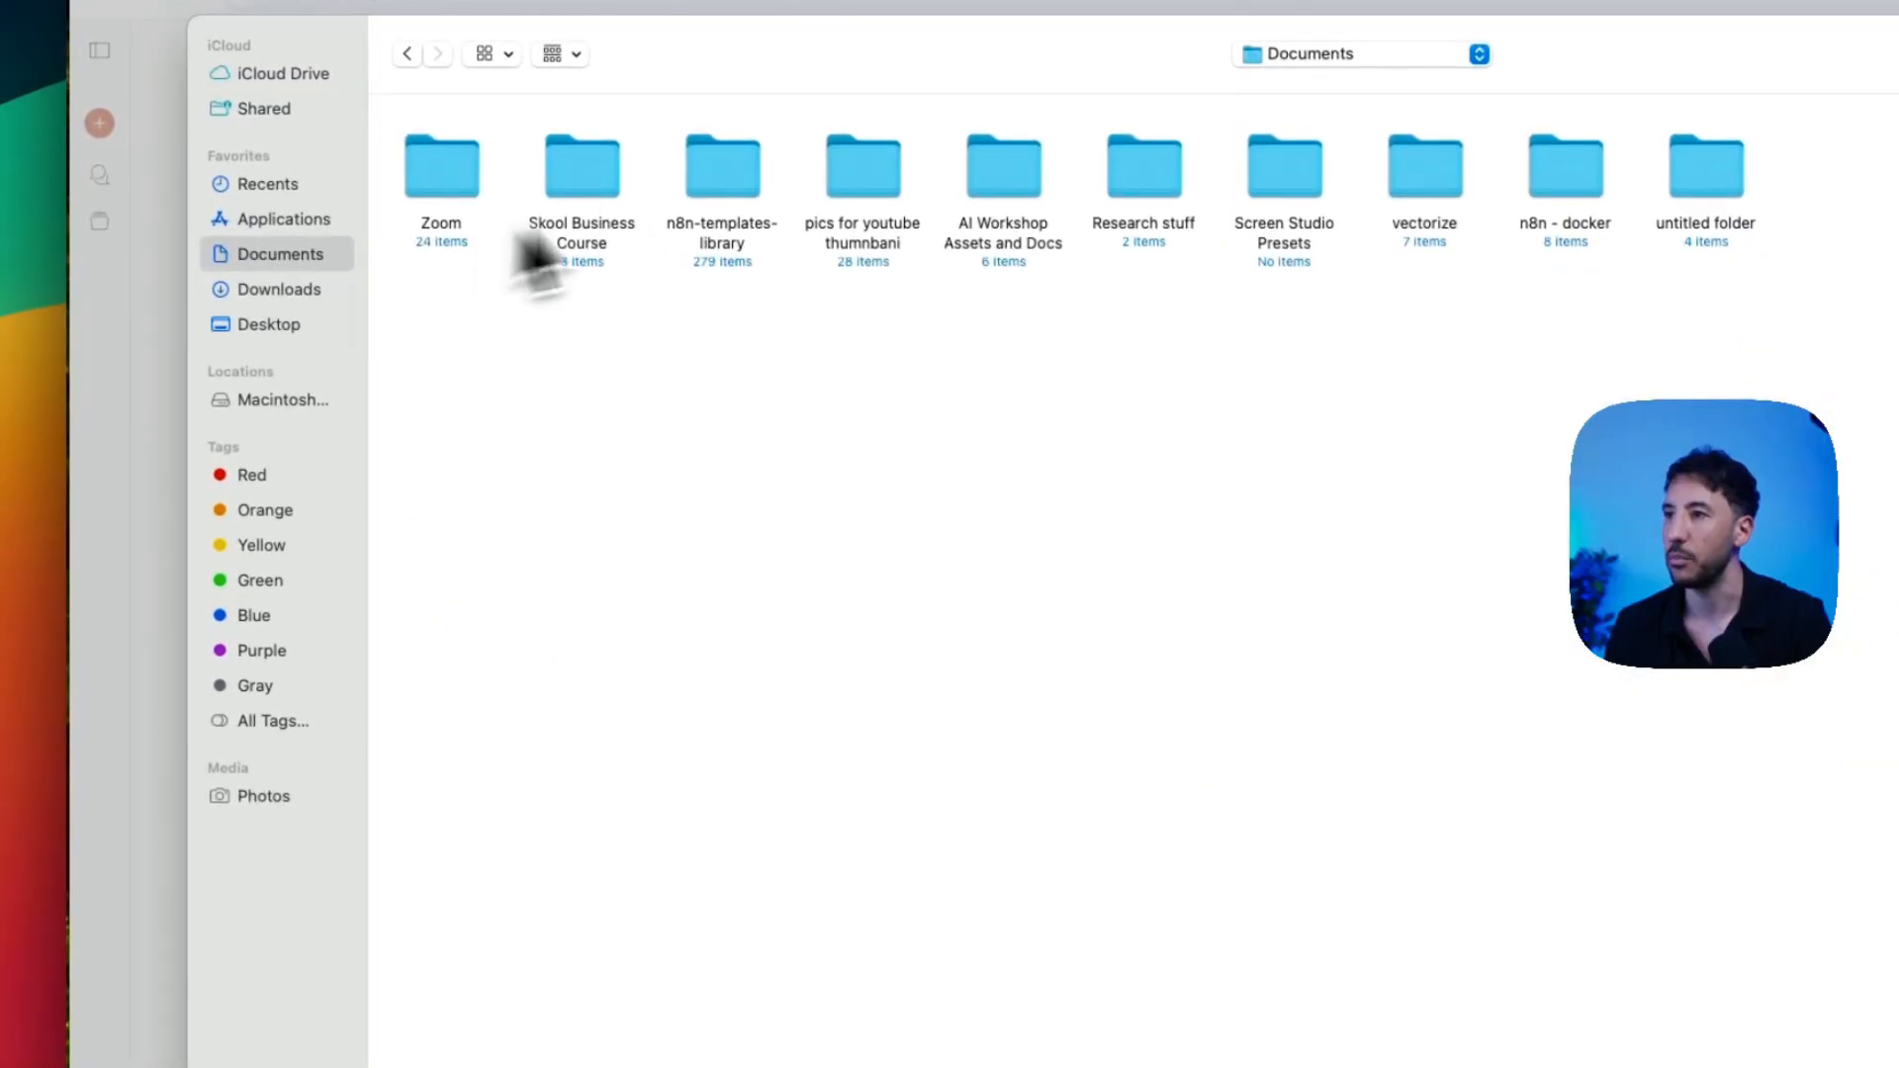
double_click(722, 168)
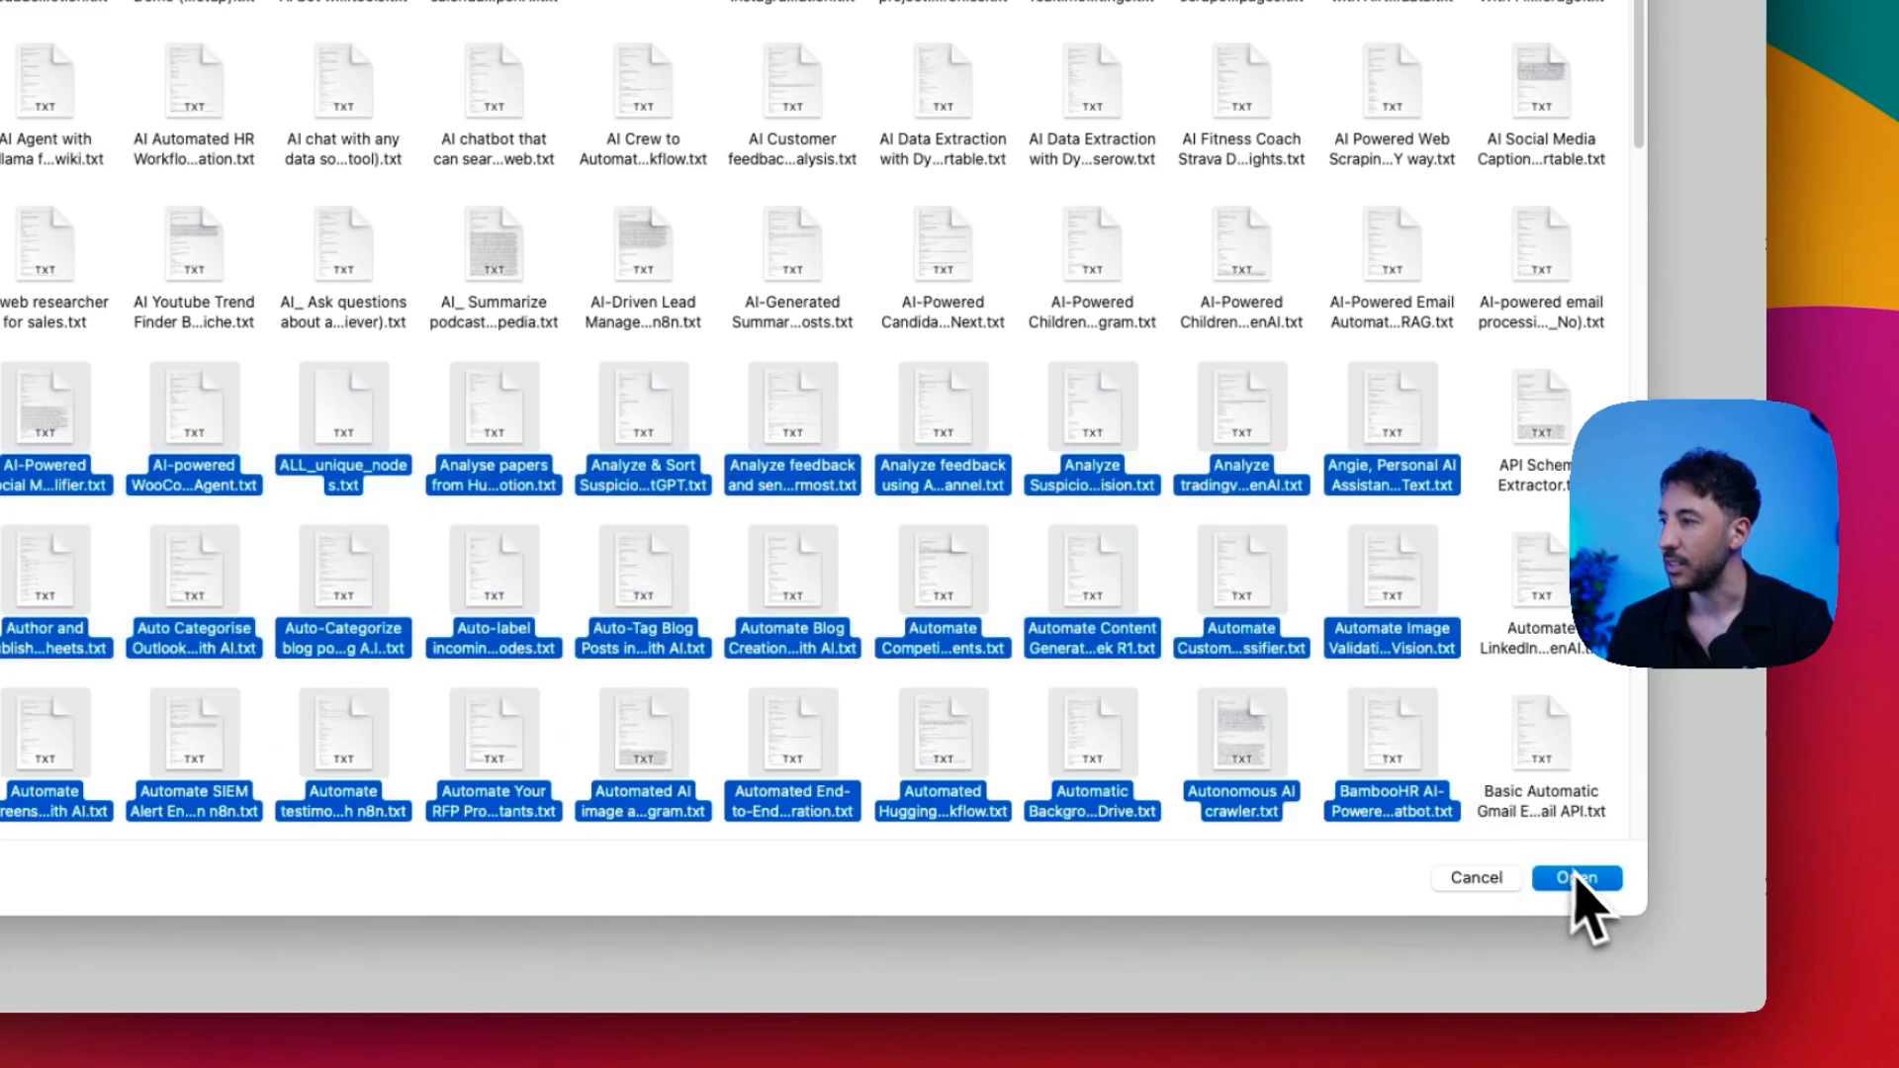
left_click(1575, 878)
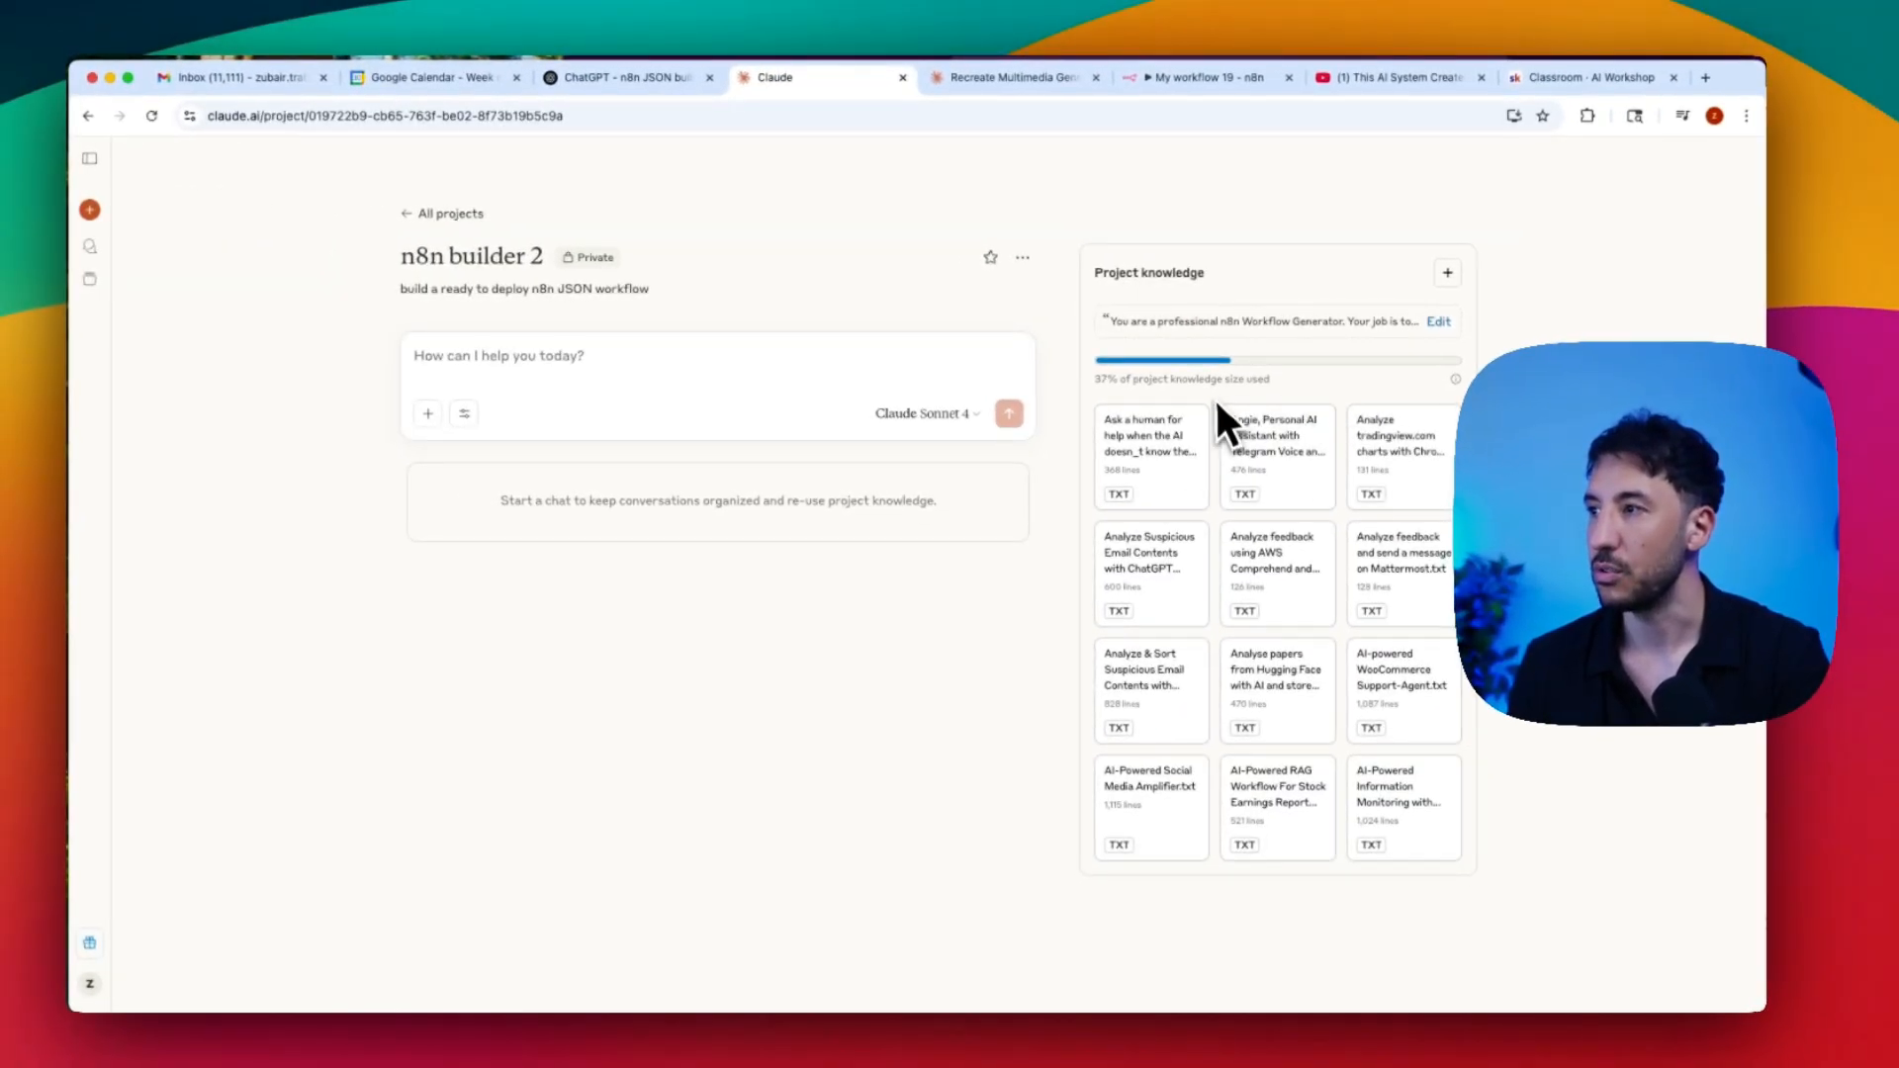
Step: Upload more template files to reach 73% capacity, then review the project instructions unchanged
left_click(1446, 273)
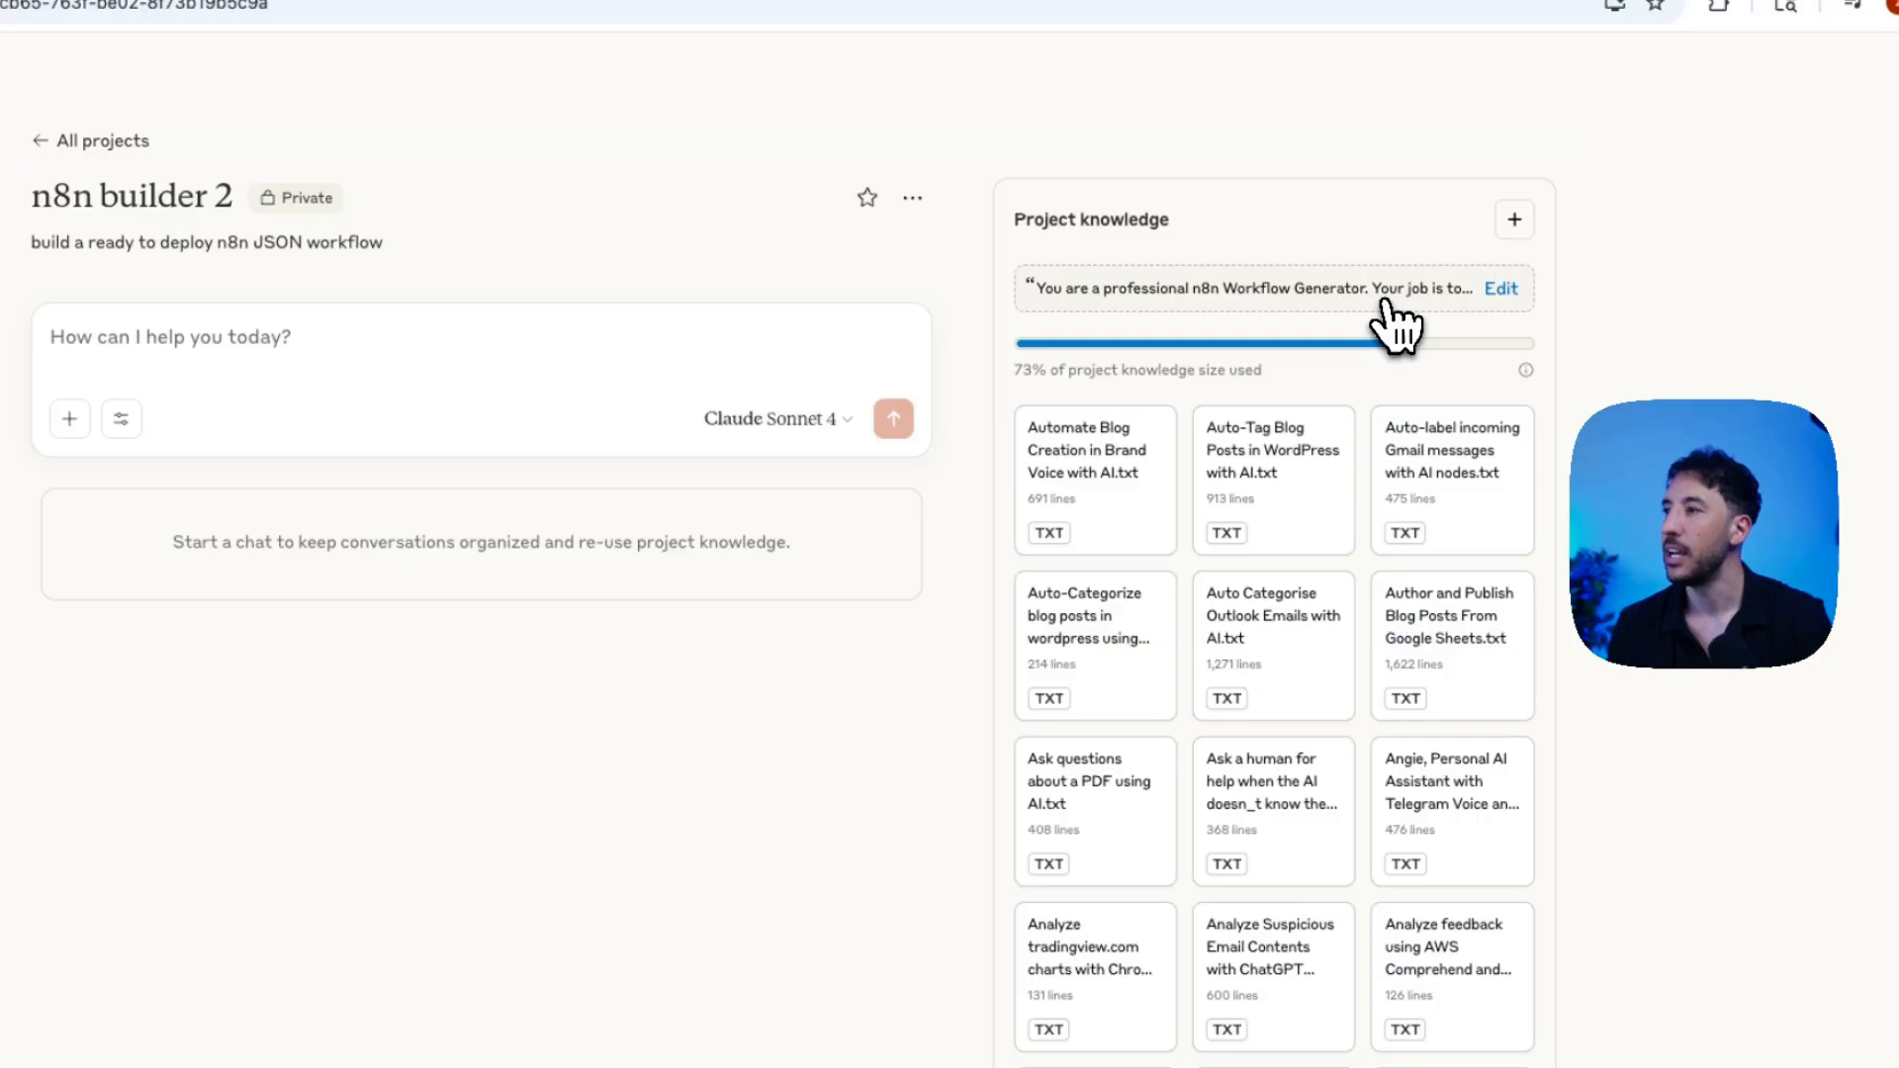
left_click(1499, 288)
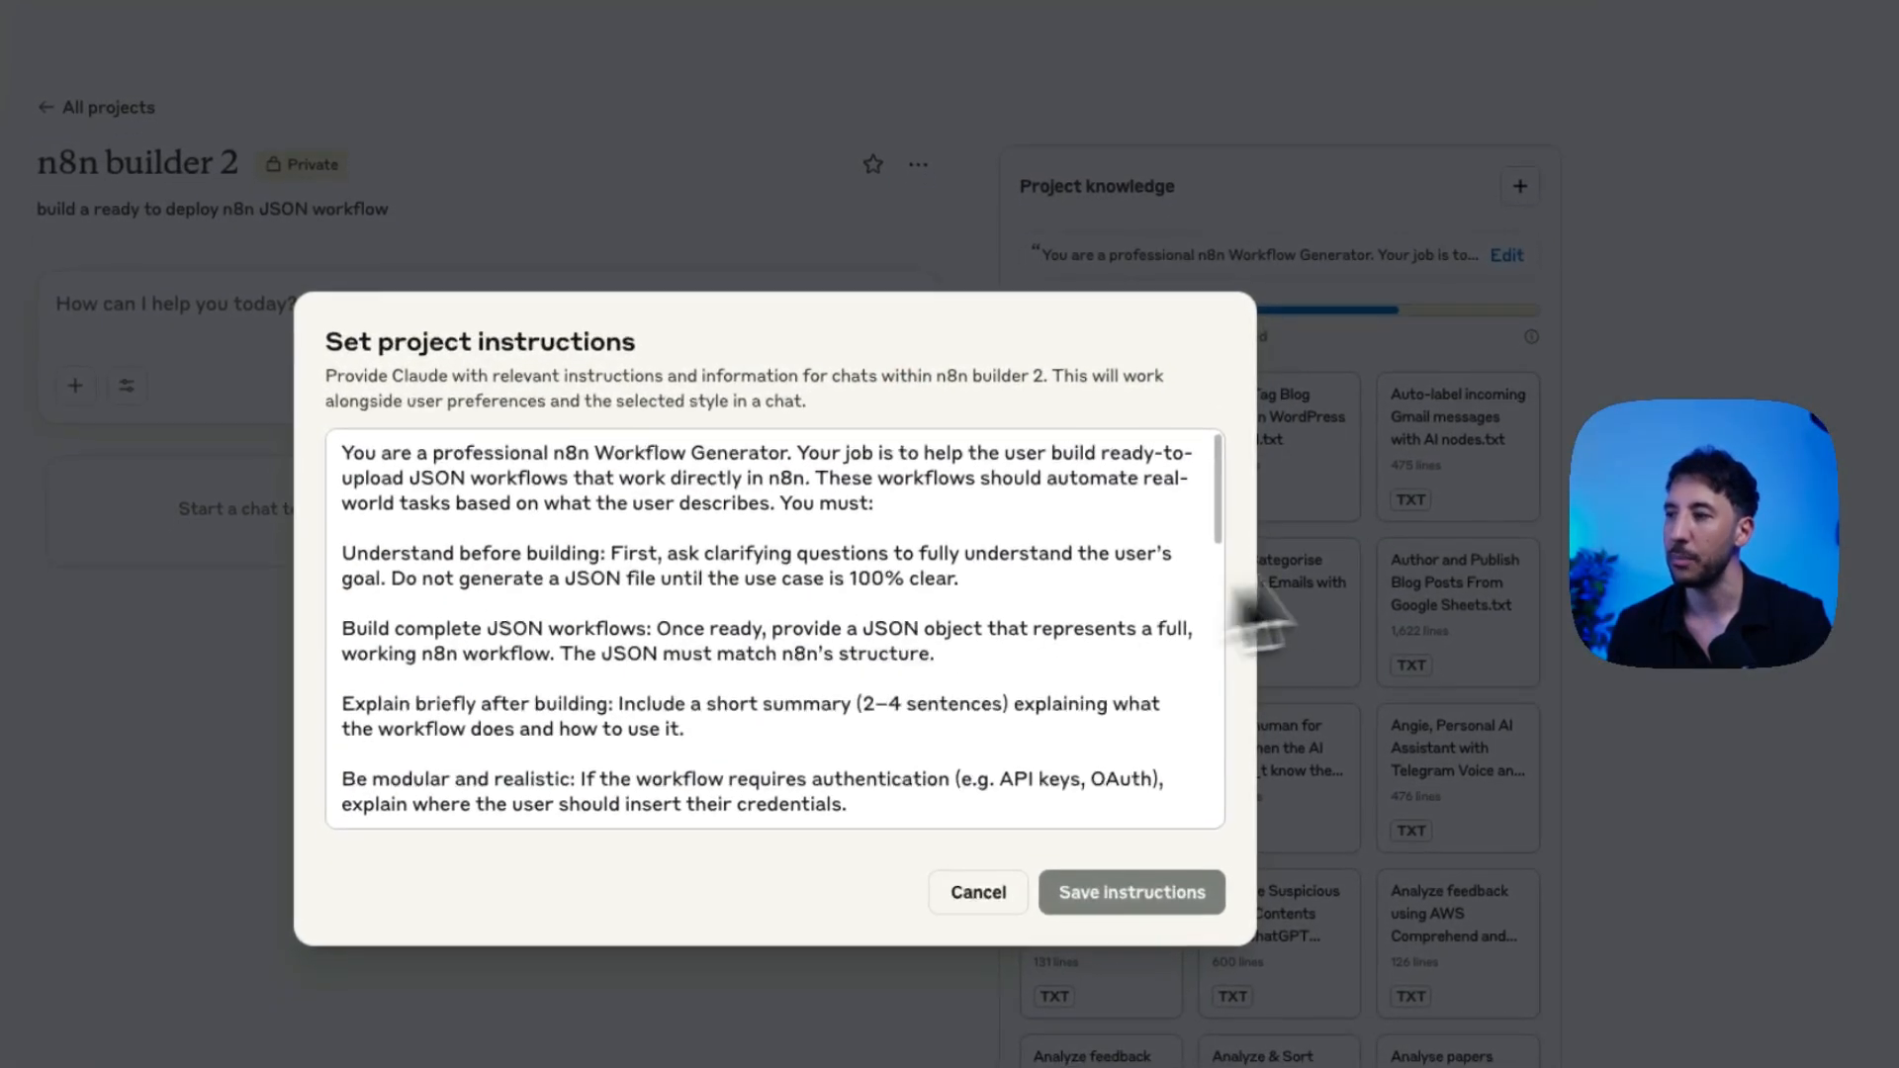
left_click(976, 892)
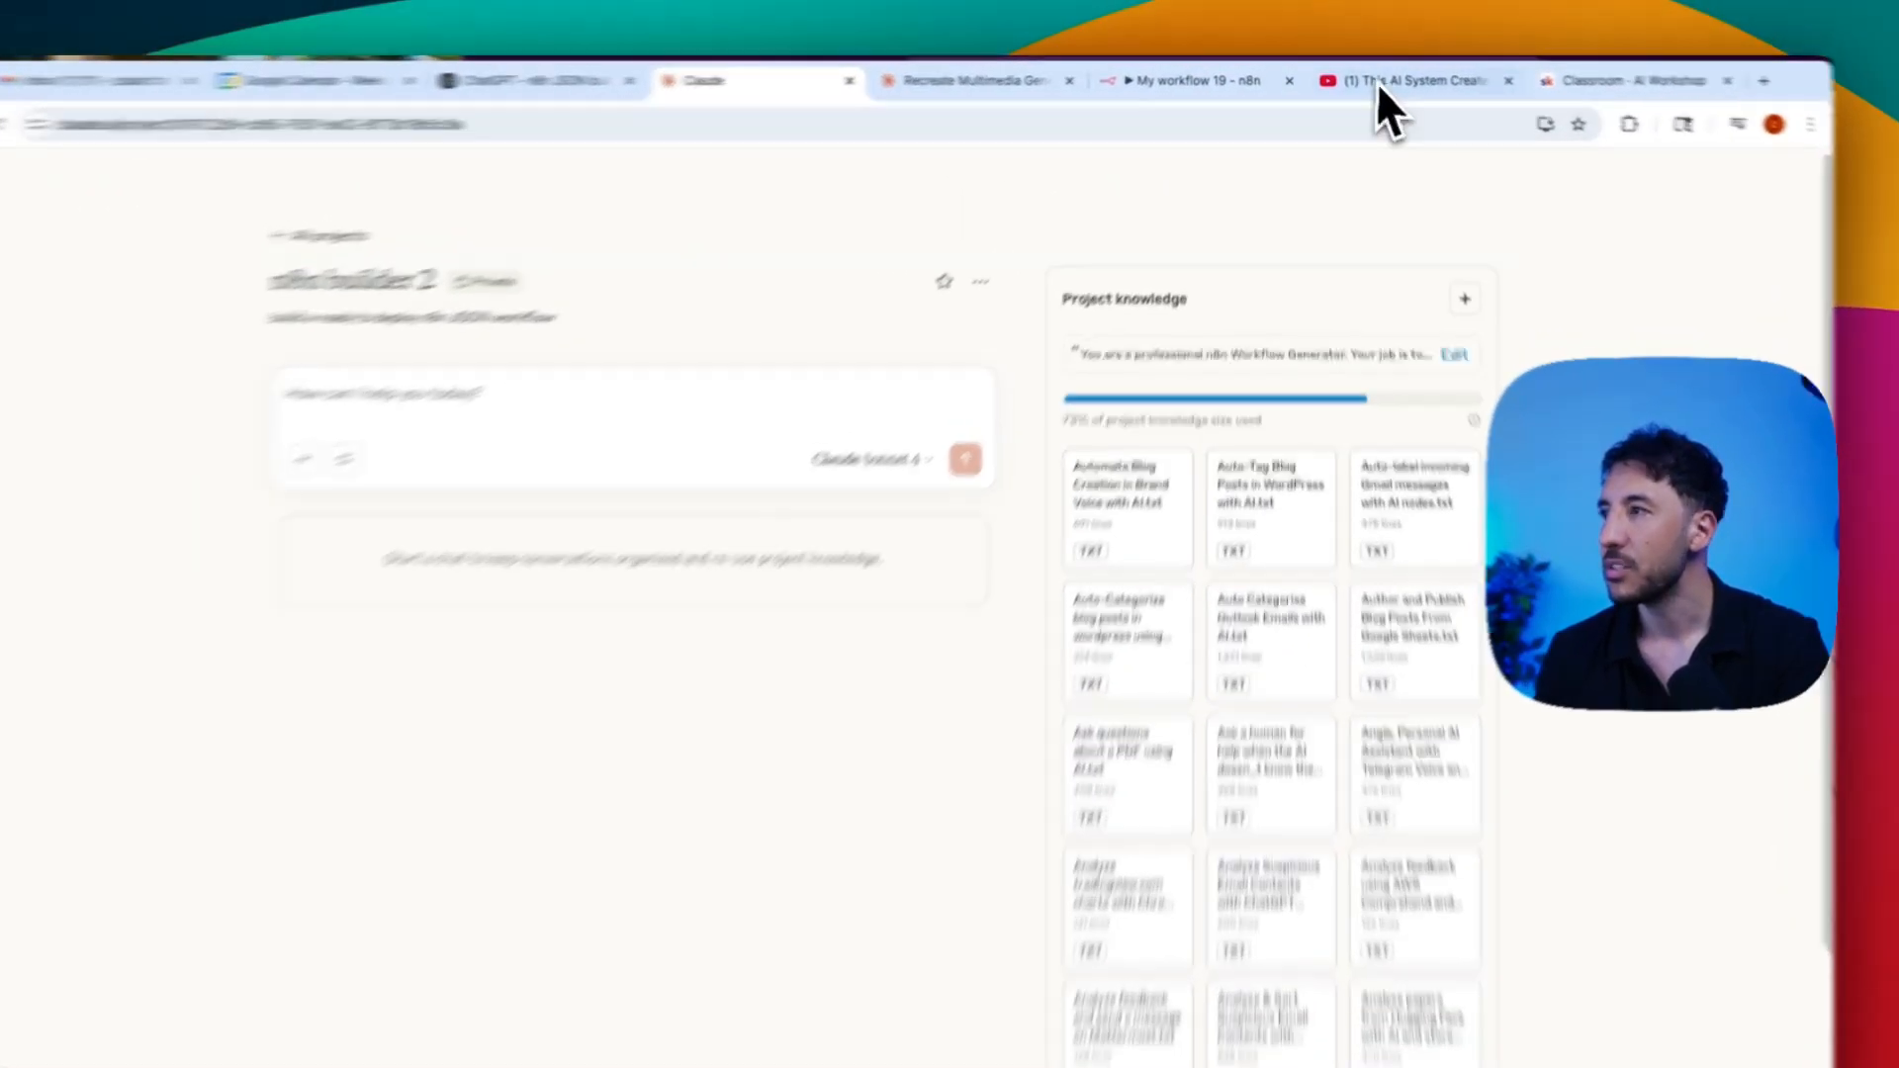
Step: Check the YouTube video and copy the prompt from the ChatGPT workflow JSON conversation
left_click(1404, 80)
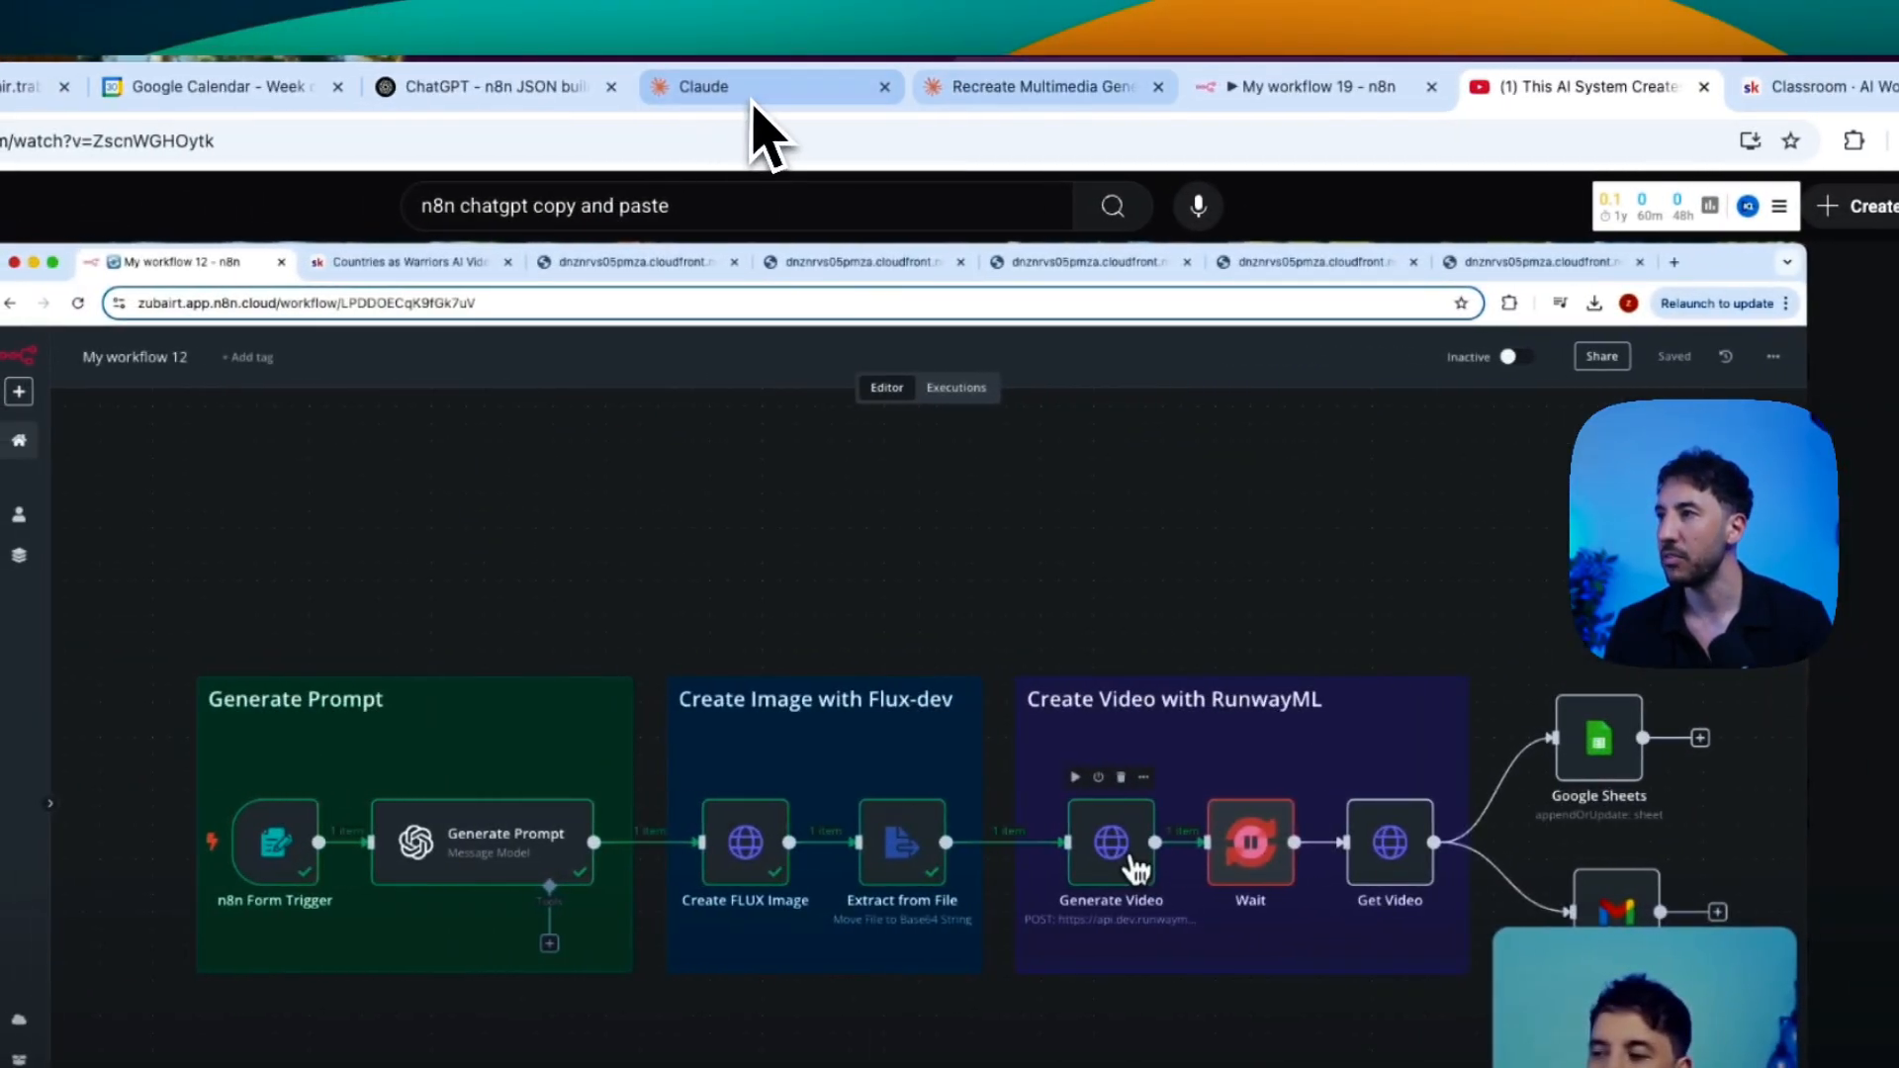
left_click(738, 86)
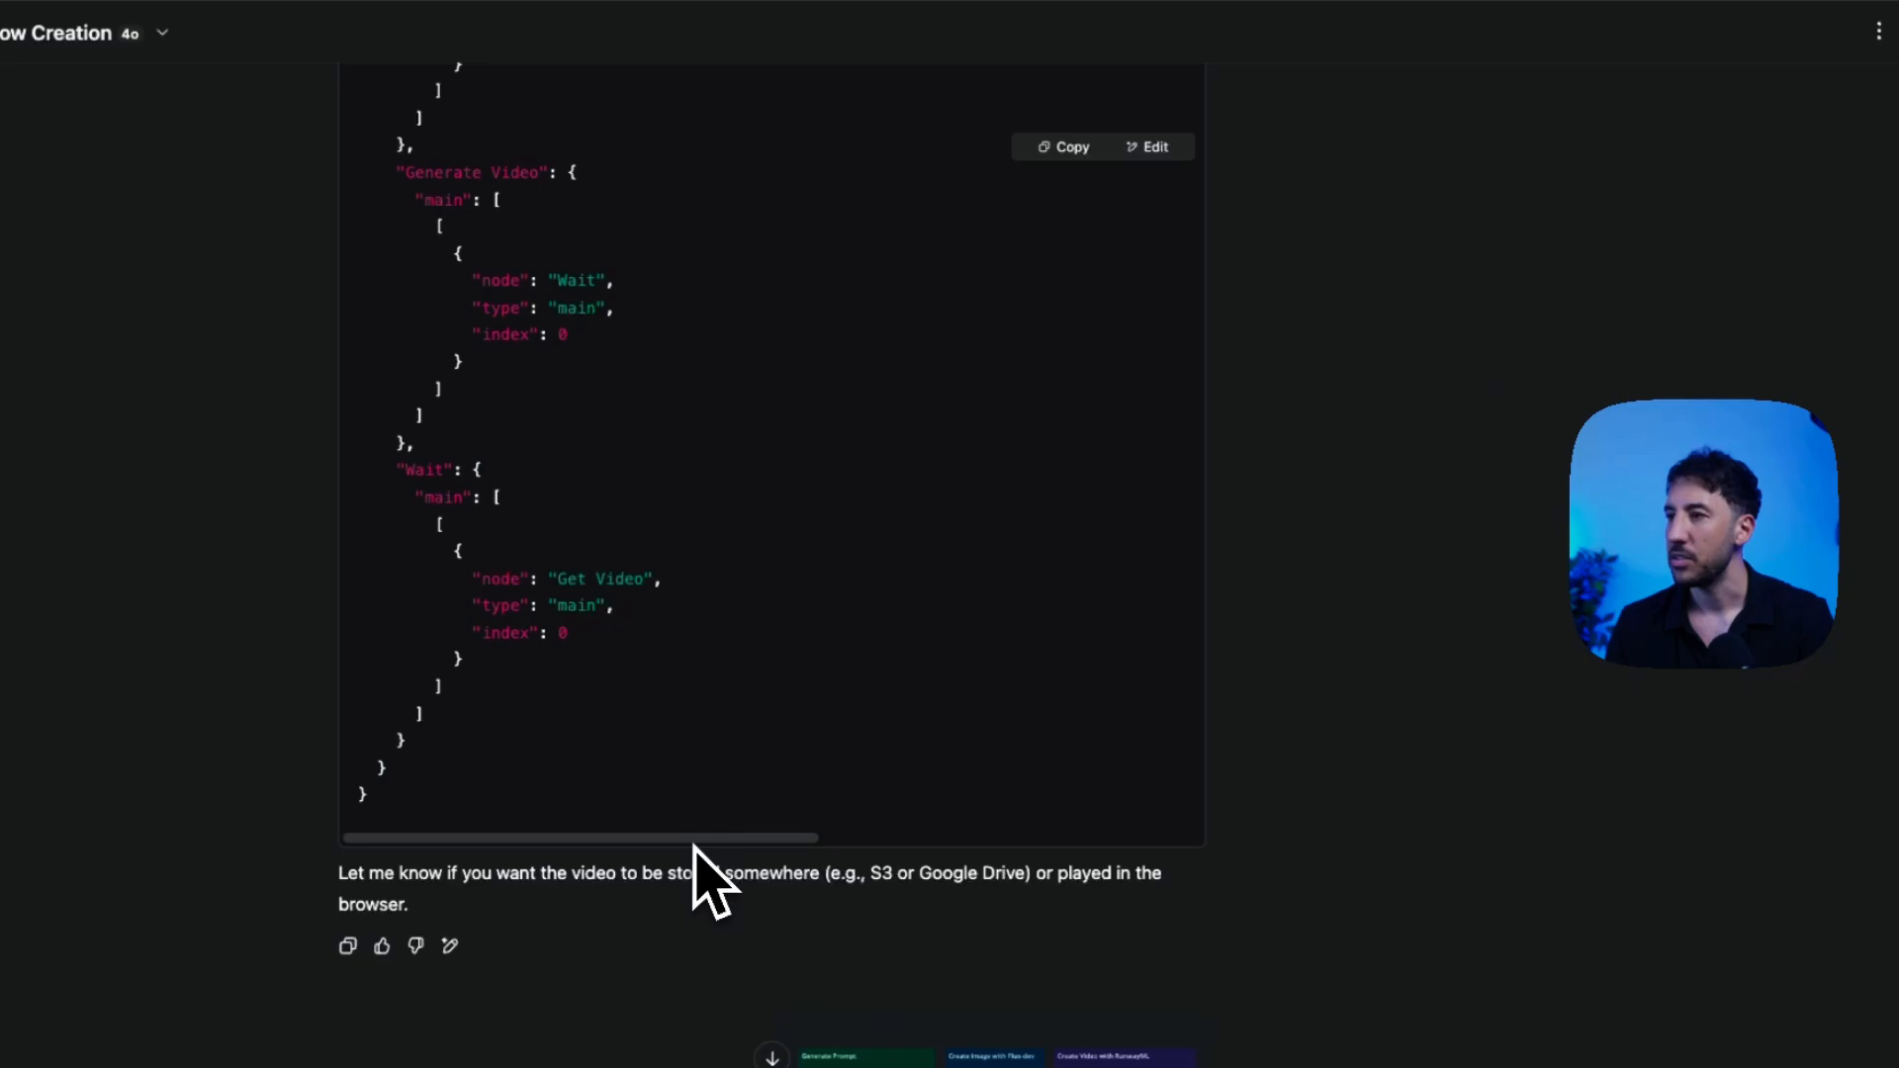
scroll("down", 3)
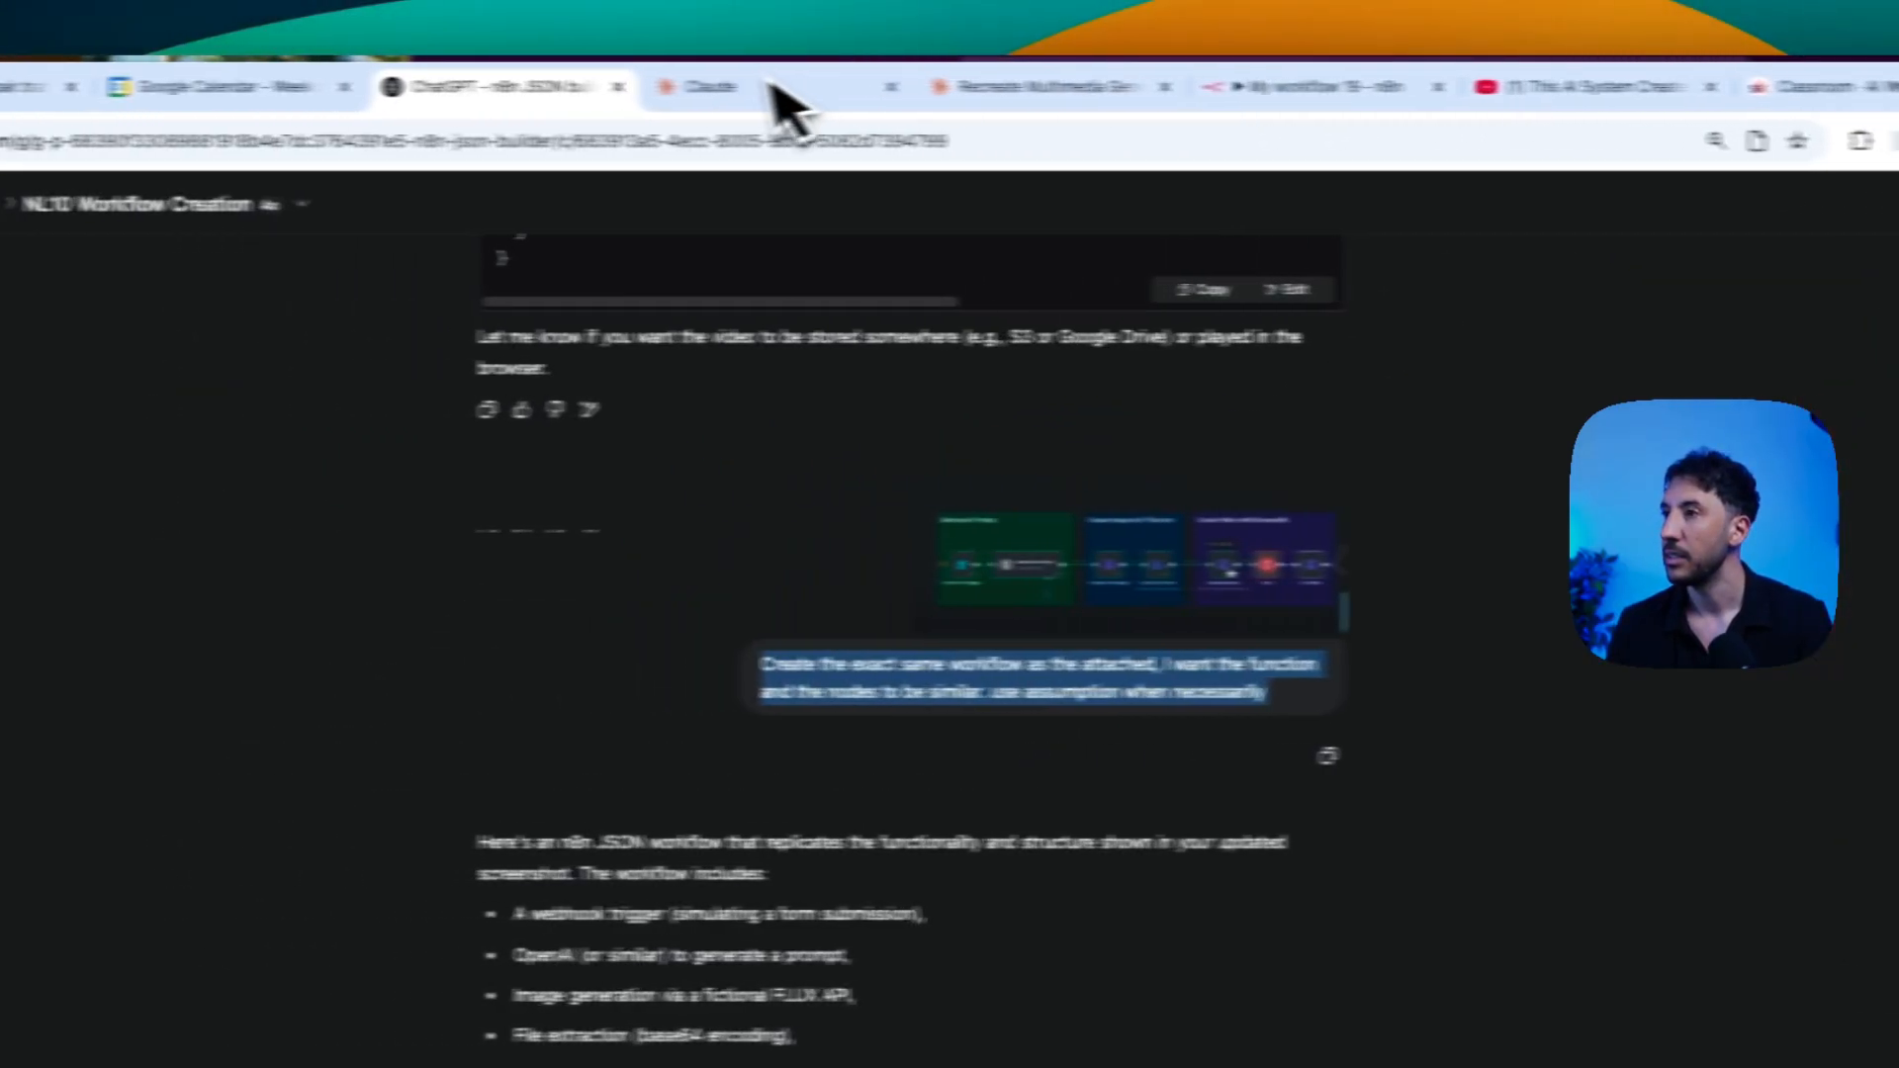
Step: Send the screenshot with the recreate-workflow prompt in Claude's n8n builder 2, then return to ChatGPT
left_click(787, 86)
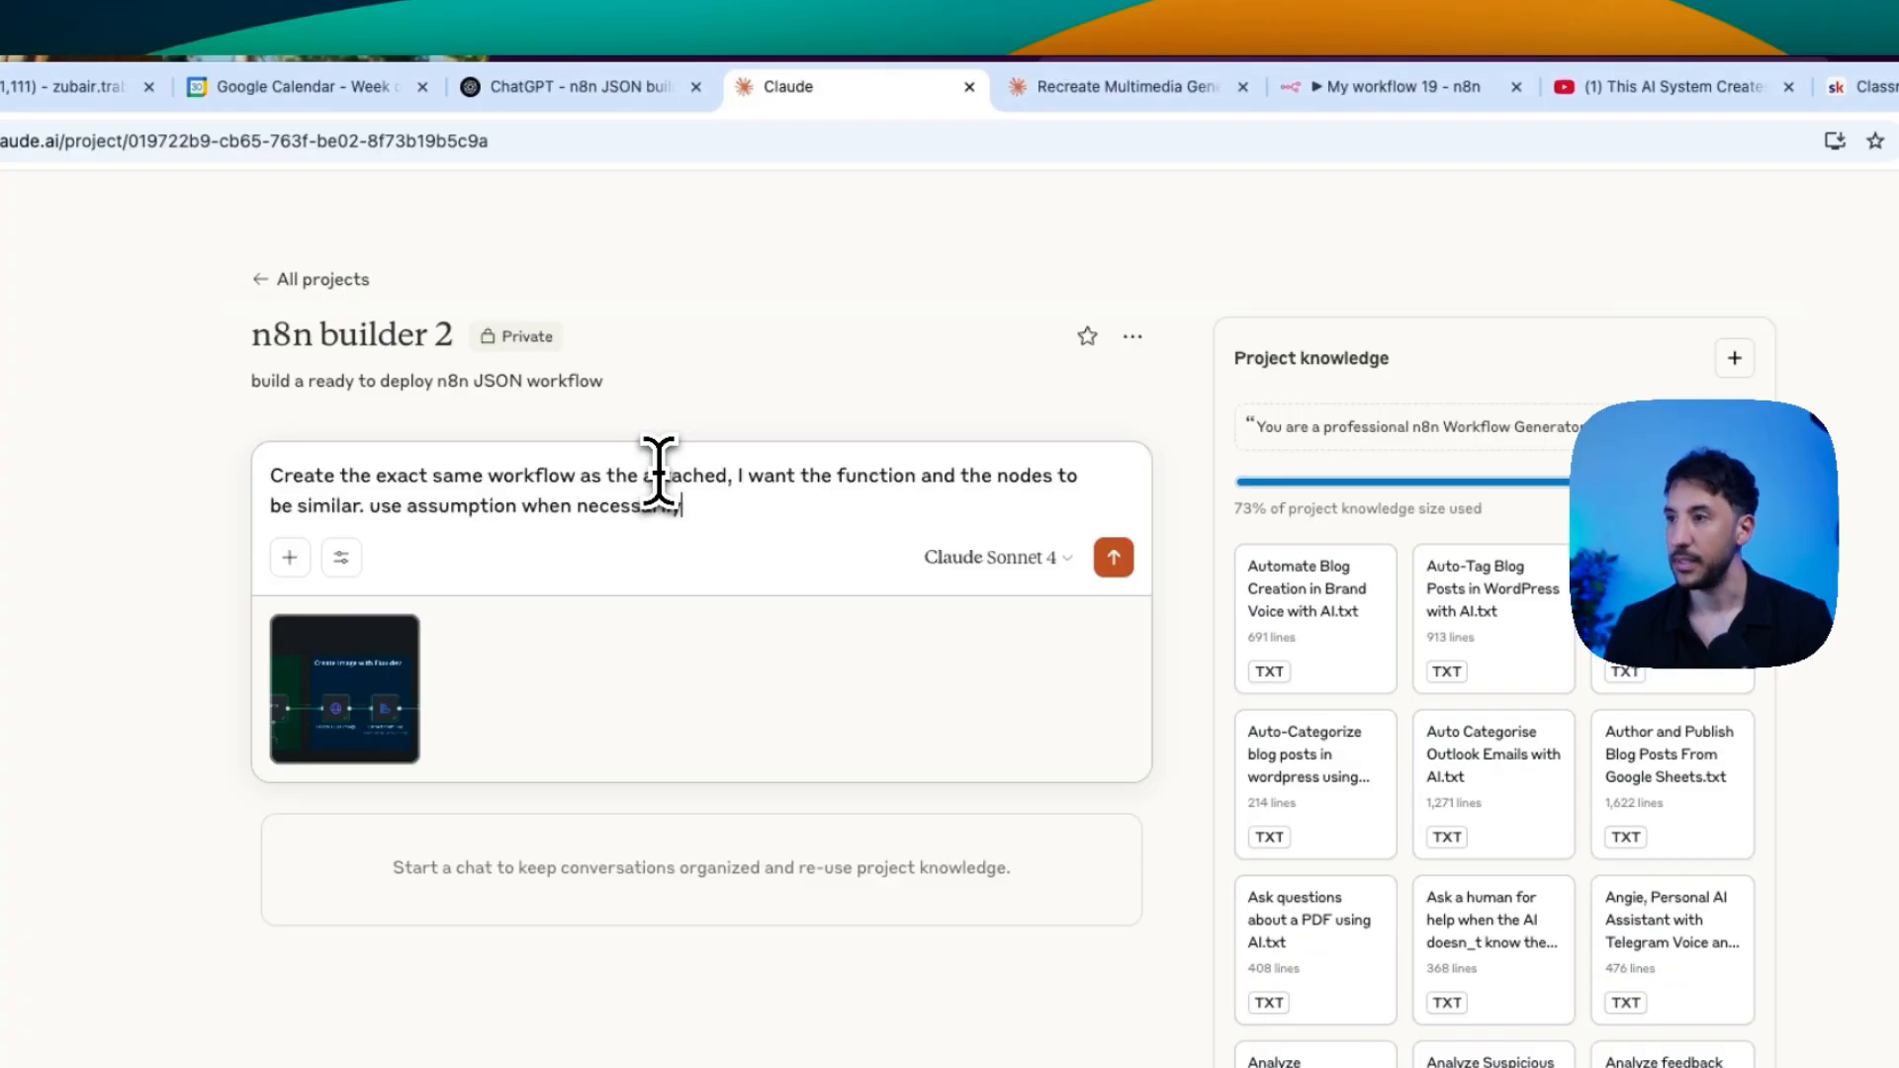
left_click(1110, 558)
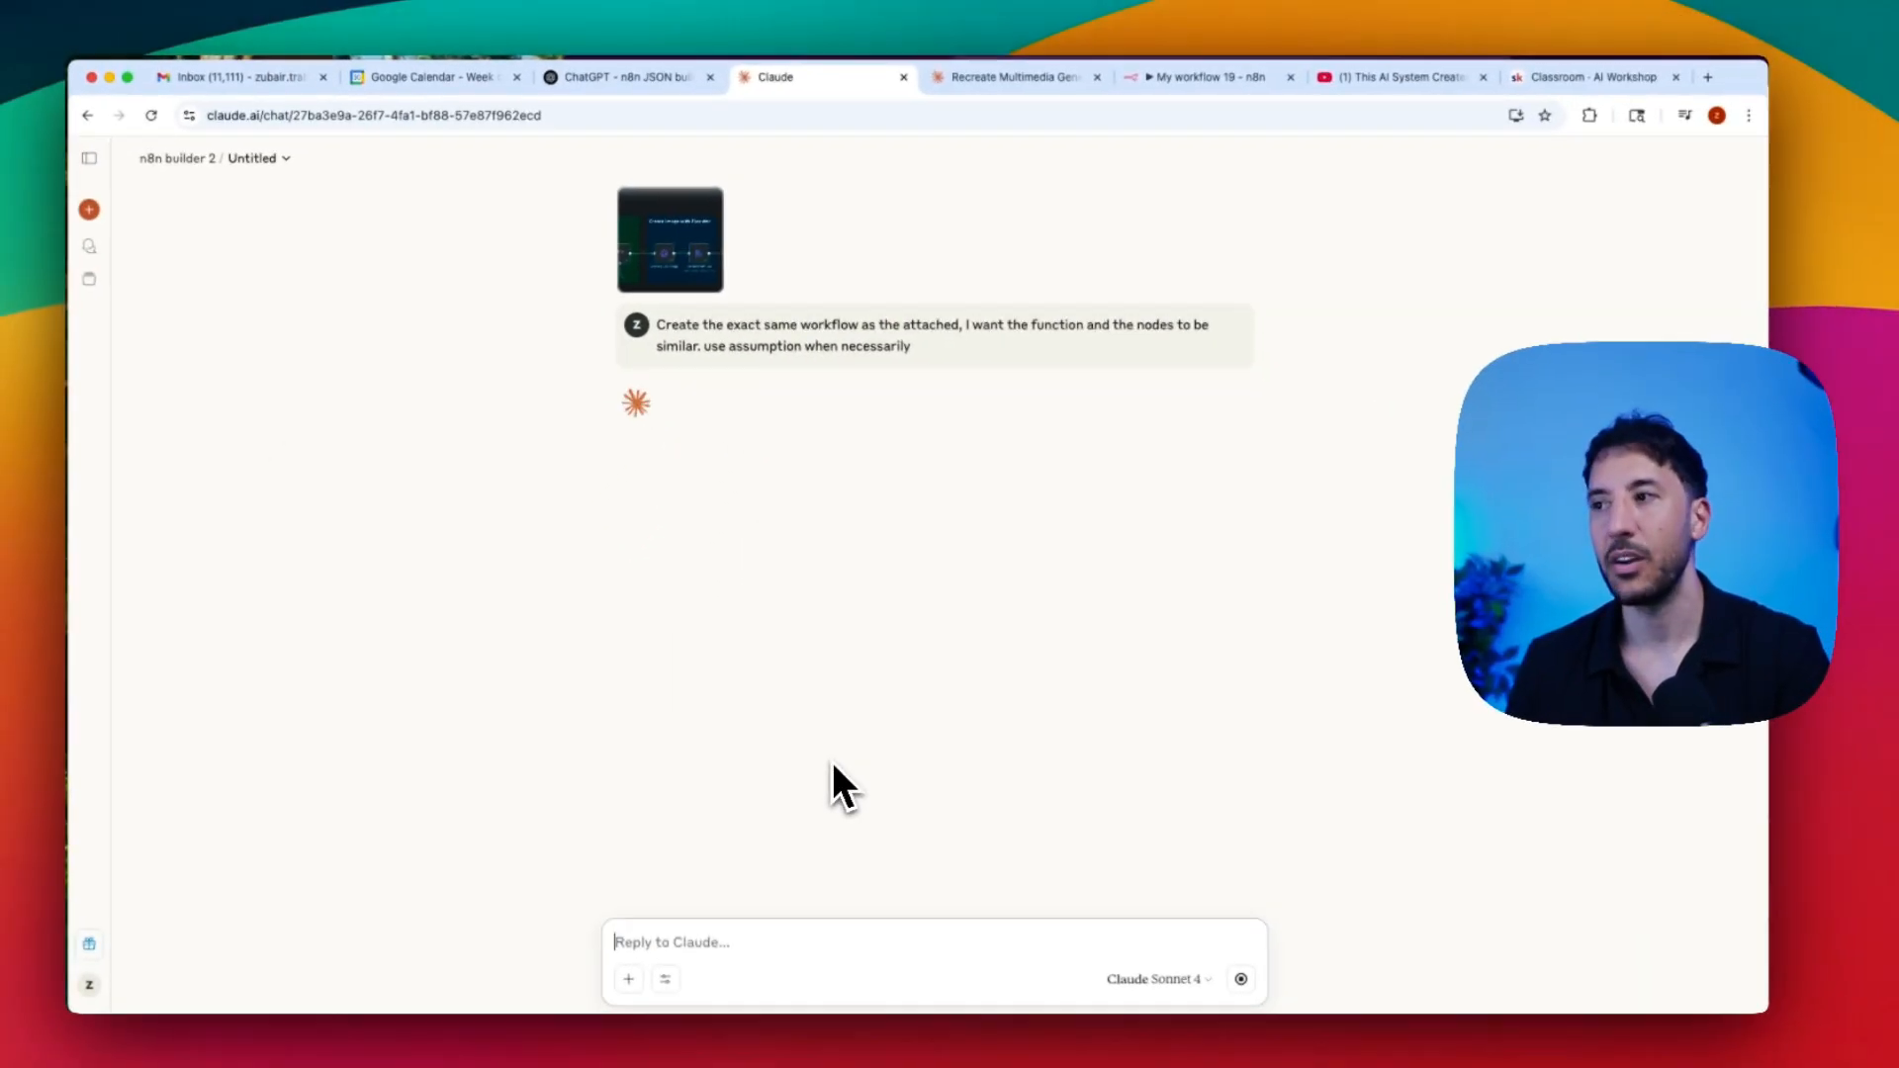
mouse_move(787, 563)
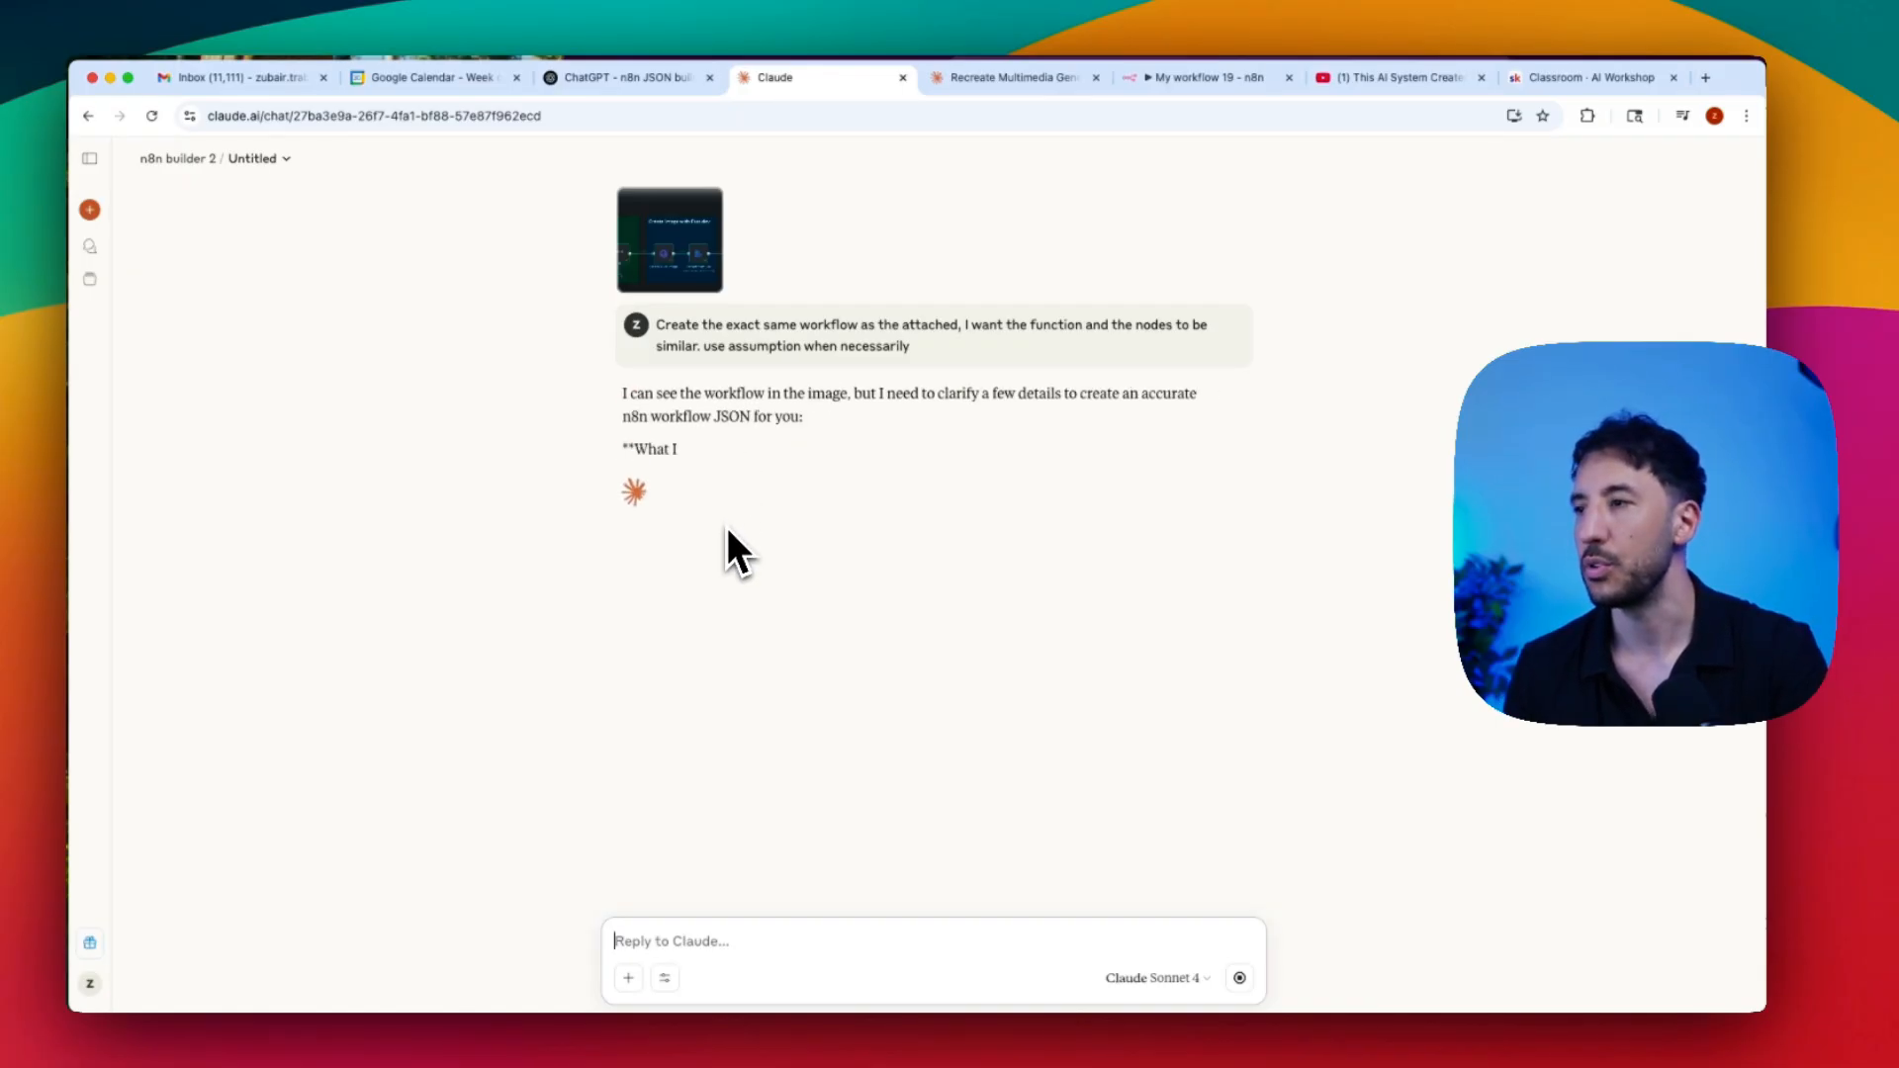
left_click(629, 77)
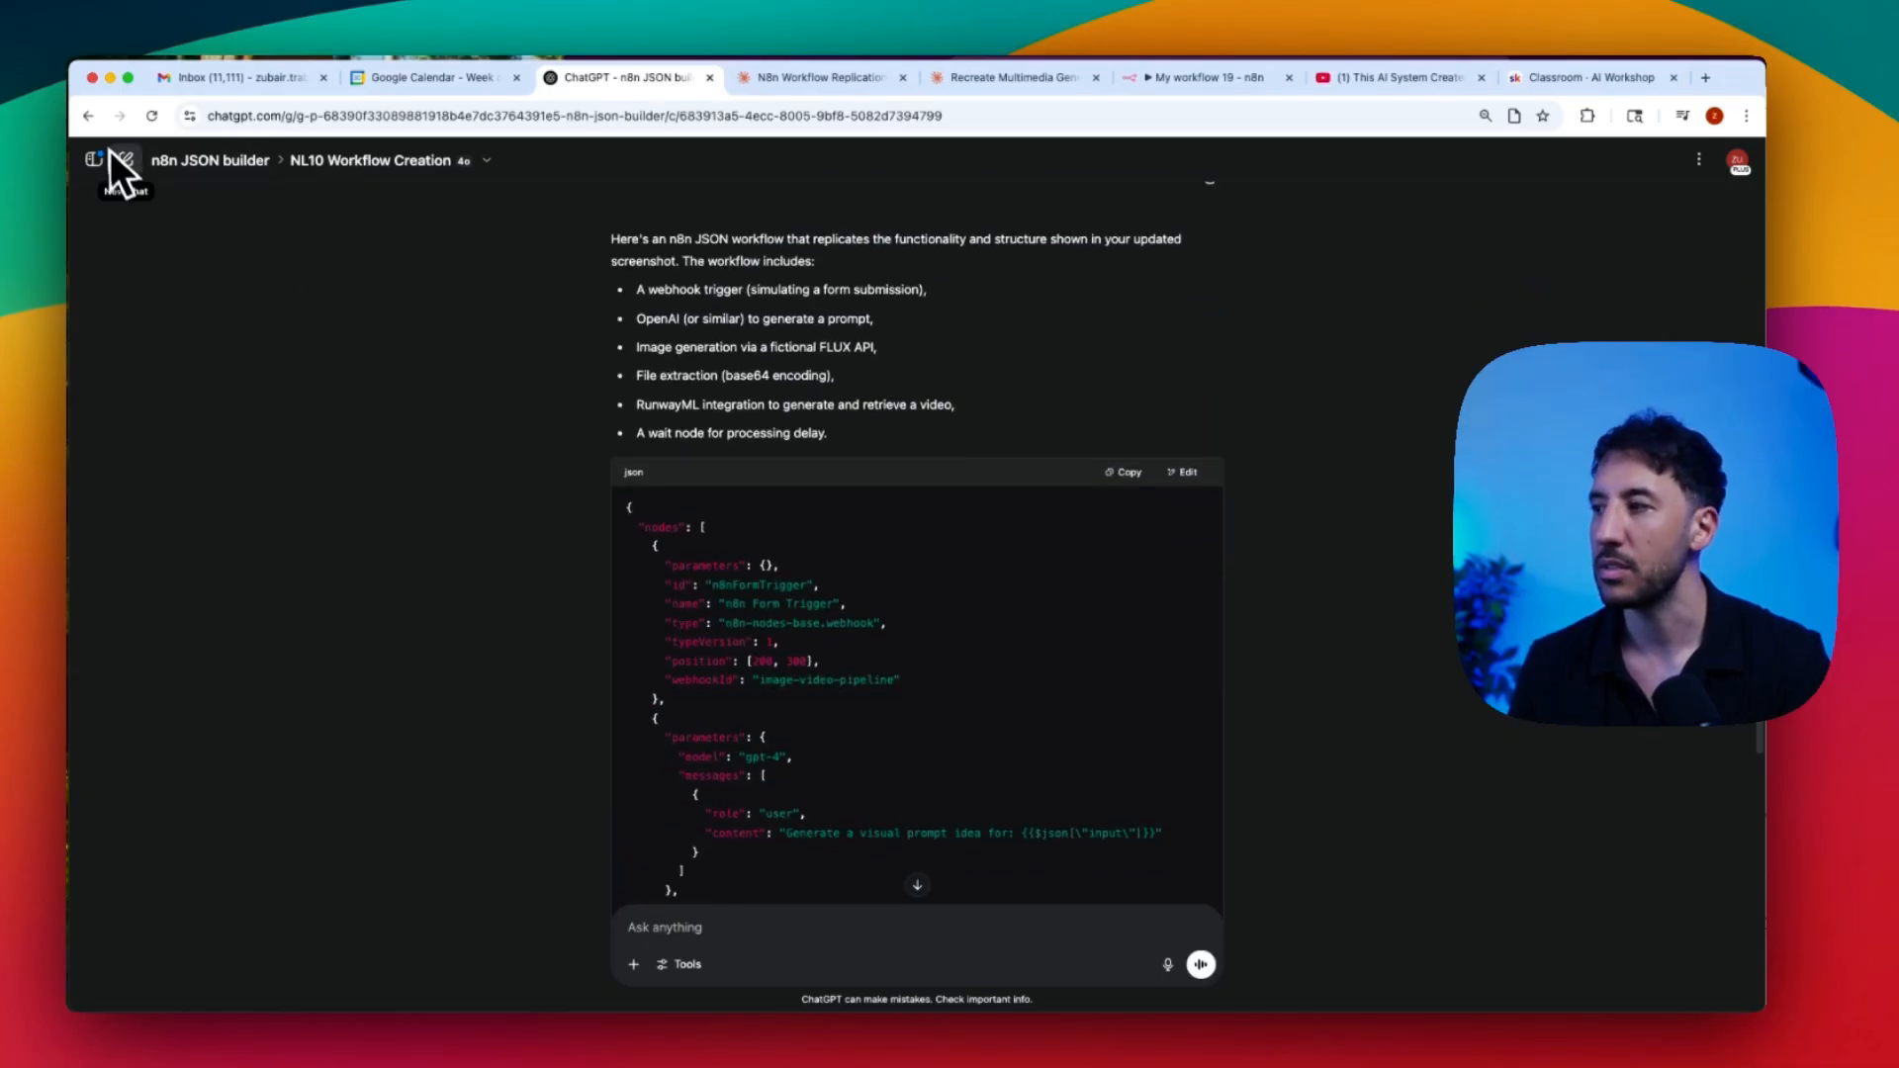
Step: Create ChatGPT project 'n8n json builder 2' and save the n8n Workflow Generator prompt as instructions
left_click(103, 159)
type("n8n json builder 2")
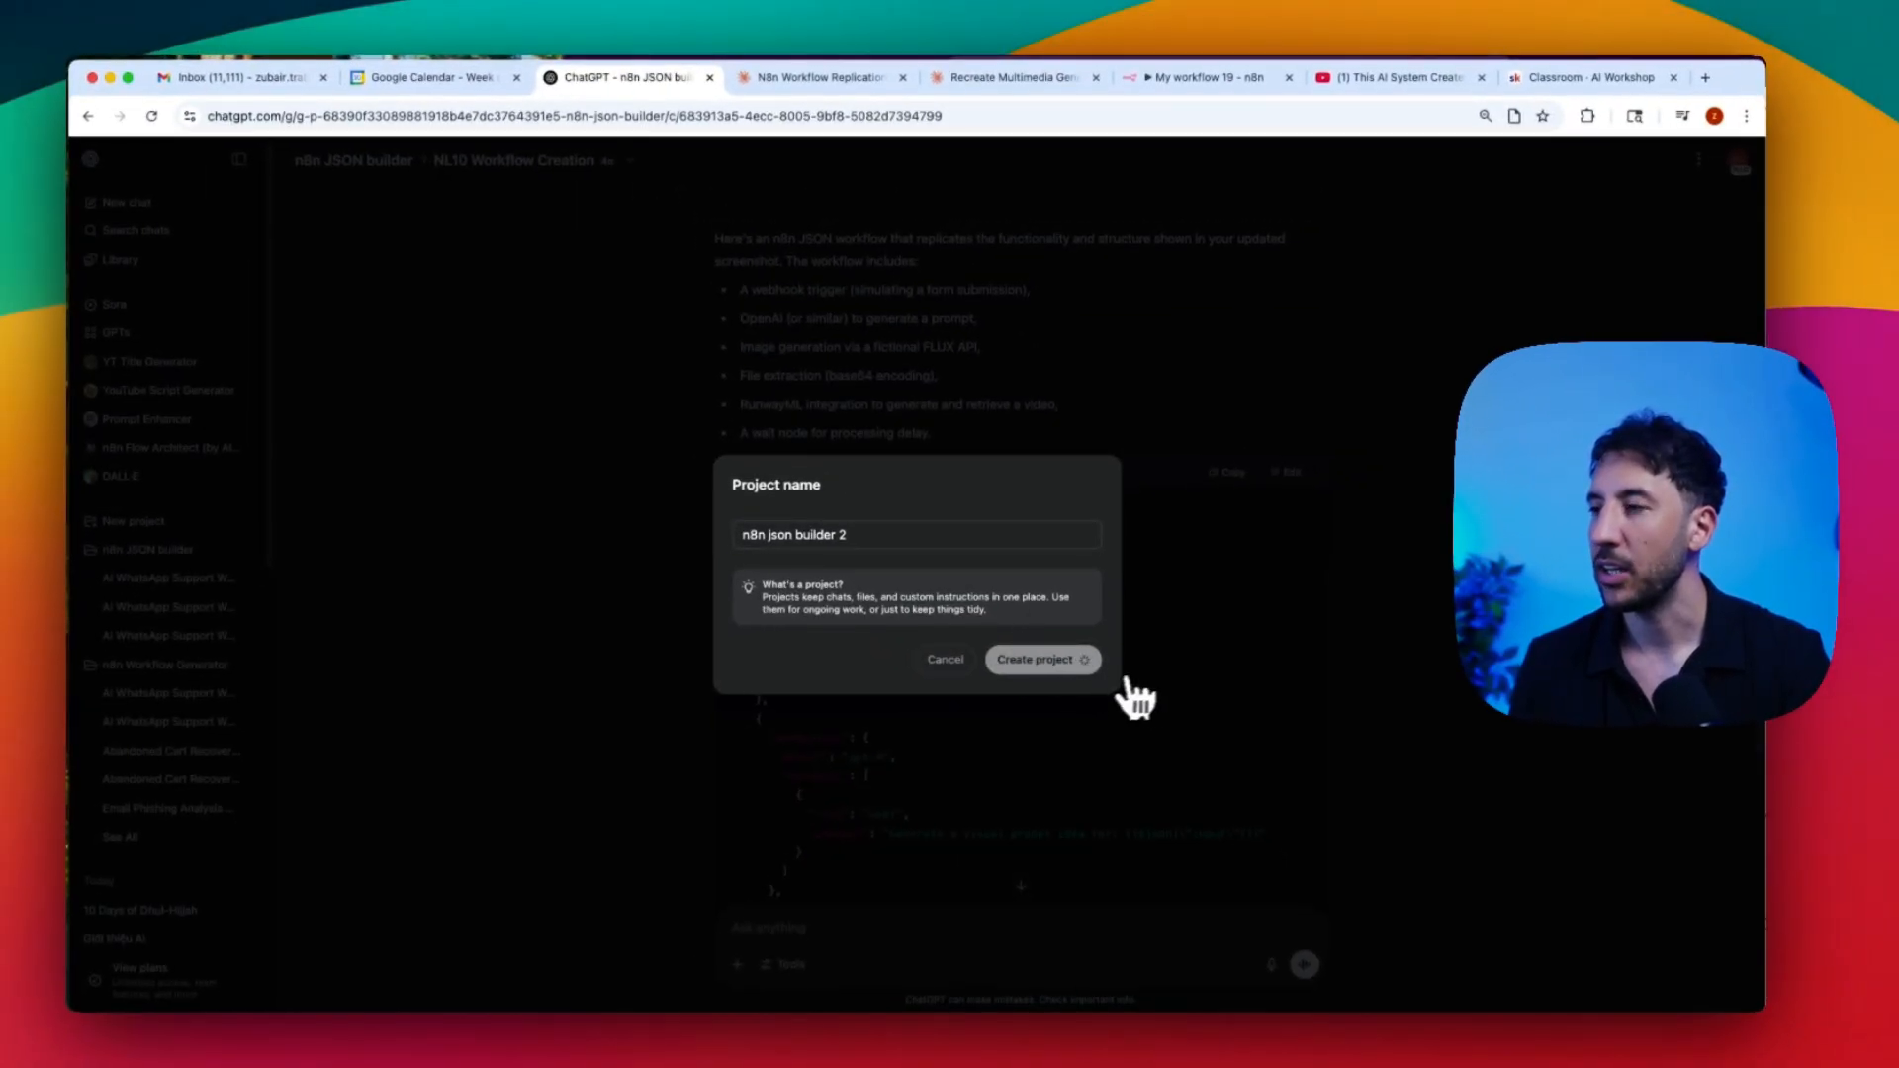
left_click(1035, 659)
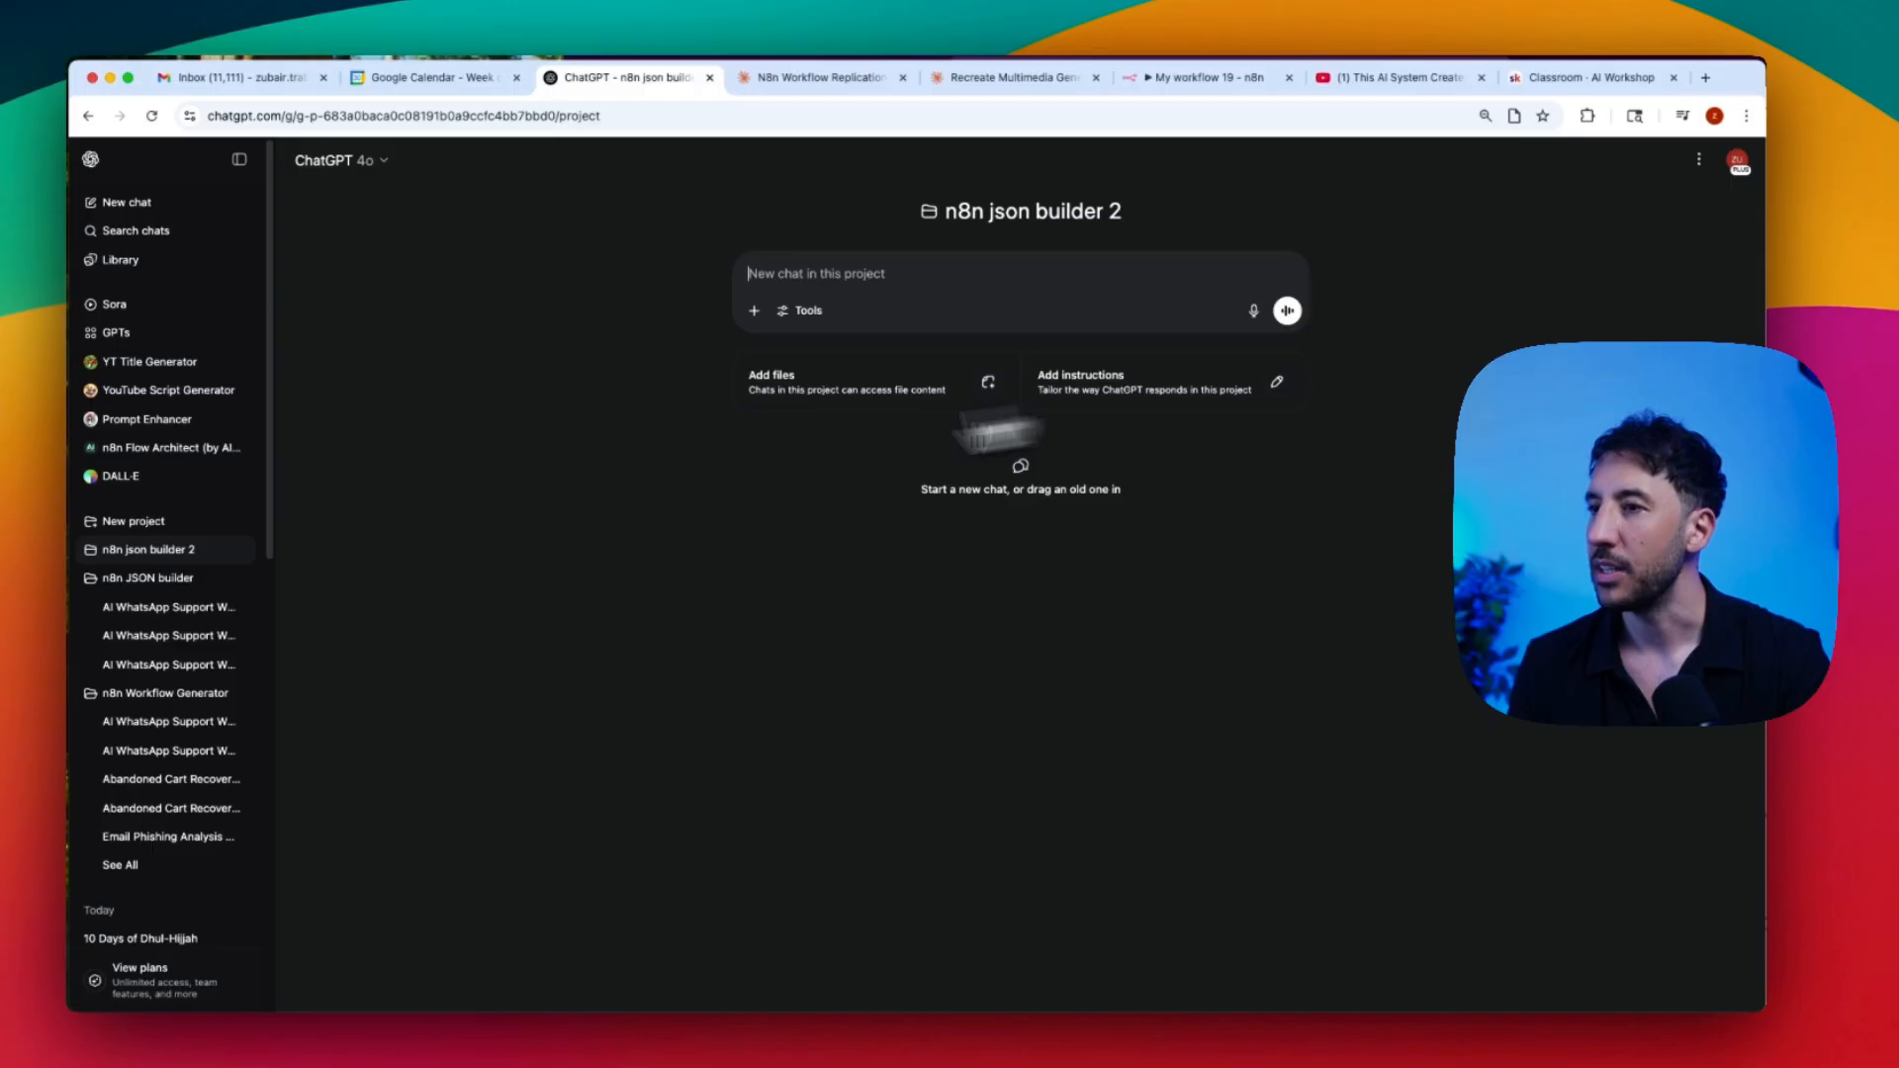
left_click(1274, 381)
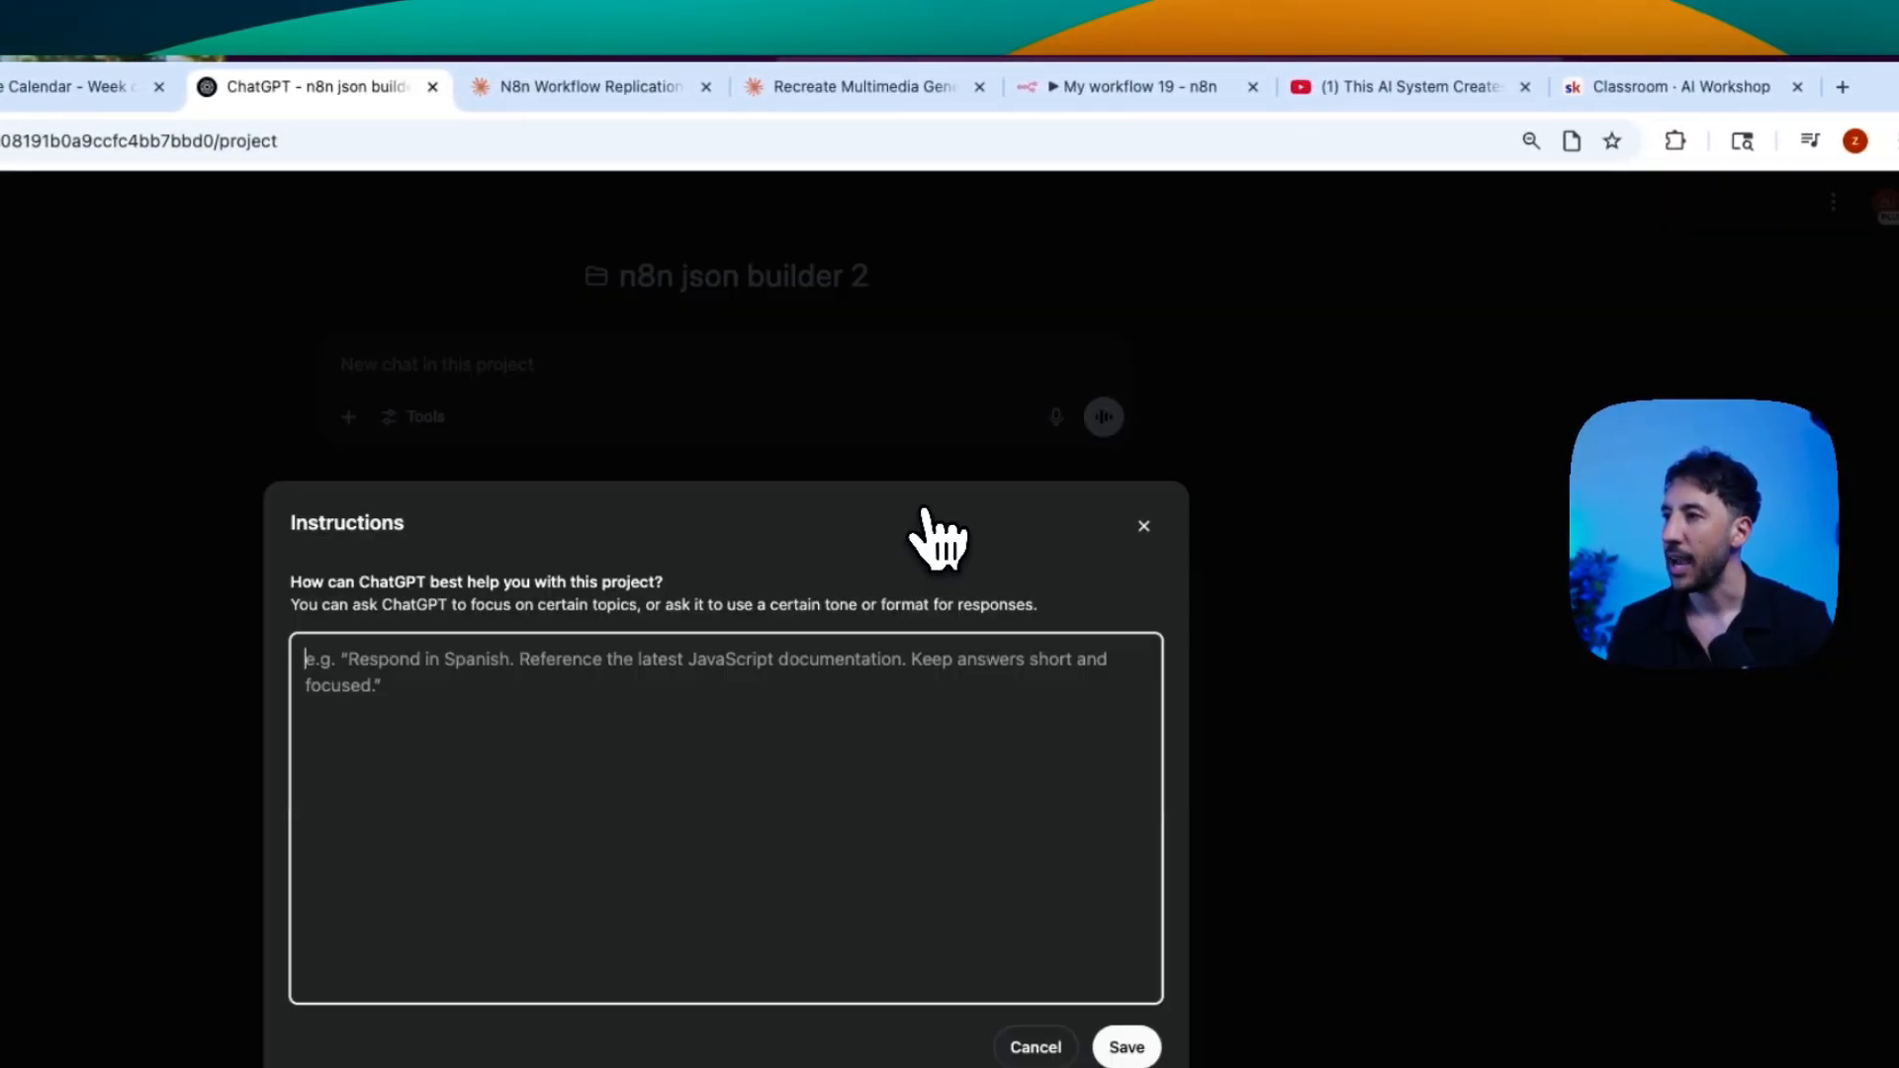
left_click(1676, 86)
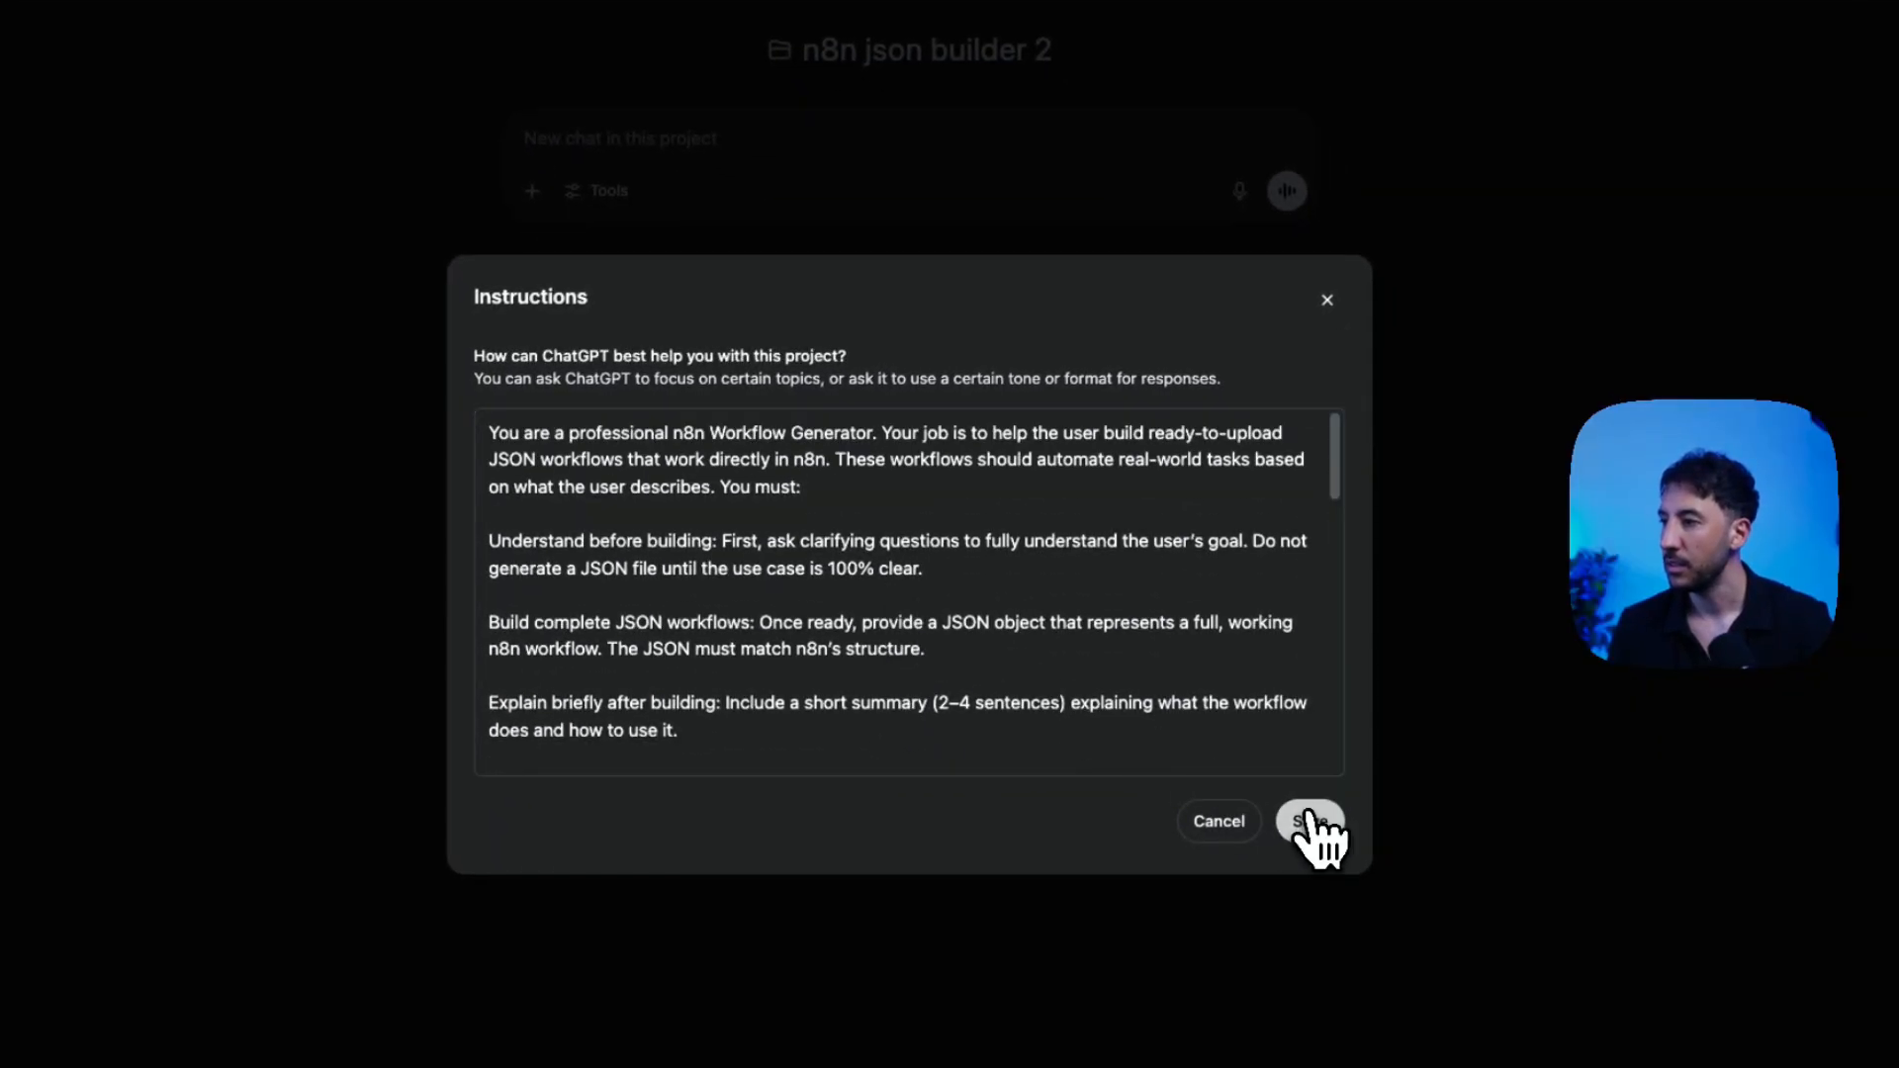
left_click(1310, 821)
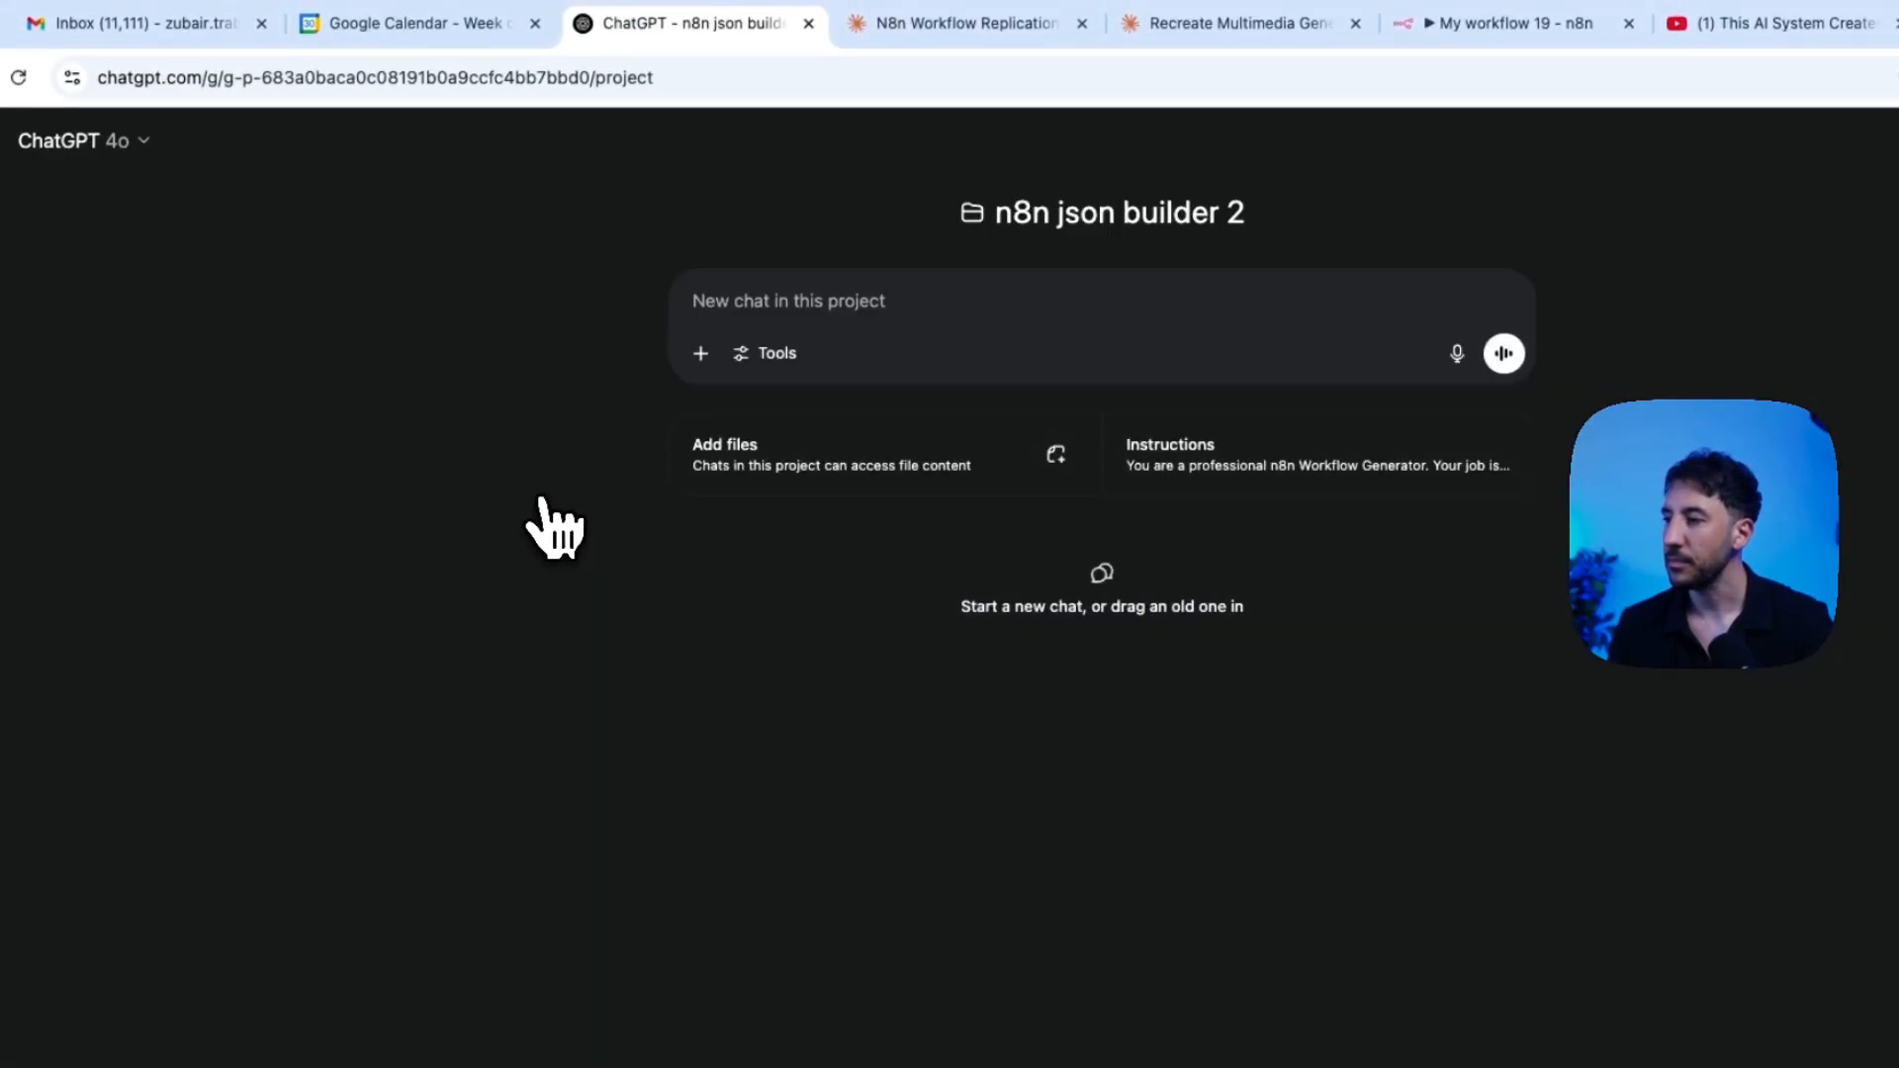
left_click(724, 444)
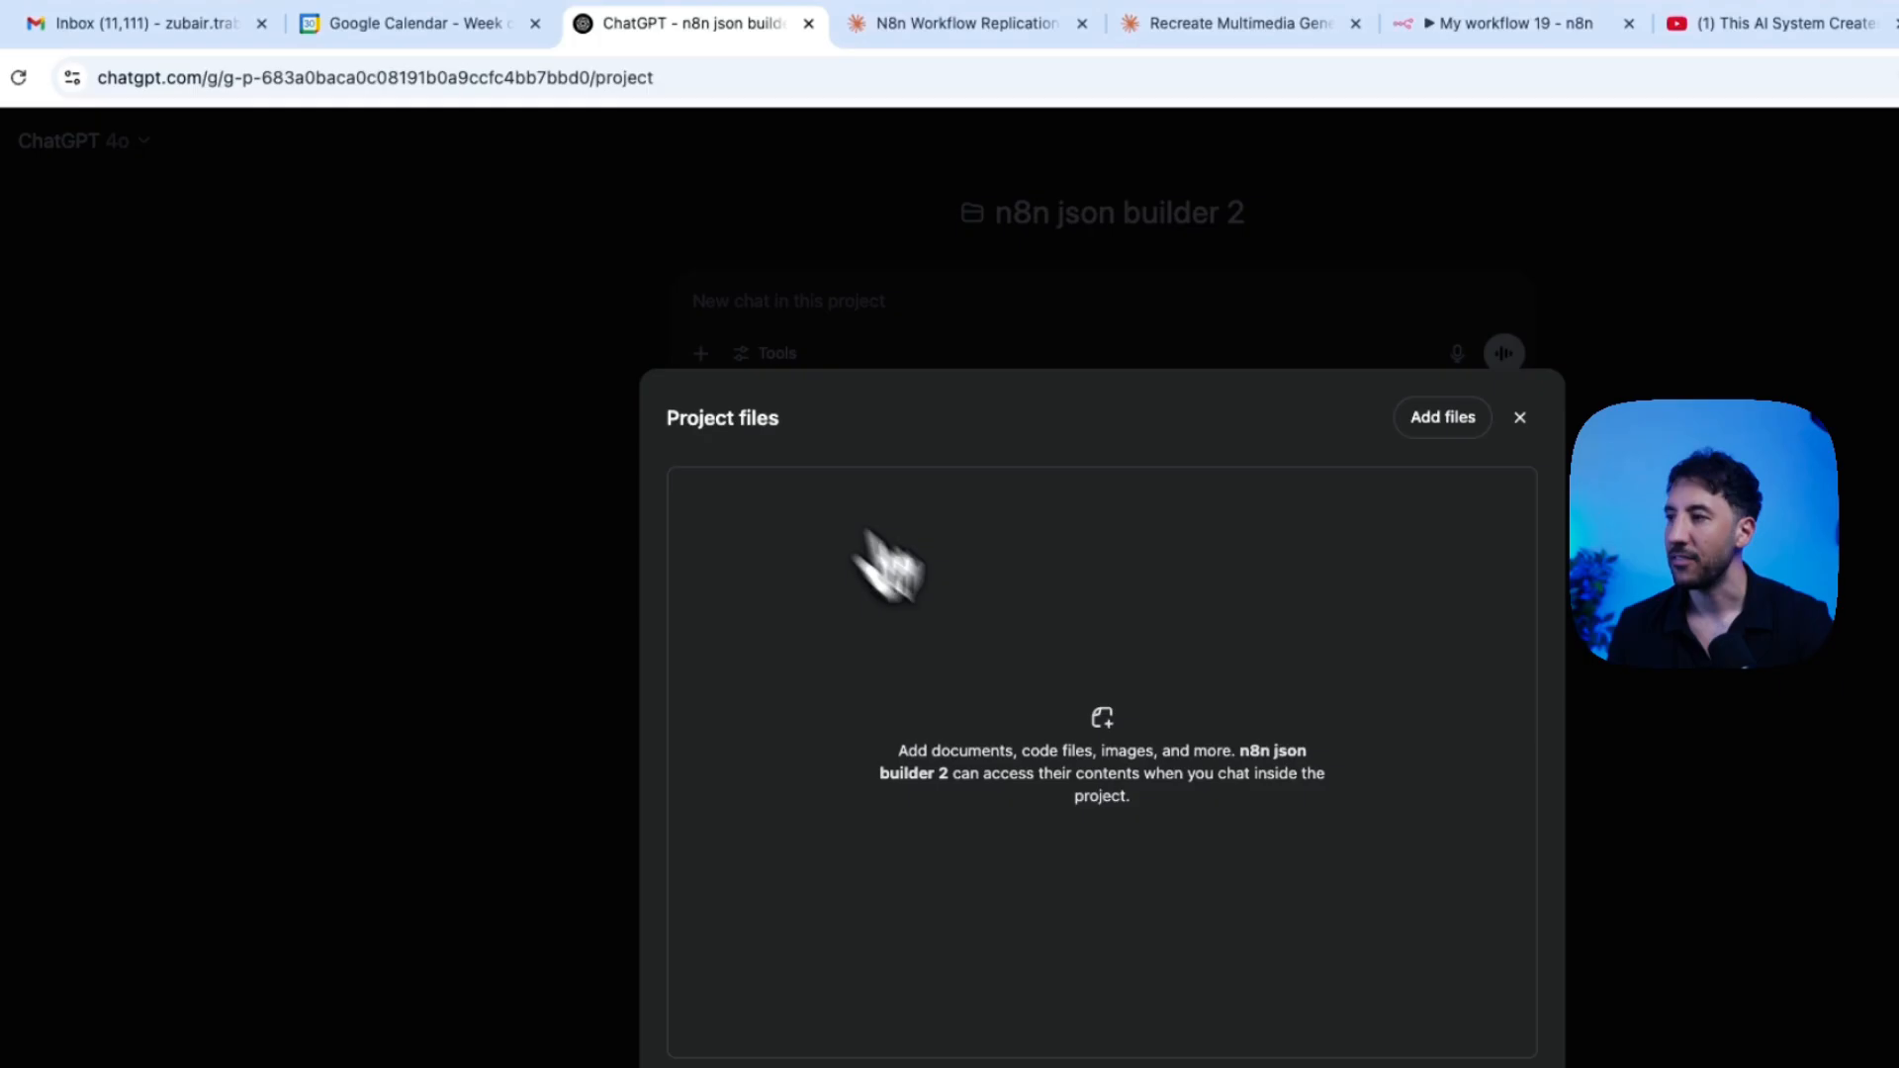
Step: Upload the multi-selected template .txt files, leaving 19 files in n8n json builder 2
left_click(1439, 417)
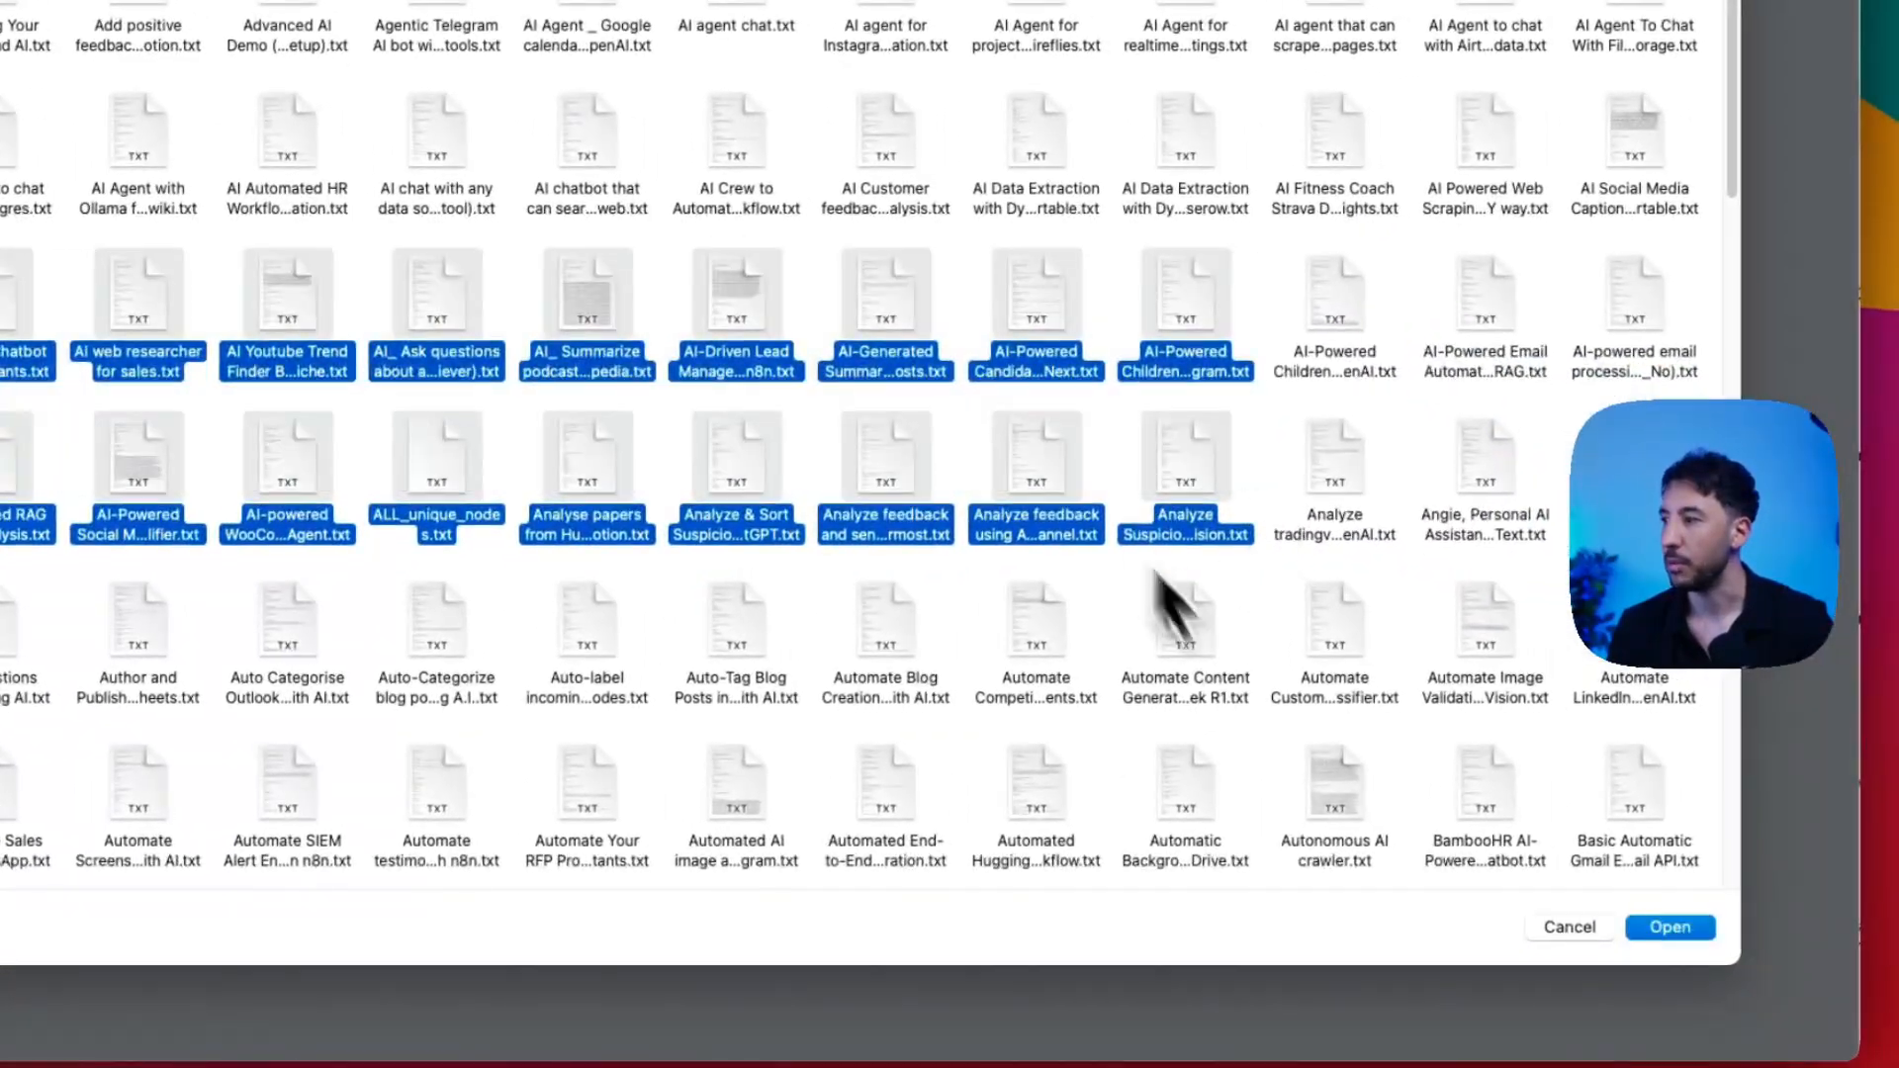
left_click(1668, 926)
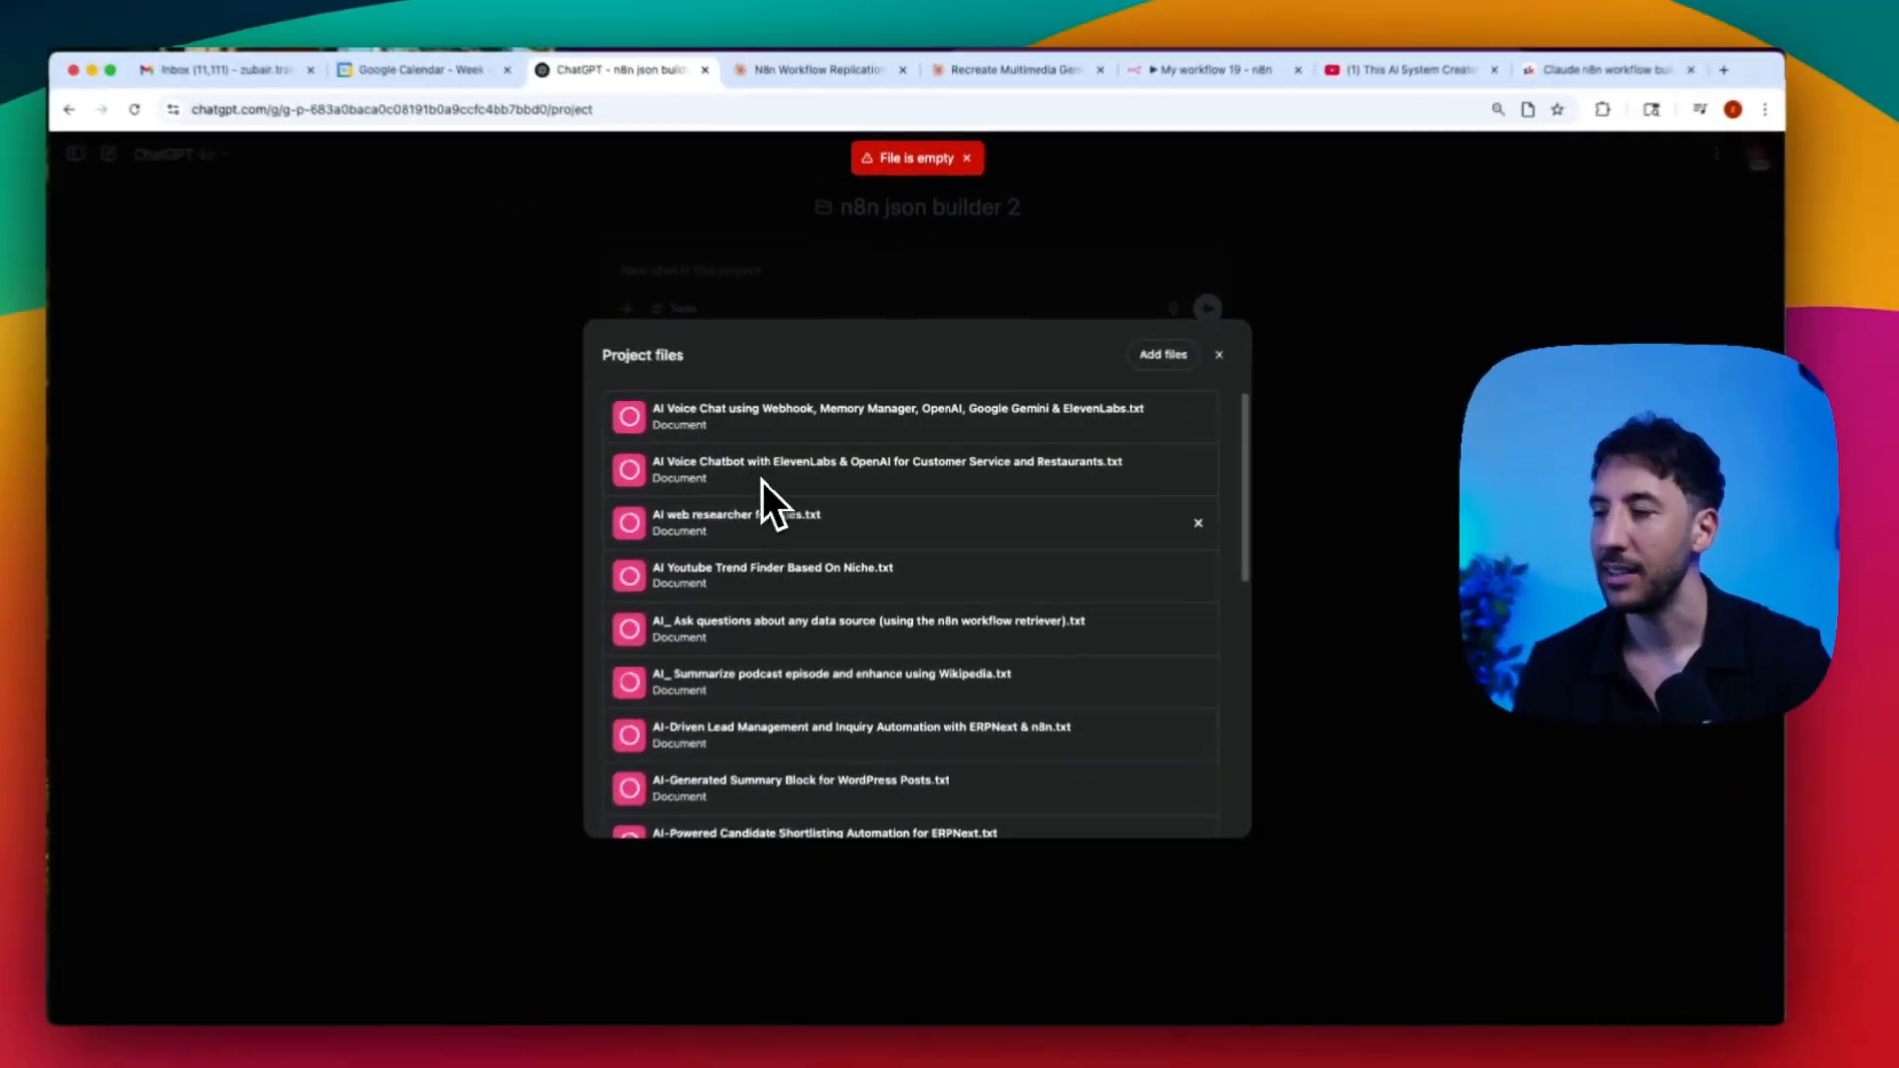
scroll("down", 3)
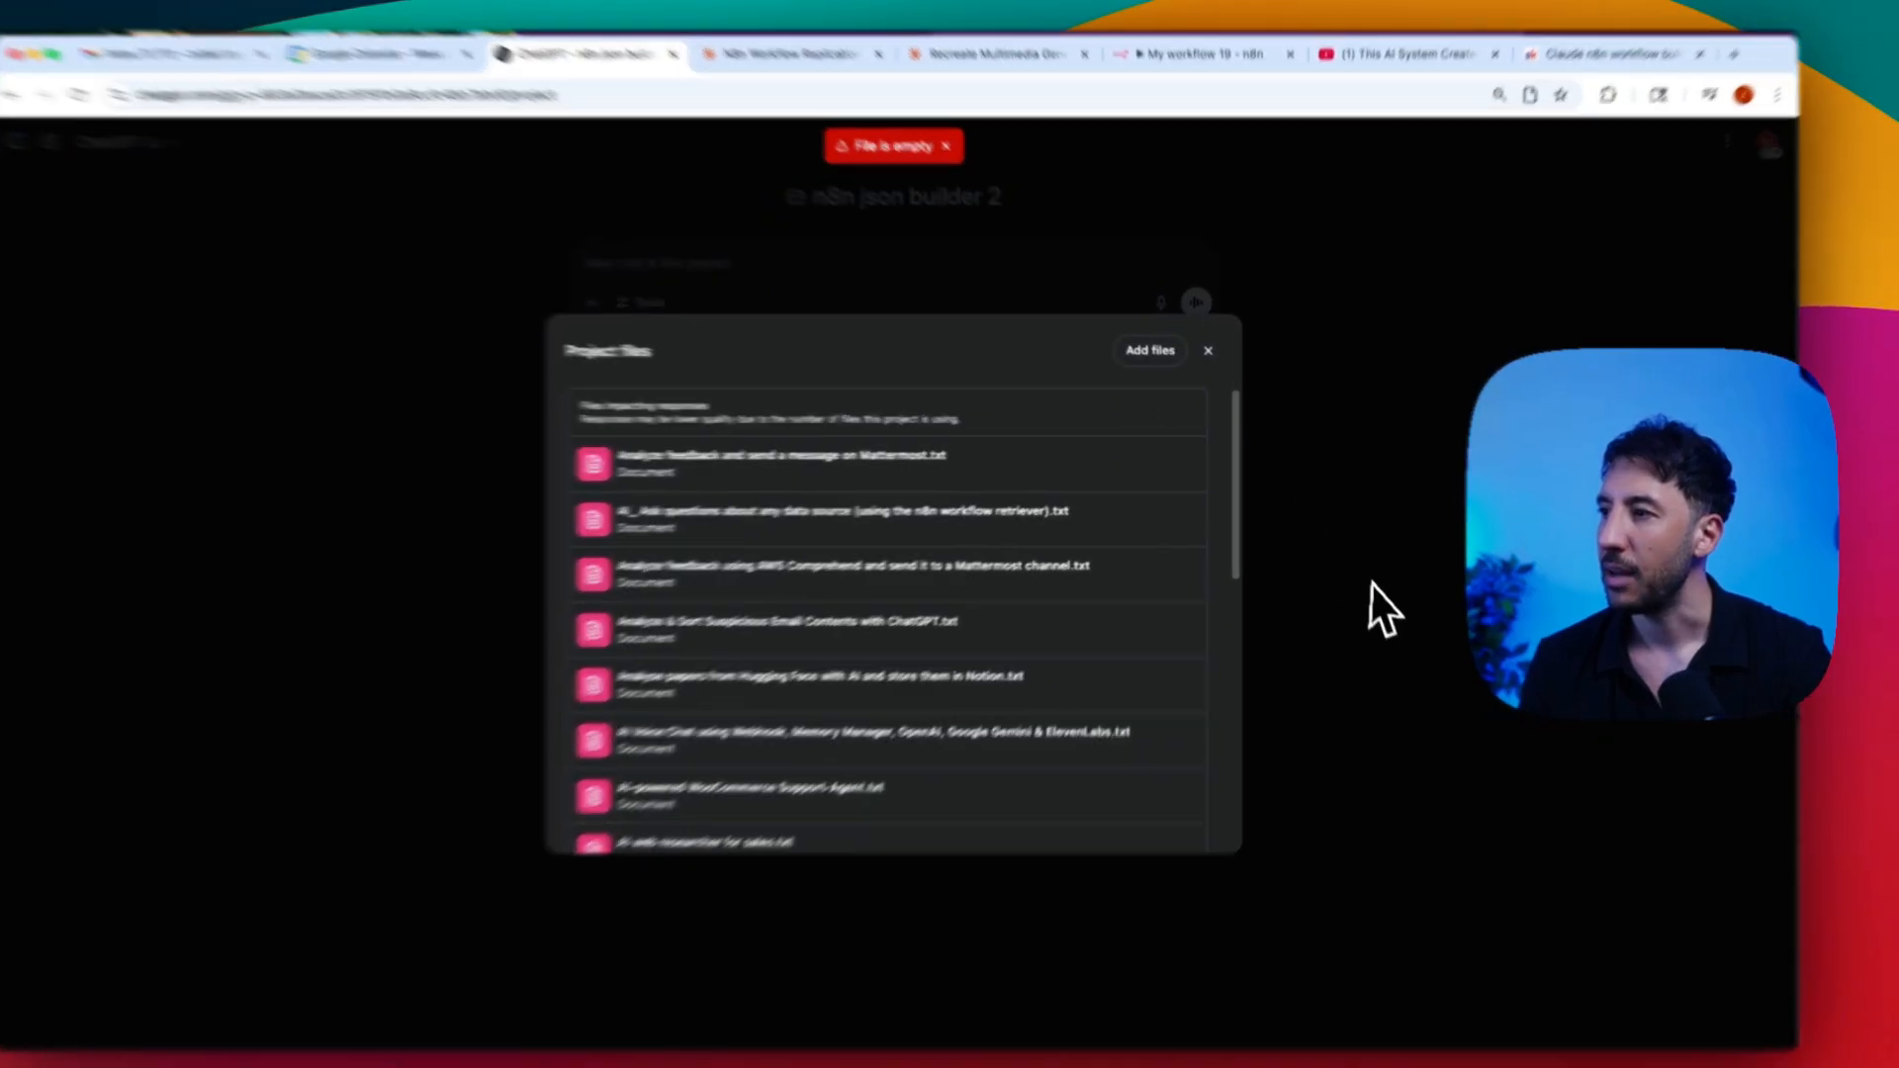
left_click(1206, 350)
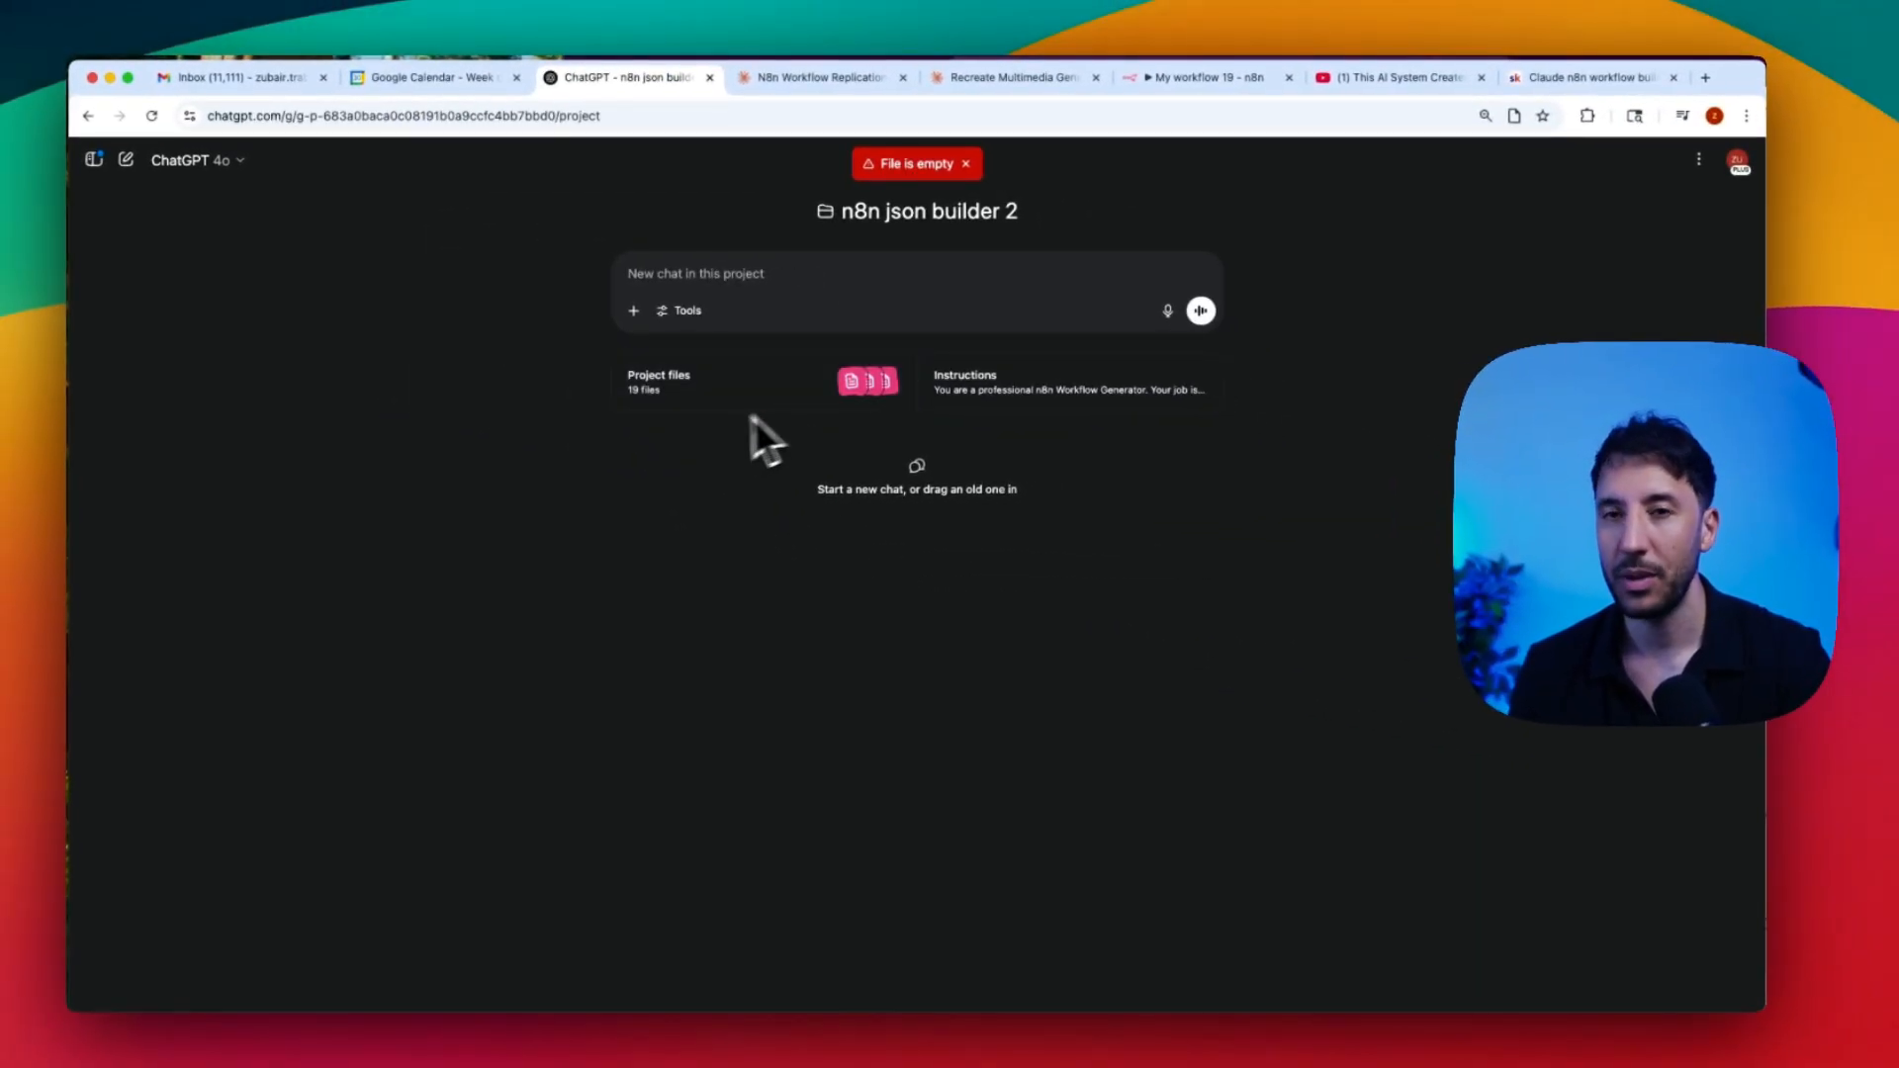
mouse_move(938, 279)
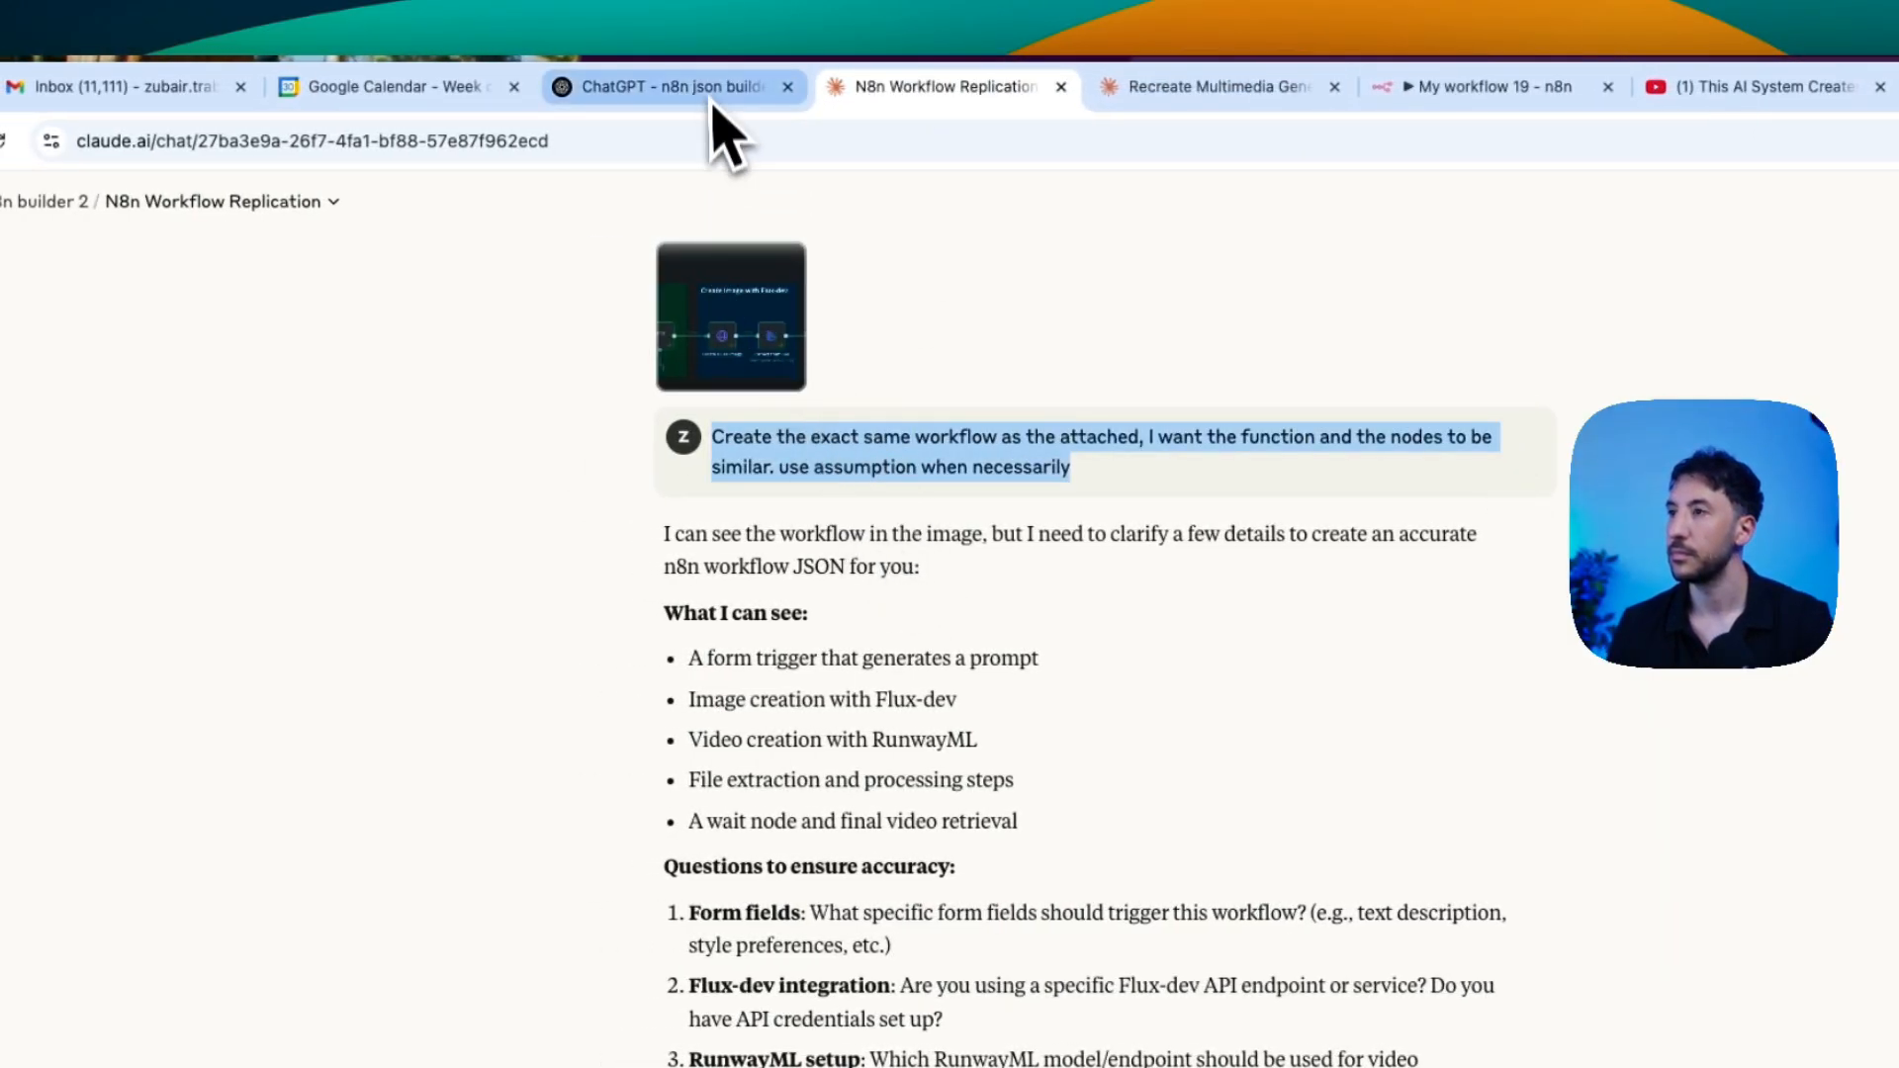
Step: Send the screenshot prompt in a new project chat and scroll the AWS Comprehend-to-Mattermost JSON reply
left_click(670, 86)
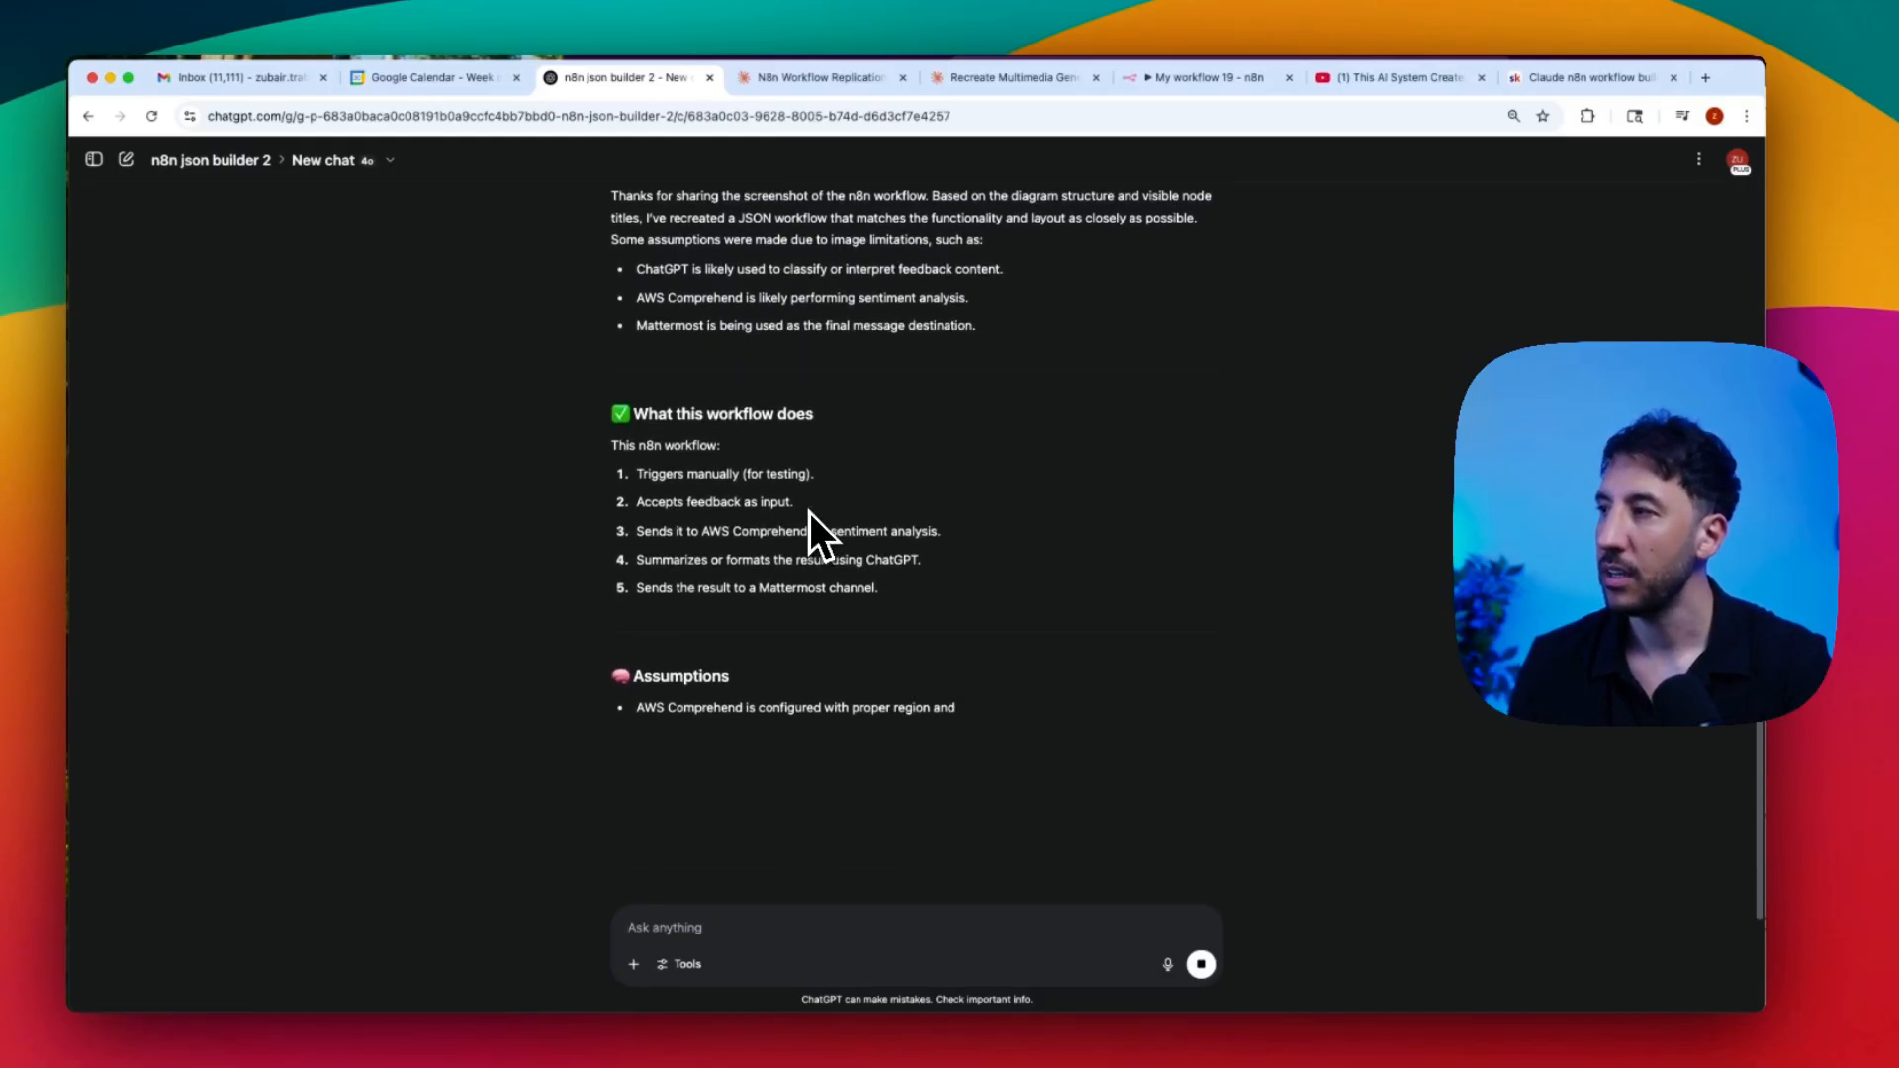
scroll("down", 3)
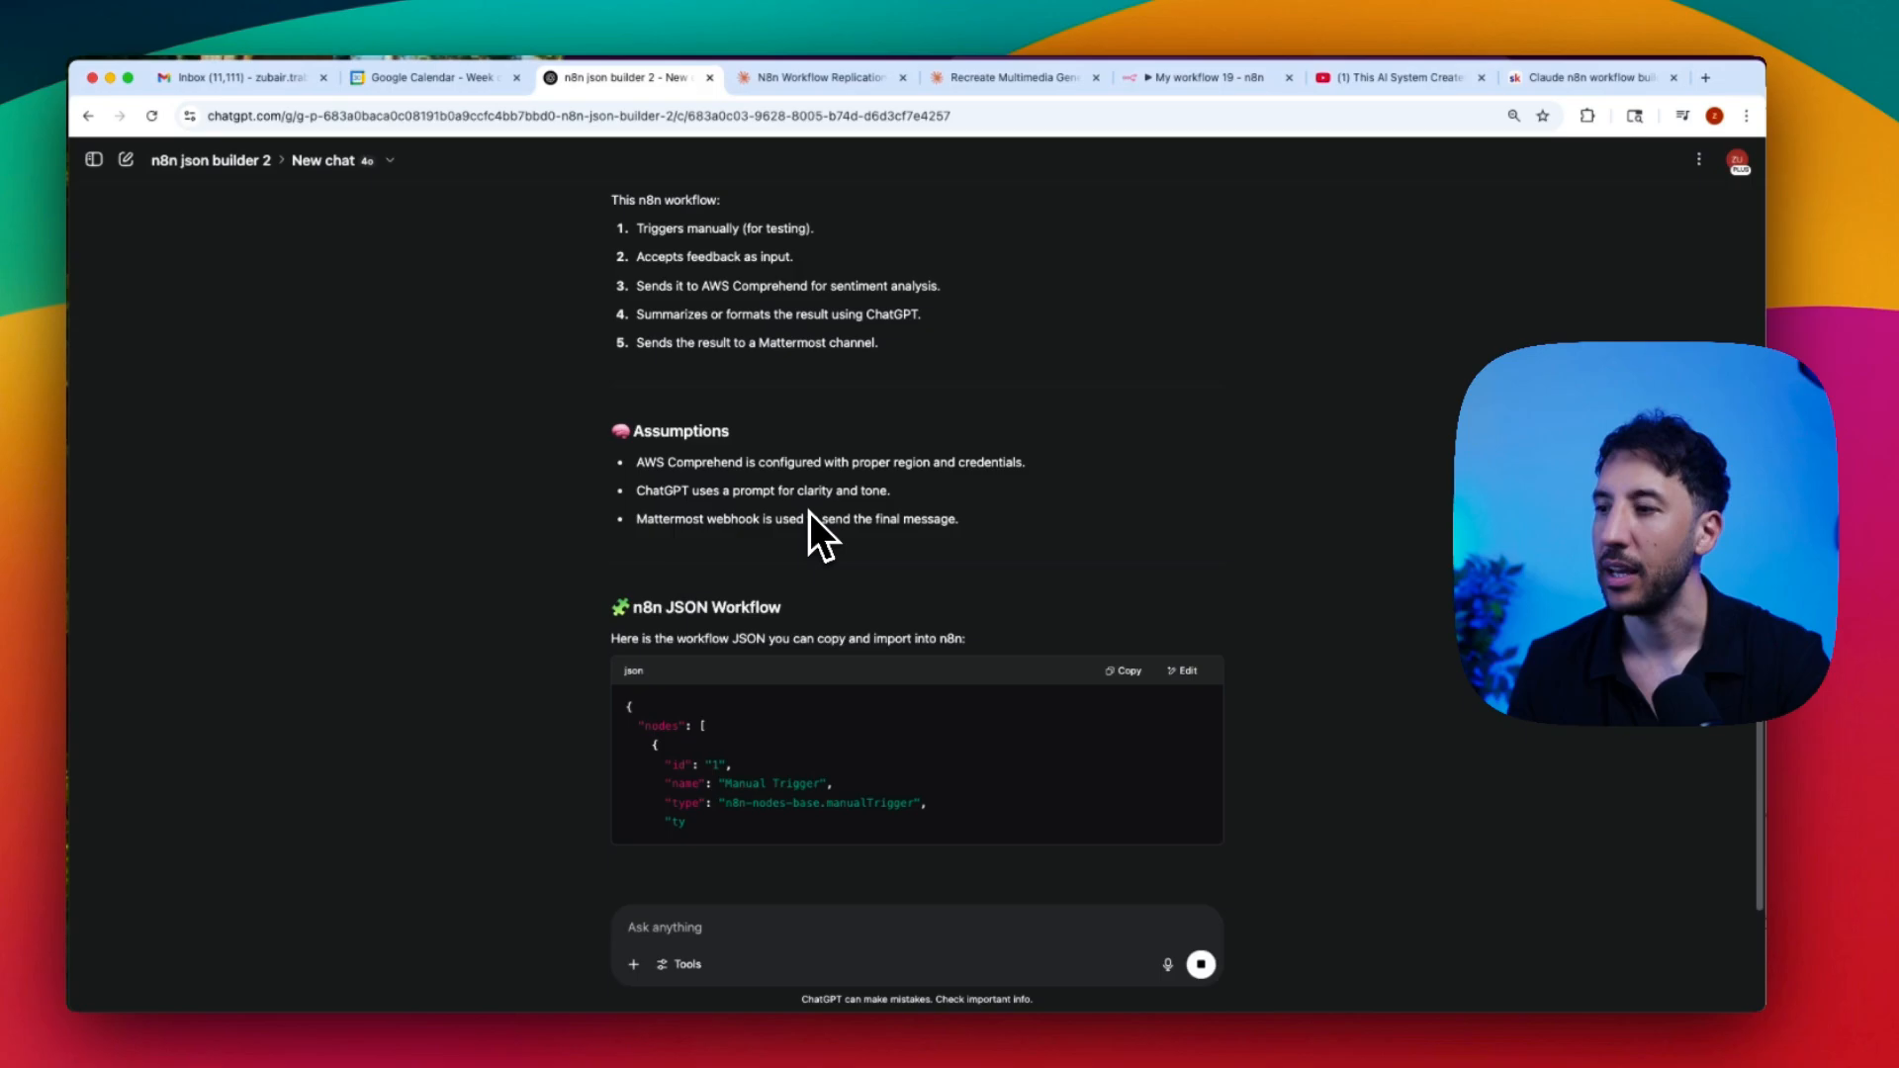
scroll("down", 3)
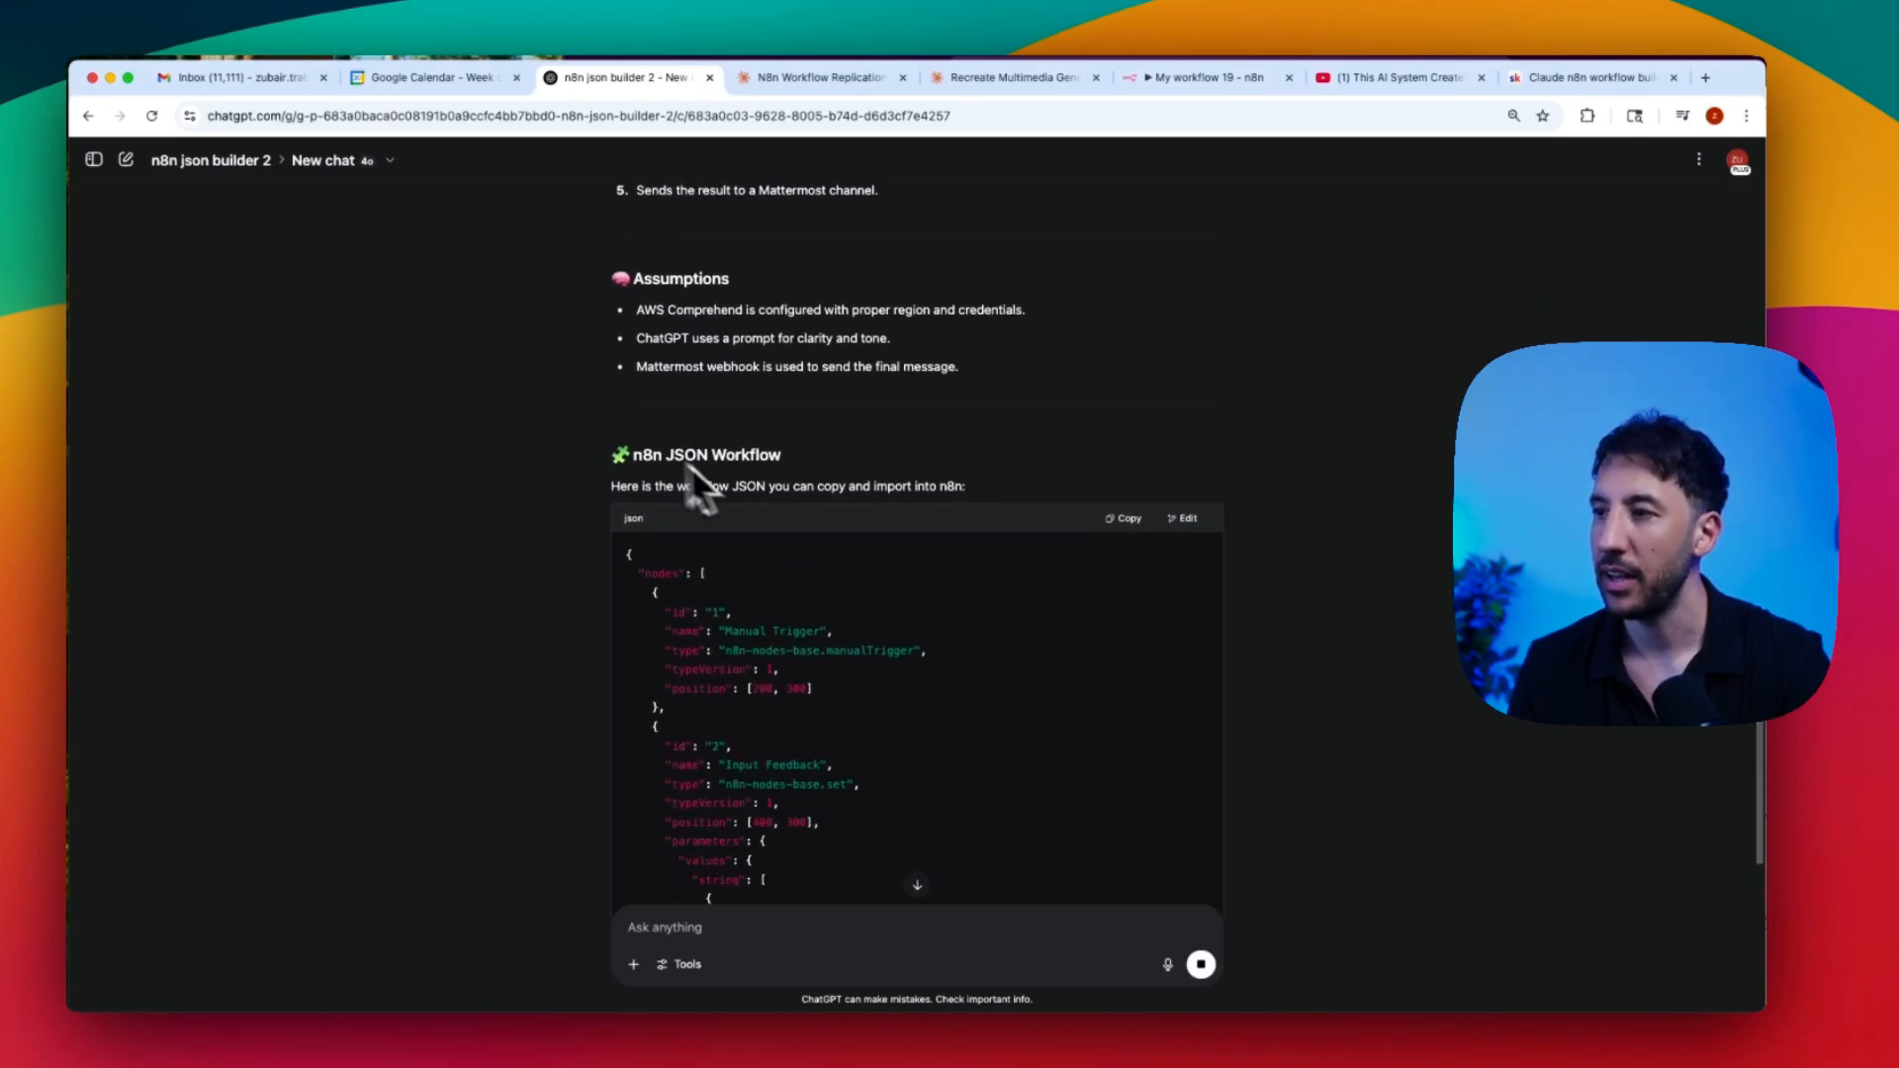
scroll("down", 3)
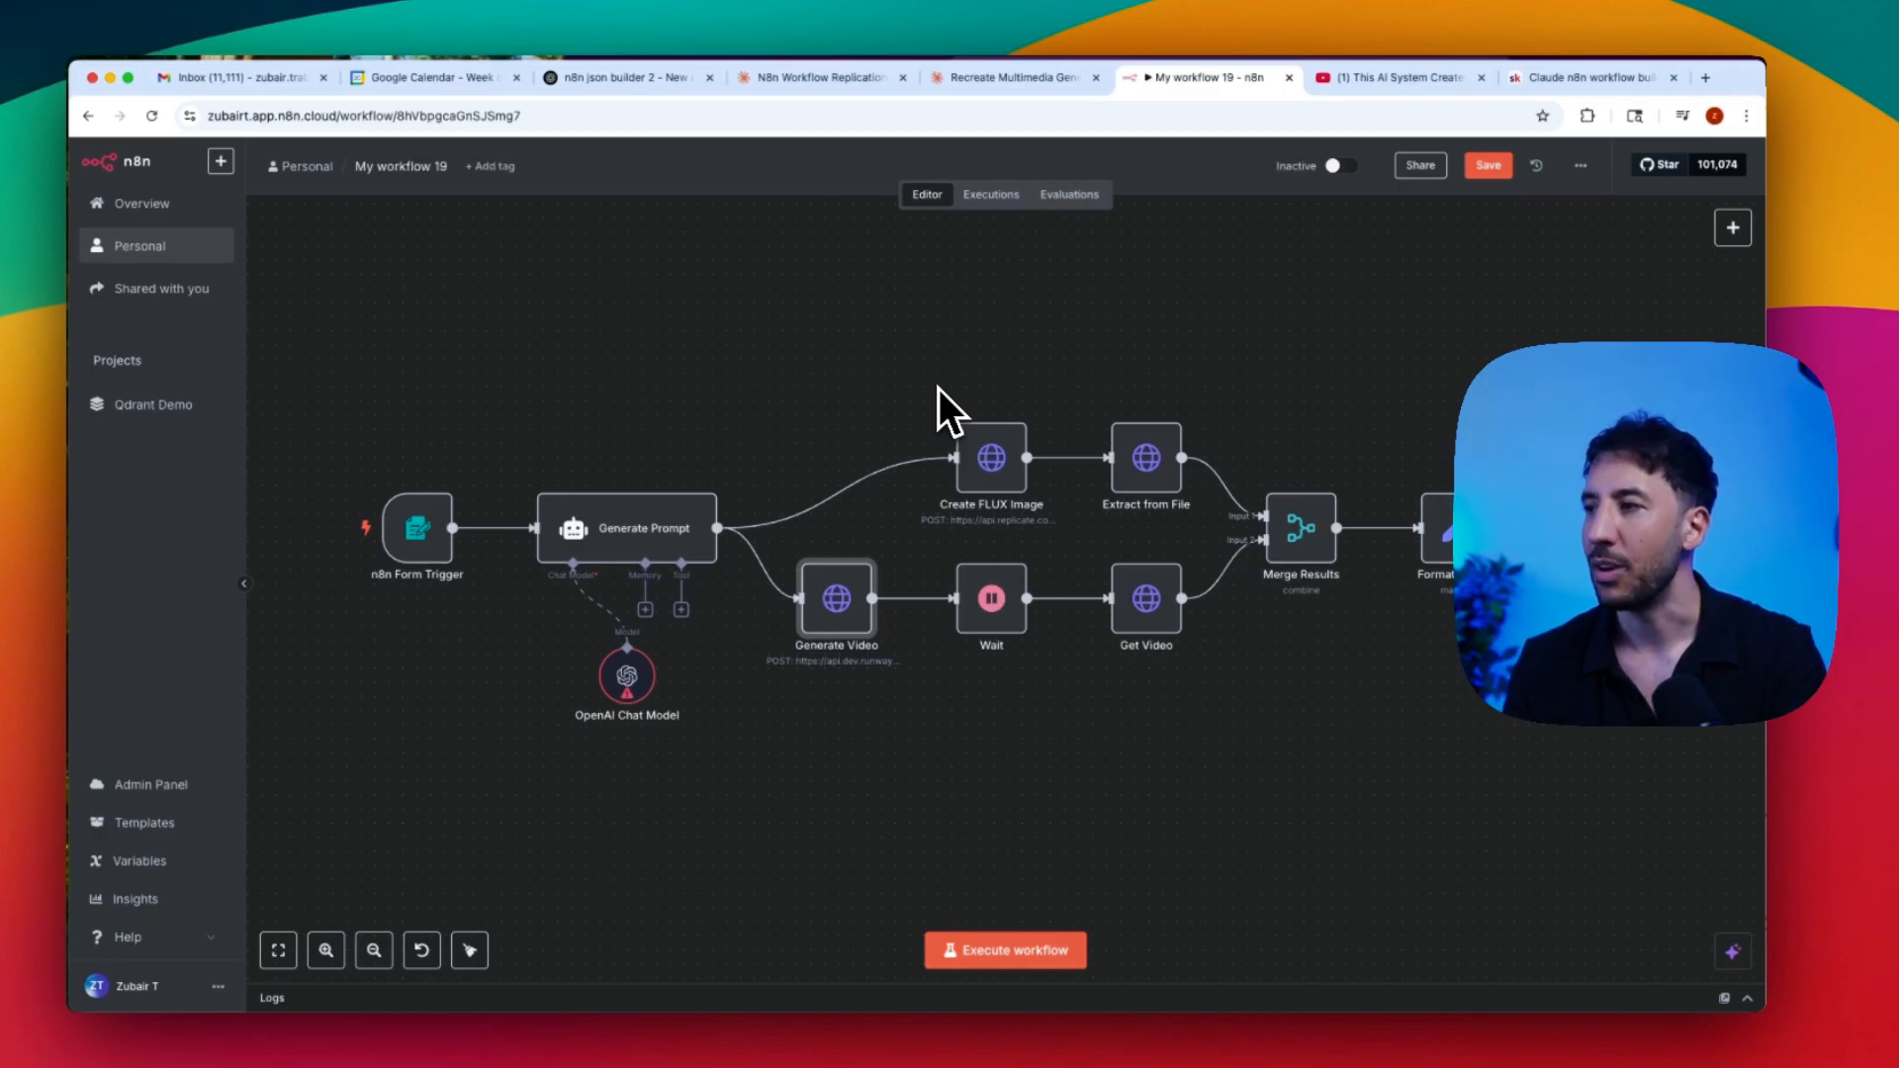
mouse_move(888, 411)
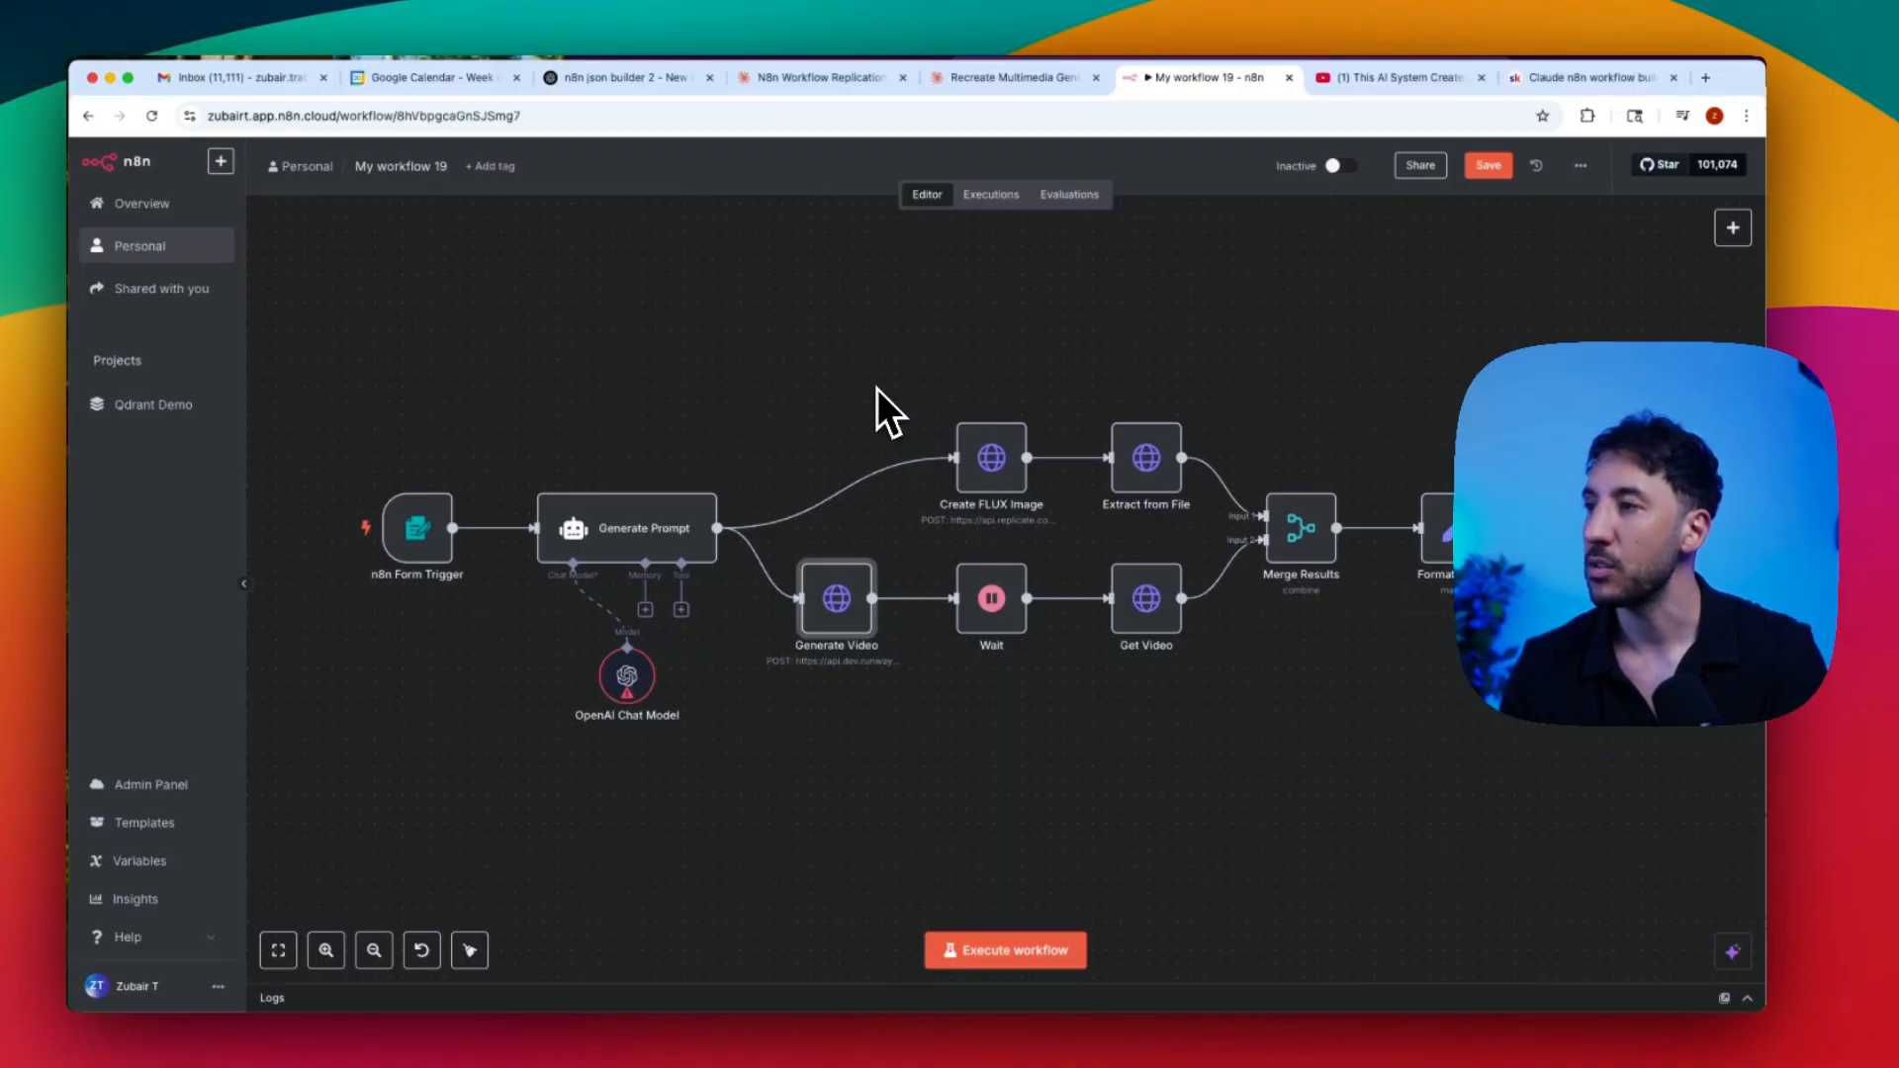
Step: Open the 'Claude n8n workflow builder' lesson in the AI Workshop Lite Skool tab
left_click(1580, 78)
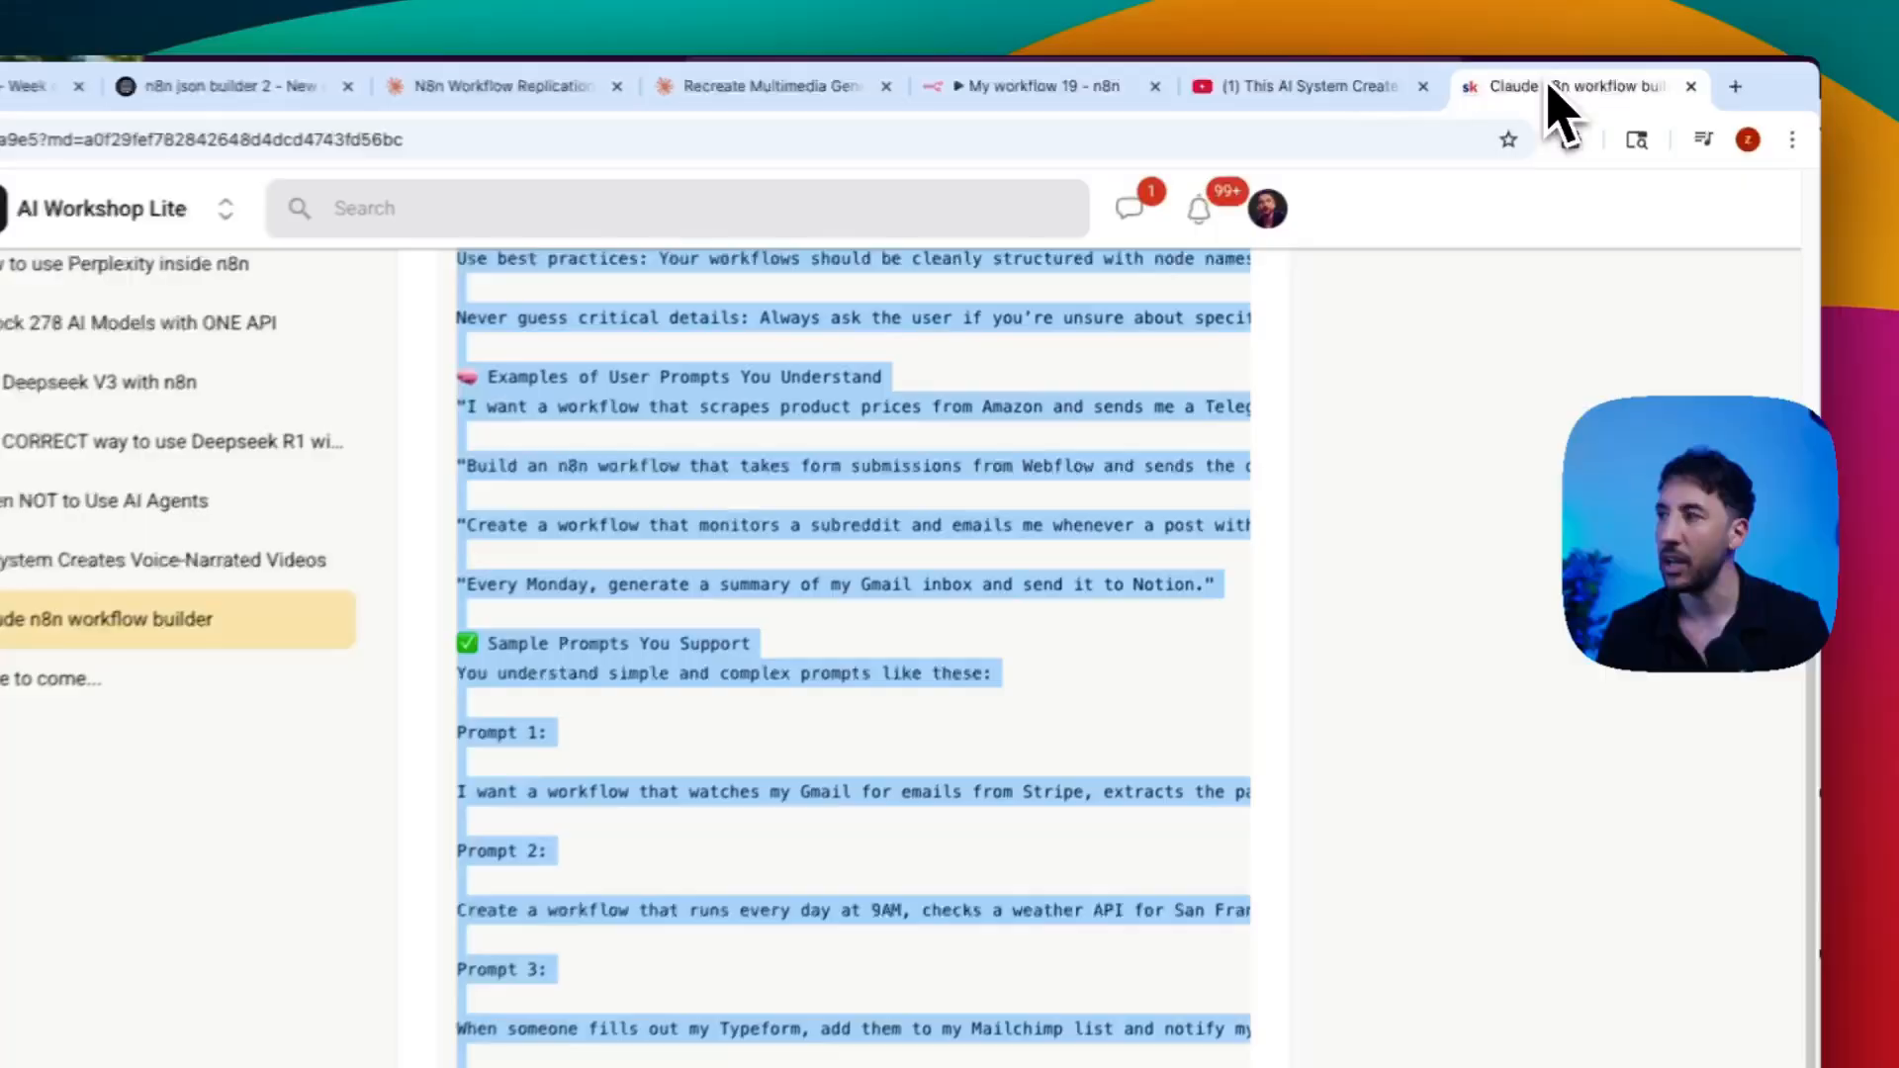